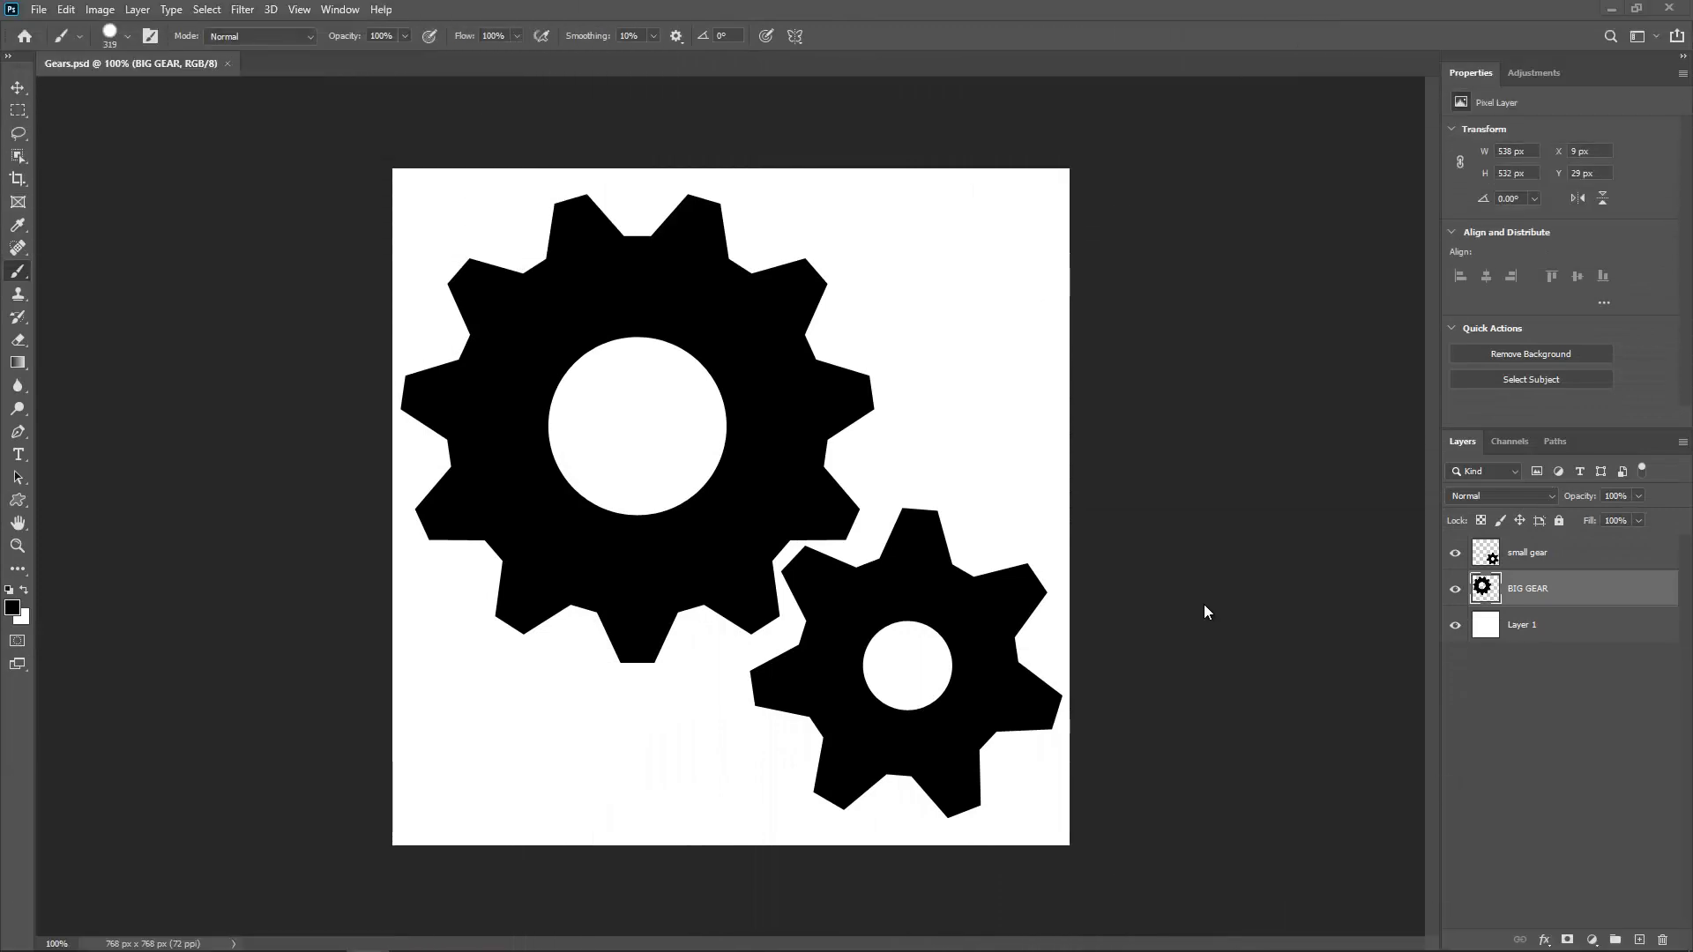
mouse_move(1166, 592)
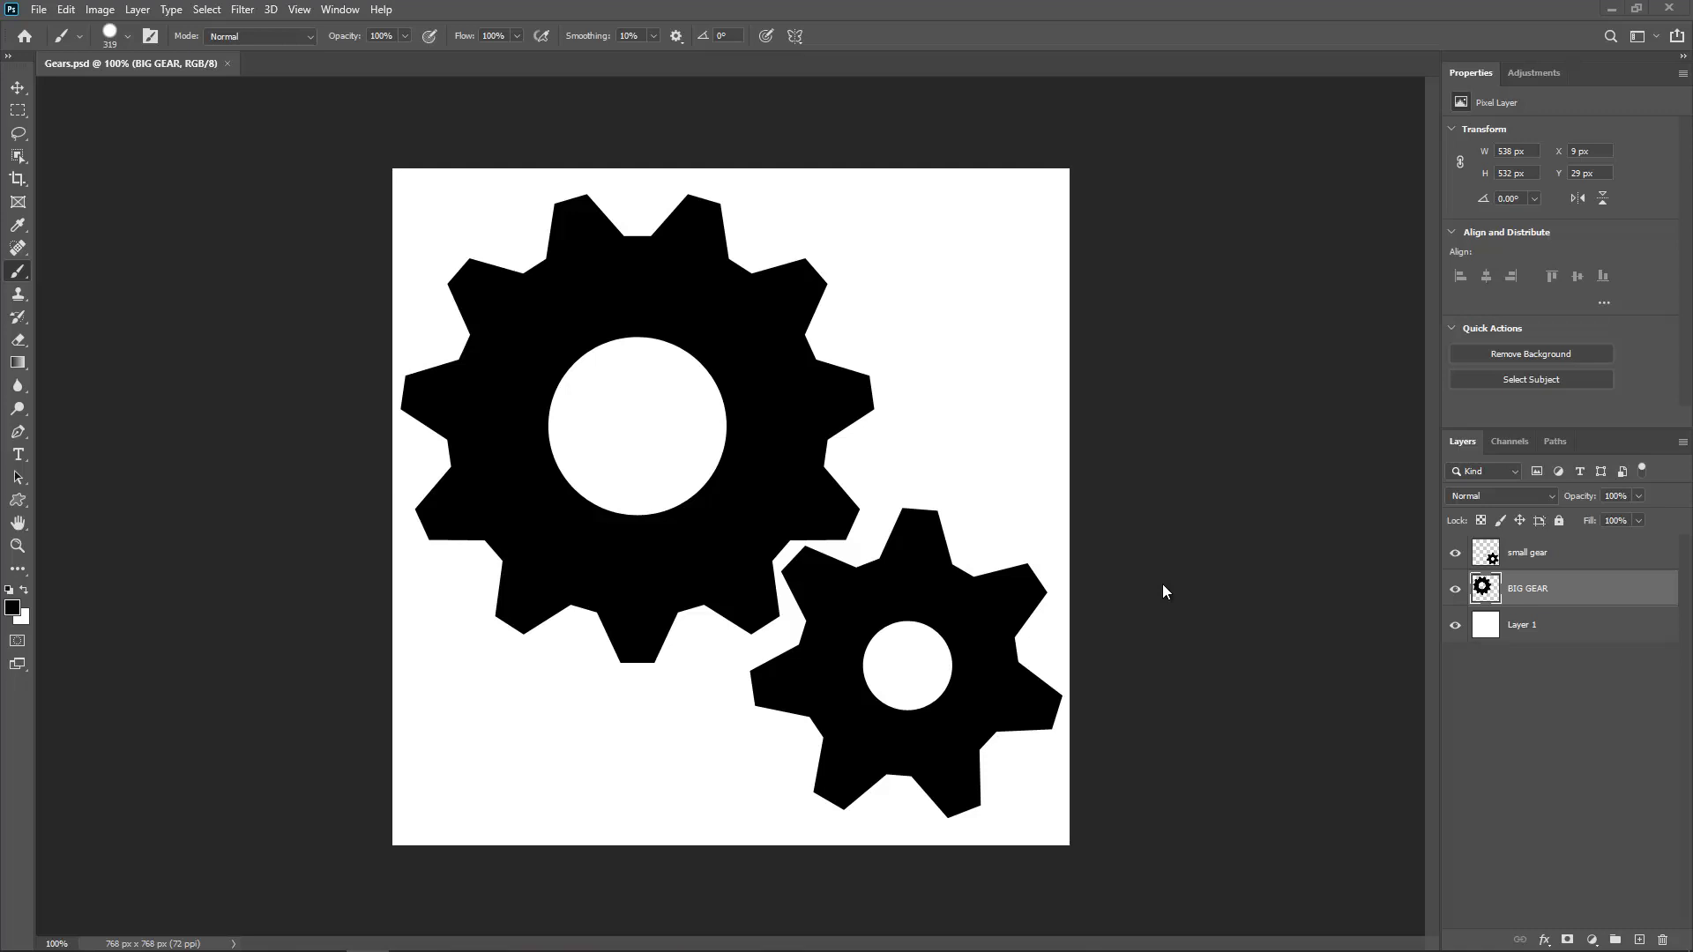
mouse_move(1067, 526)
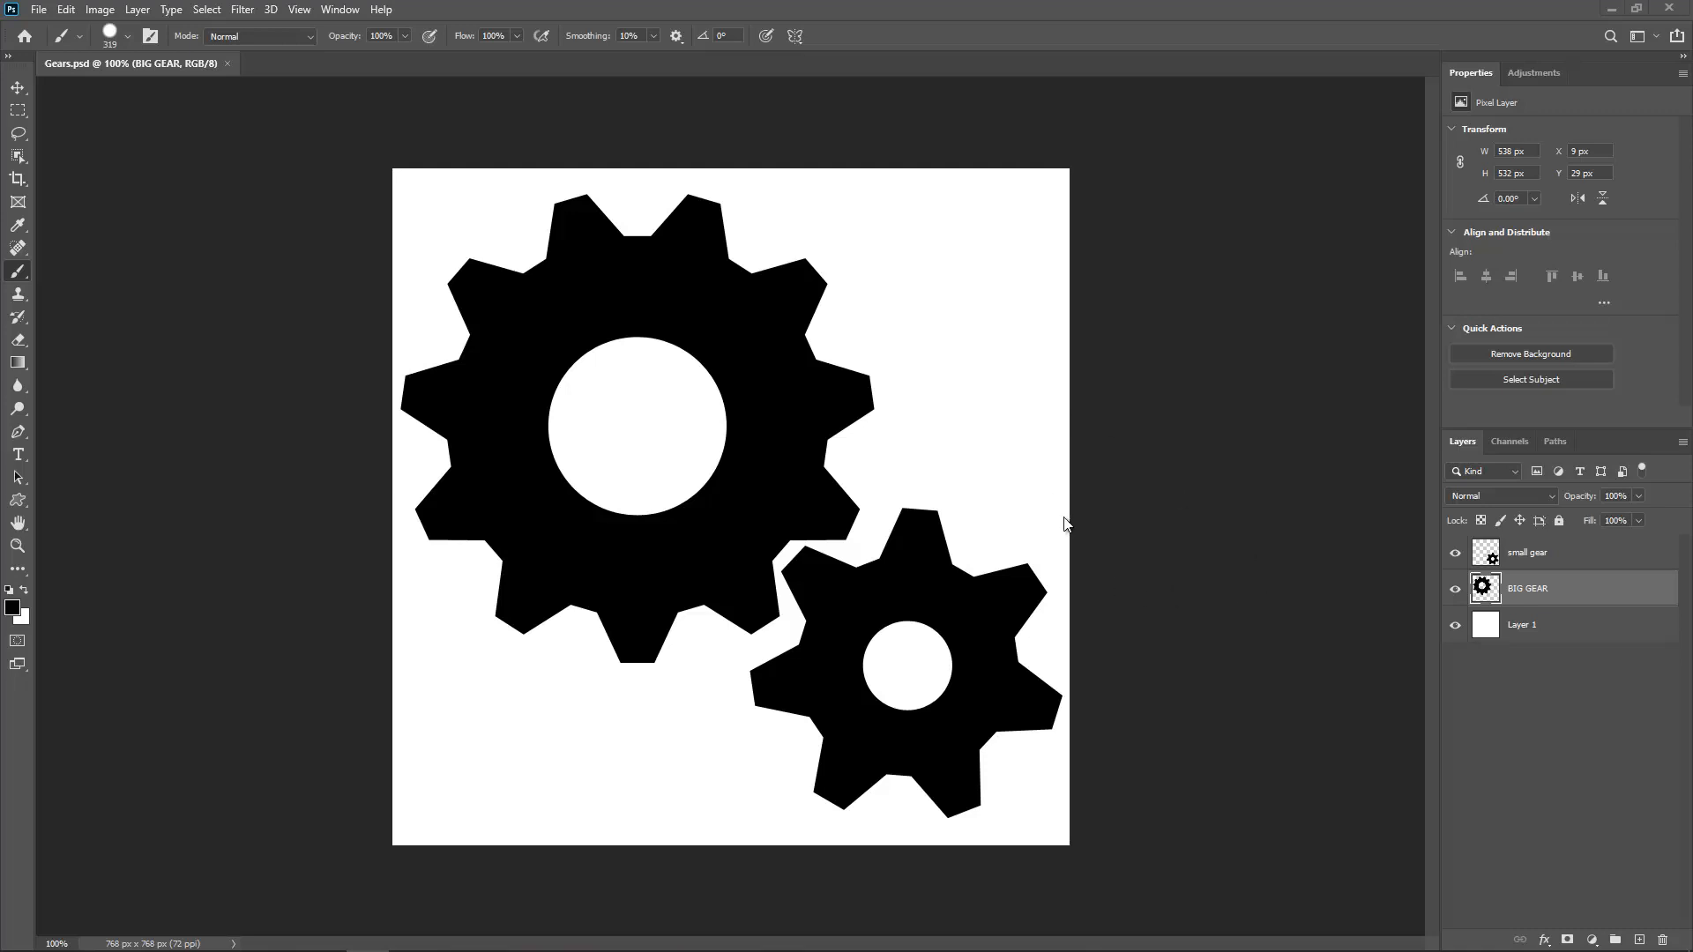
mouse_move(250, 23)
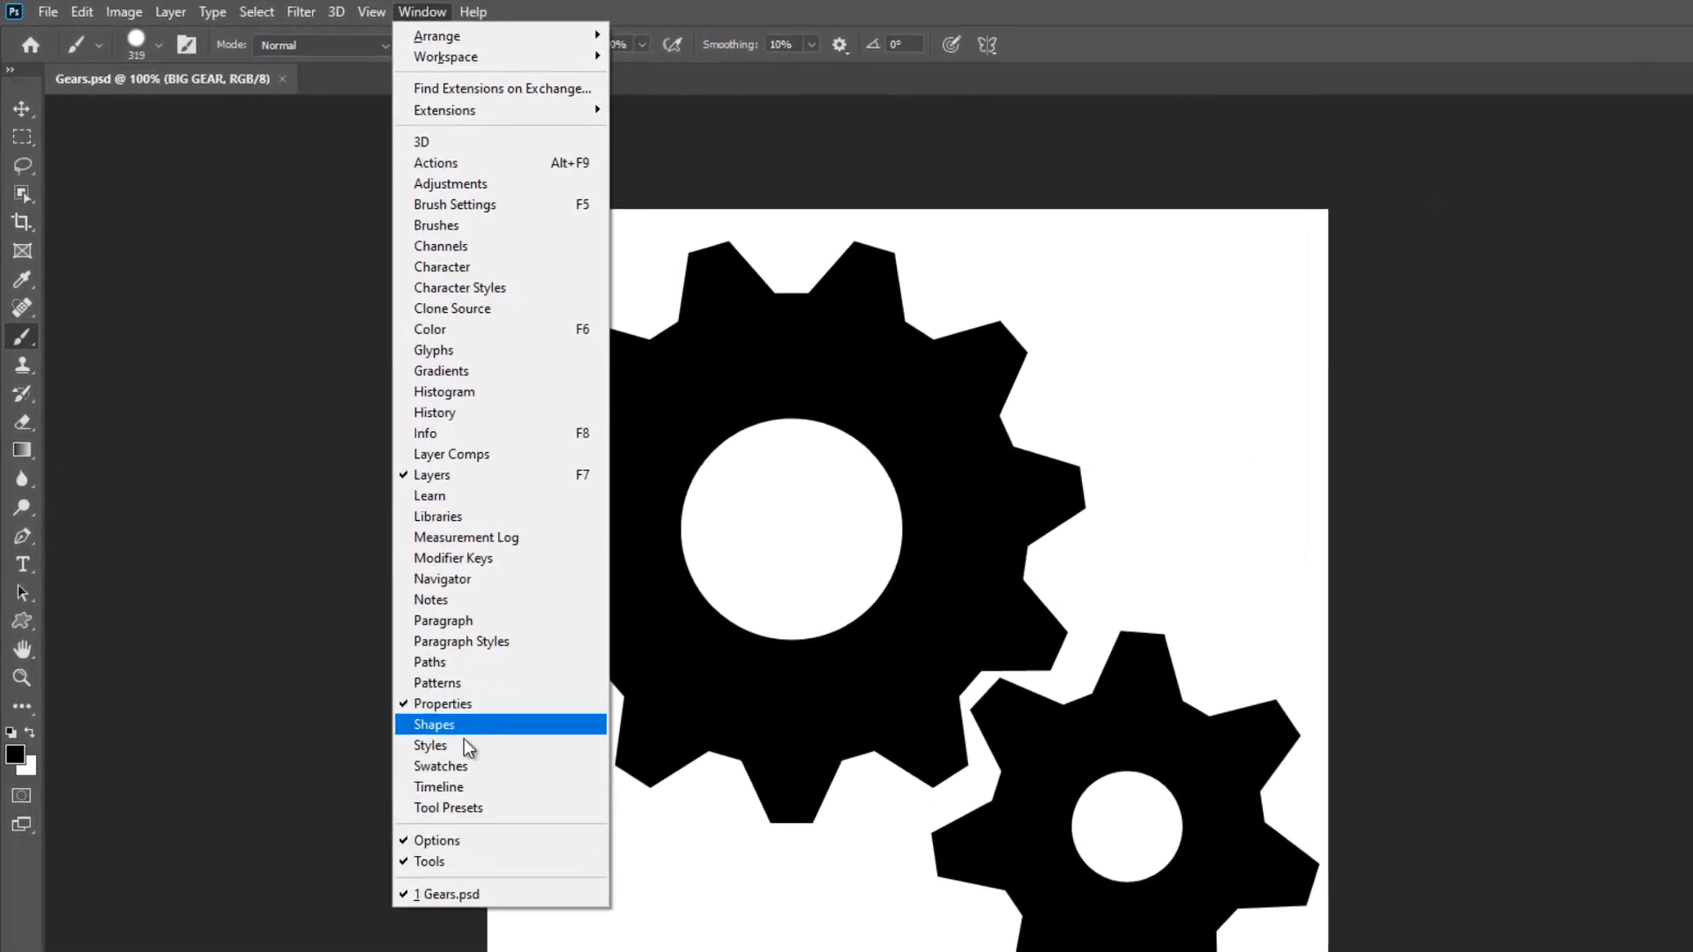
Step: Create a video timeline from the layers and expand the BIG GEAR track's animatable properties
left_click(440, 787)
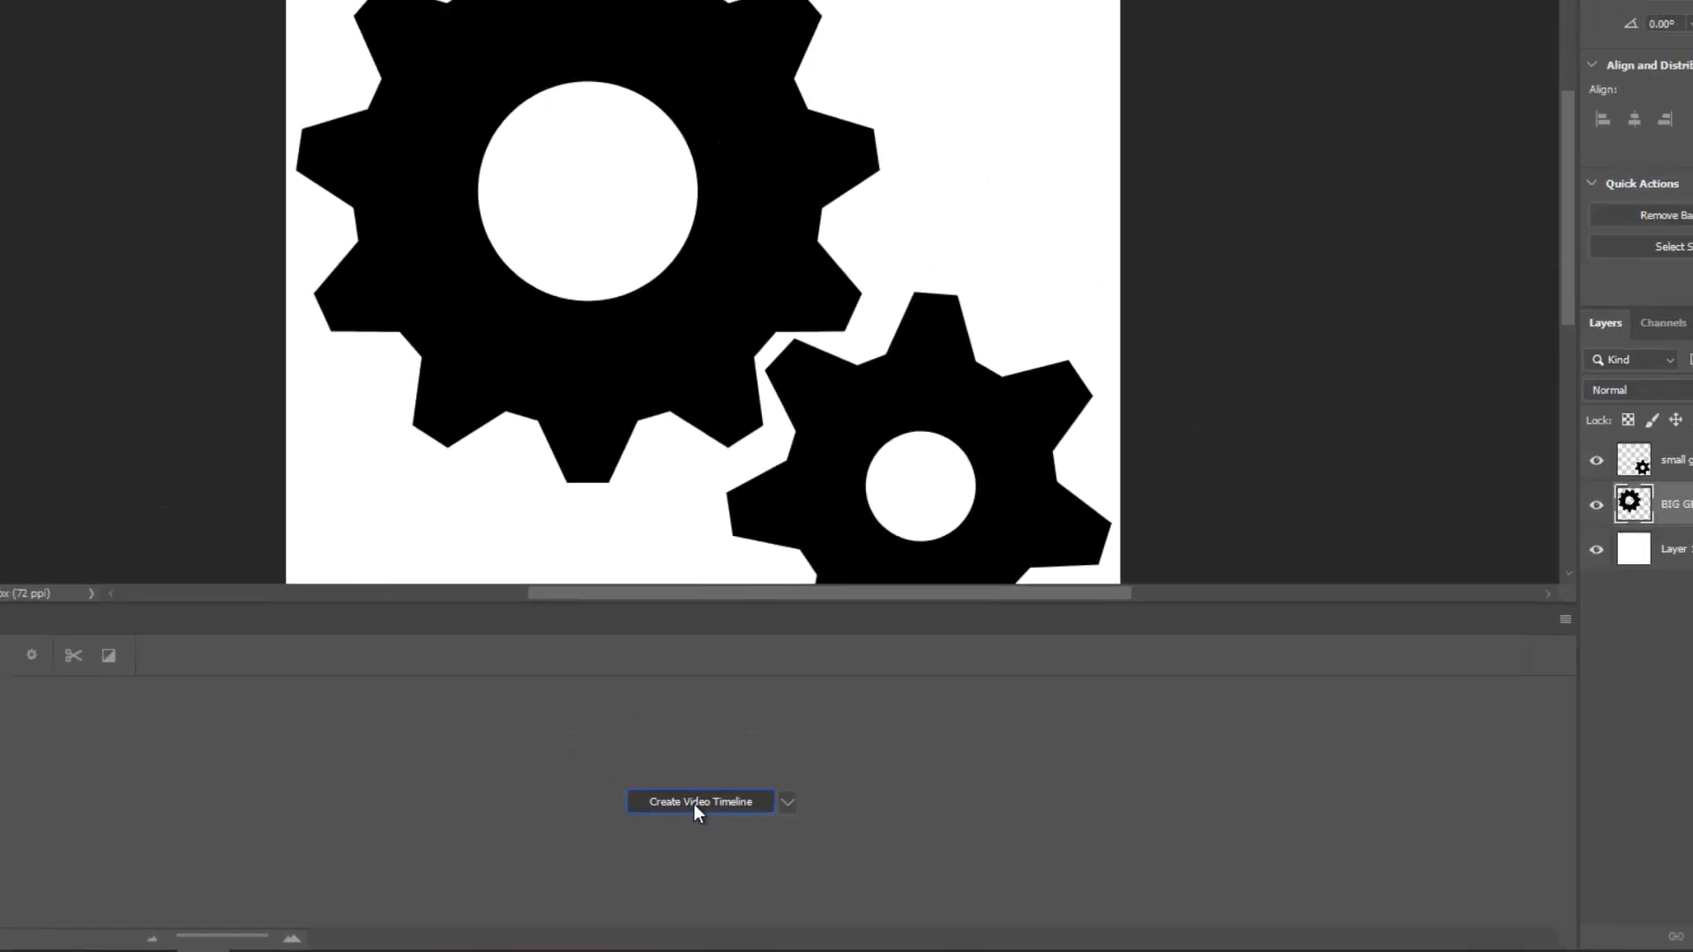
left_click(700, 801)
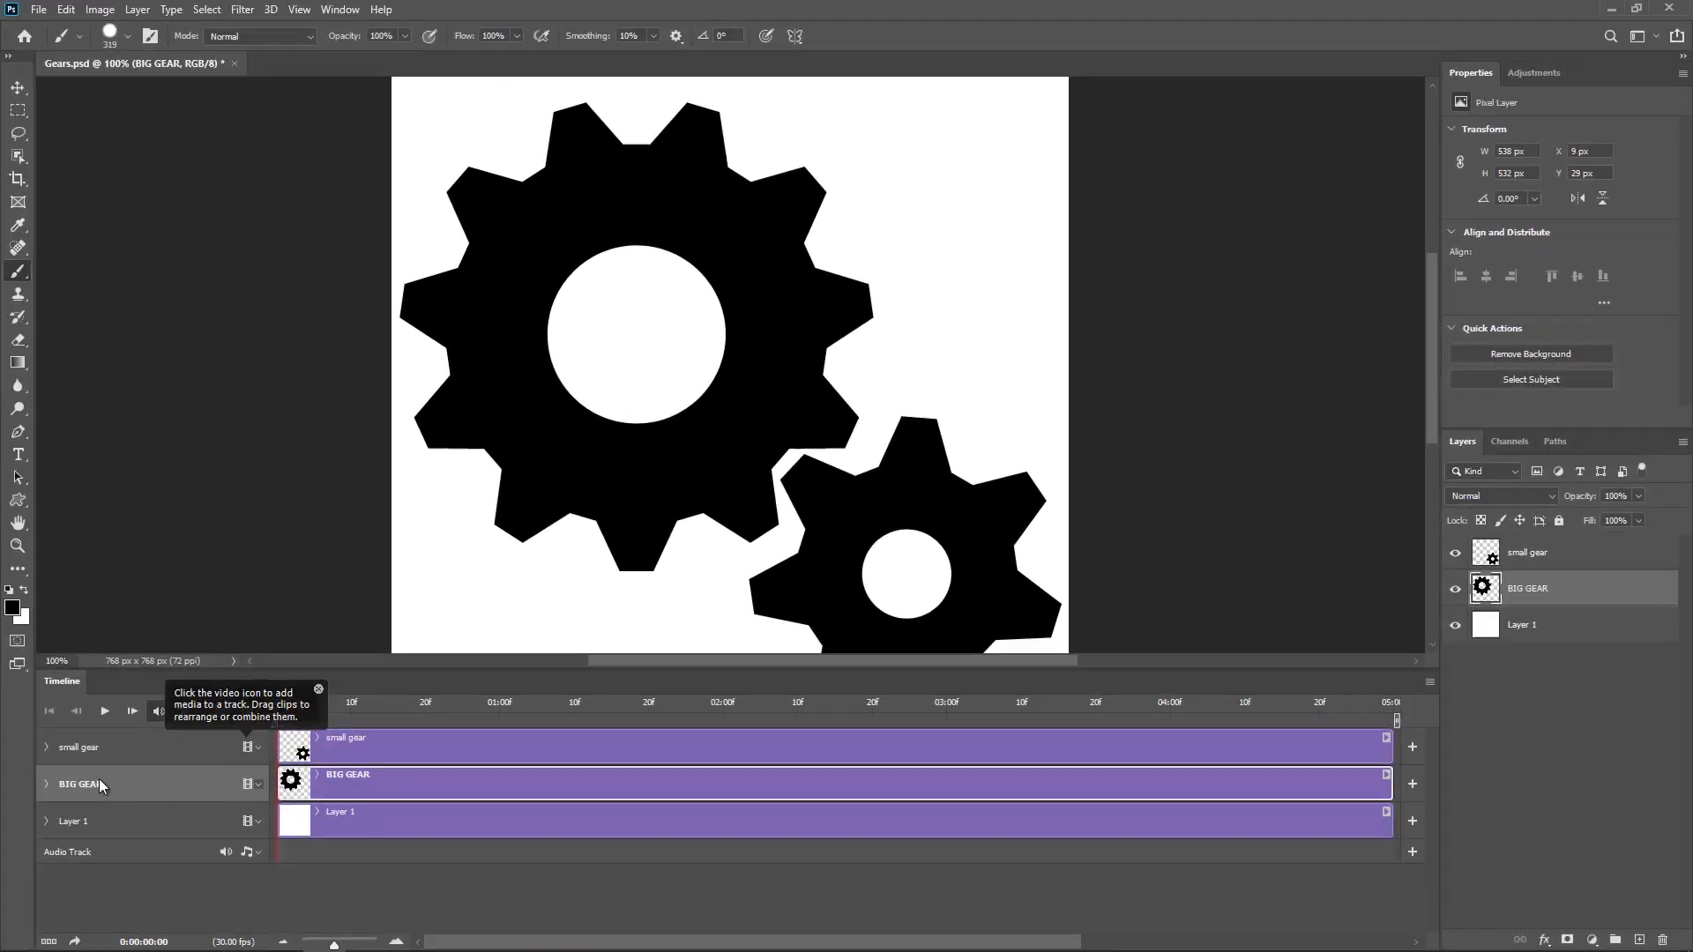
left_click(46, 783)
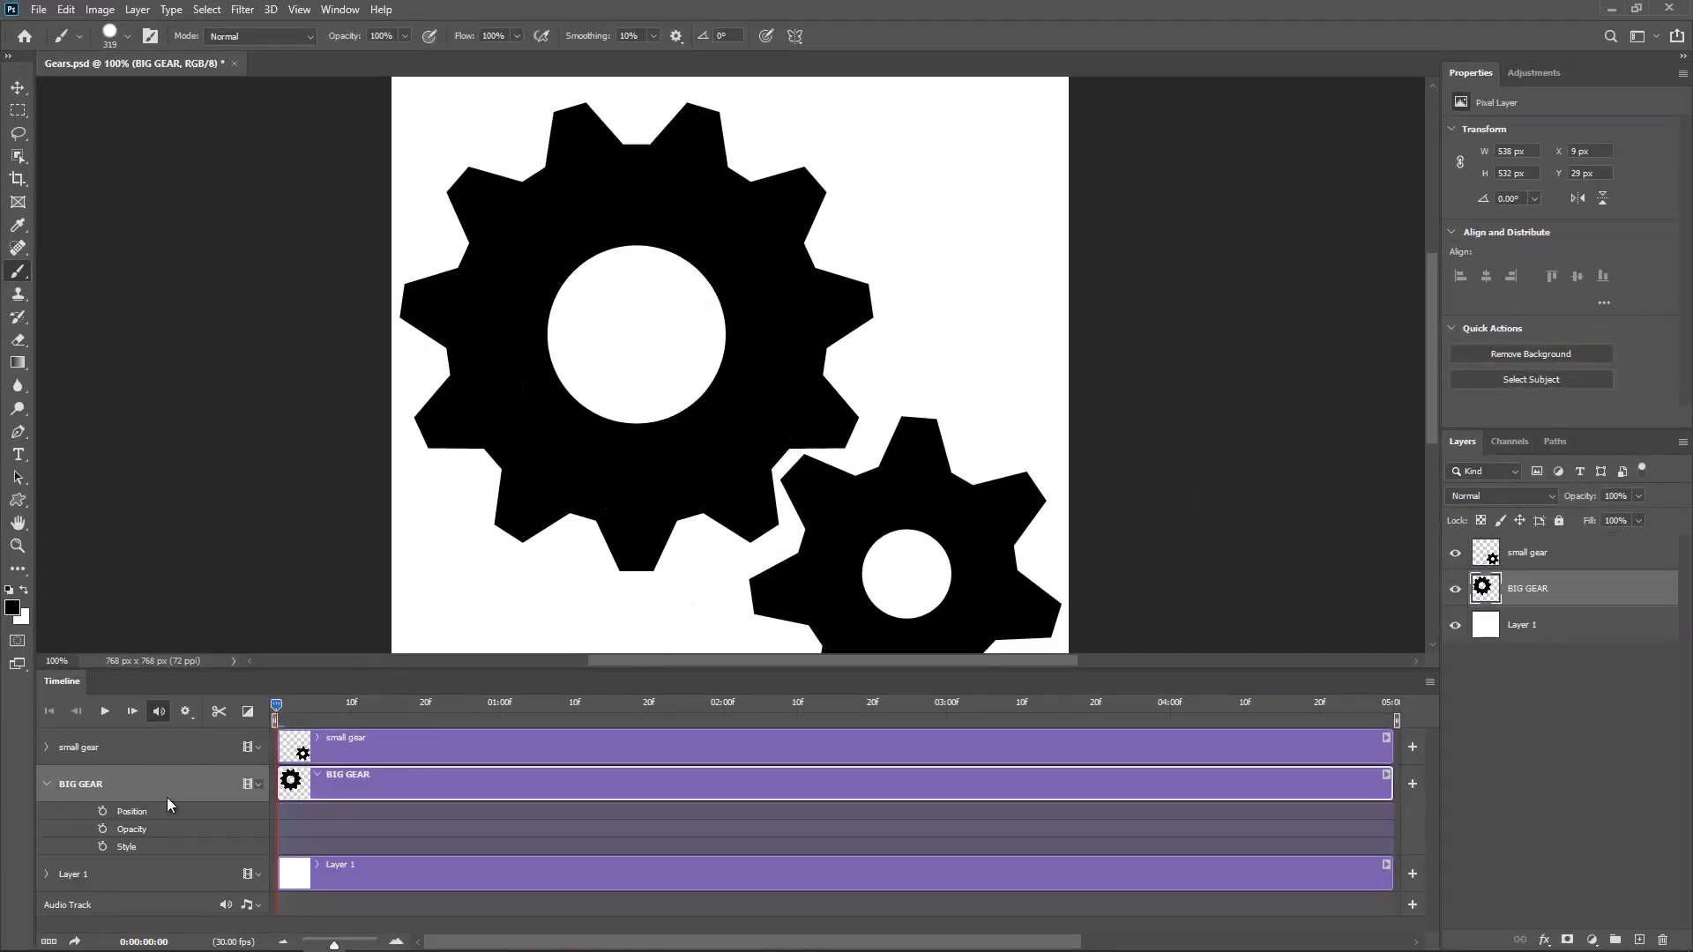
mouse_move(171, 811)
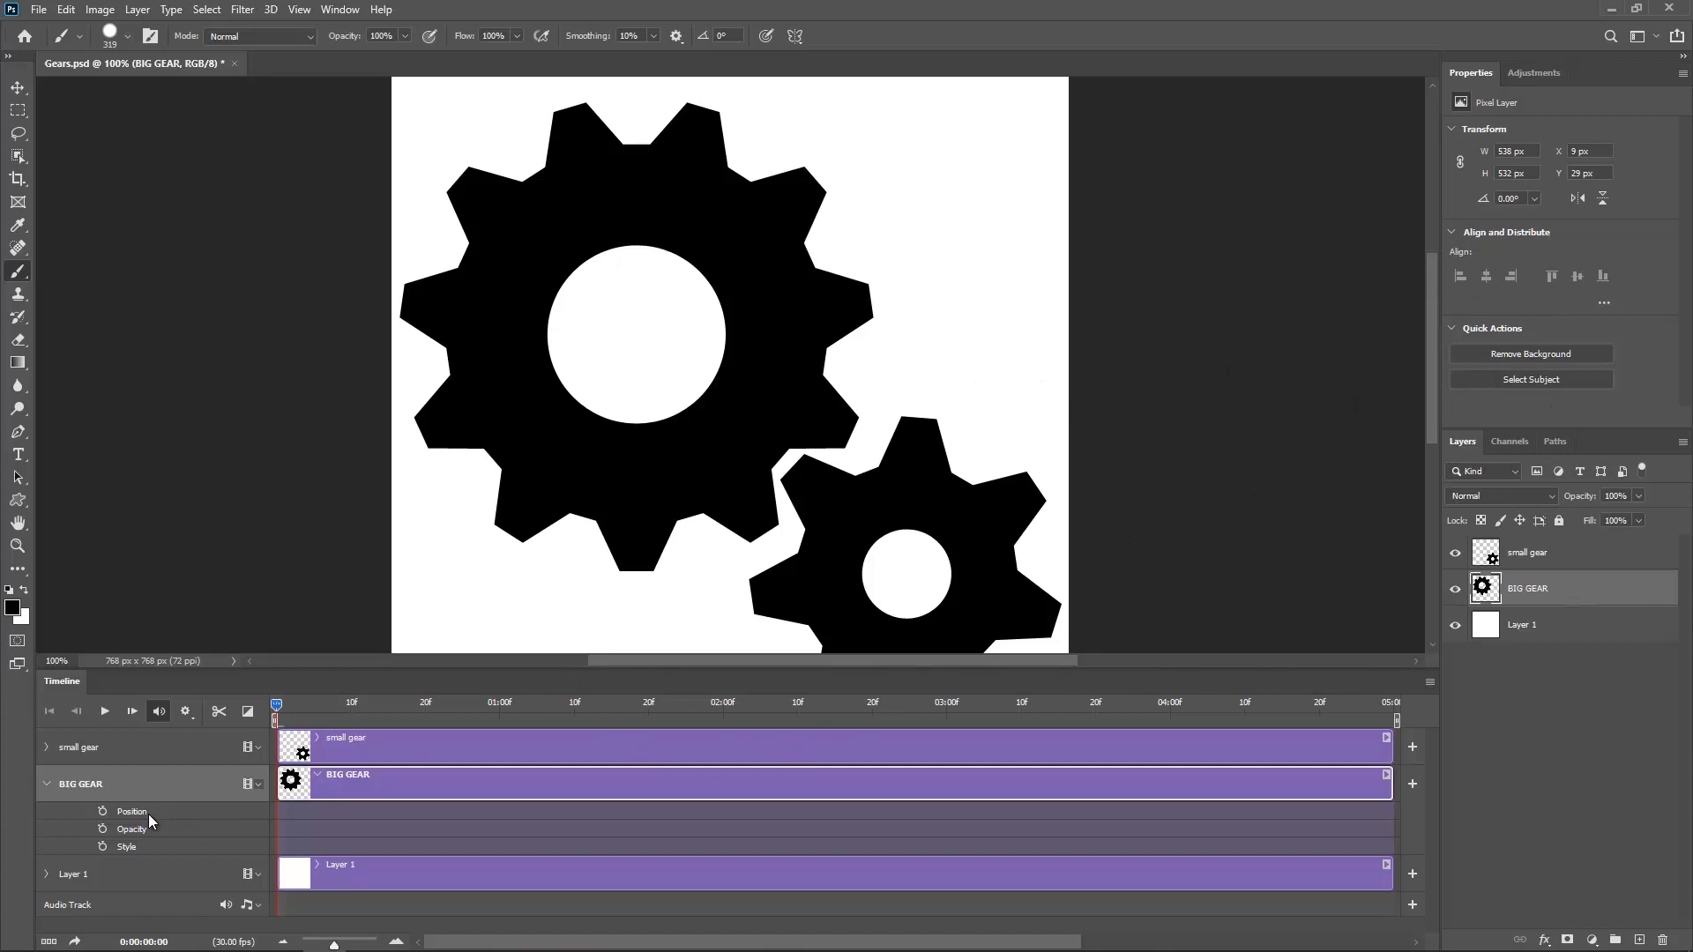
mouse_move(32, 113)
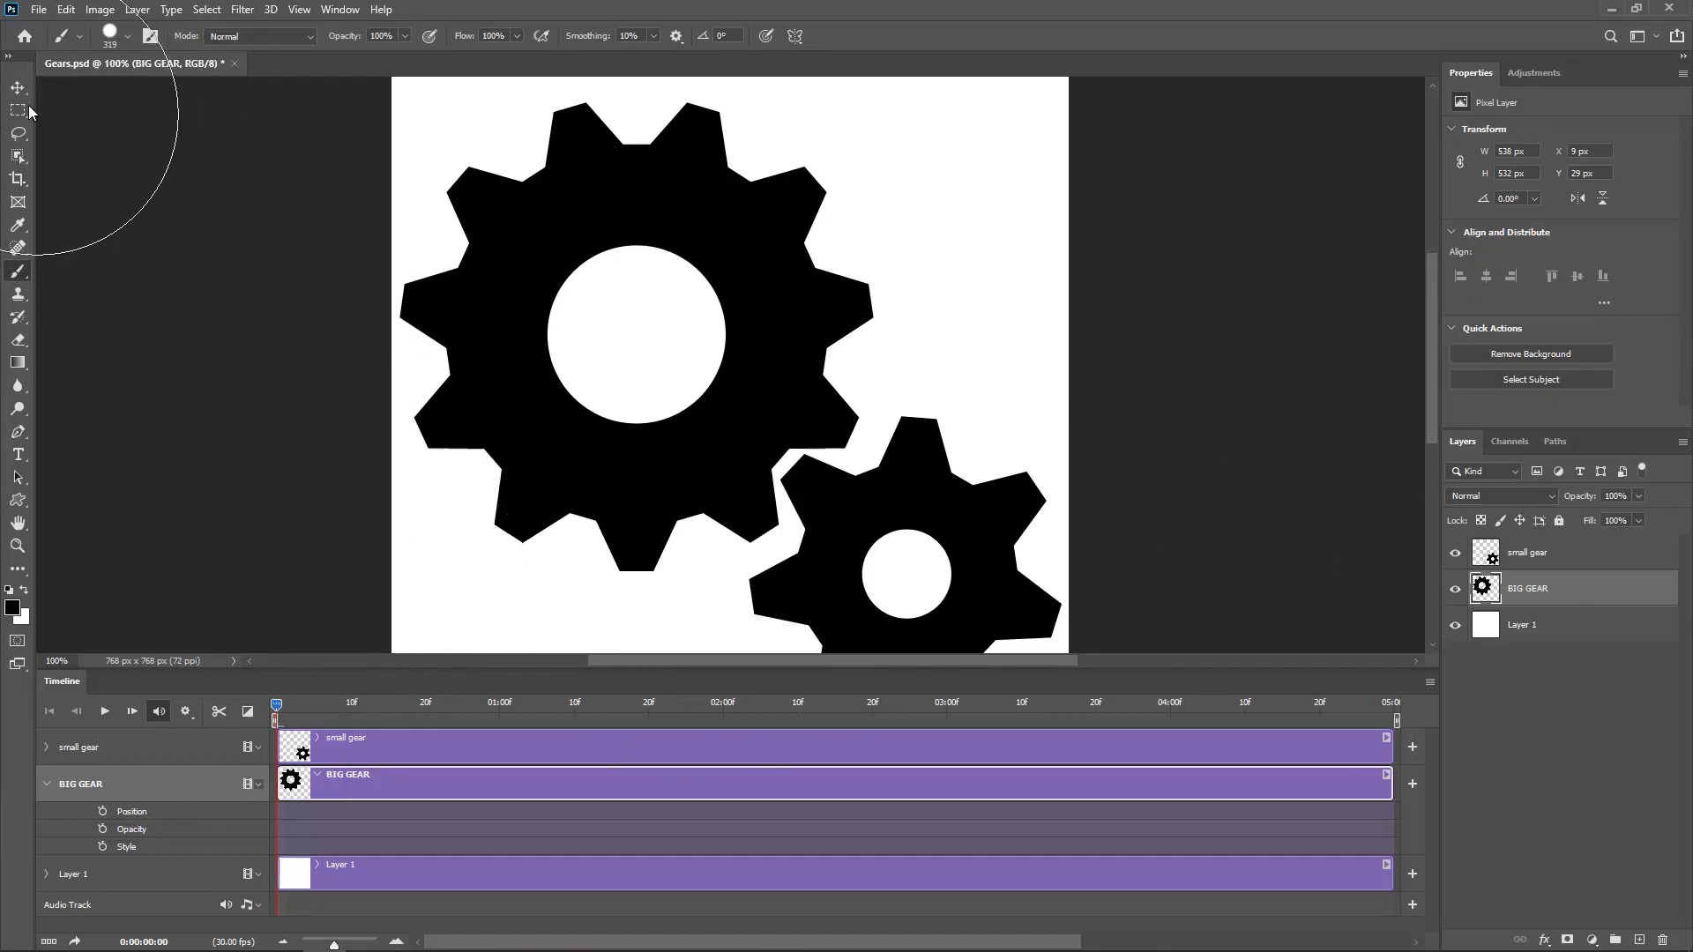
Step: Convert BIG GEAR to a smart object exposing Transform, and hide the small gear layer
left_click(18, 89)
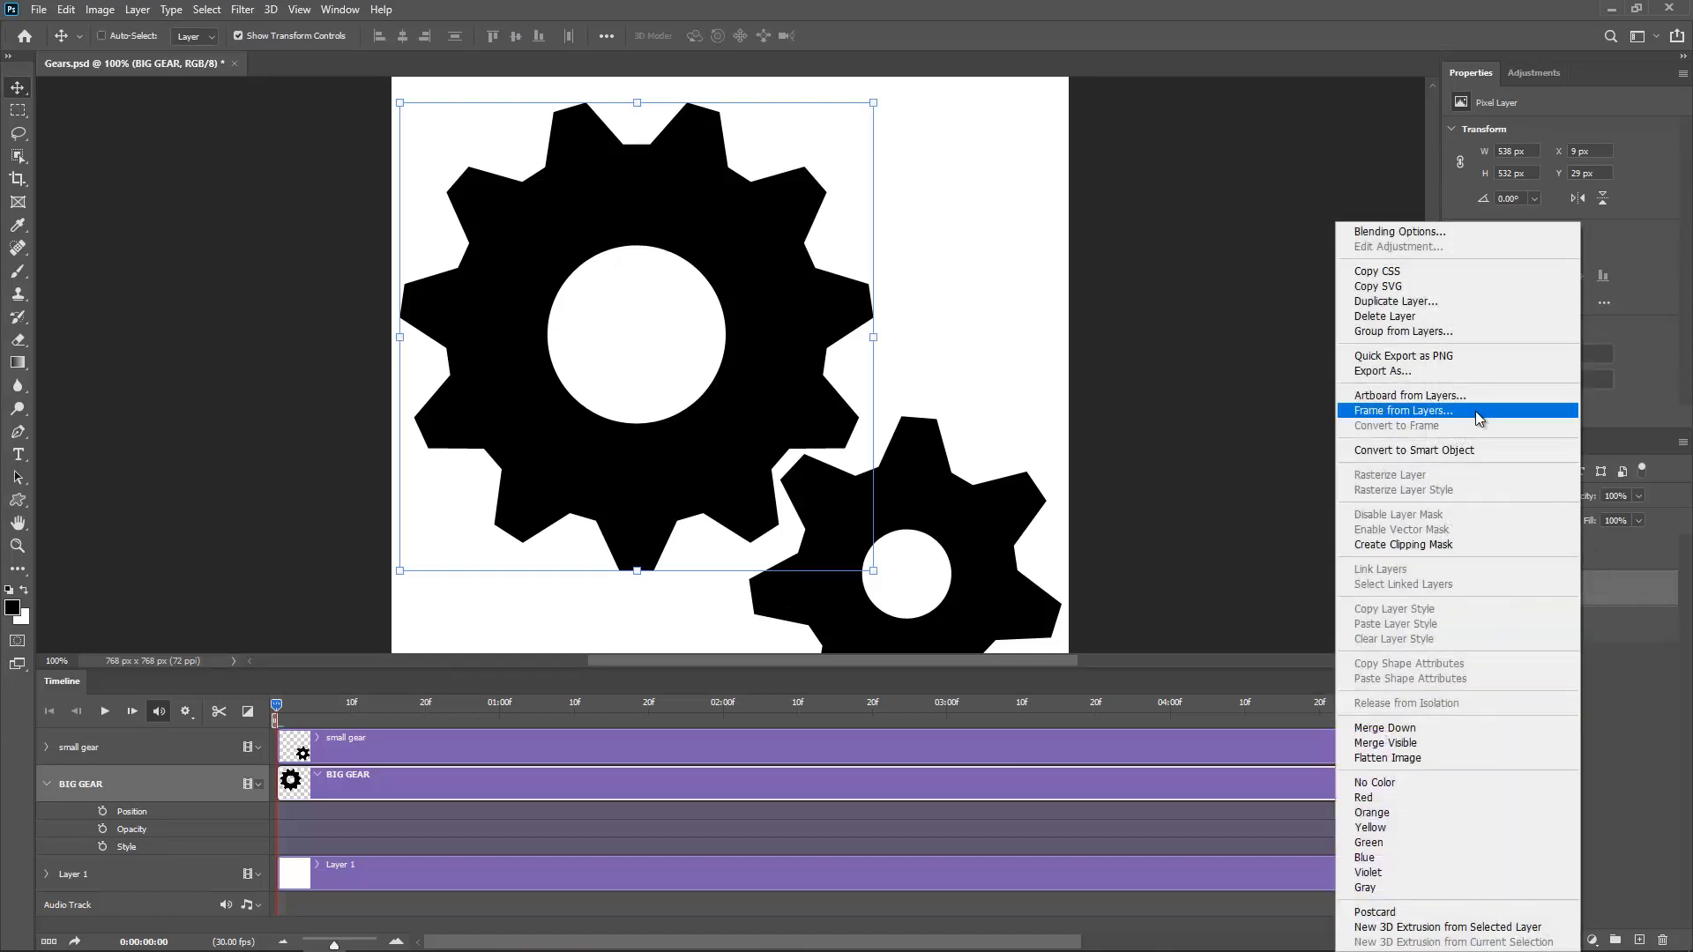
left_click(1413, 450)
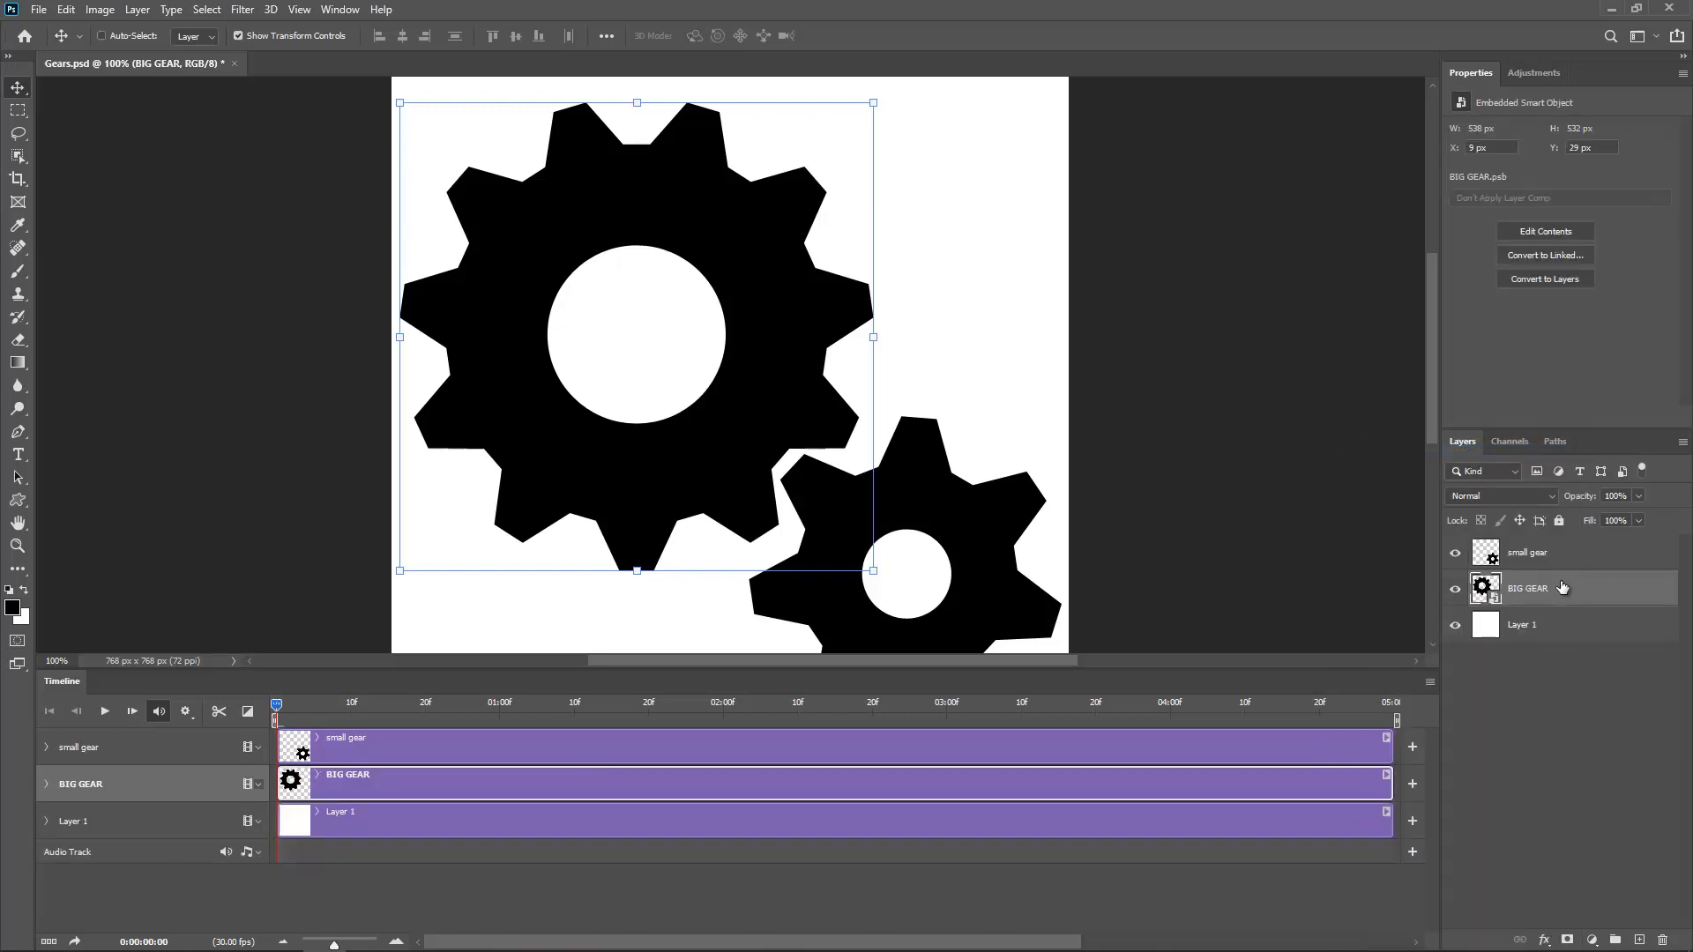
left_click(46, 783)
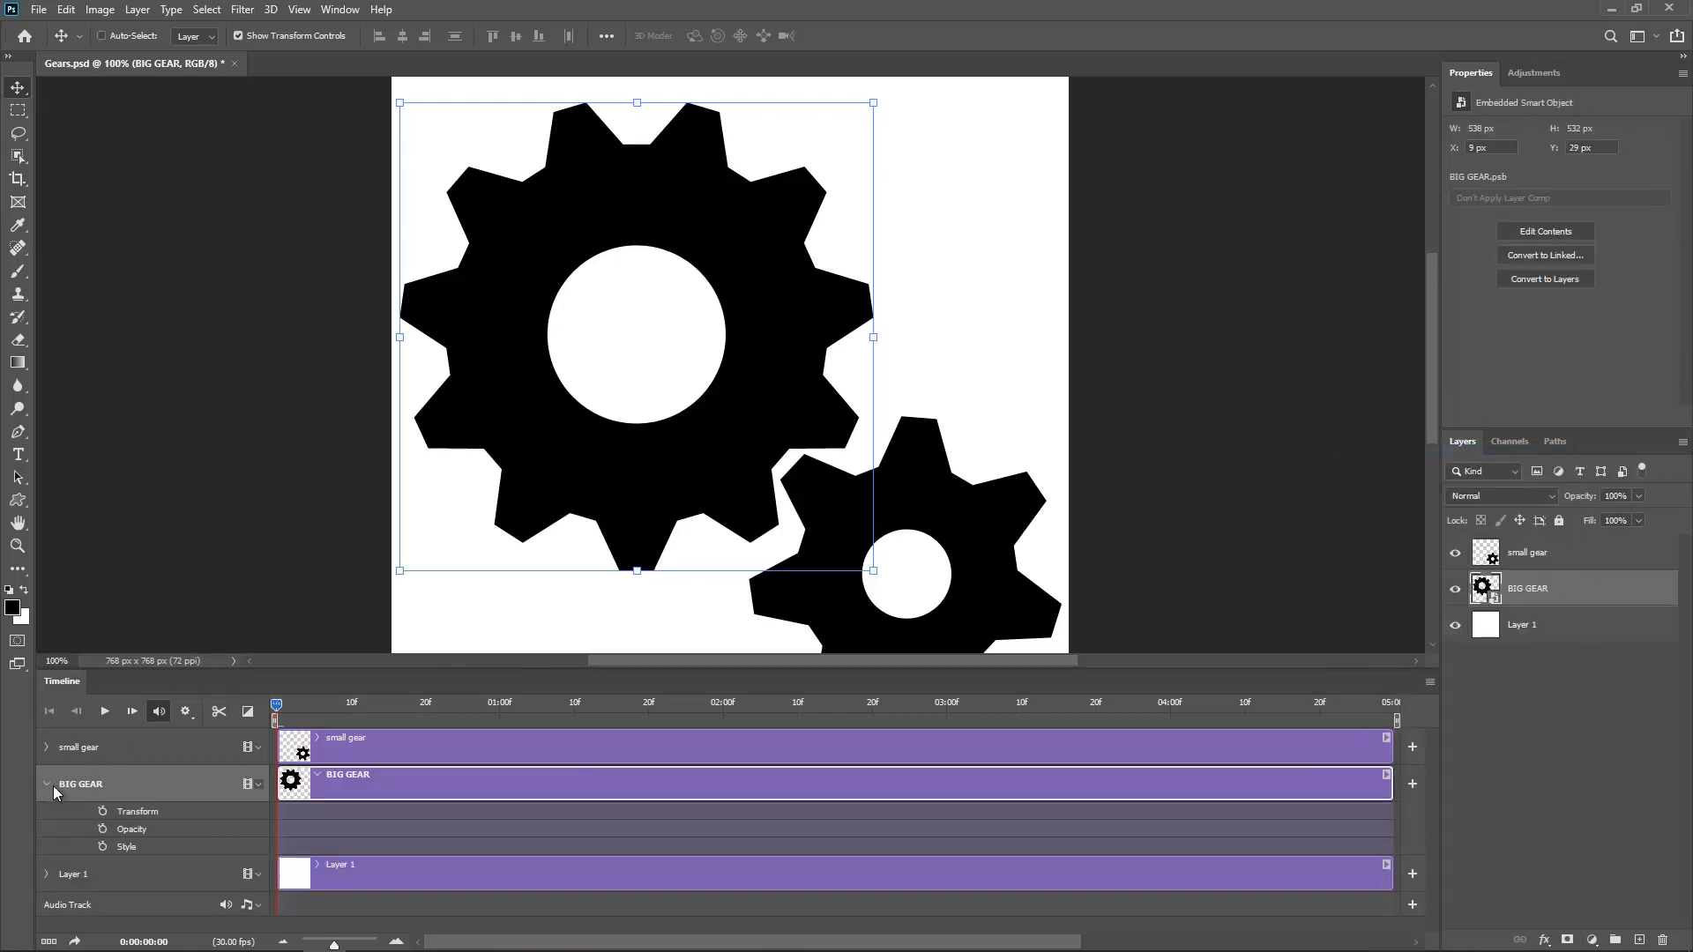
mouse_move(148, 818)
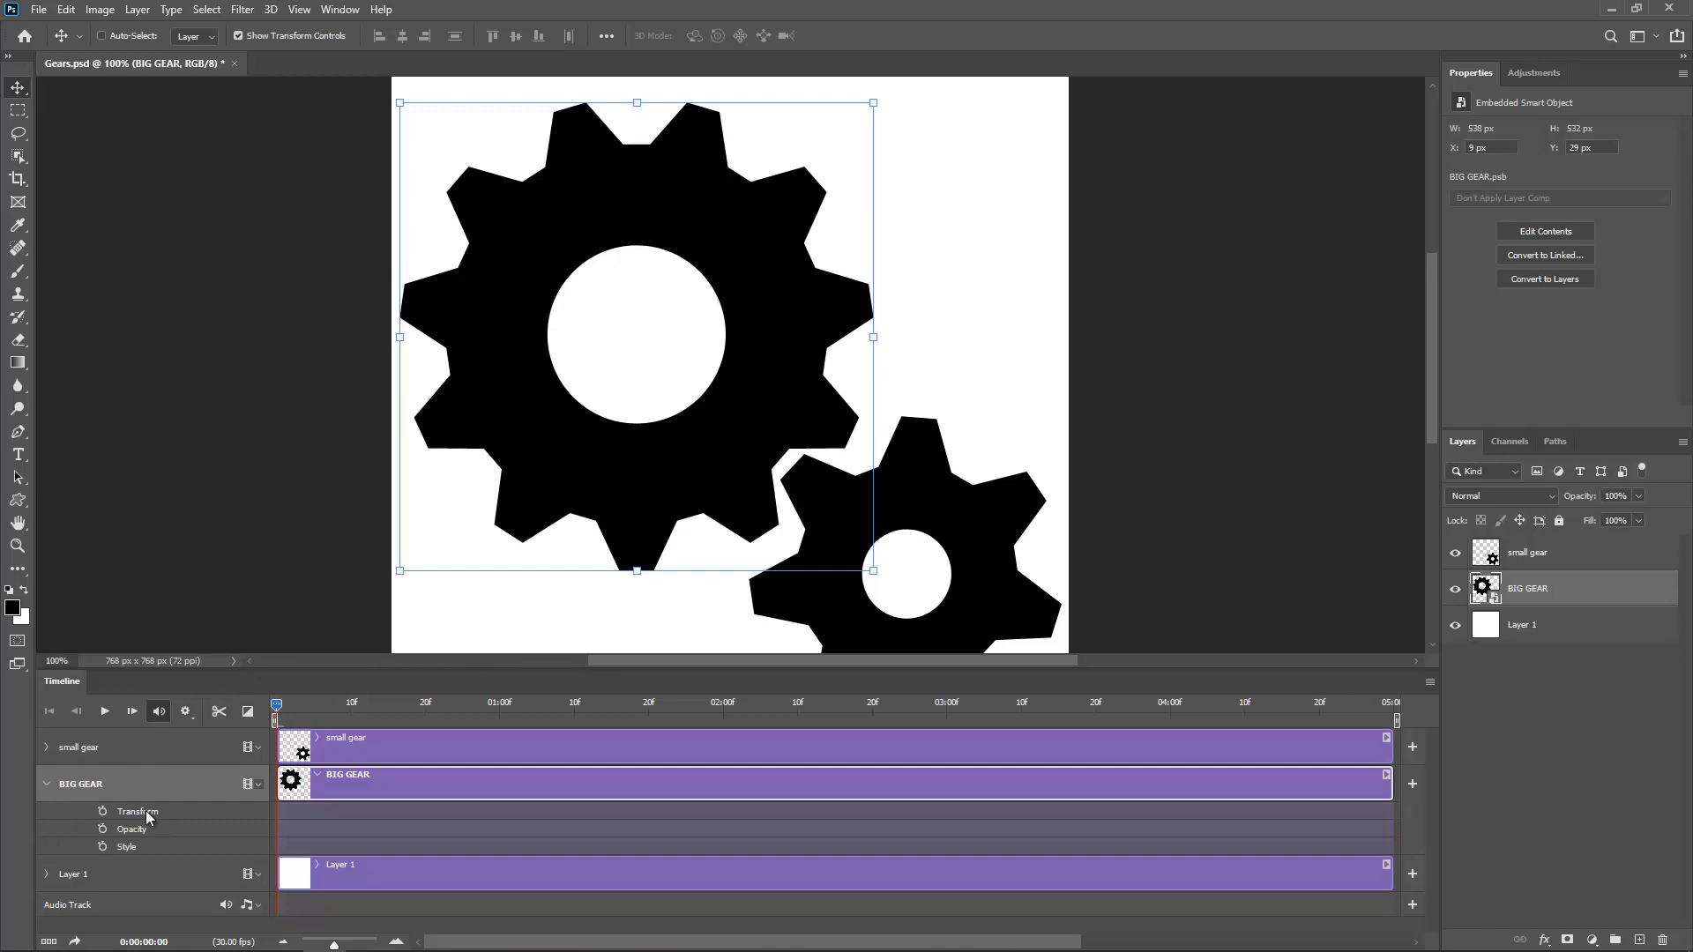
mouse_move(164, 771)
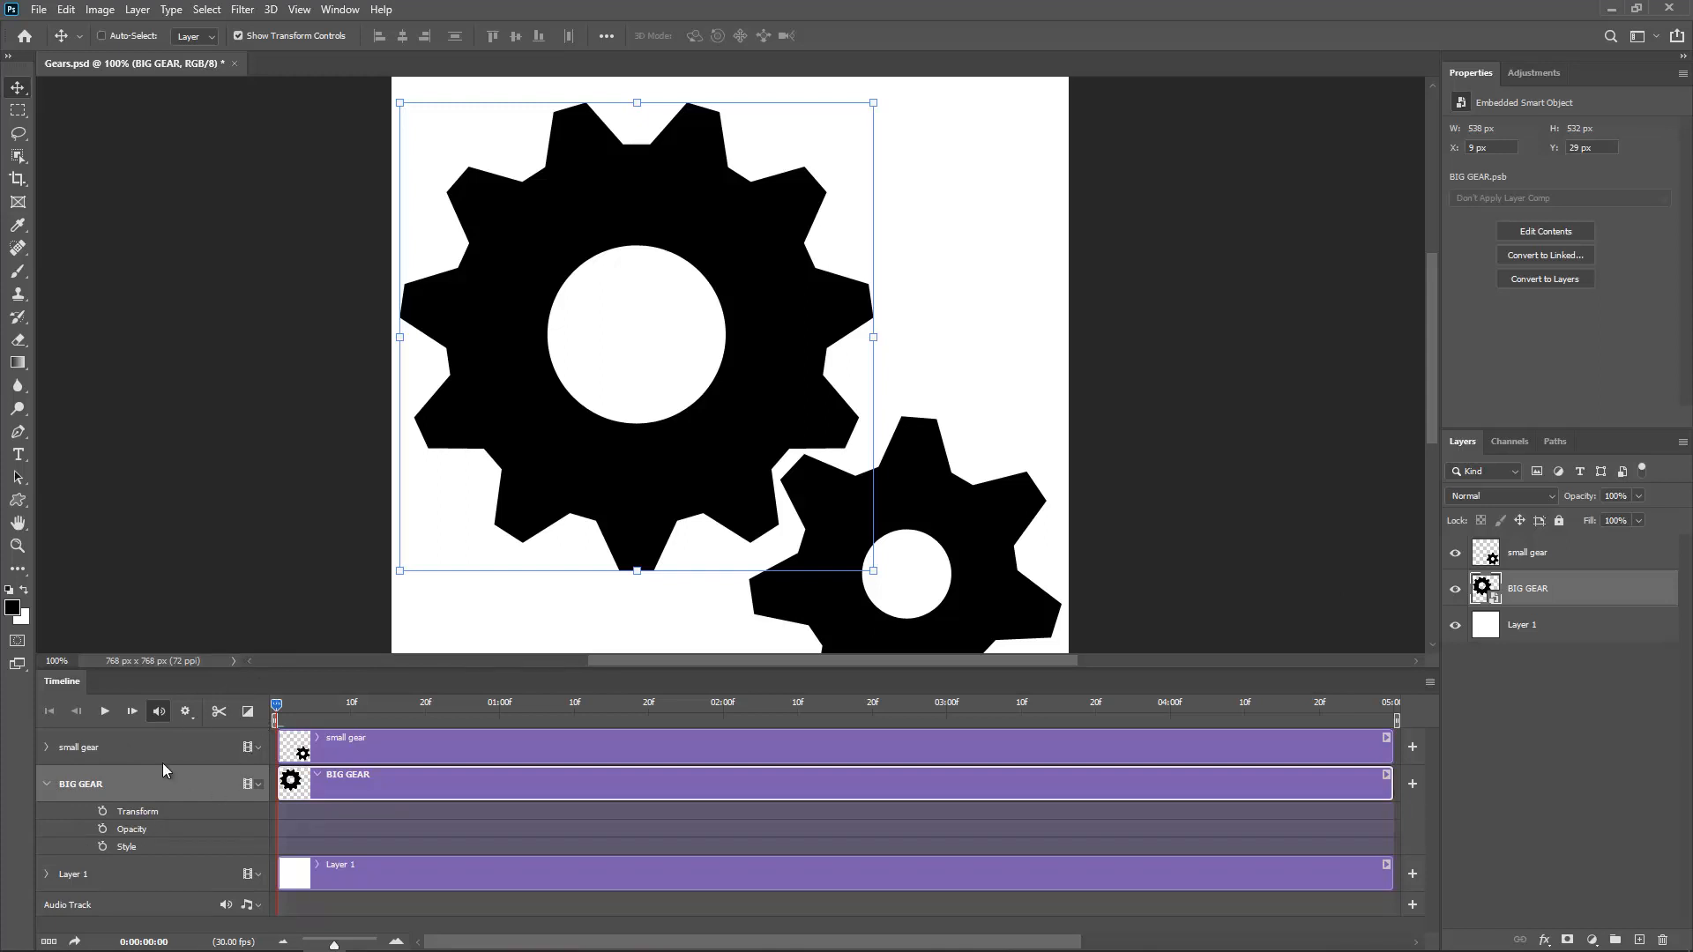
mouse_move(964, 733)
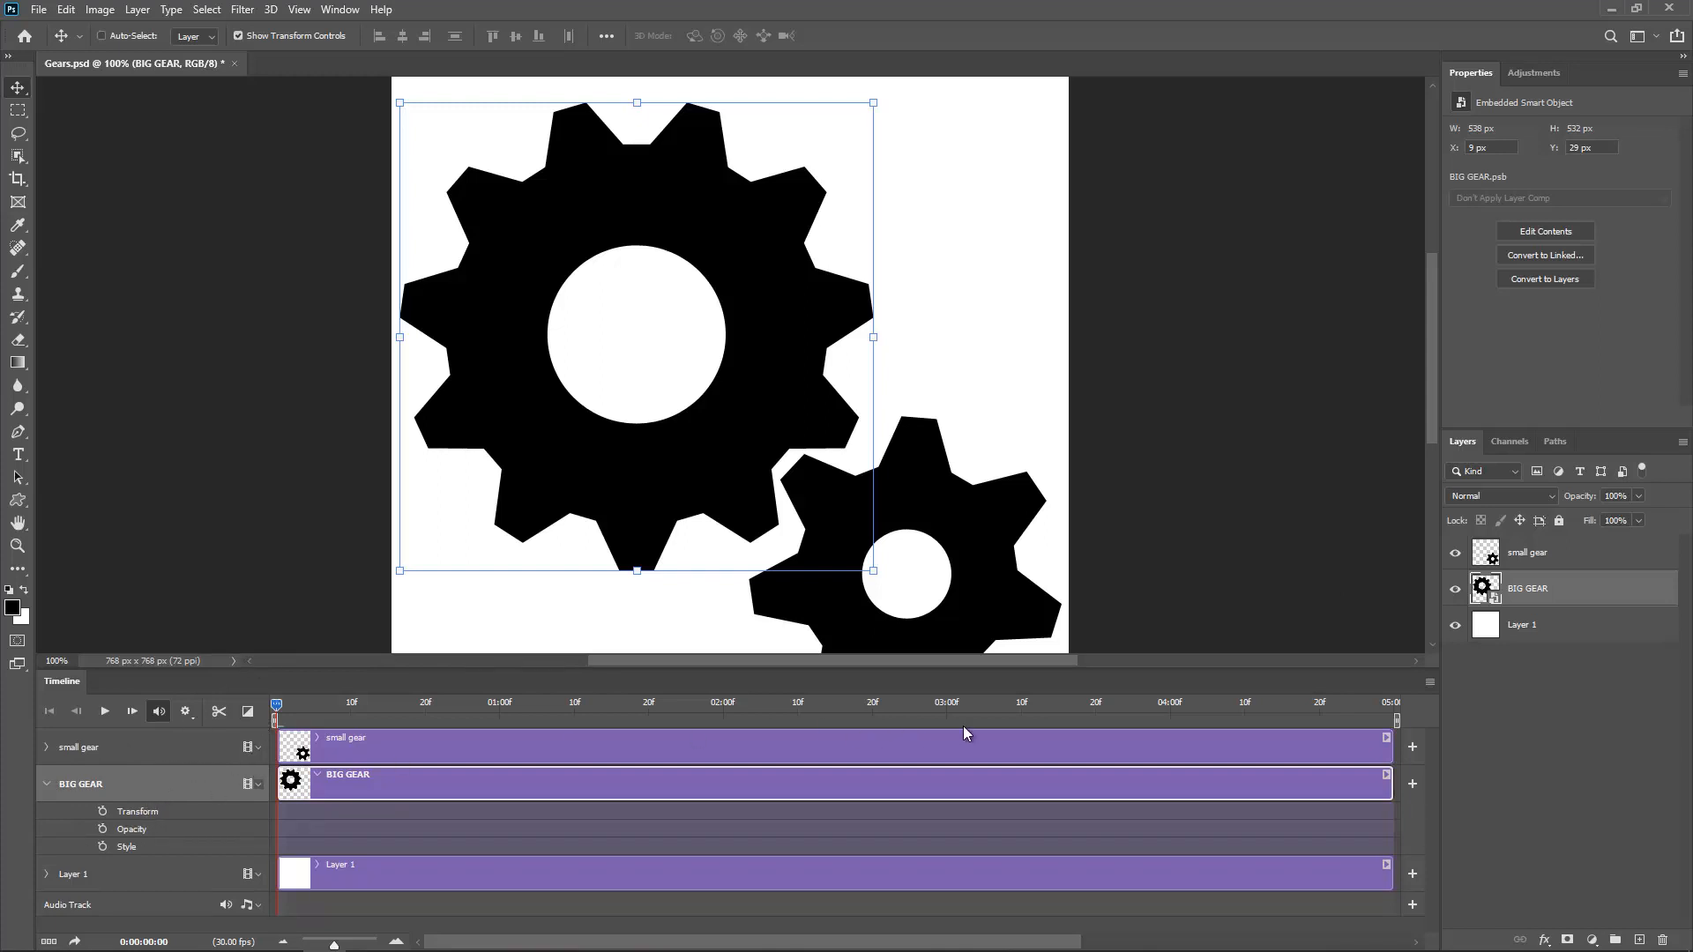
left_click(1455, 552)
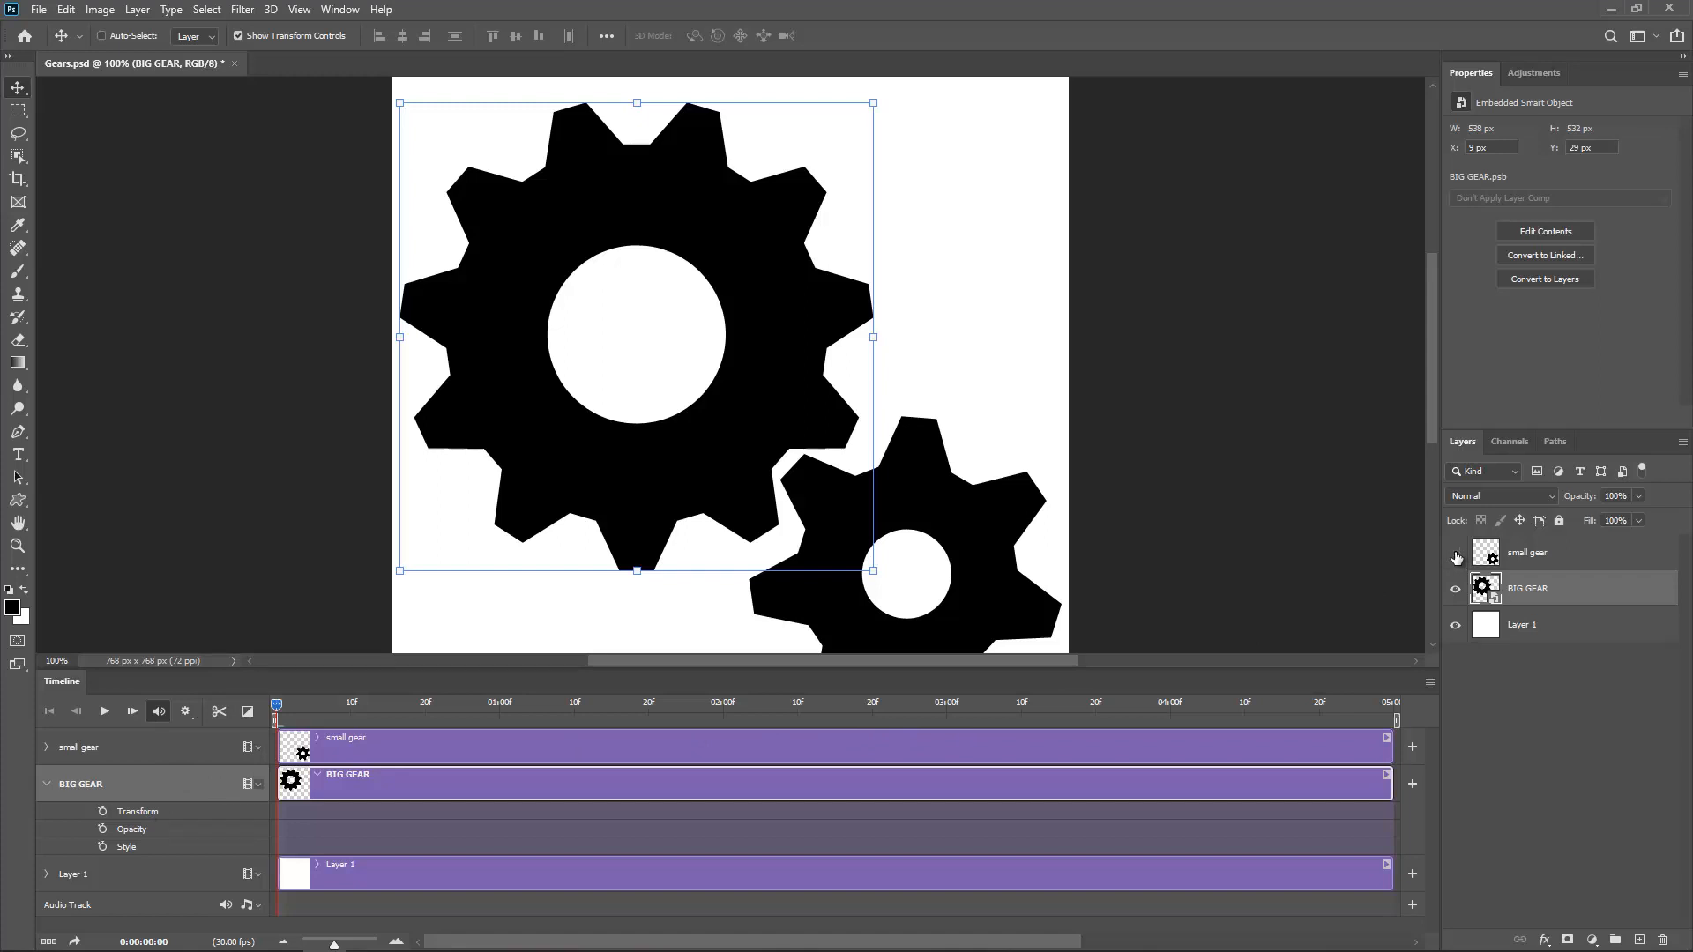
left_click(1455, 558)
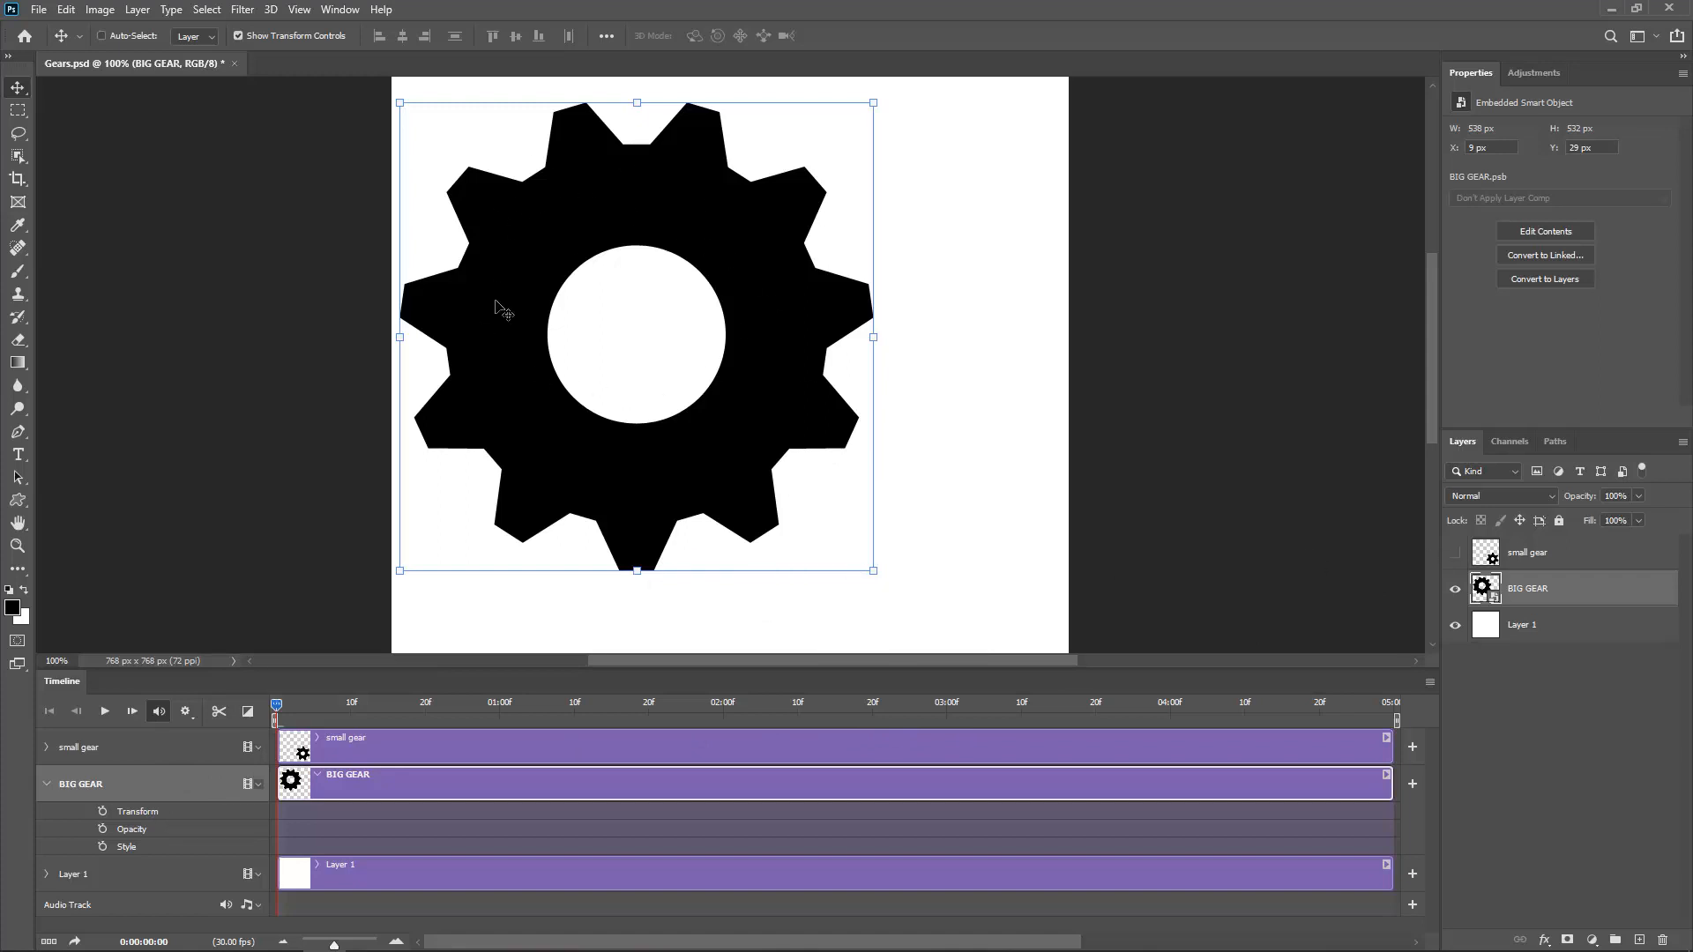
mouse_move(103, 817)
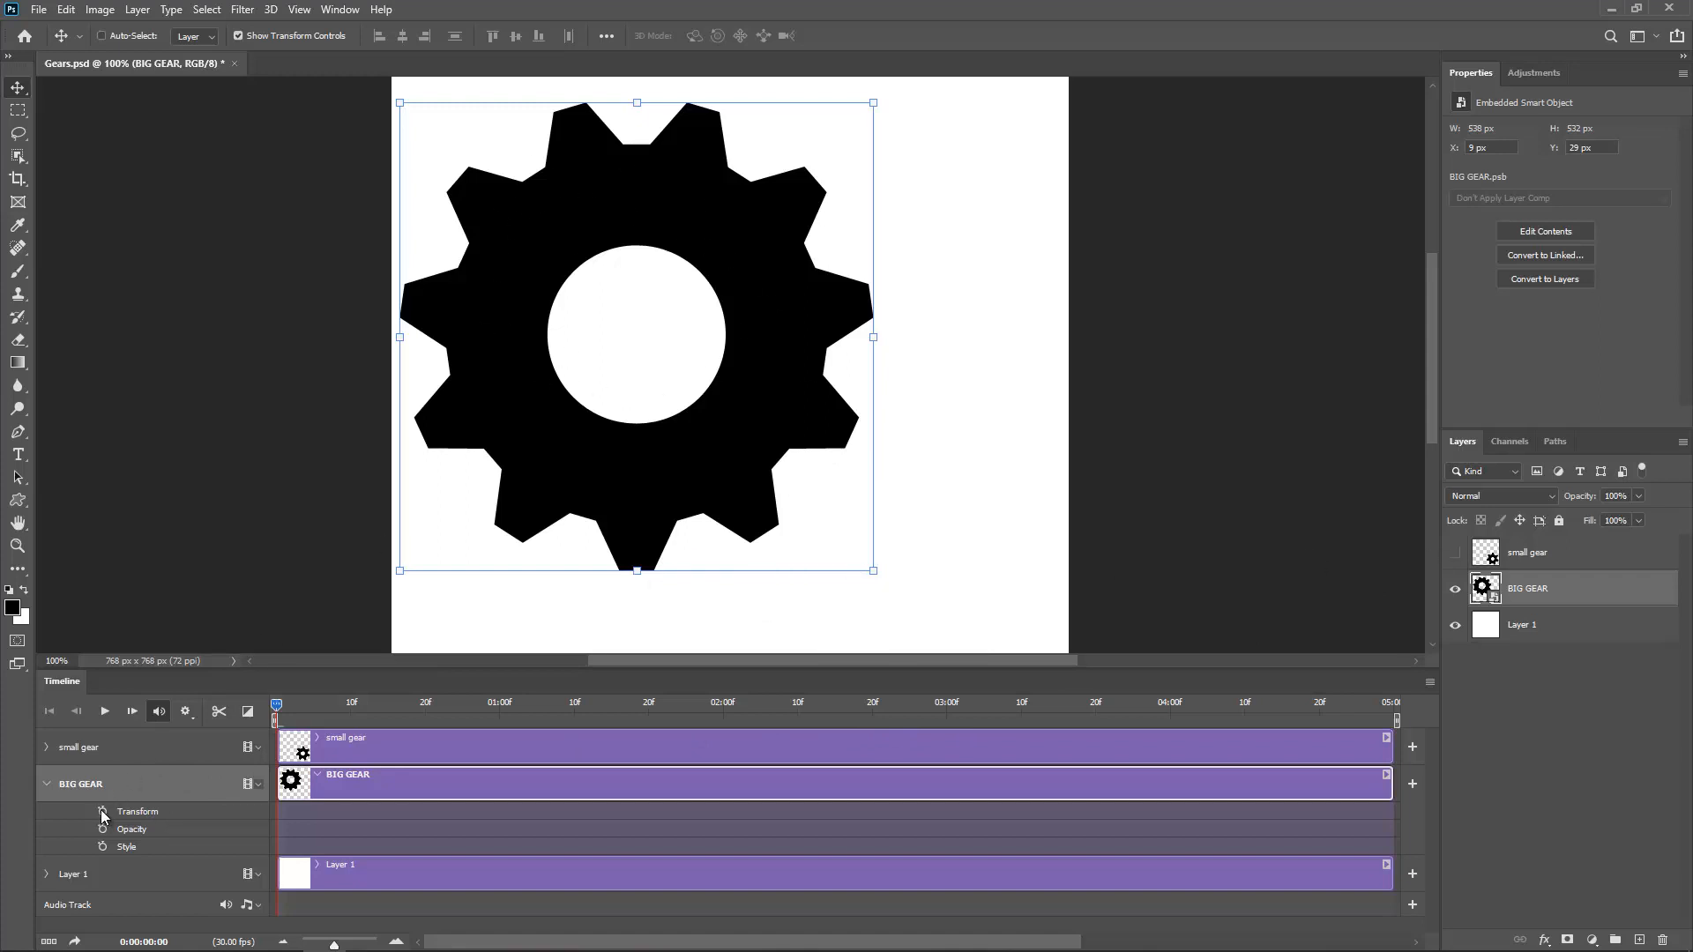
Step: Record Transform keyframes rotating BIG GEAR at the start, middle and end of its clip
left_click(102, 812)
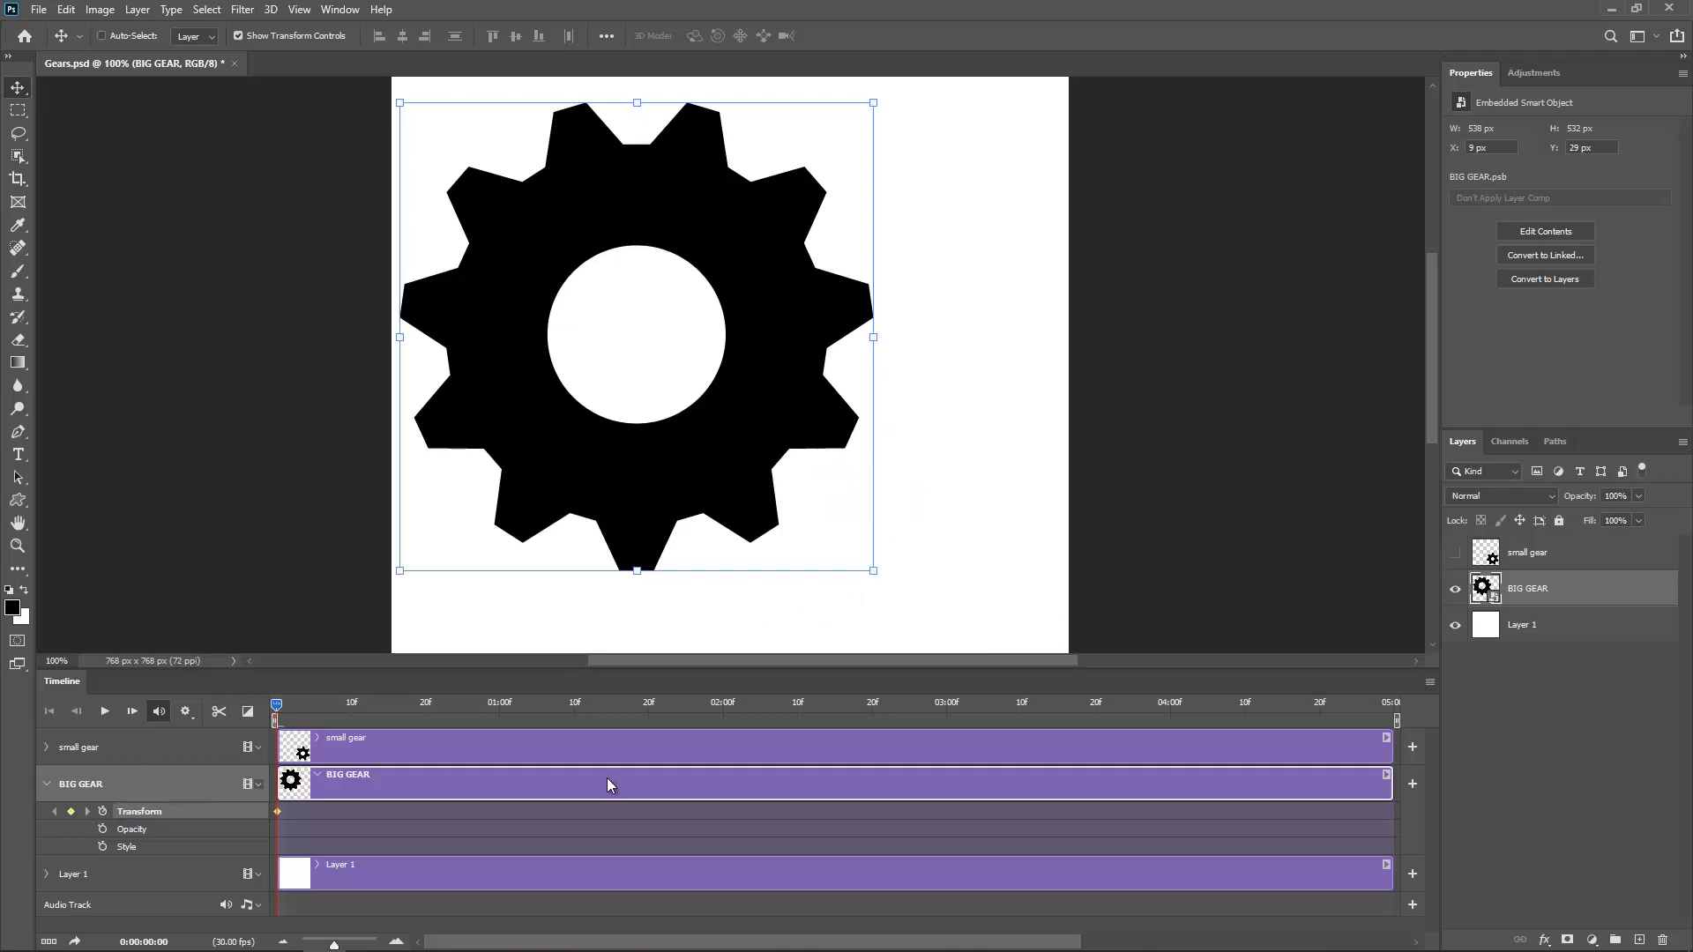
mouse_move(1396, 713)
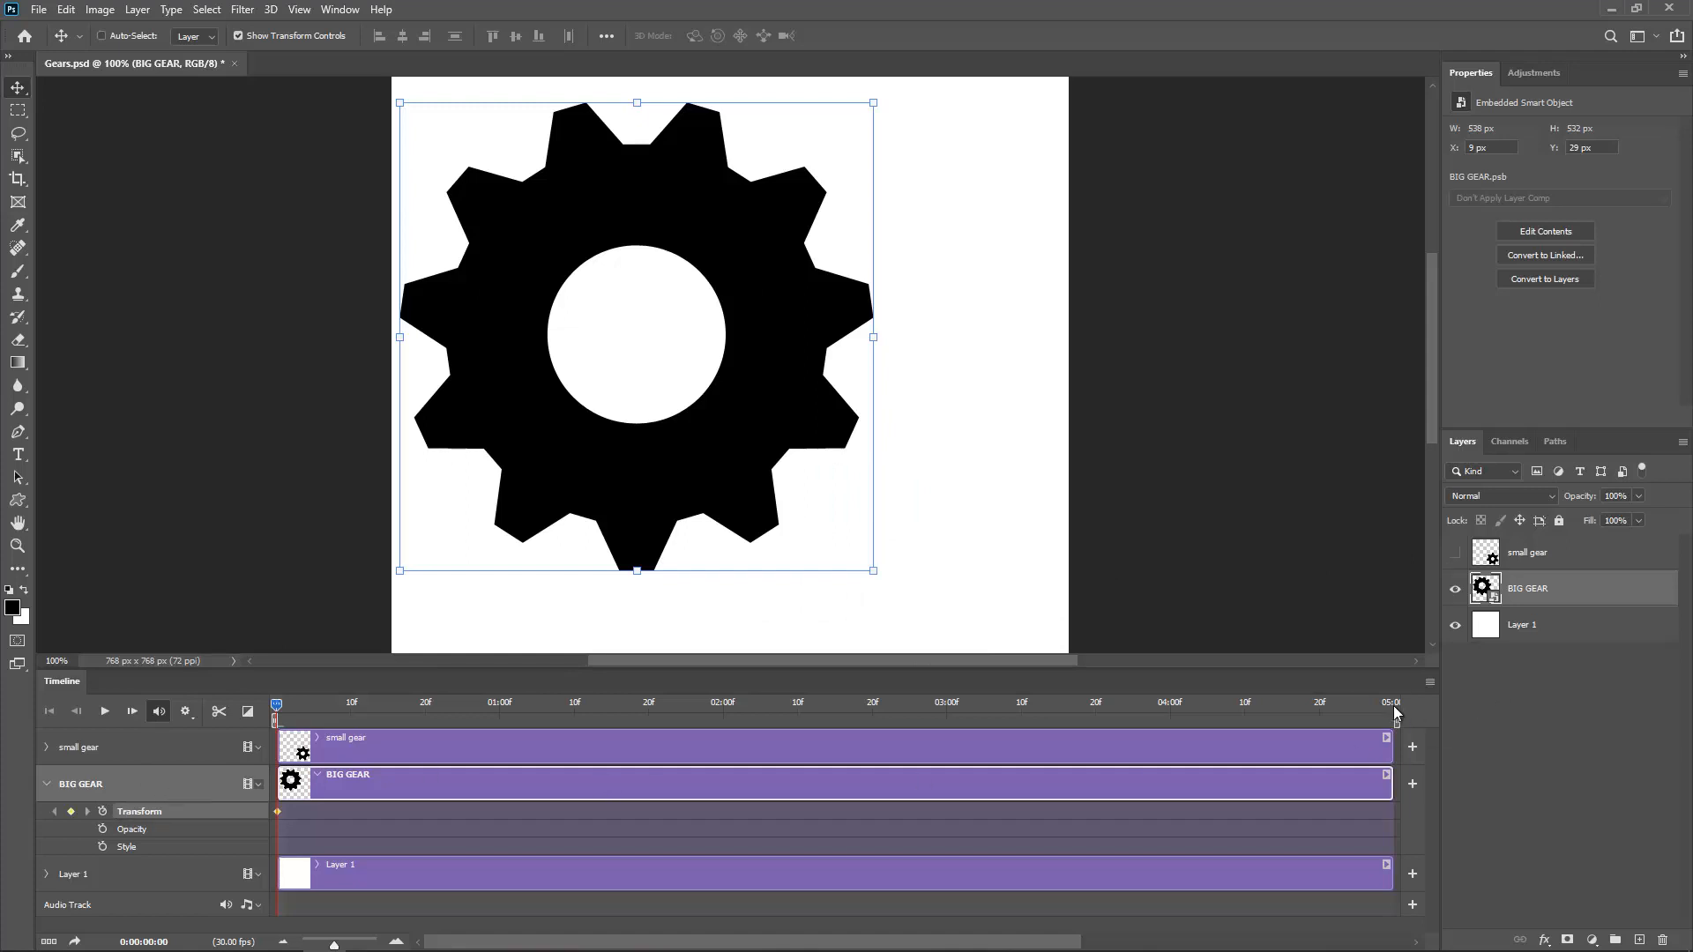
mouse_move(764, 744)
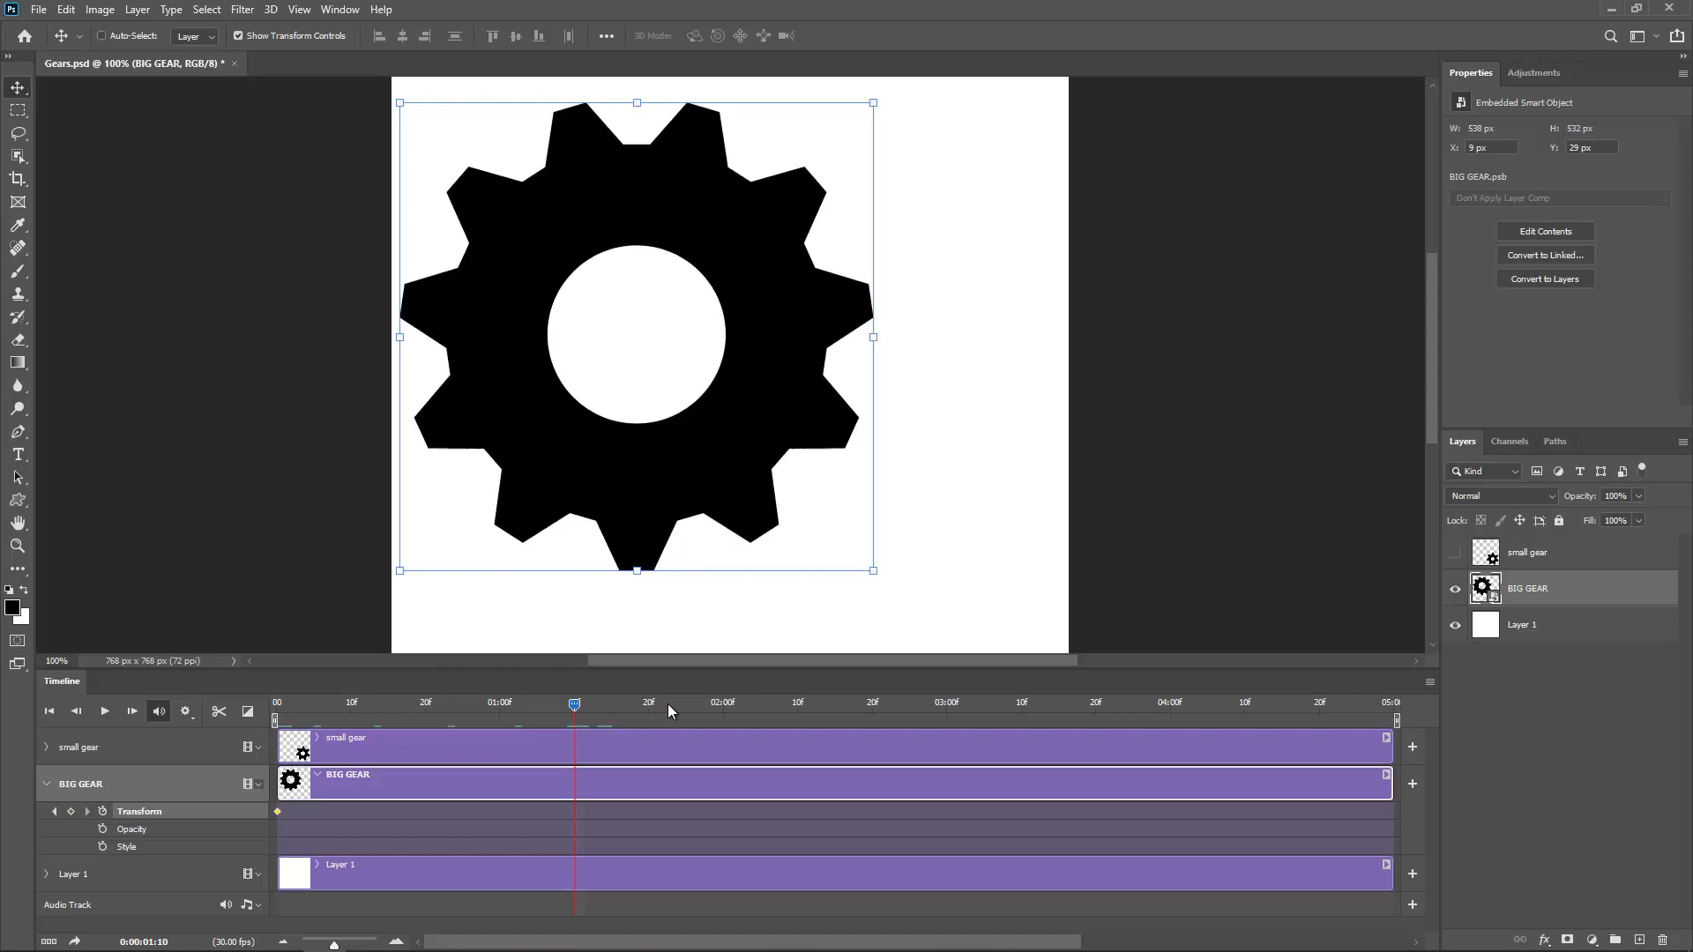
mouse_move(890, 575)
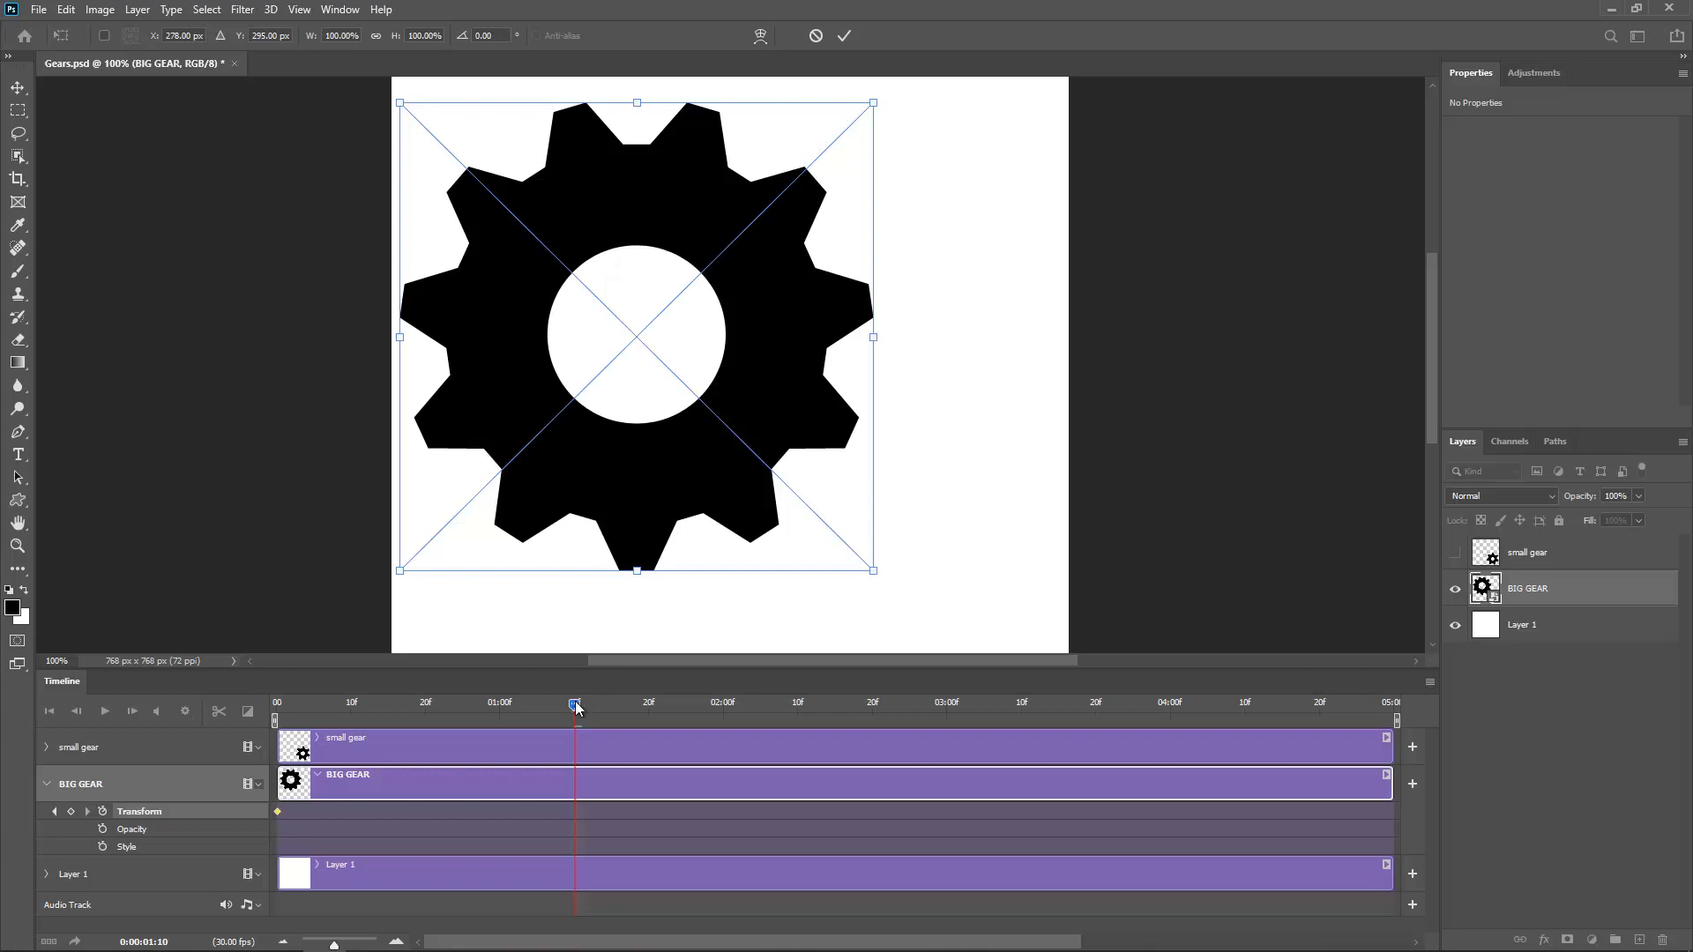
left_click(845, 35)
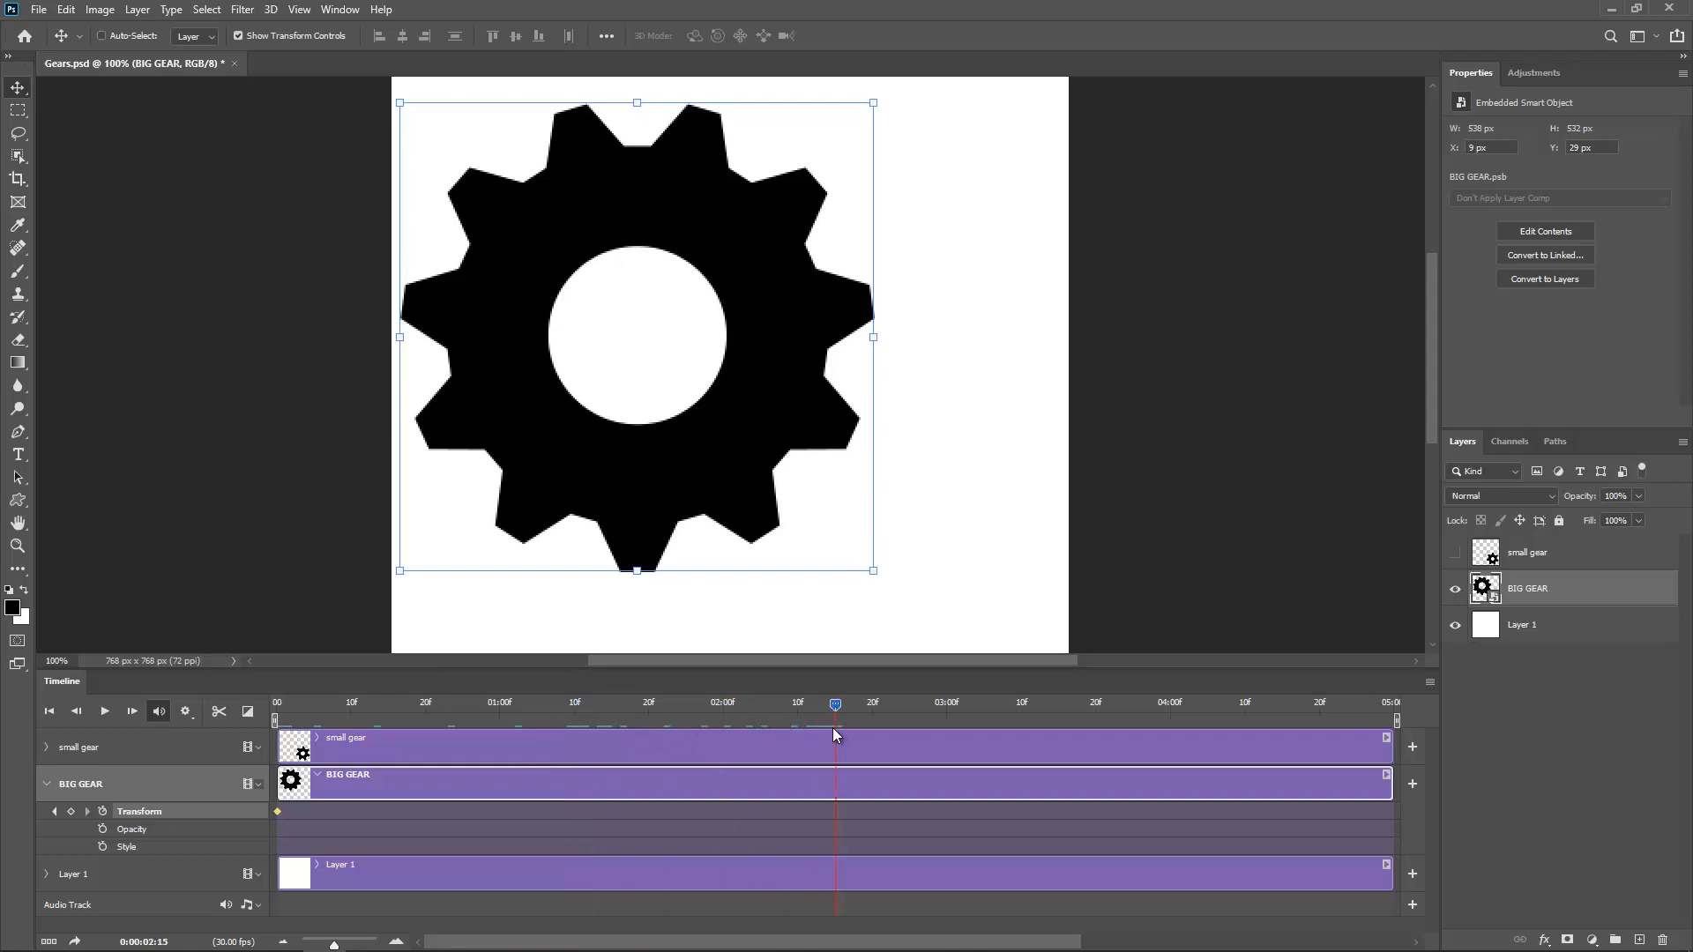
mouse_move(836, 735)
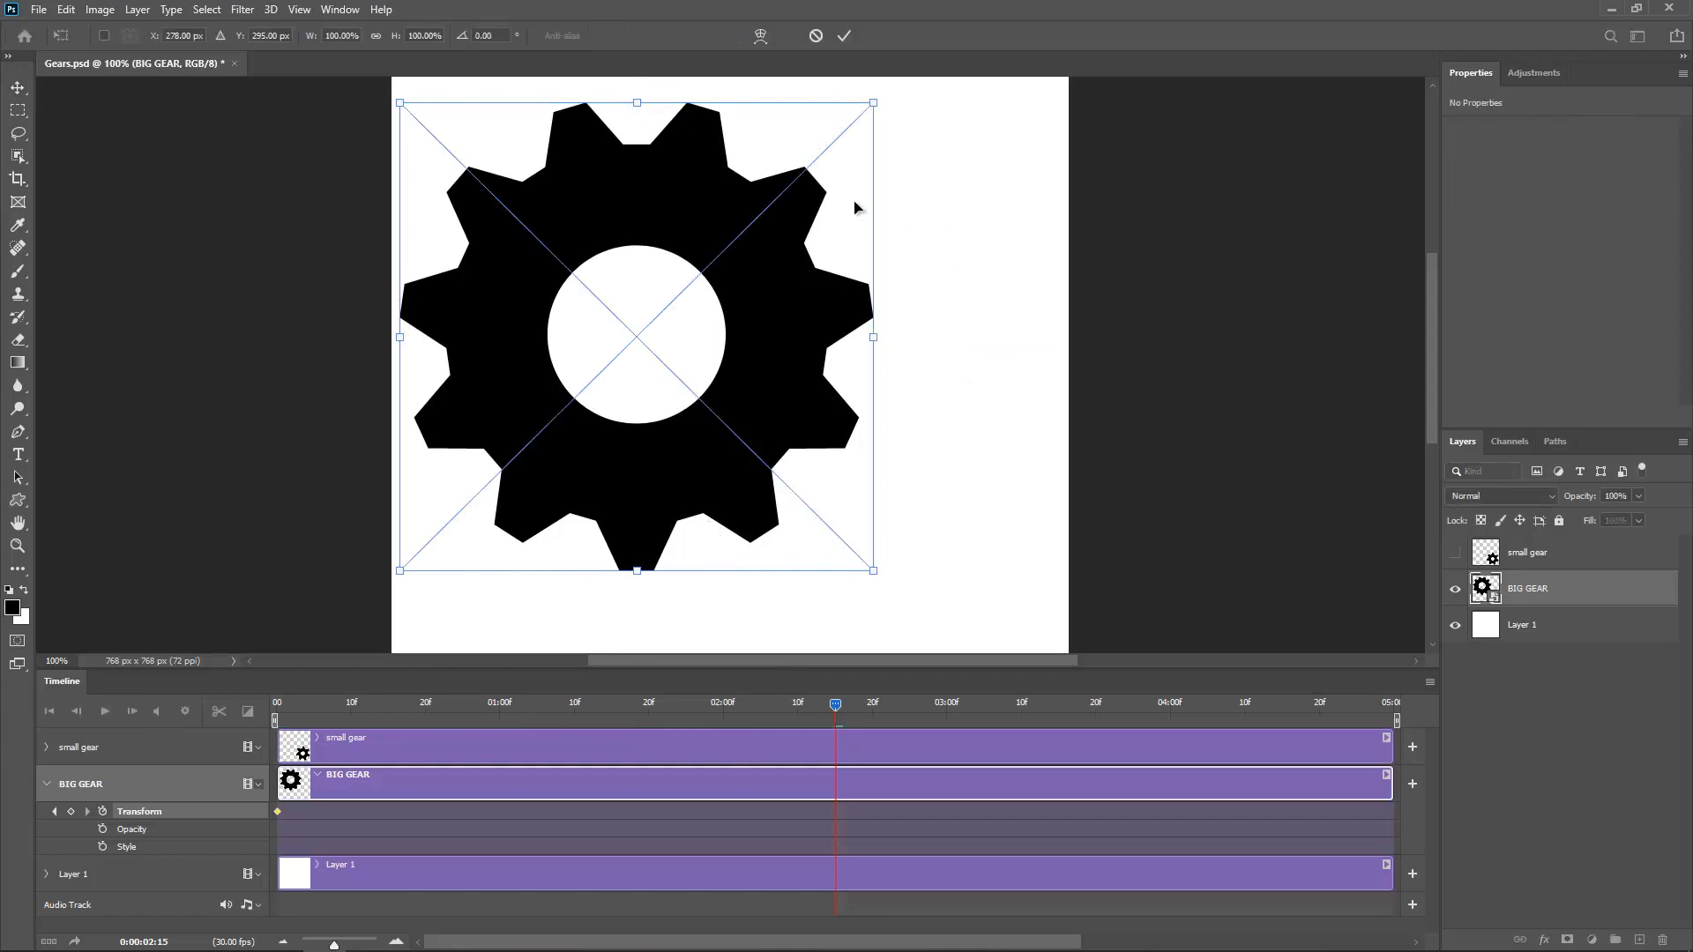
mouse_move(875, 99)
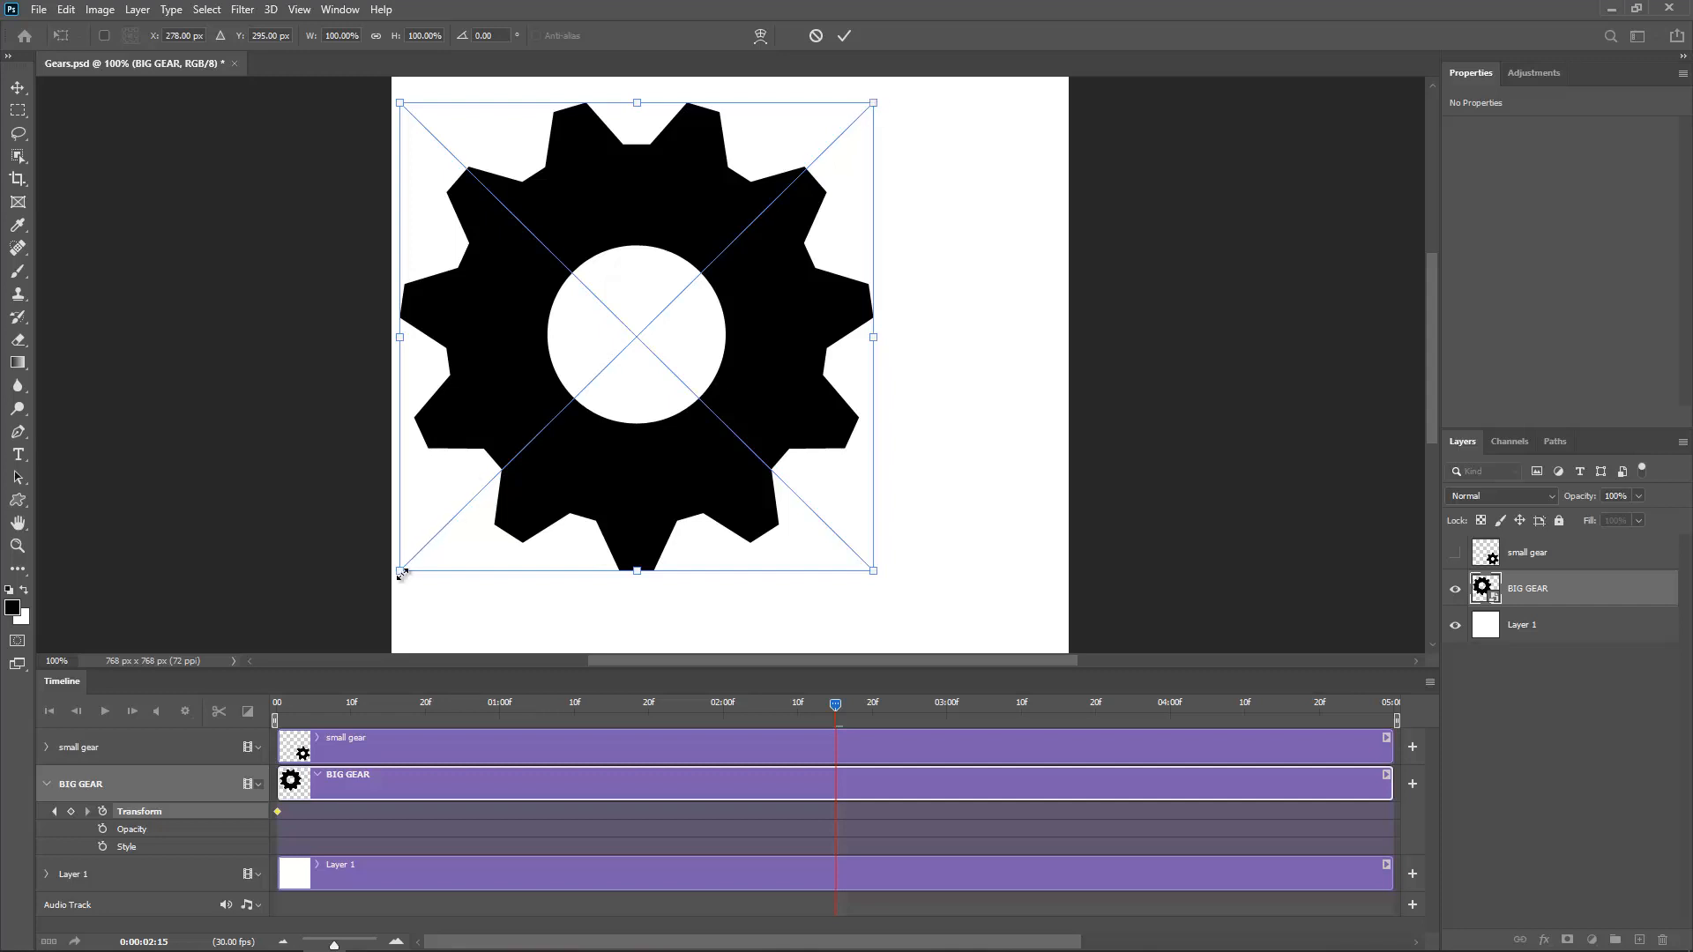
mouse_move(887, 86)
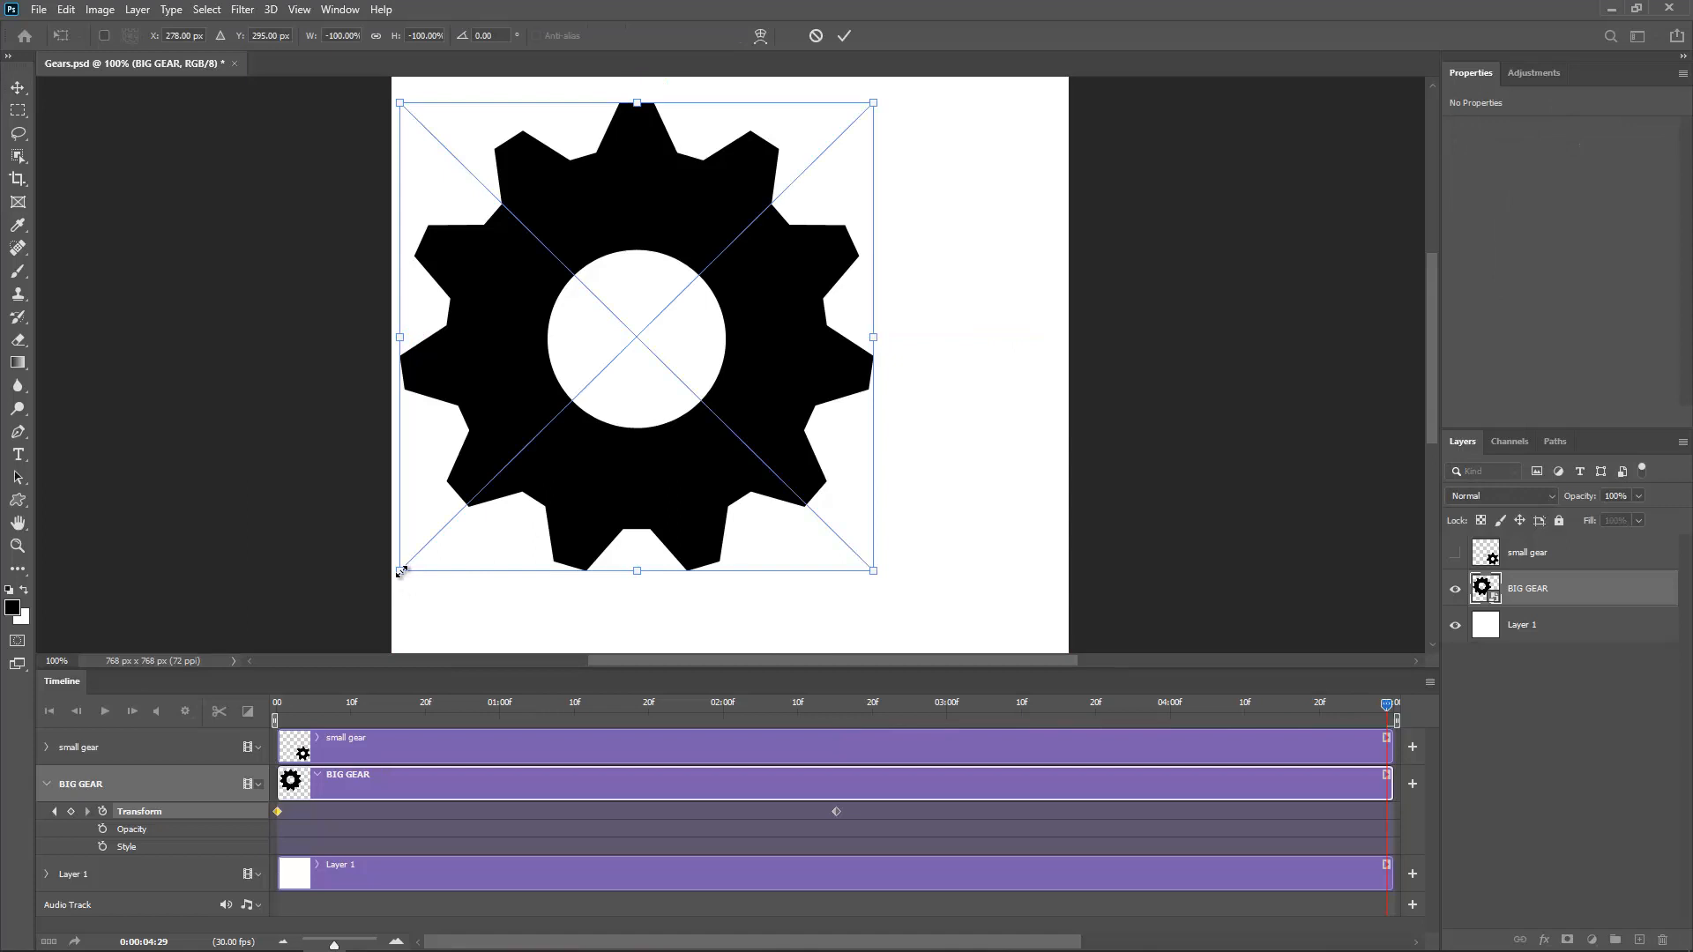
mouse_move(875, 104)
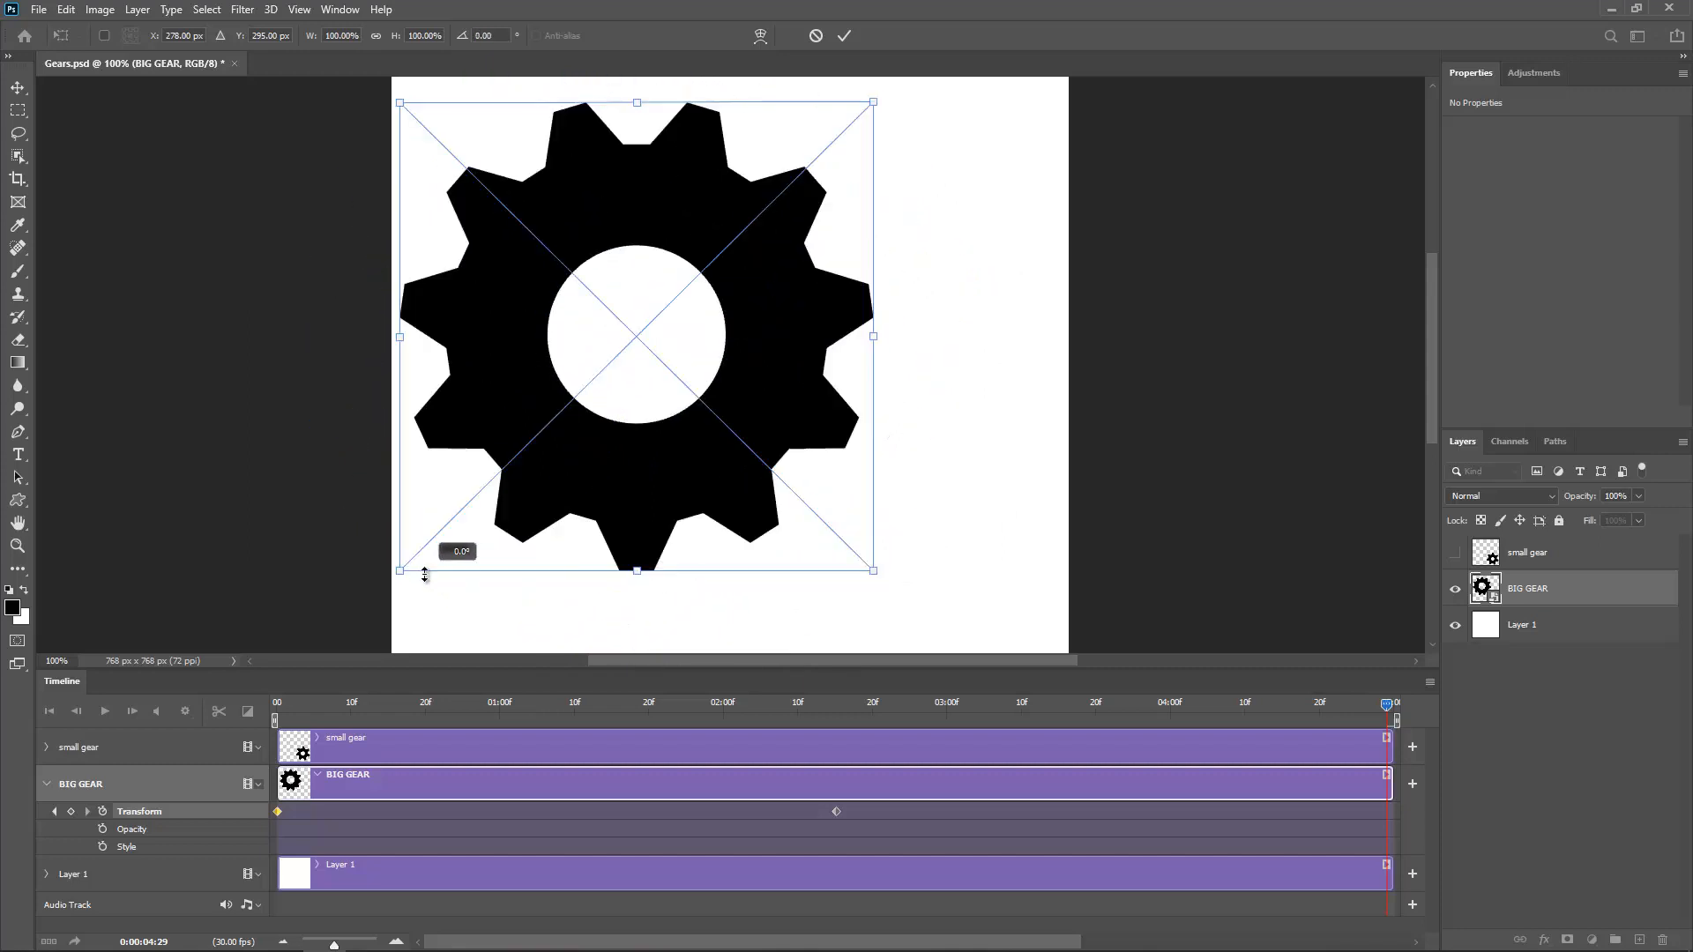
left_click(844, 35)
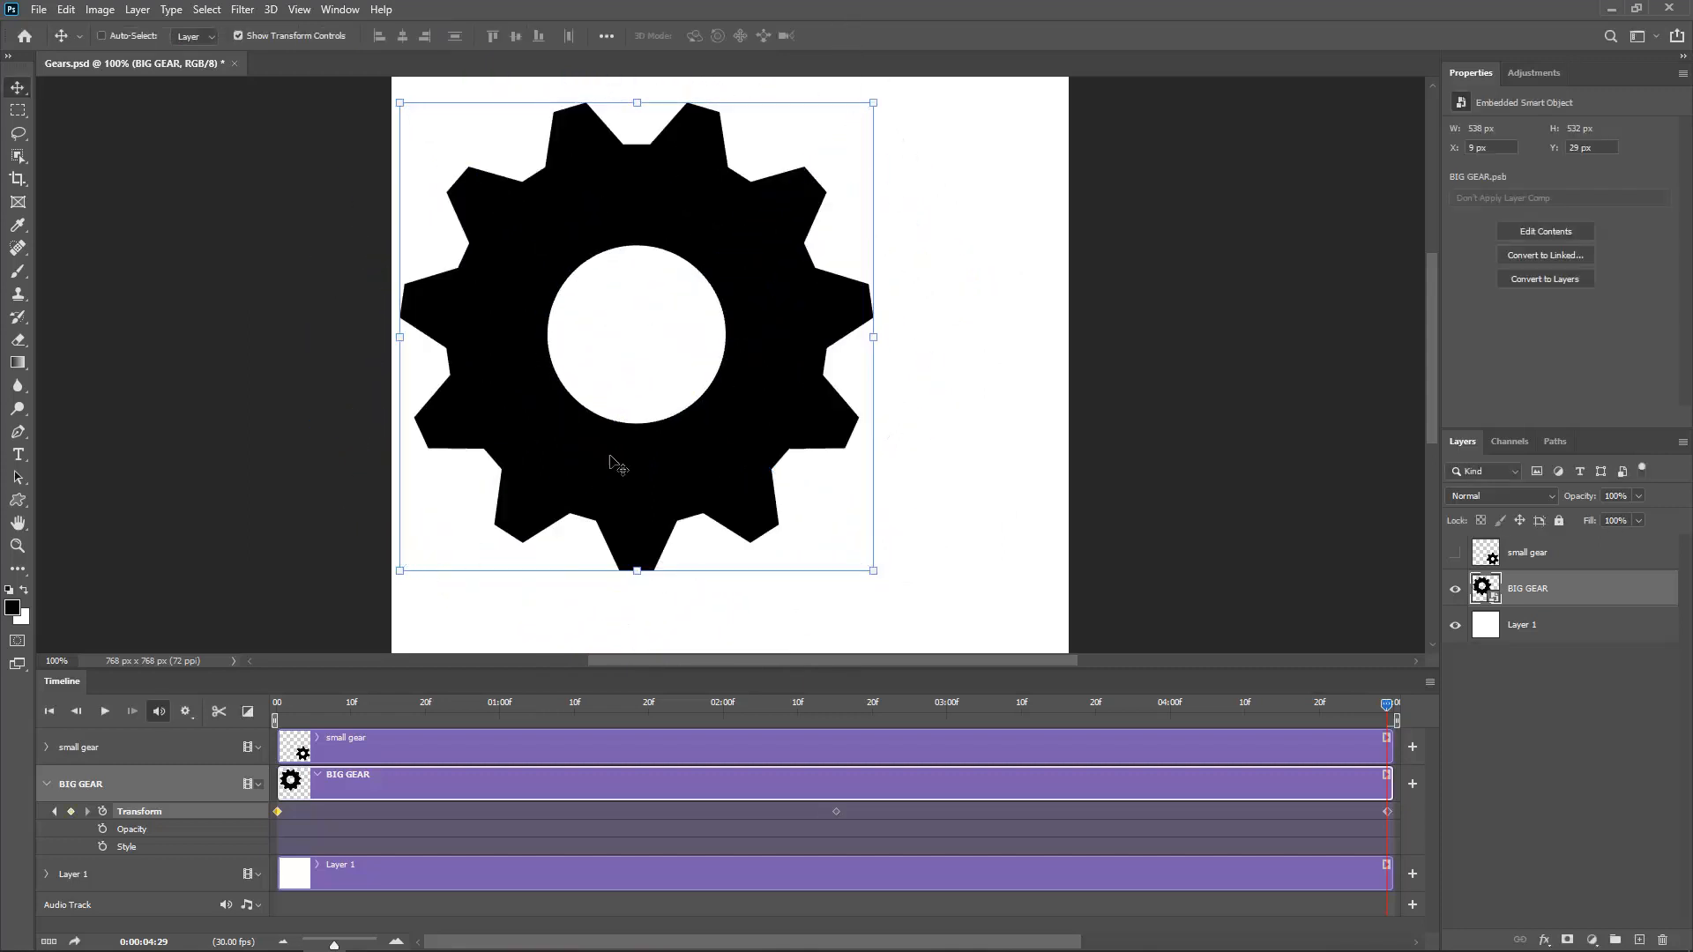
Step: Preview the big gear's rotation, then show and select the small gear layer
left_click(104, 711)
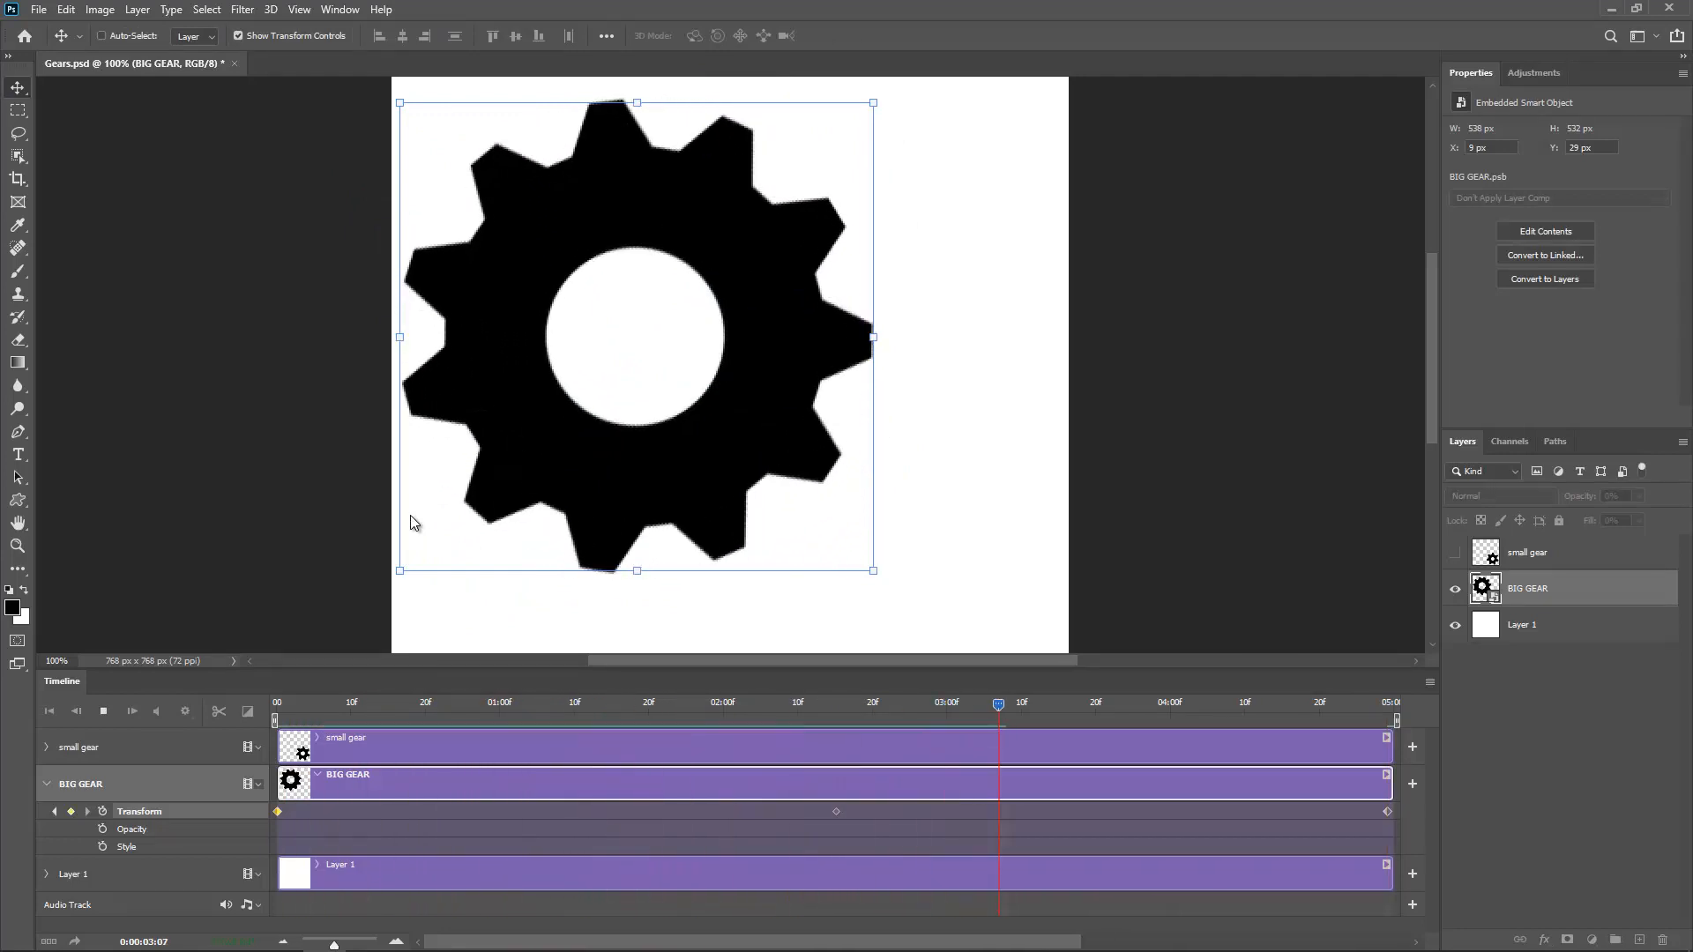
left_click(104, 710)
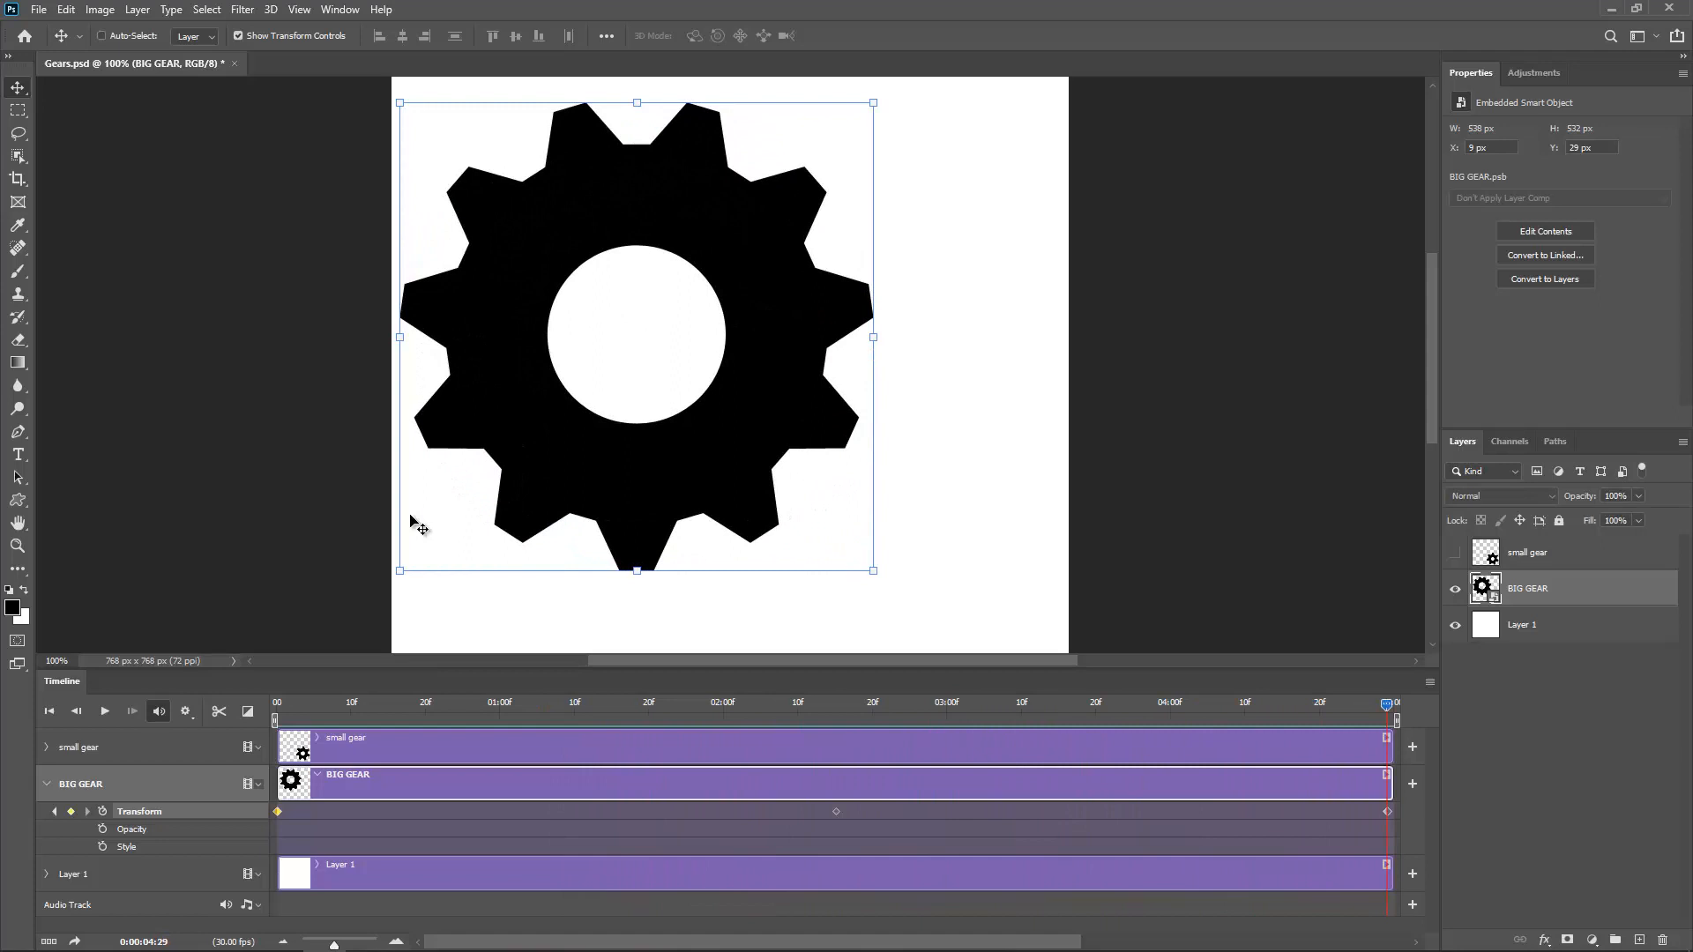
mouse_move(1393, 772)
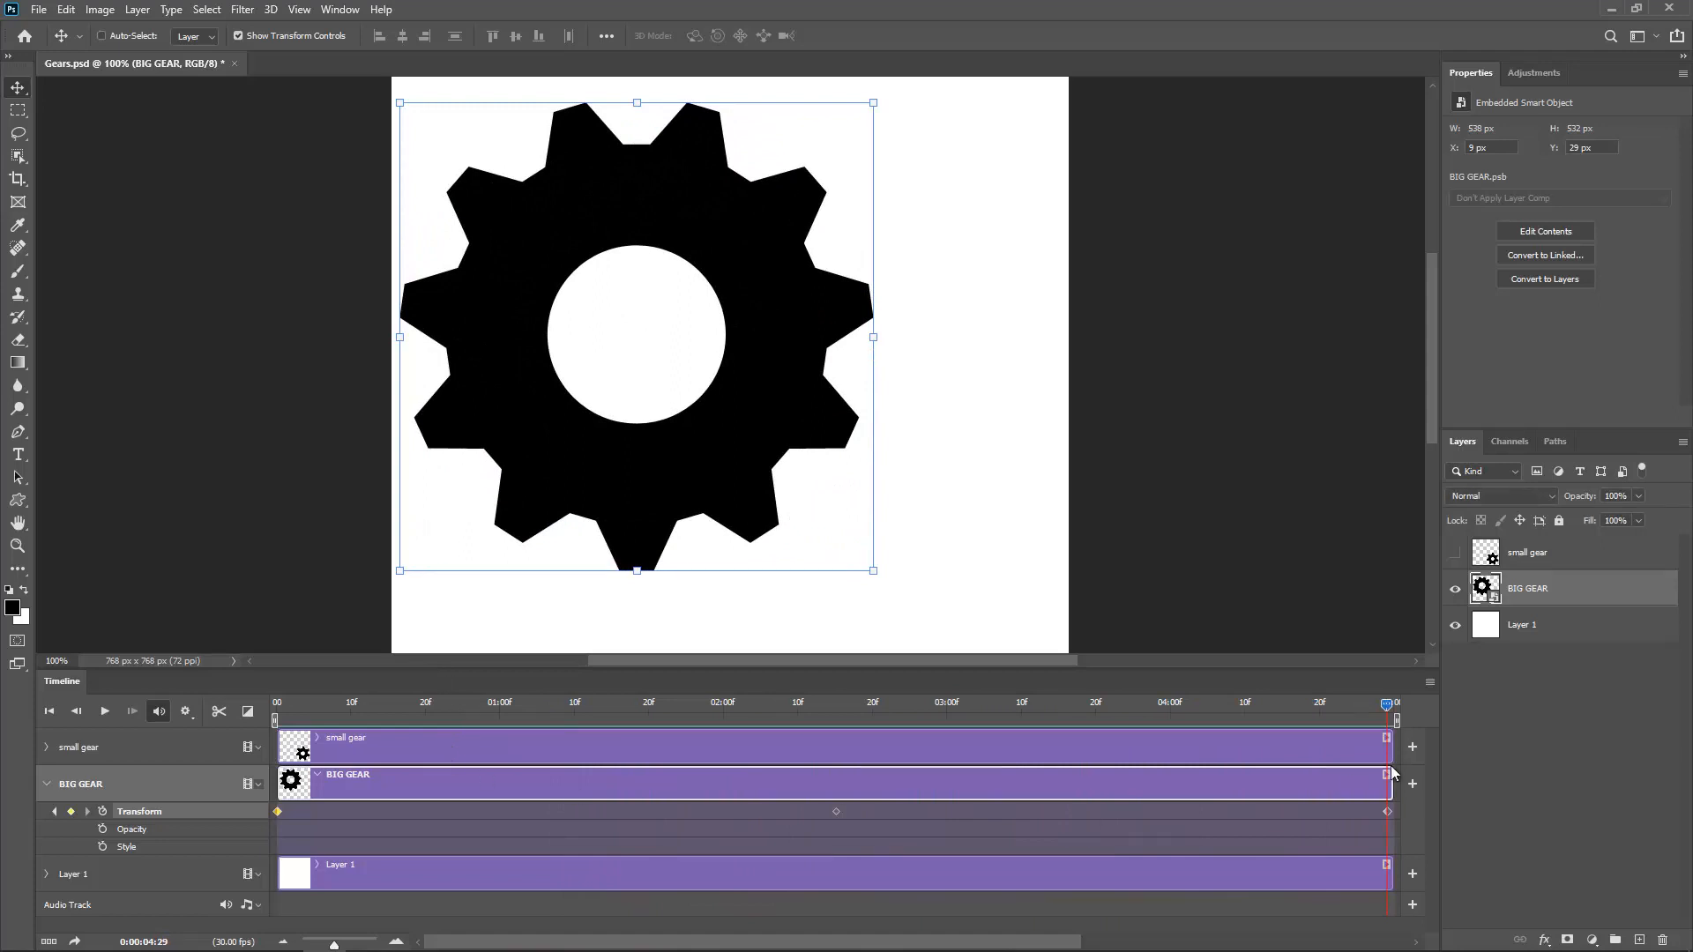
mouse_move(1452, 559)
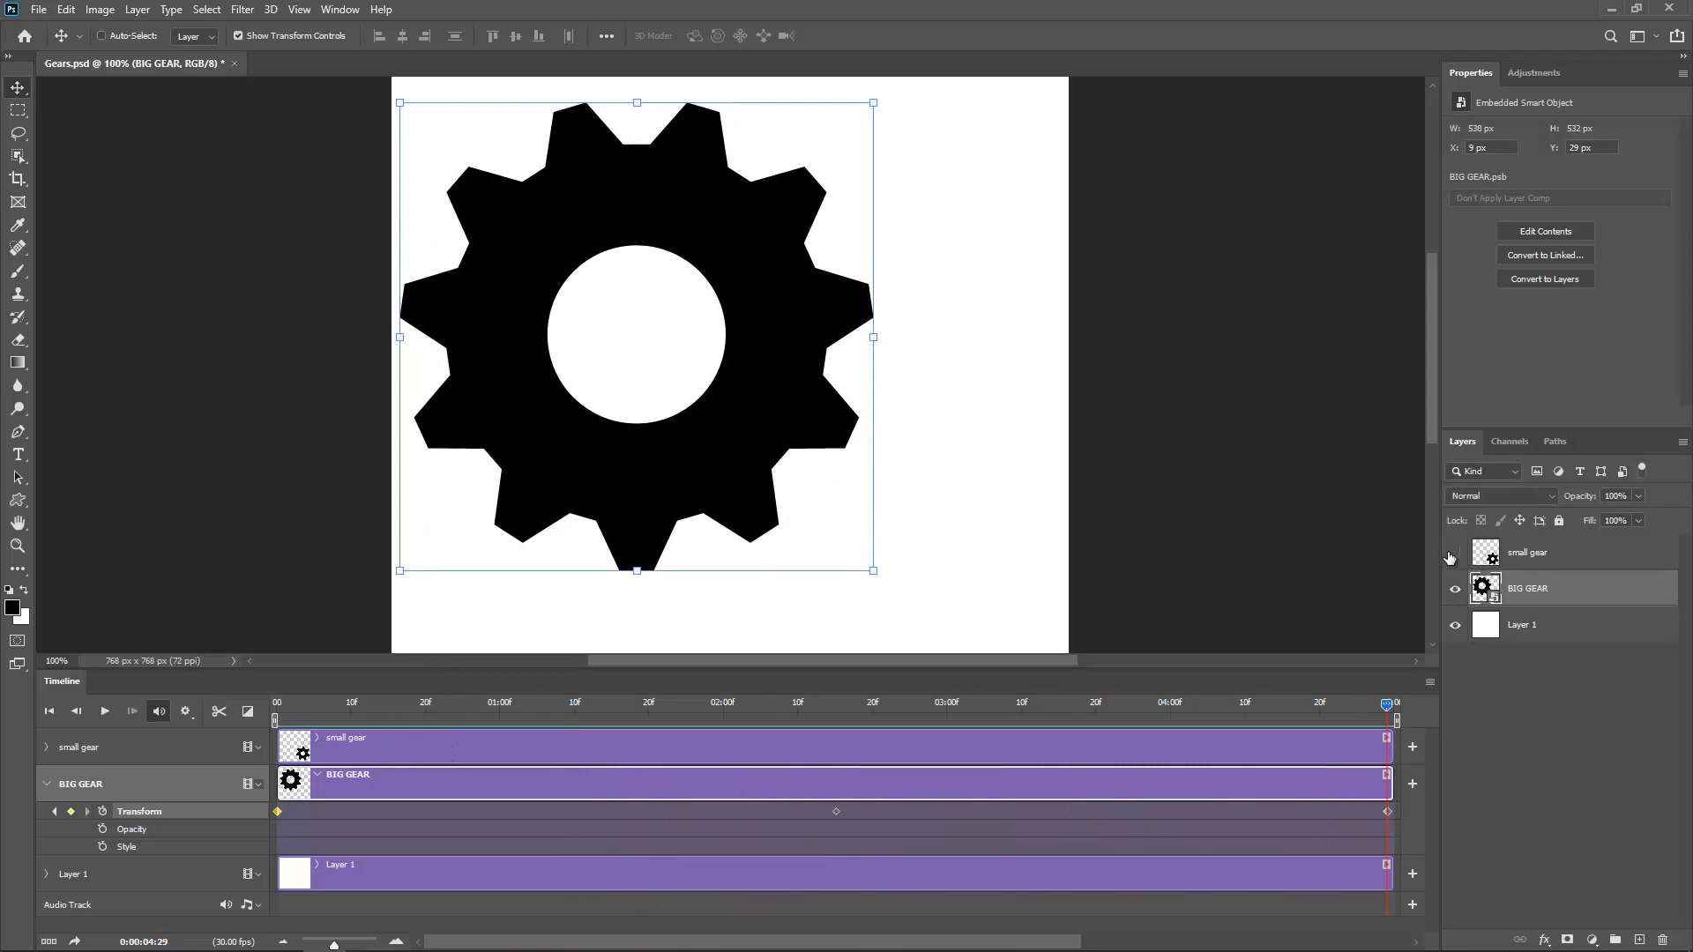
left_click(1455, 552)
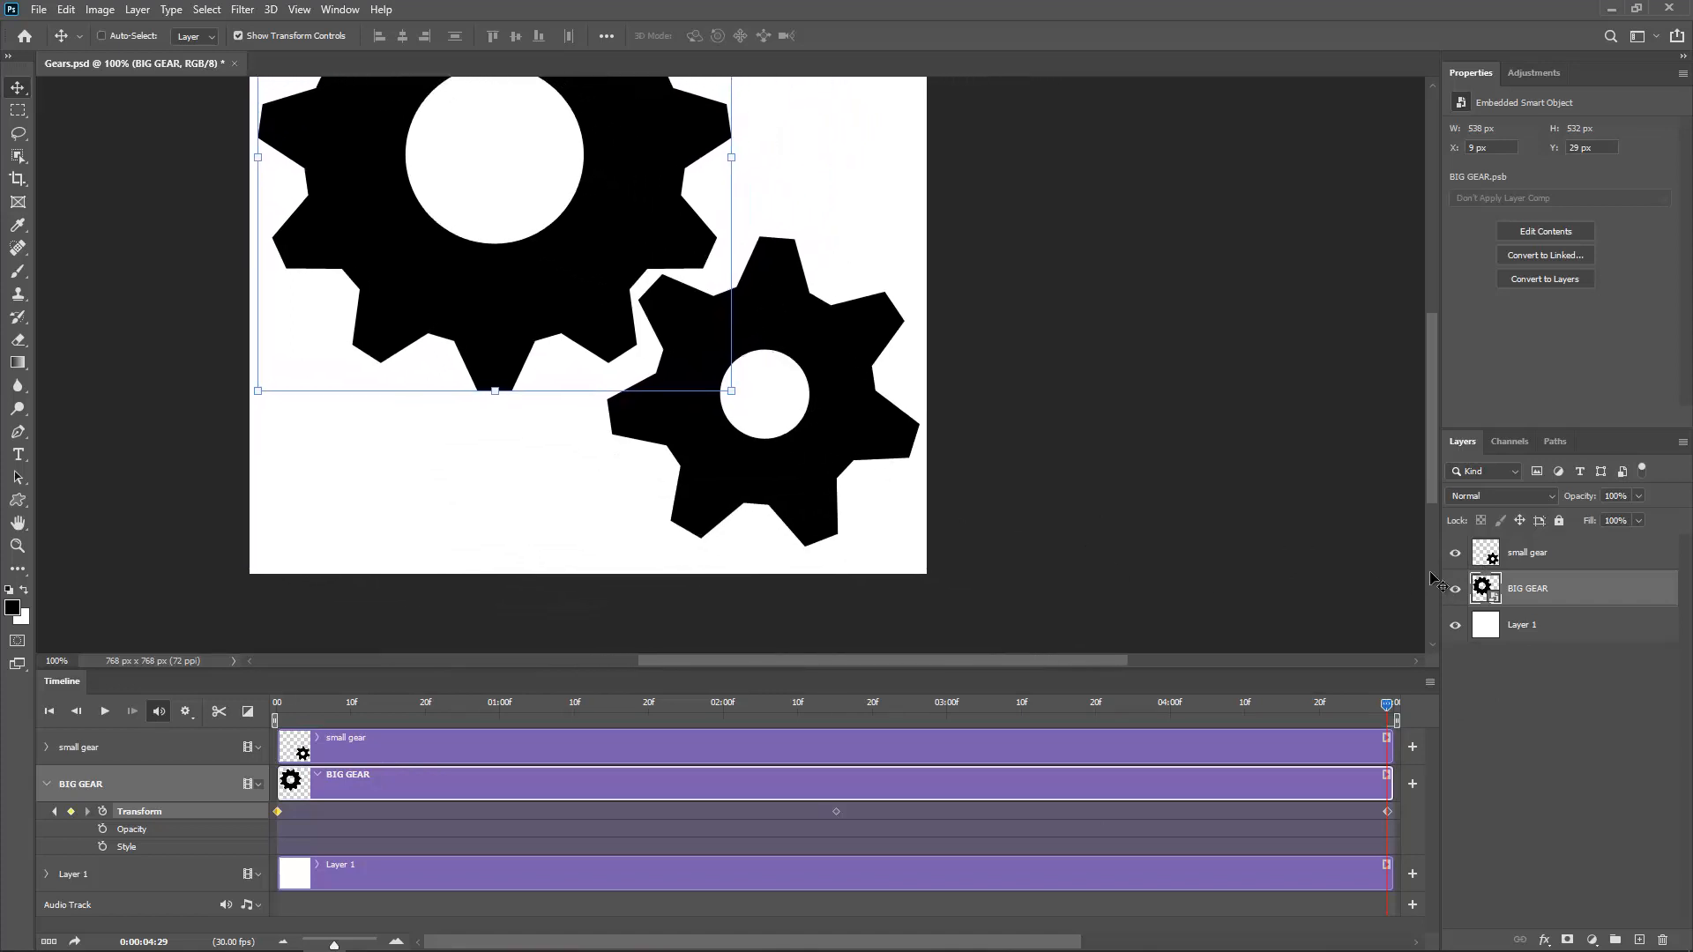
left_click(1528, 552)
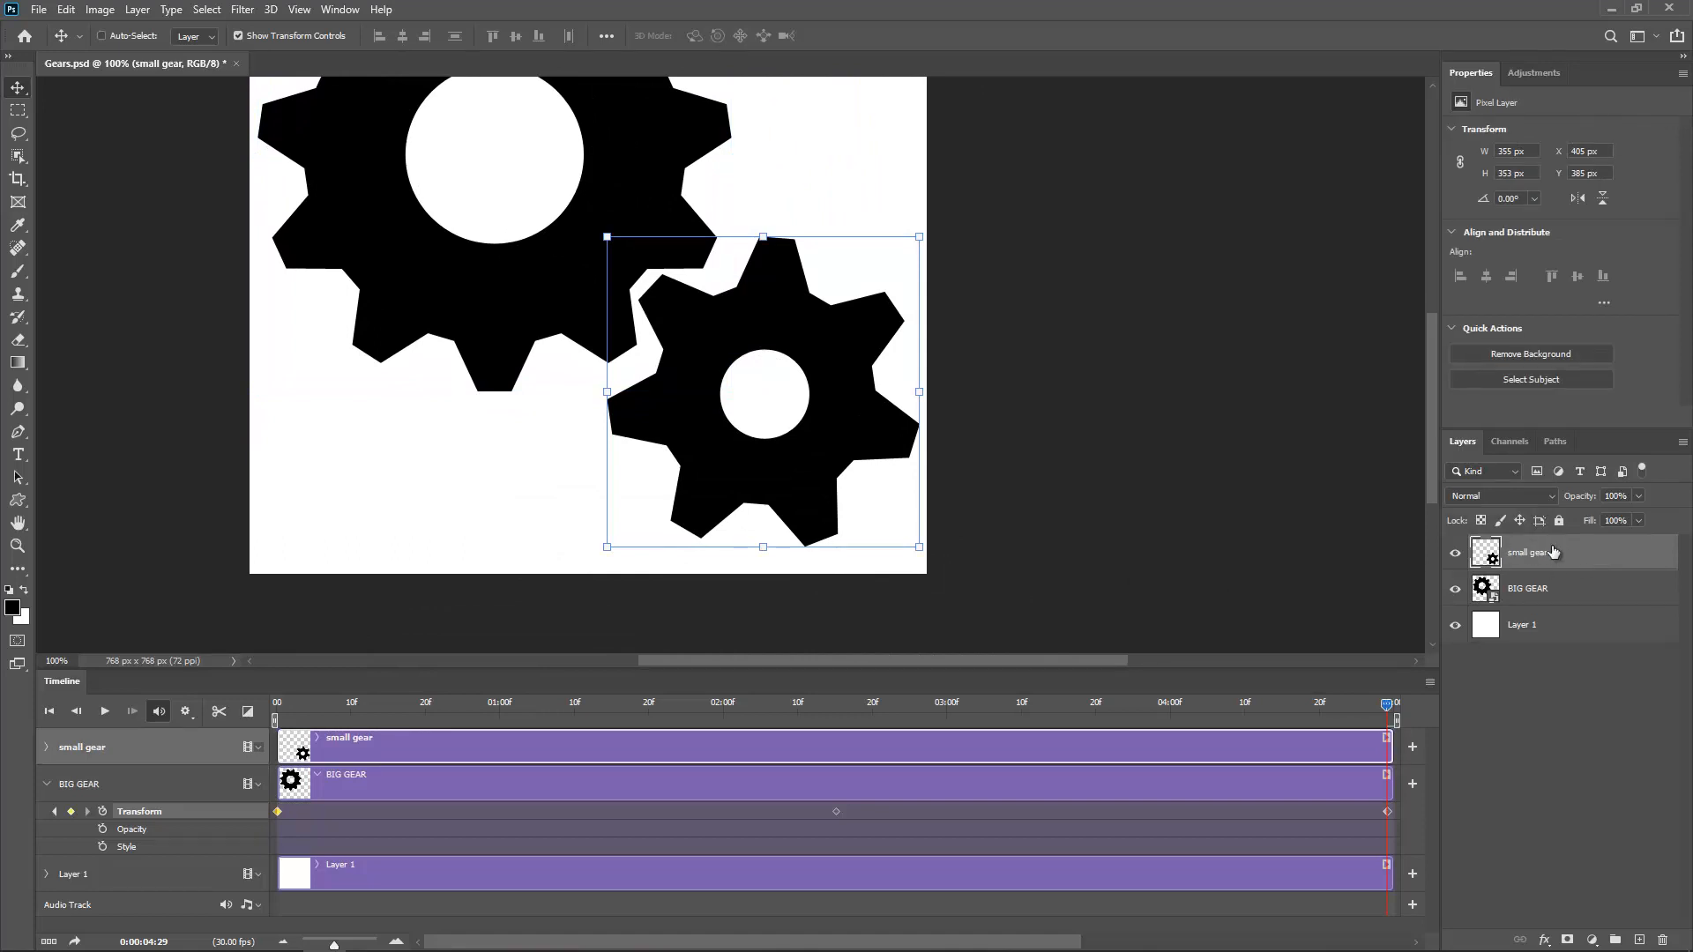
Step: Convert the small gear to a smart object and start its Transform keyframes at frame one
right_click(1528, 552)
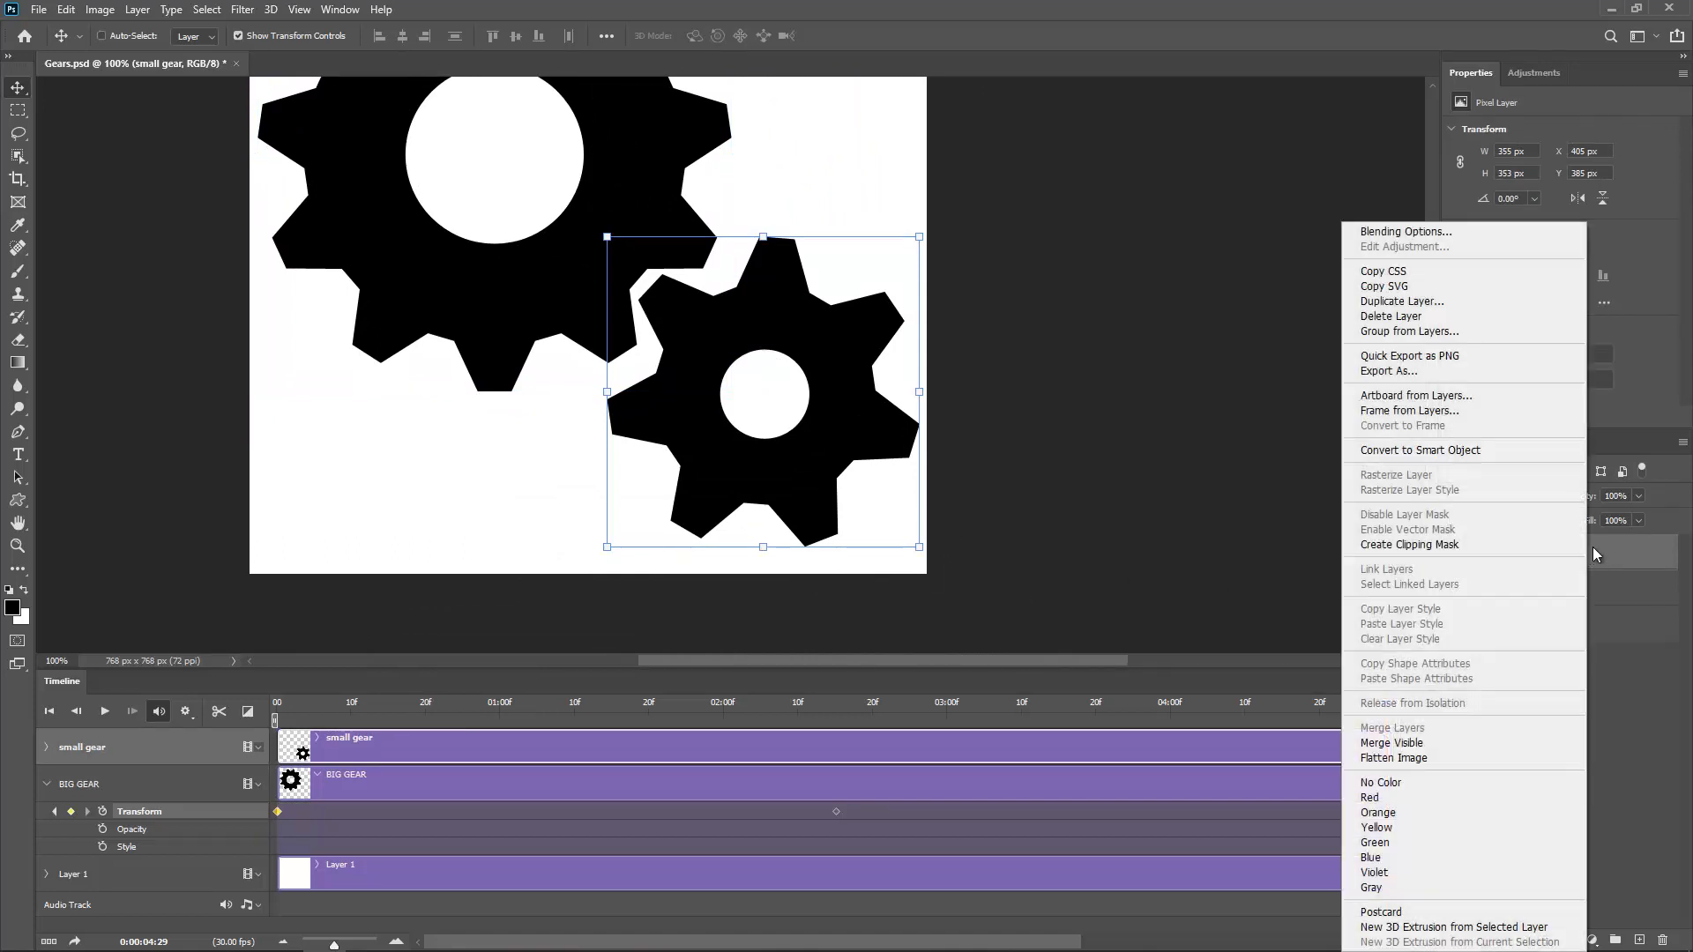
left_click(1421, 450)
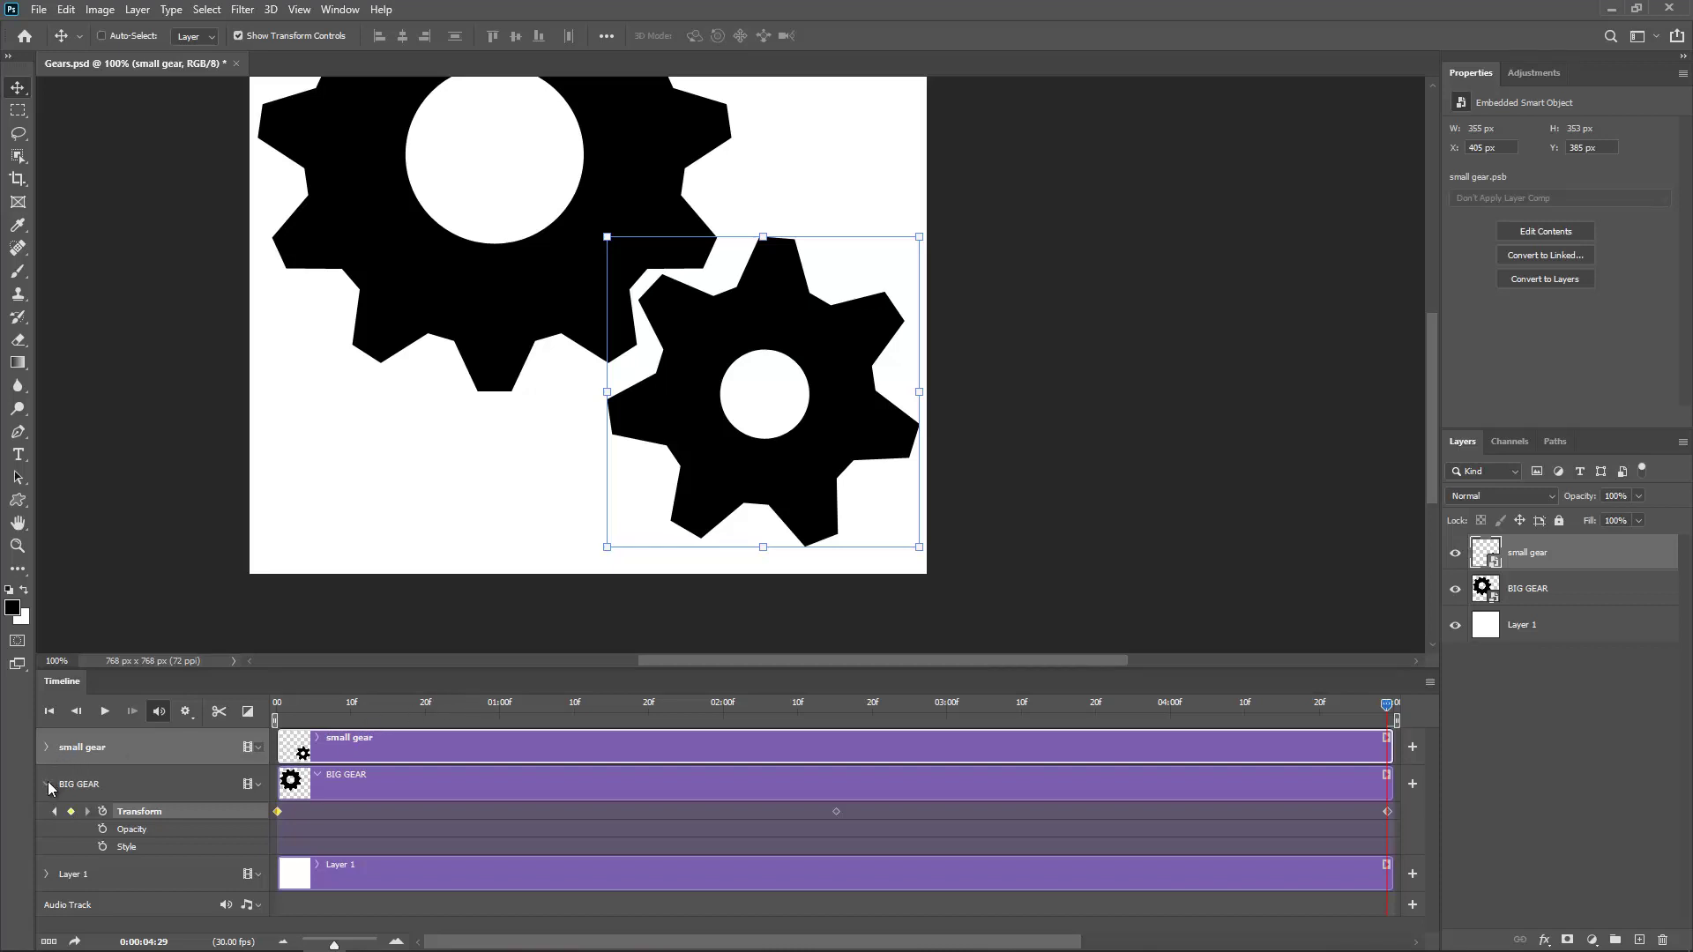
left_click(46, 753)
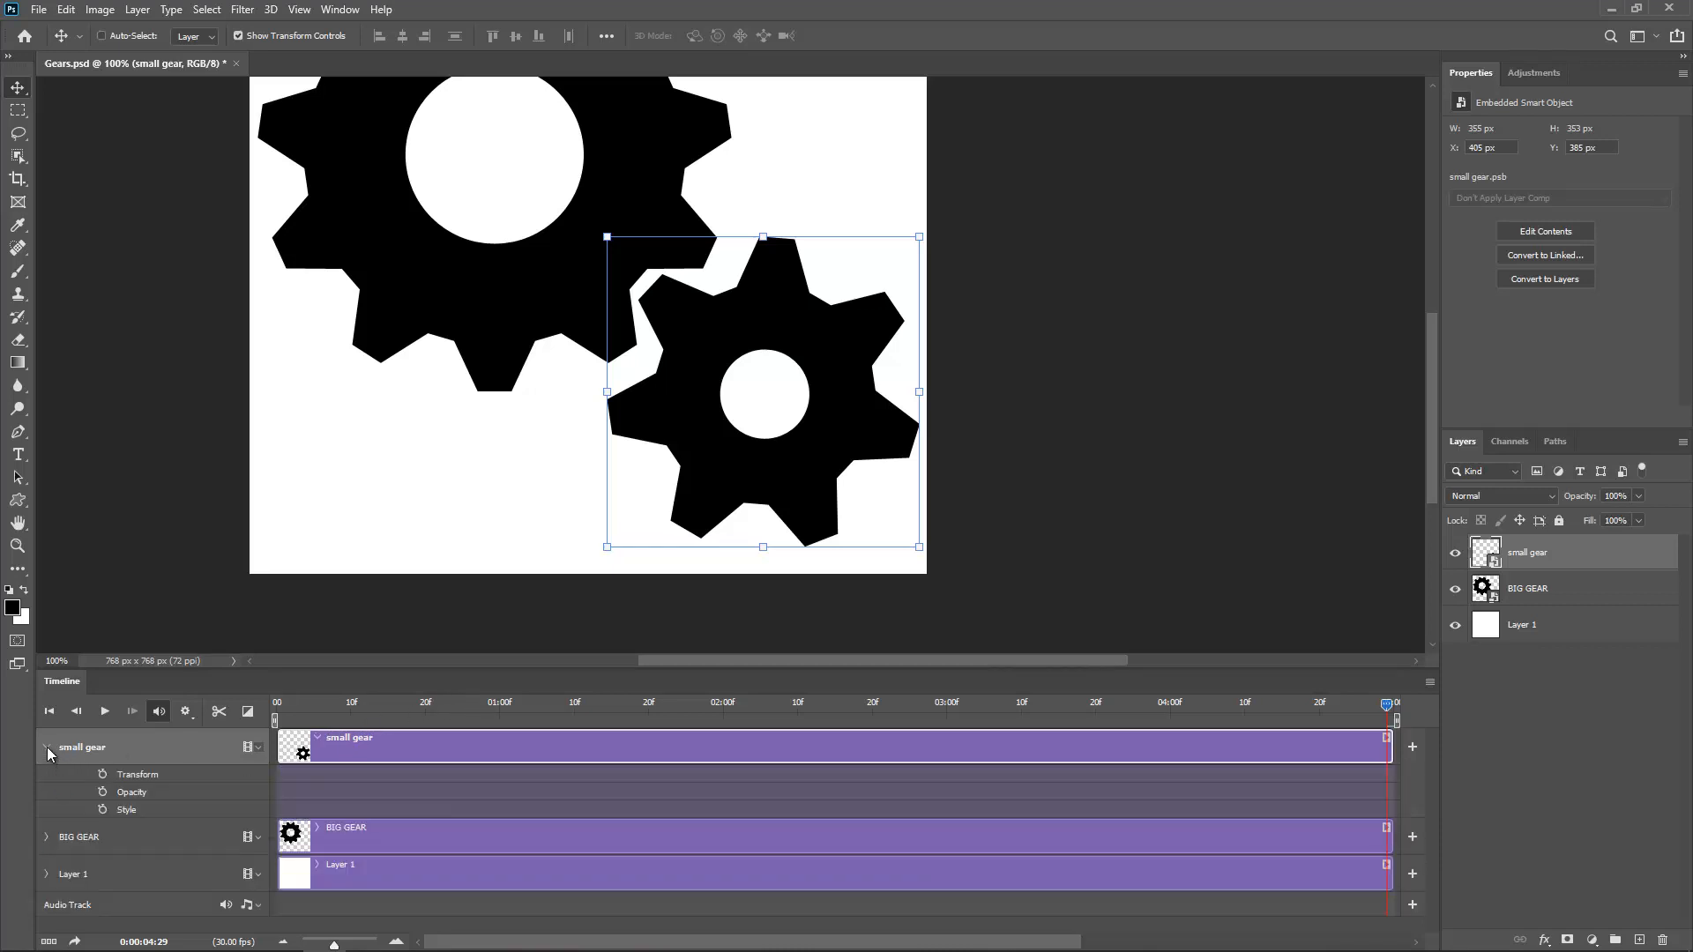
mouse_move(118, 774)
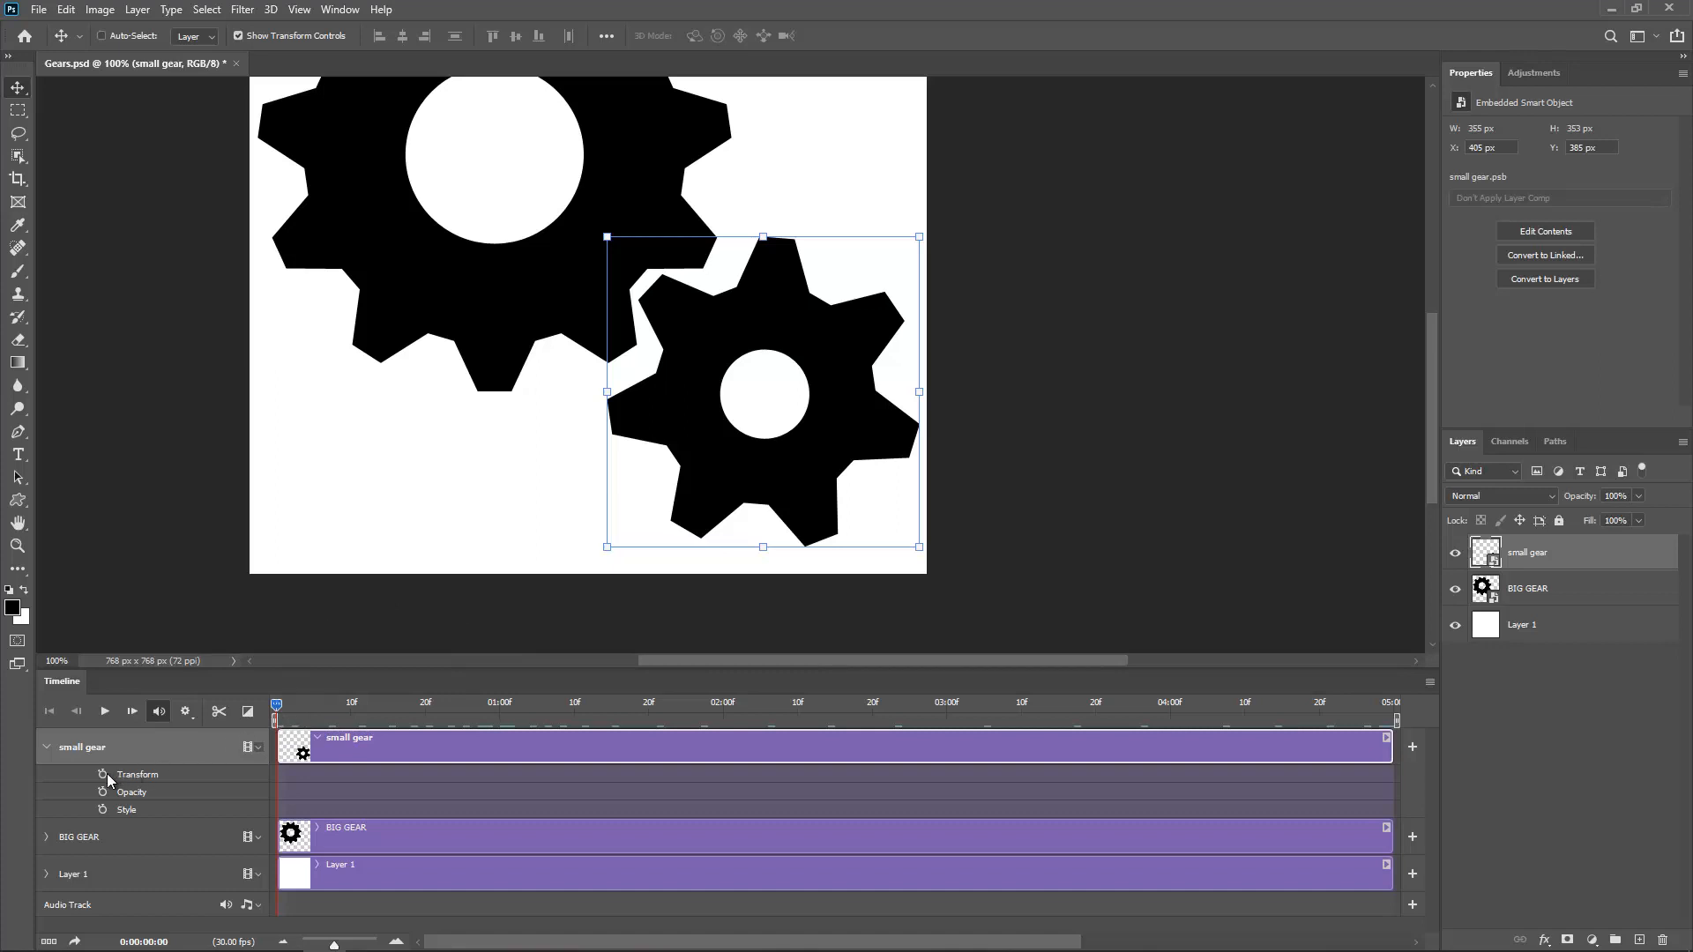
left_click(102, 775)
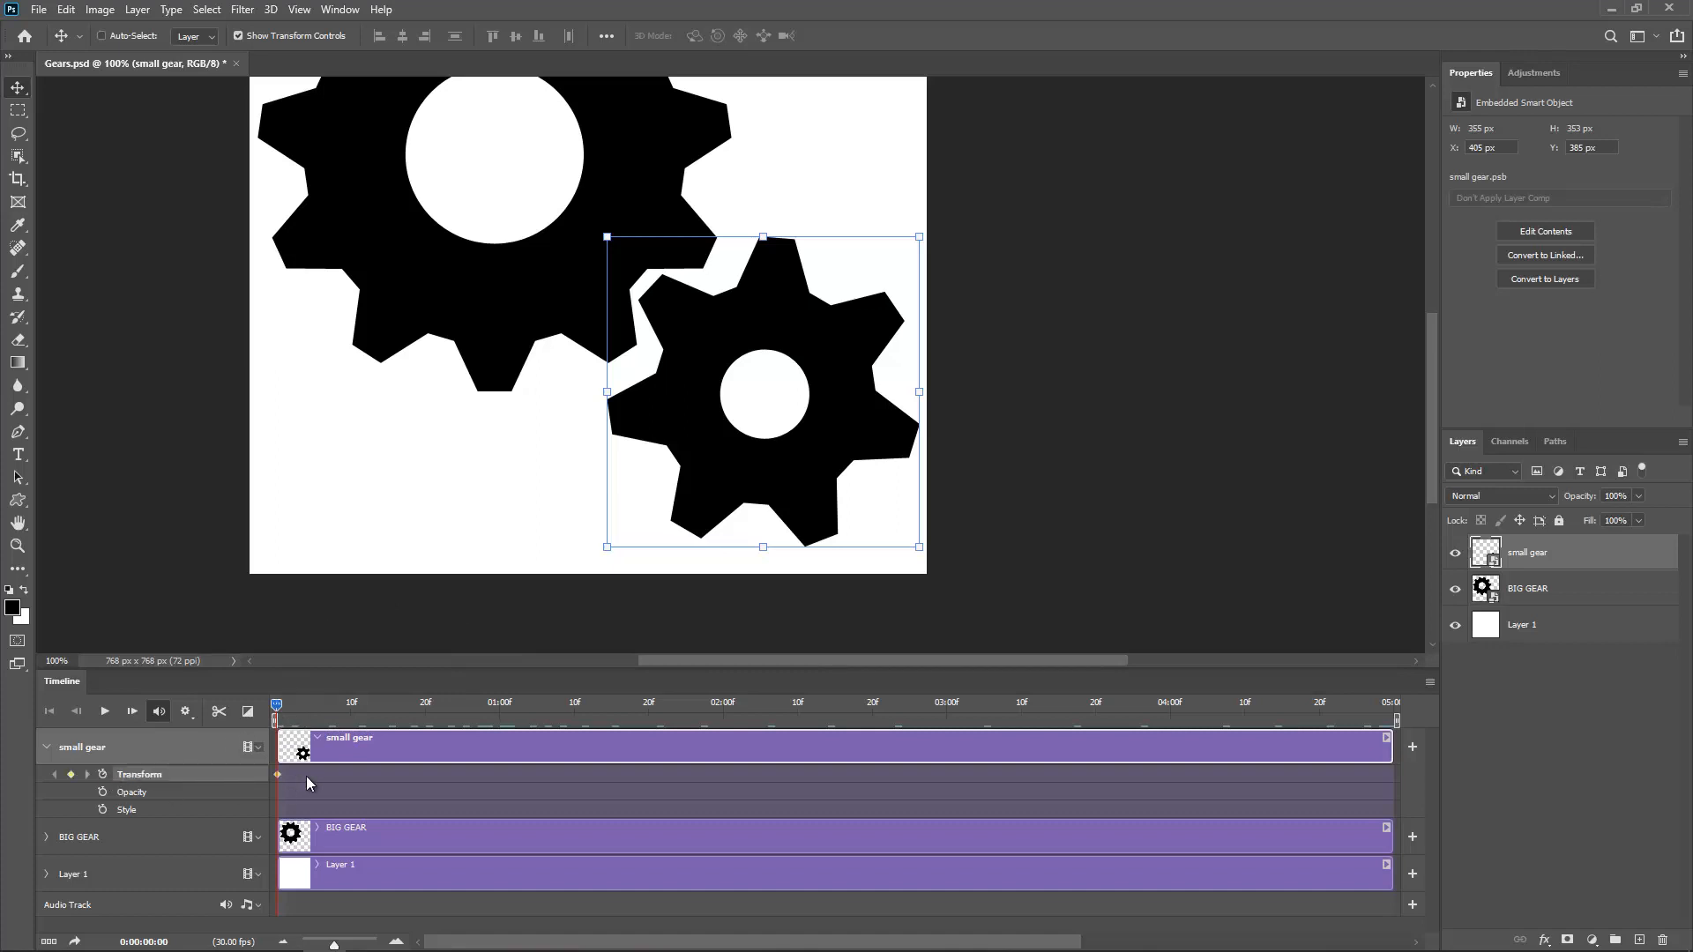
mouse_move(779, 383)
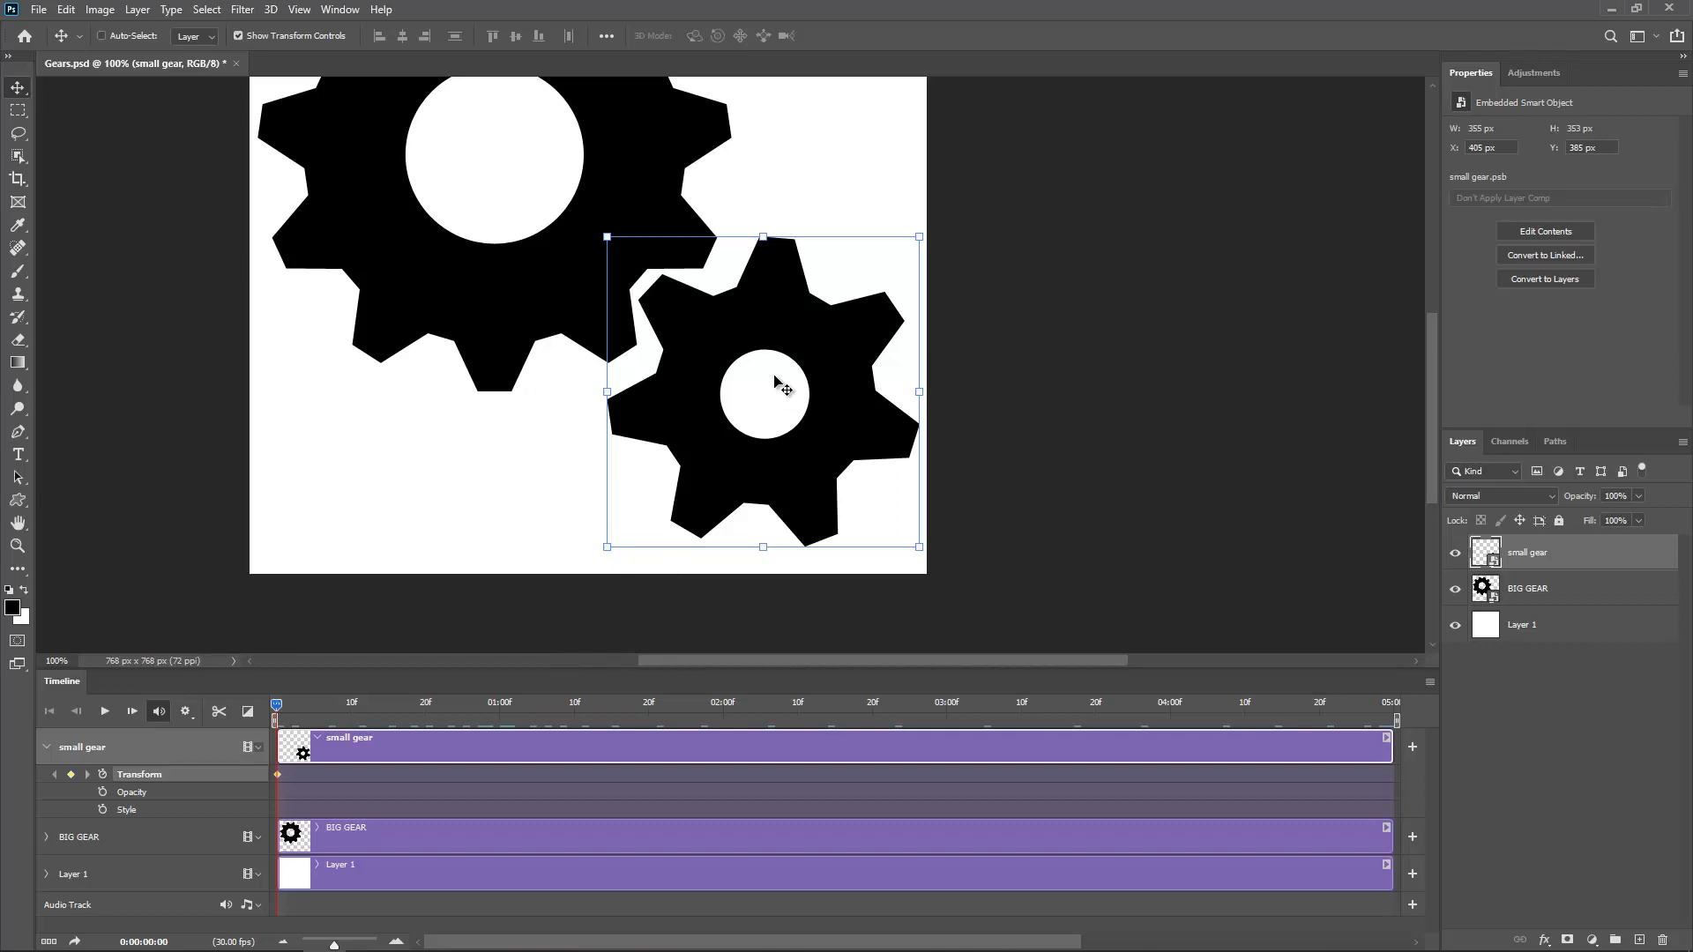
mouse_move(707, 222)
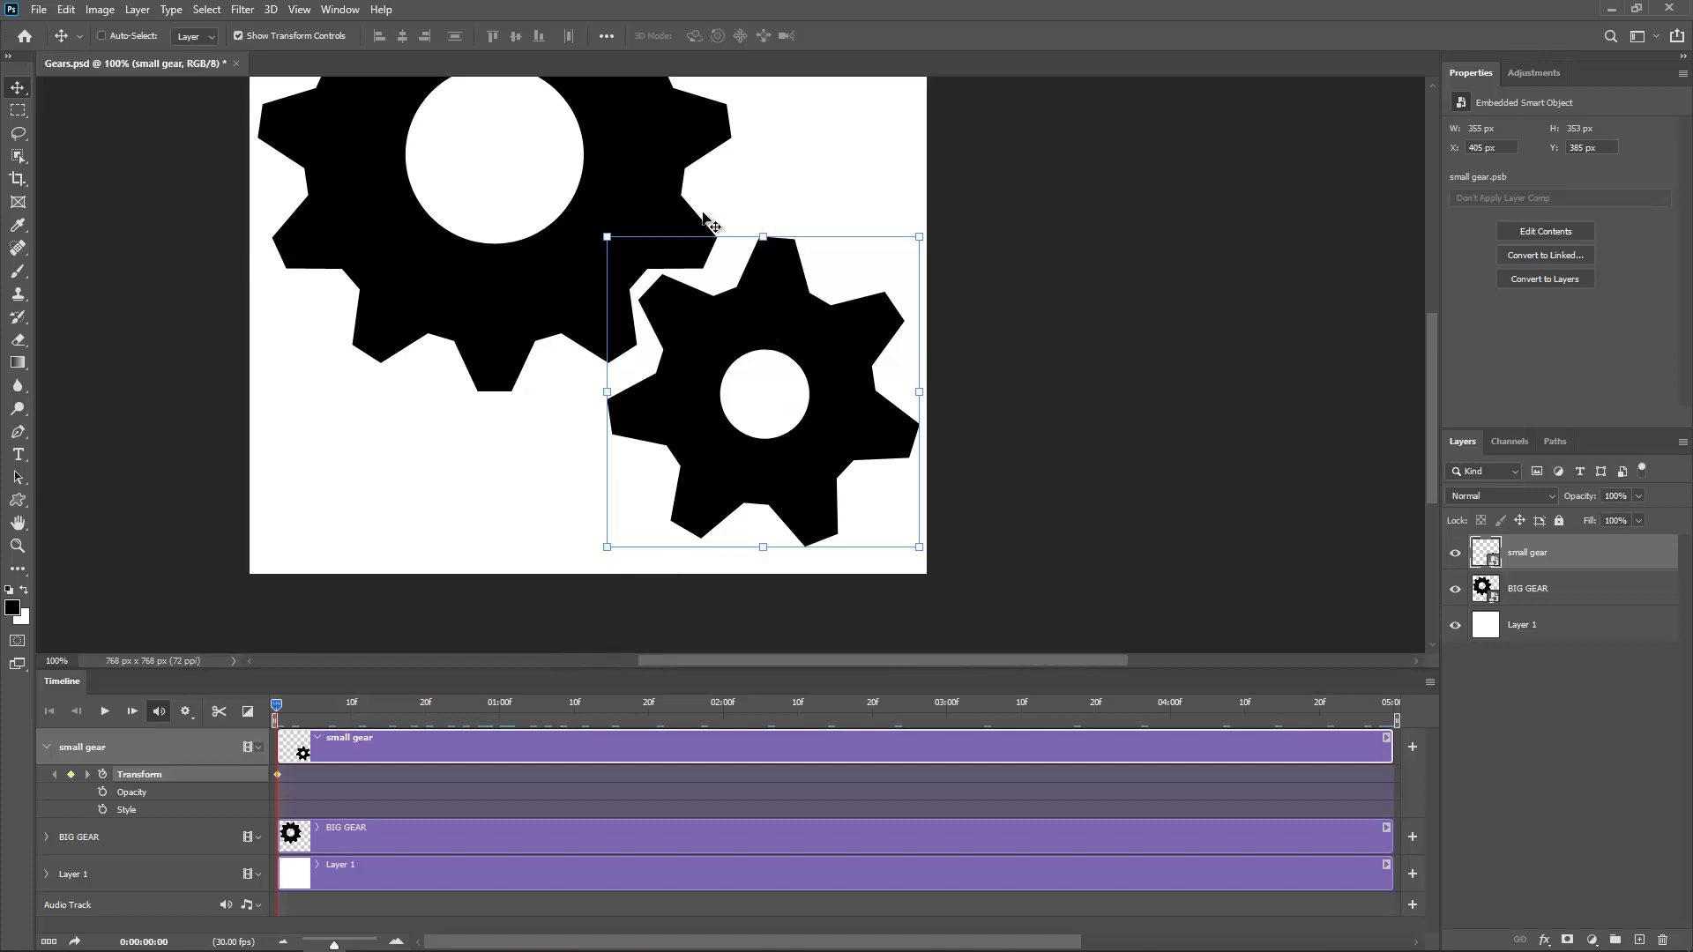
mouse_move(799, 235)
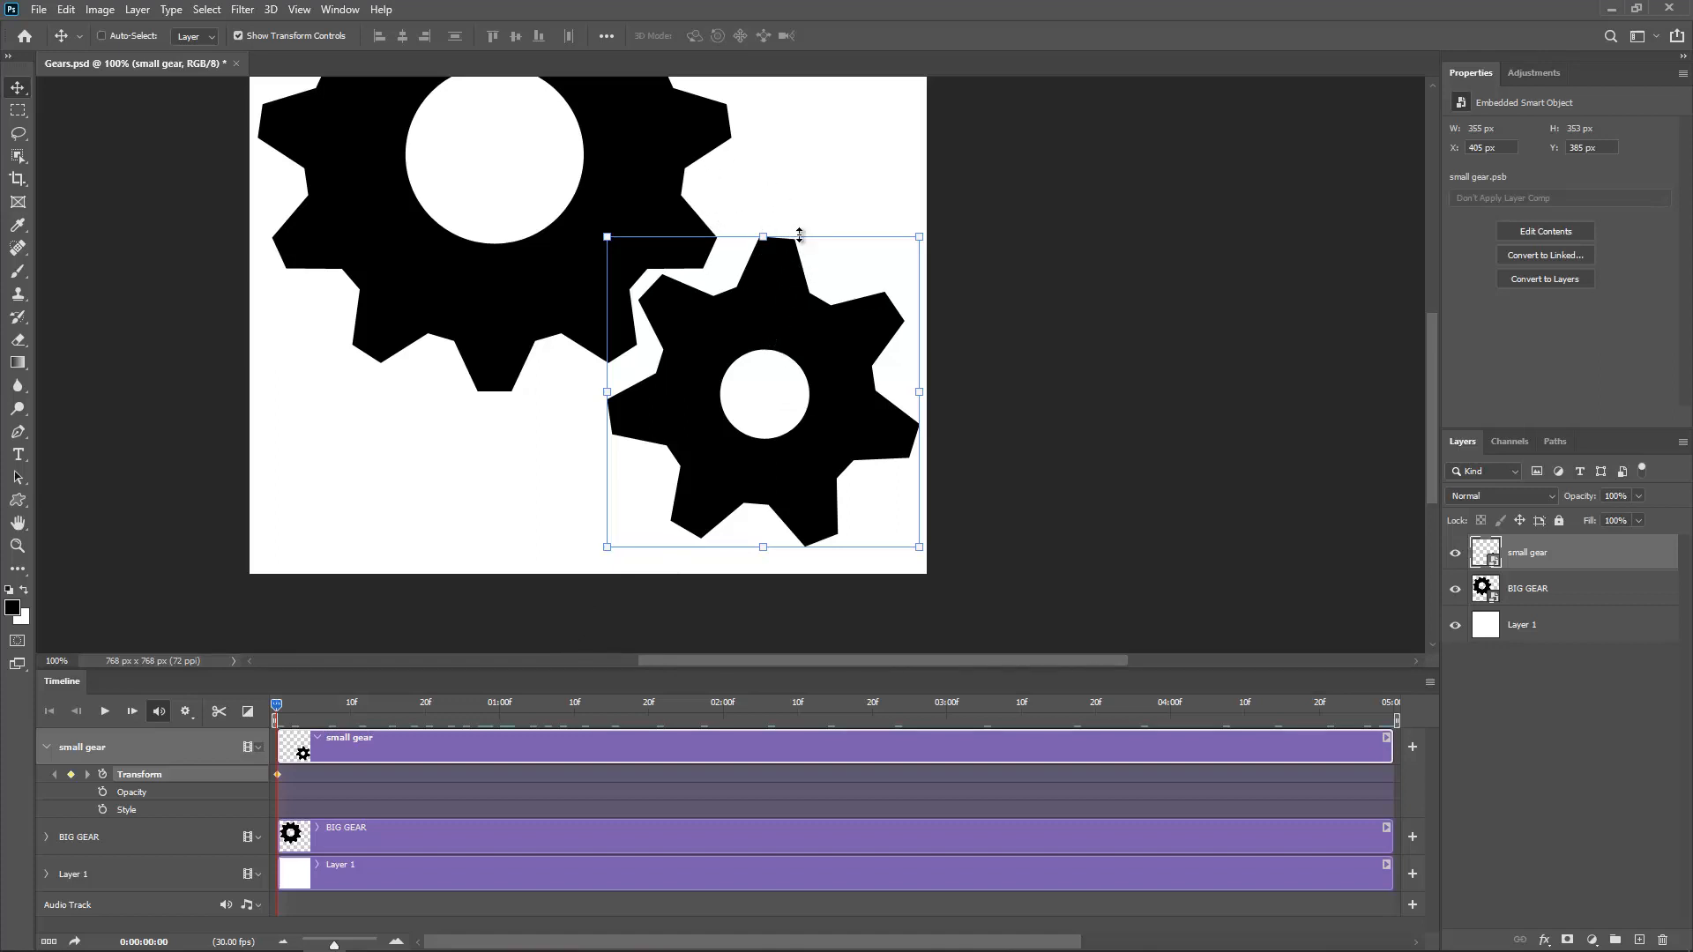
mouse_move(857, 411)
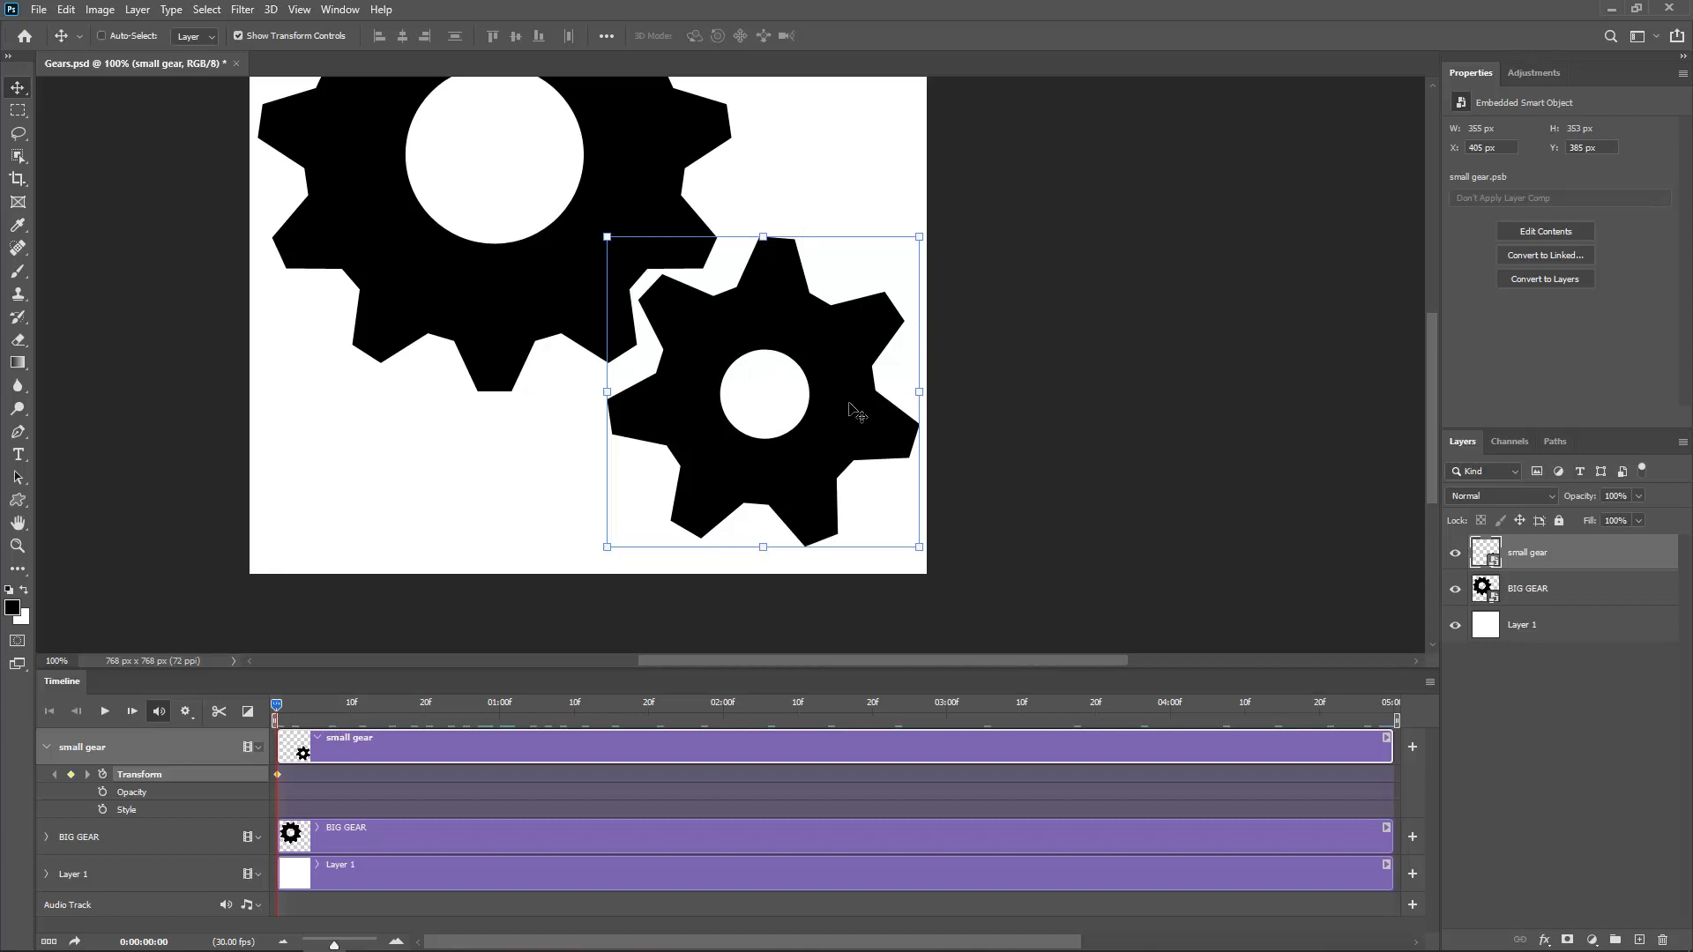
mouse_move(1547, 617)
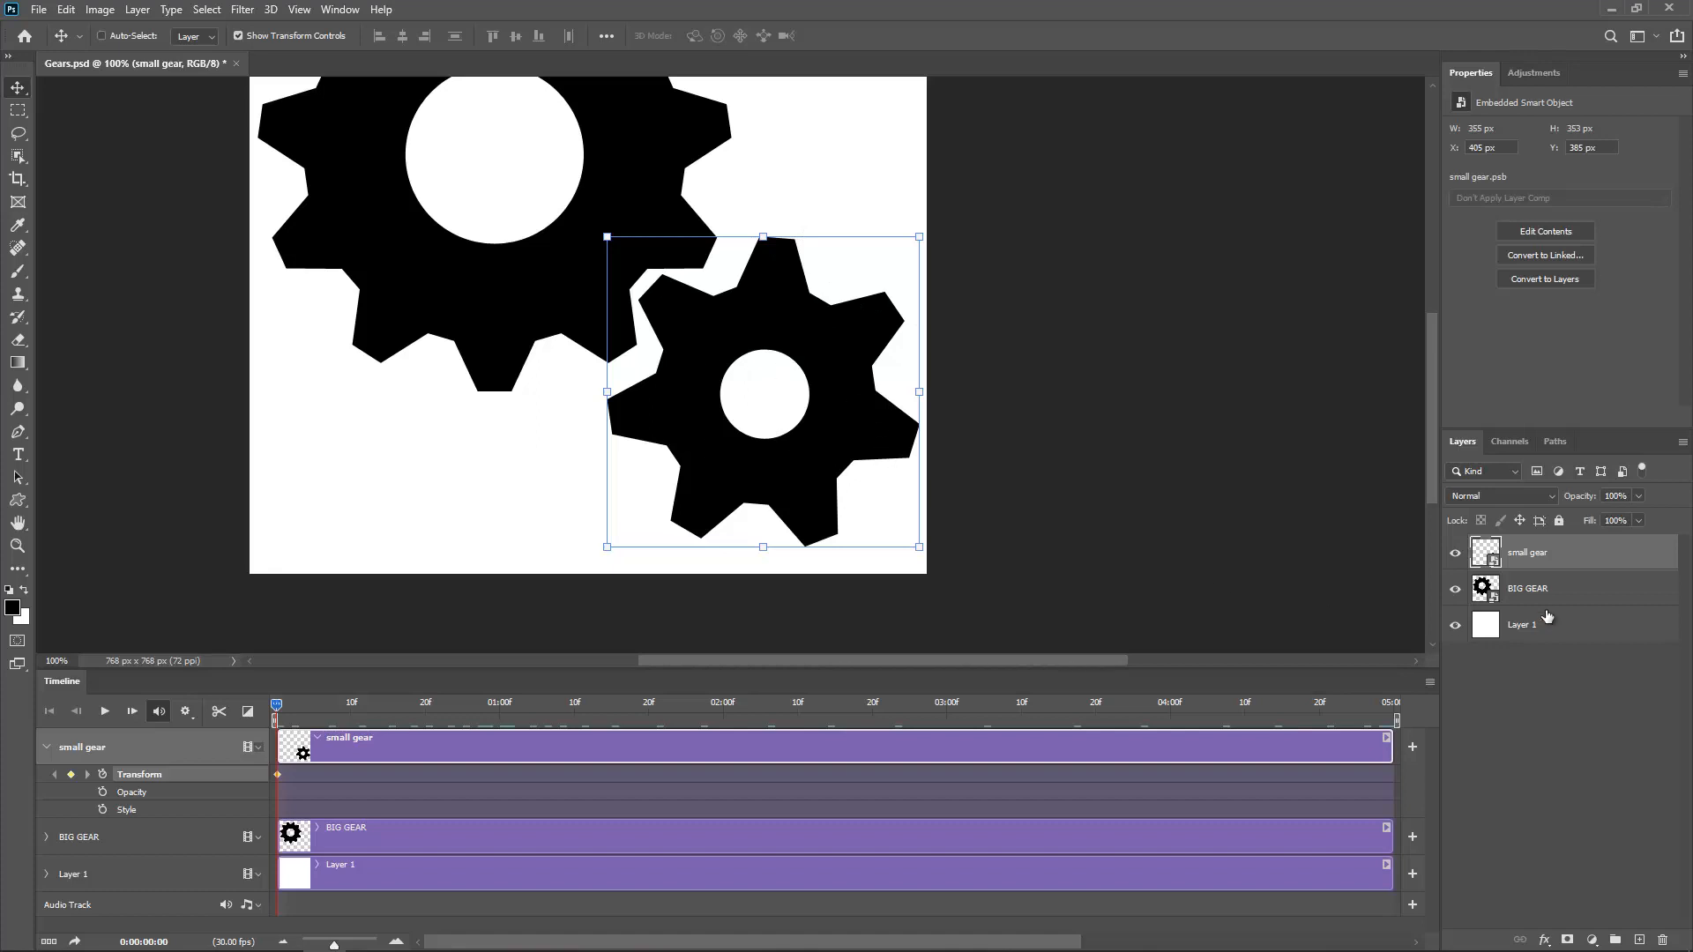
mouse_move(1263, 612)
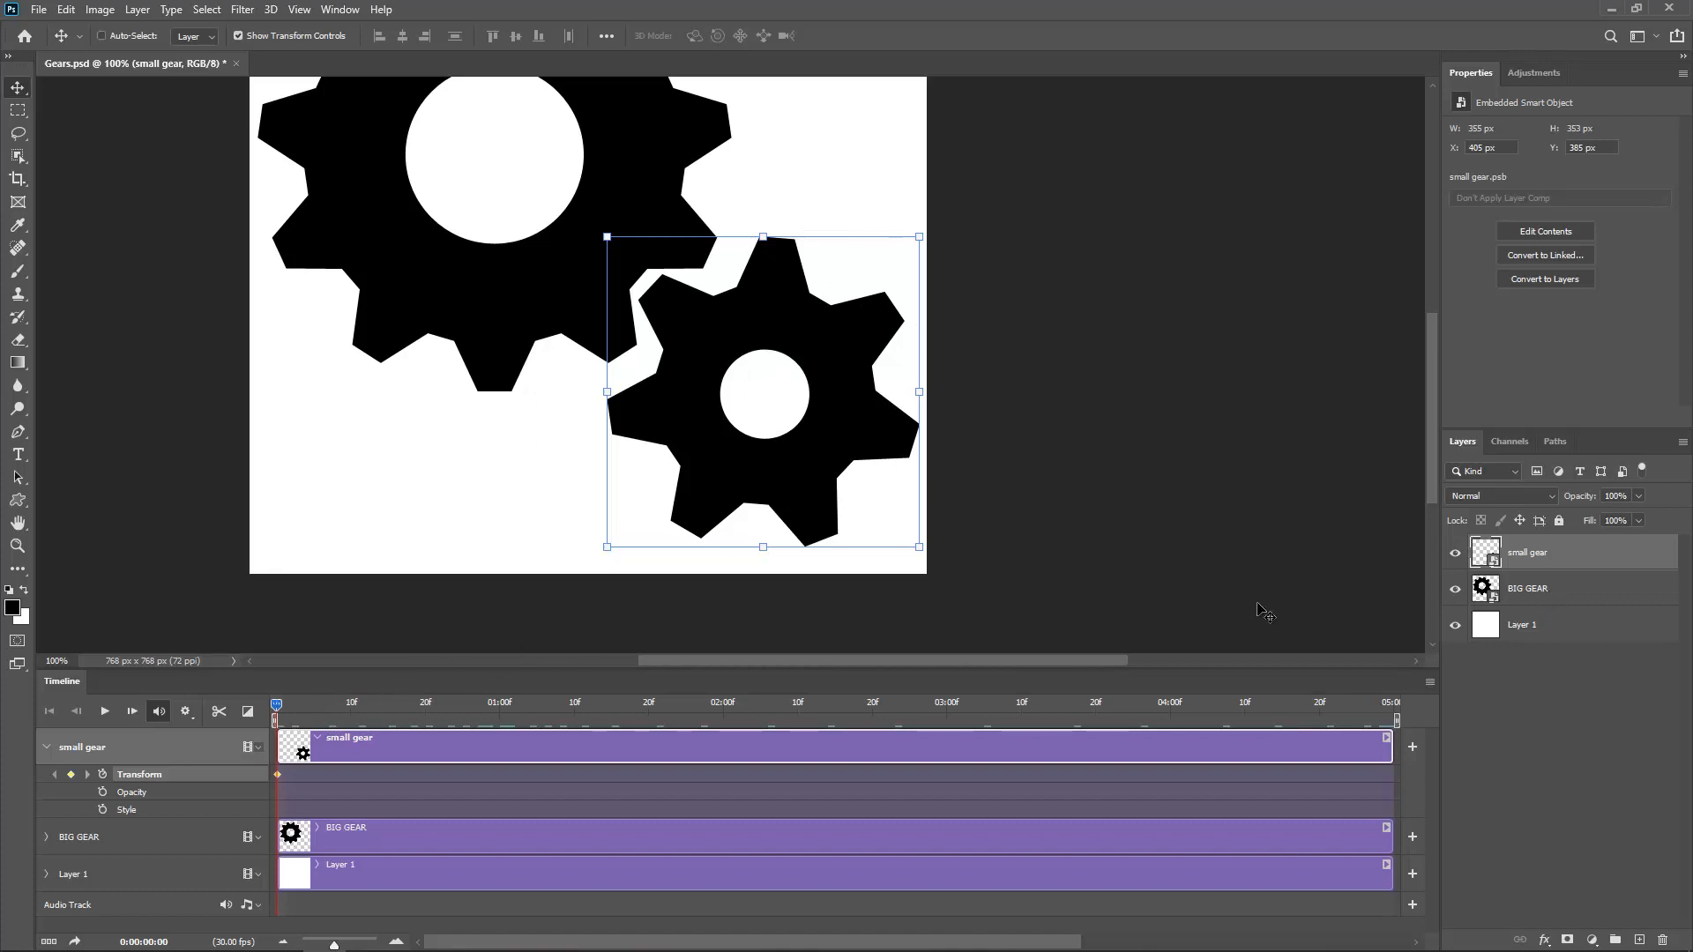
mouse_move(1552, 555)
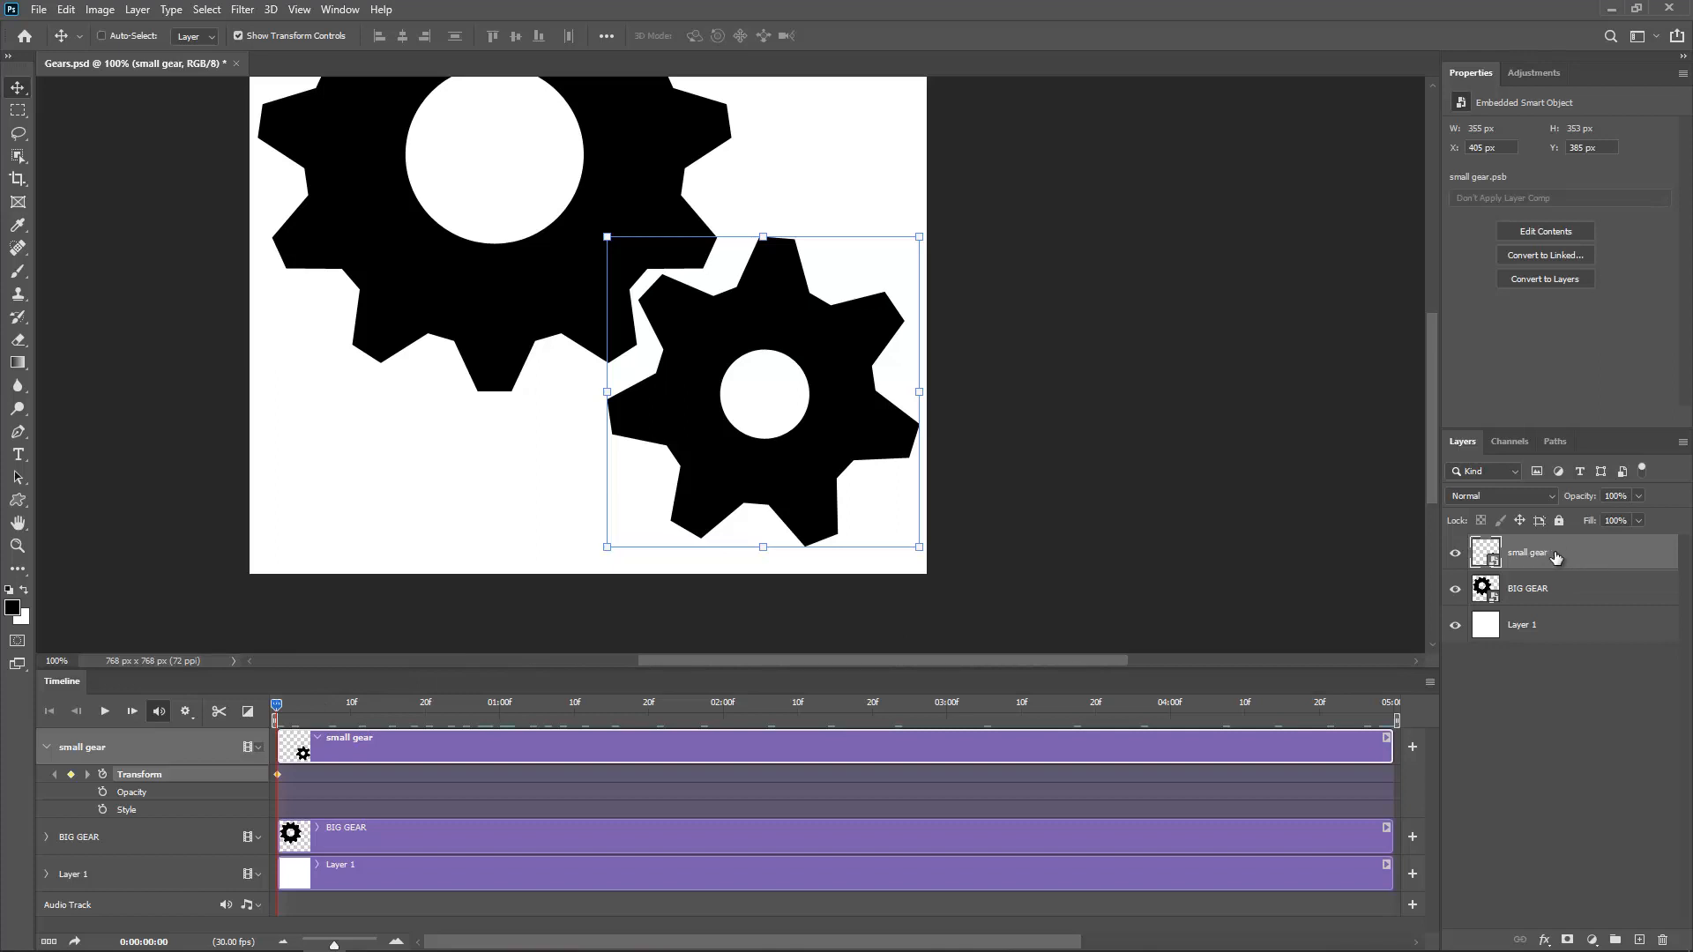
mouse_move(702, 492)
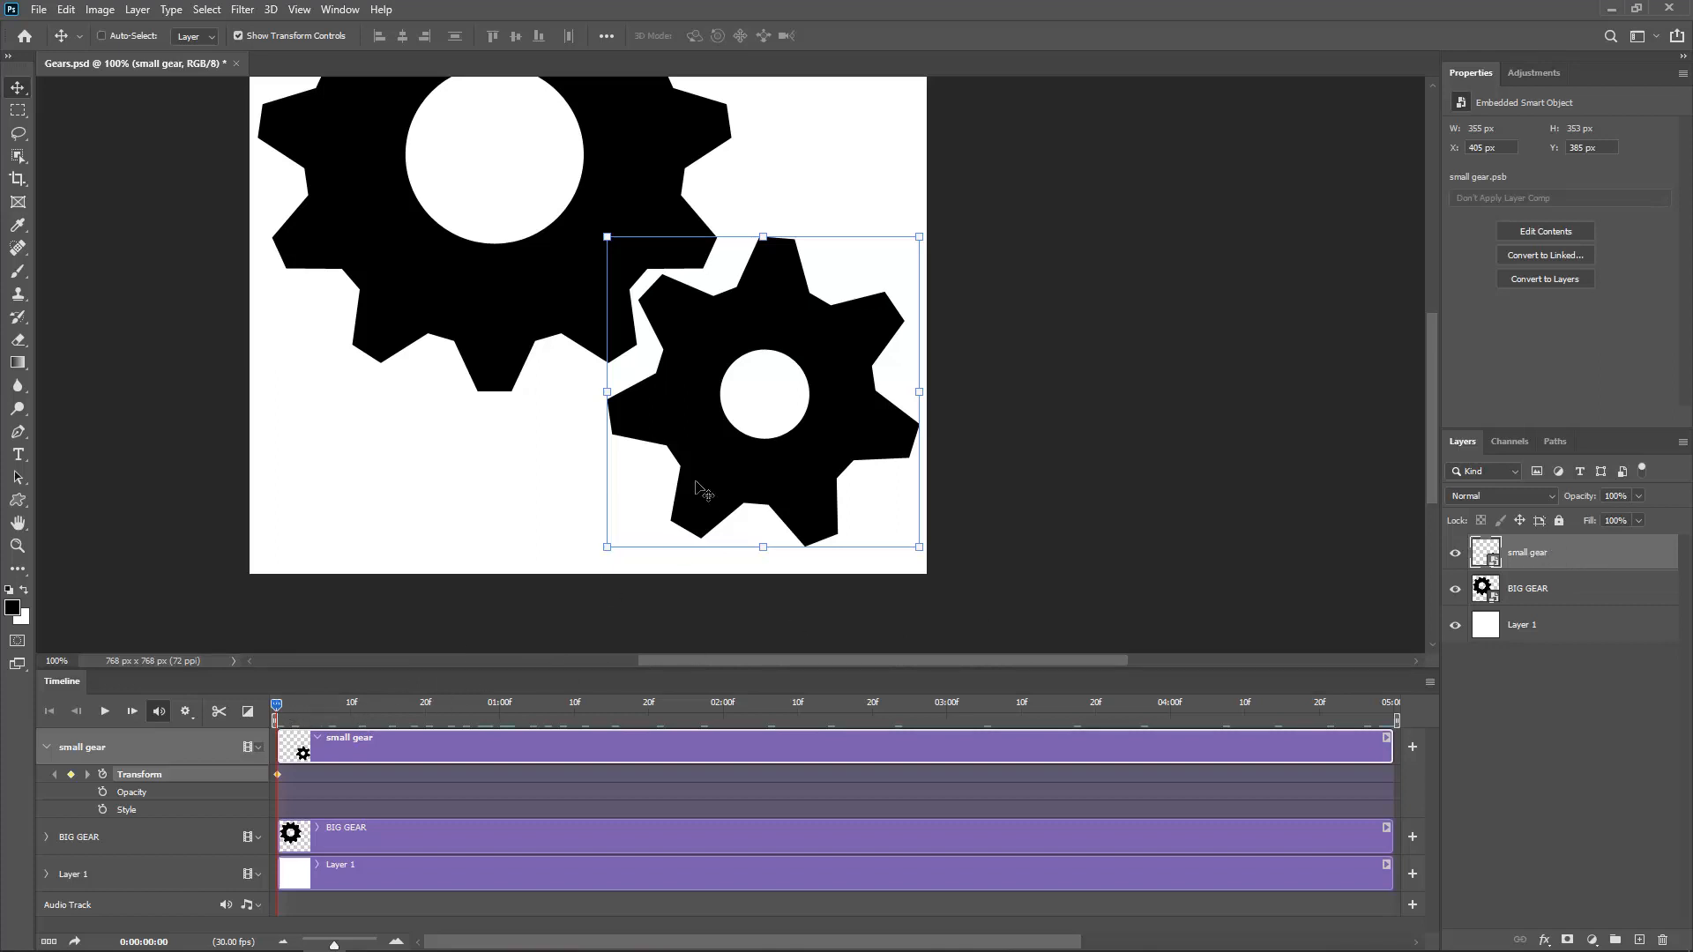
mouse_move(715, 191)
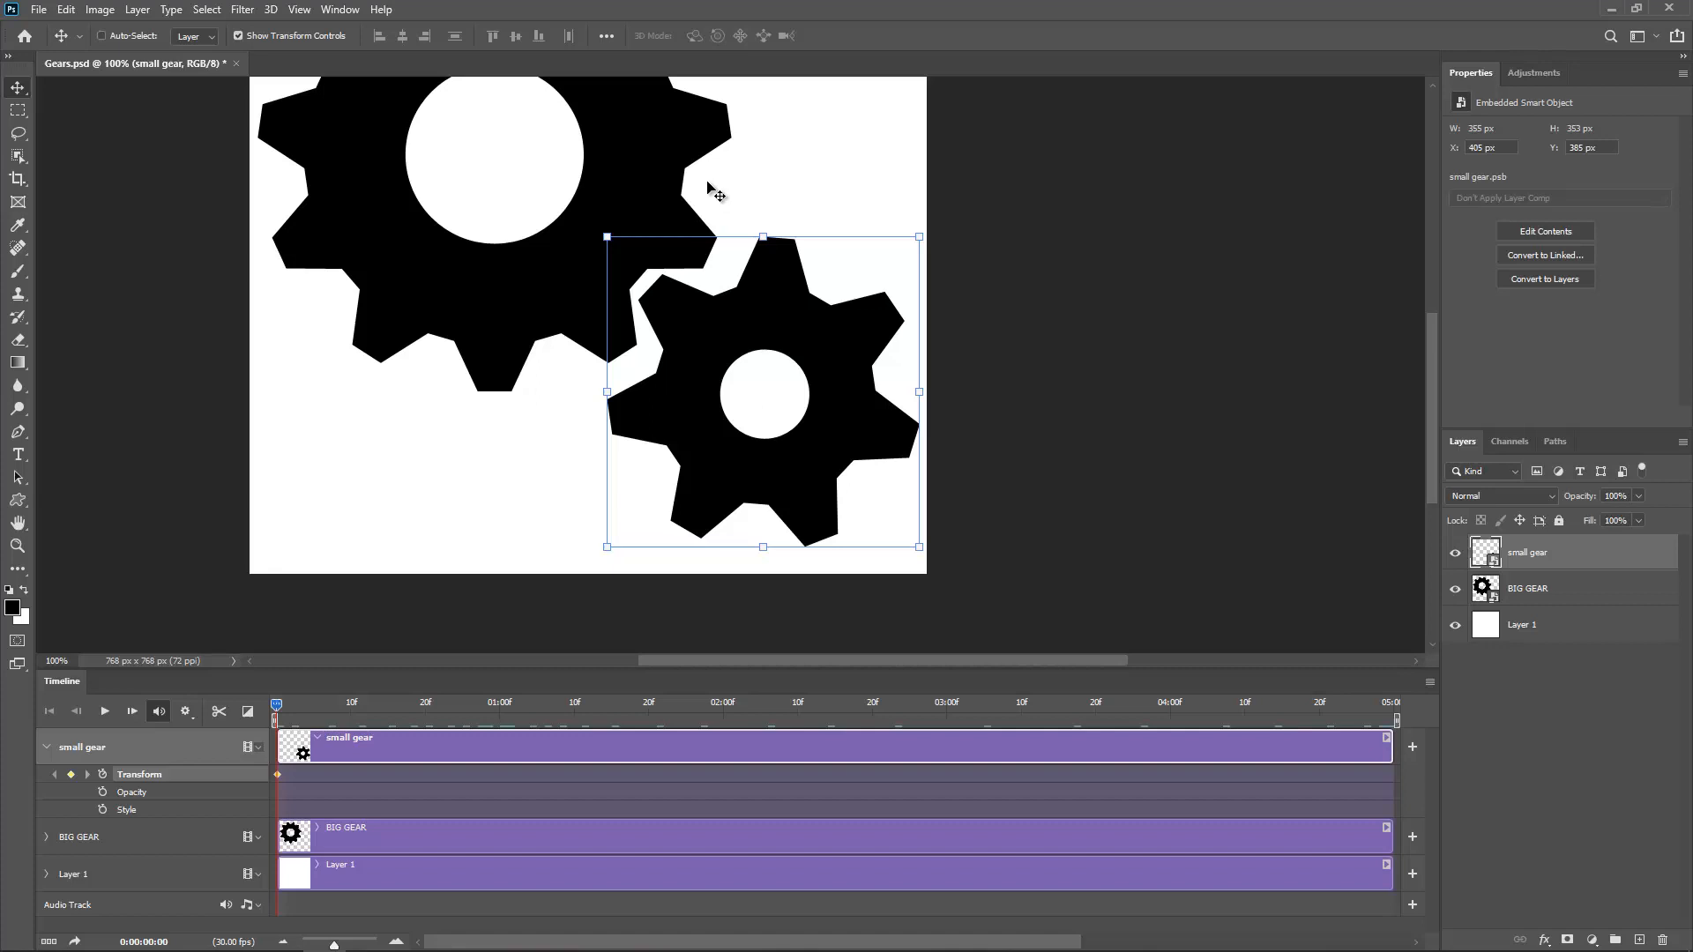
mouse_move(662, 313)
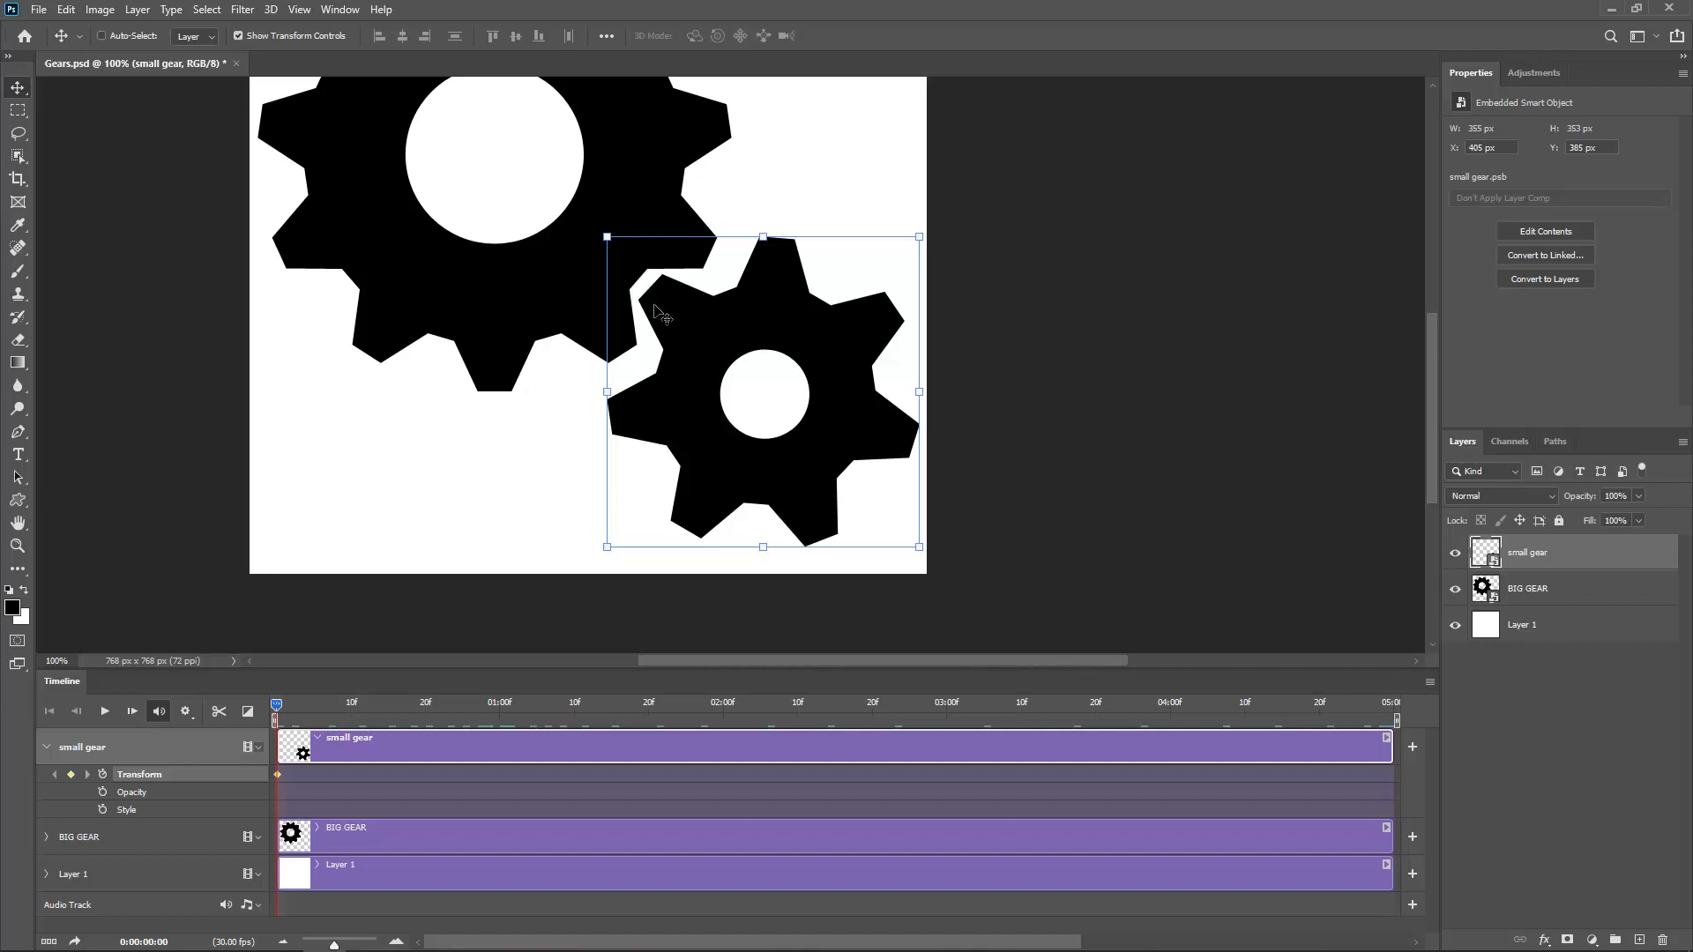
mouse_move(319, 702)
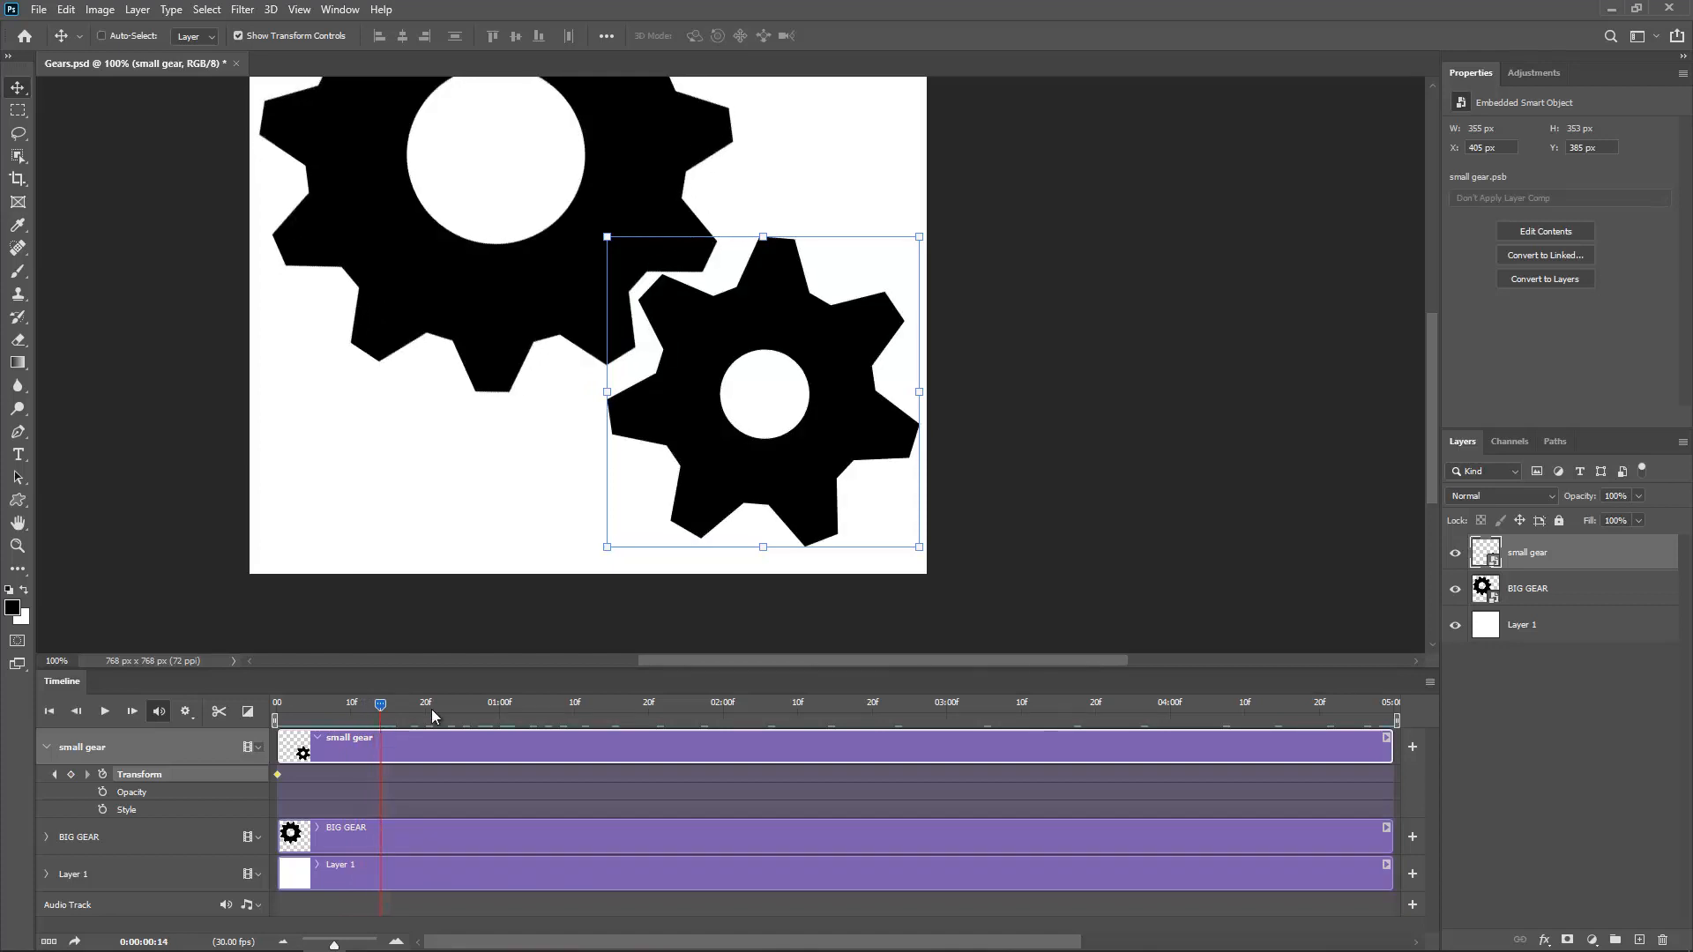
mouse_move(984, 441)
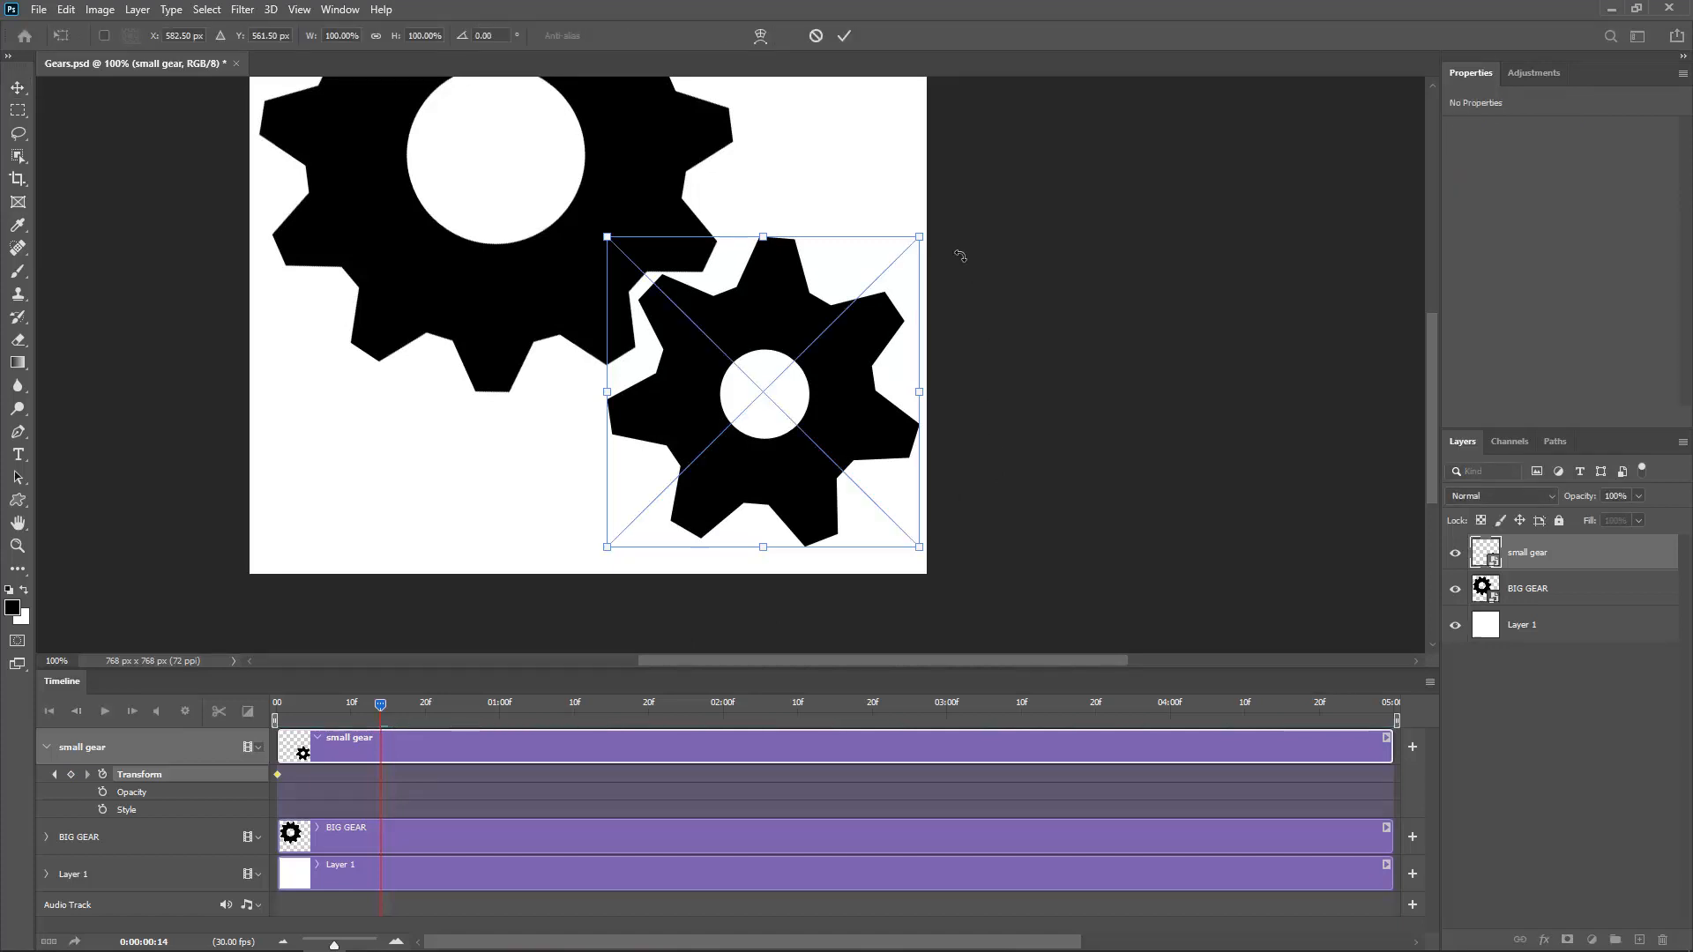
mouse_move(857, 383)
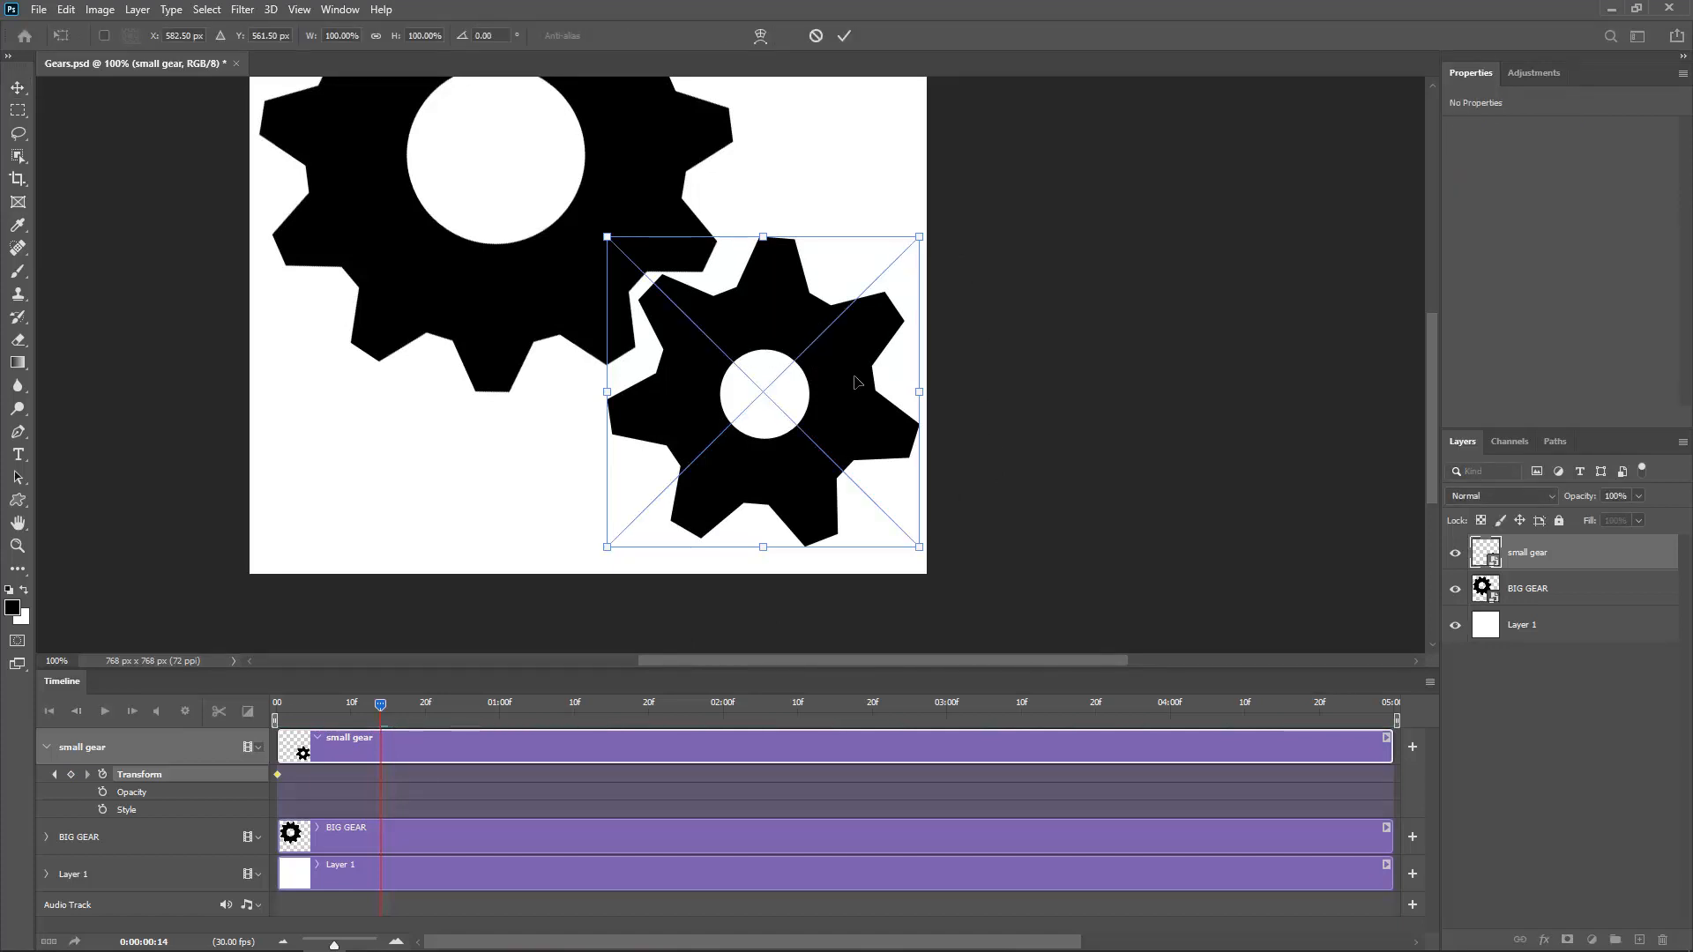
mouse_move(783, 374)
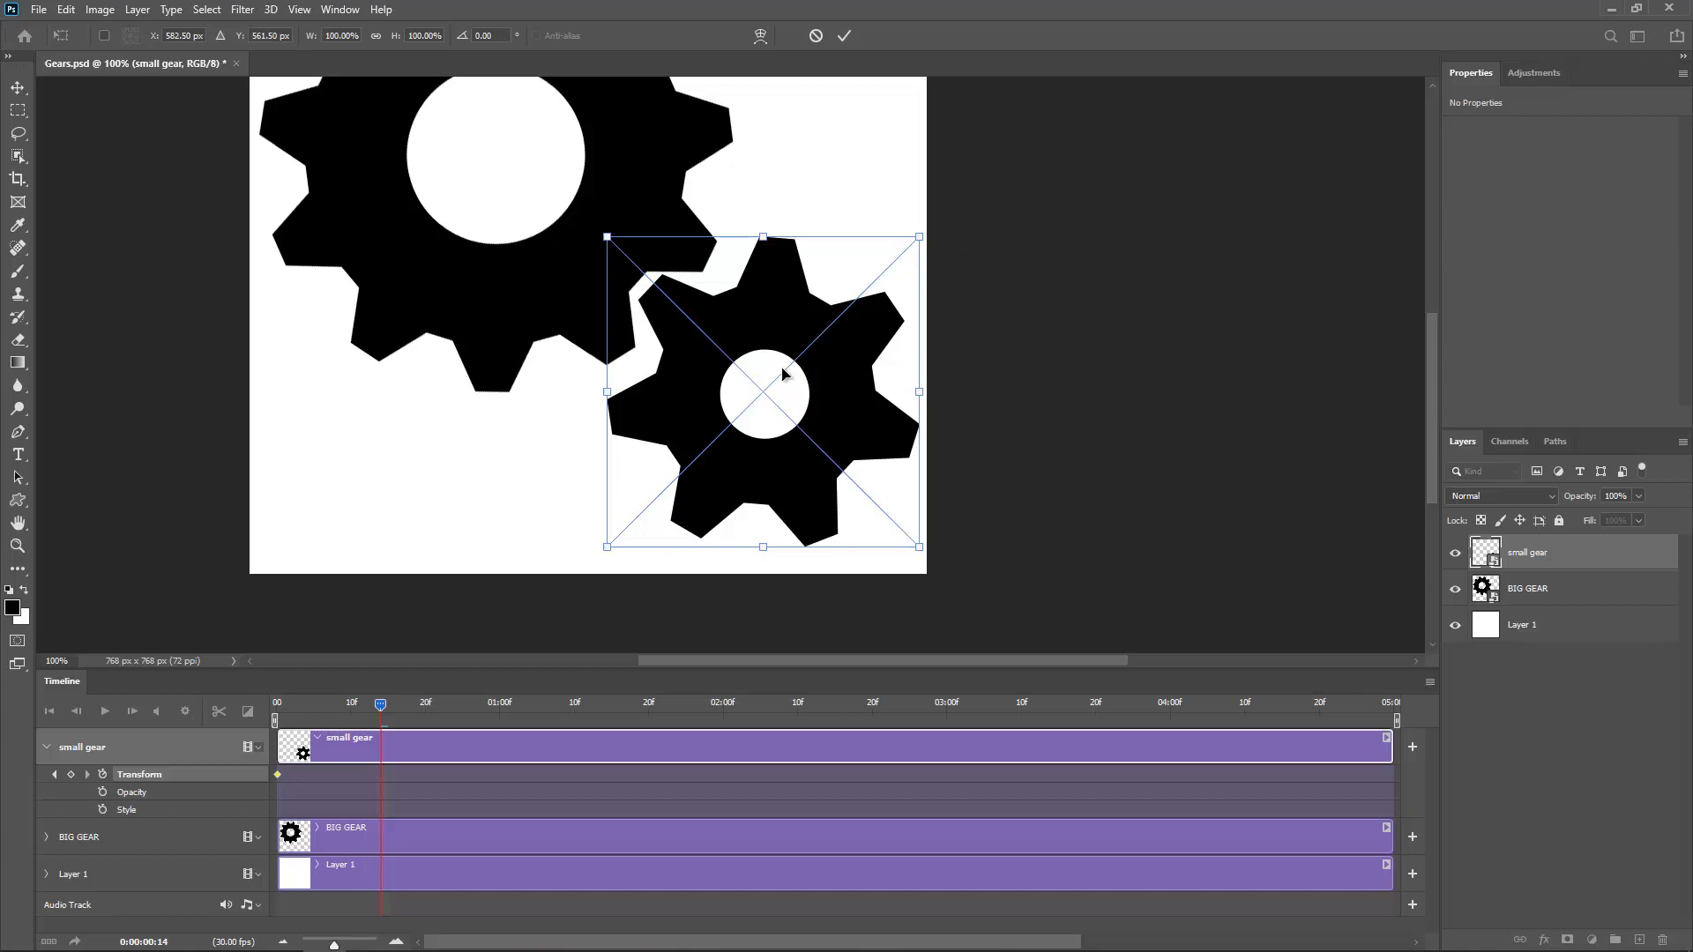
mouse_move(628, 116)
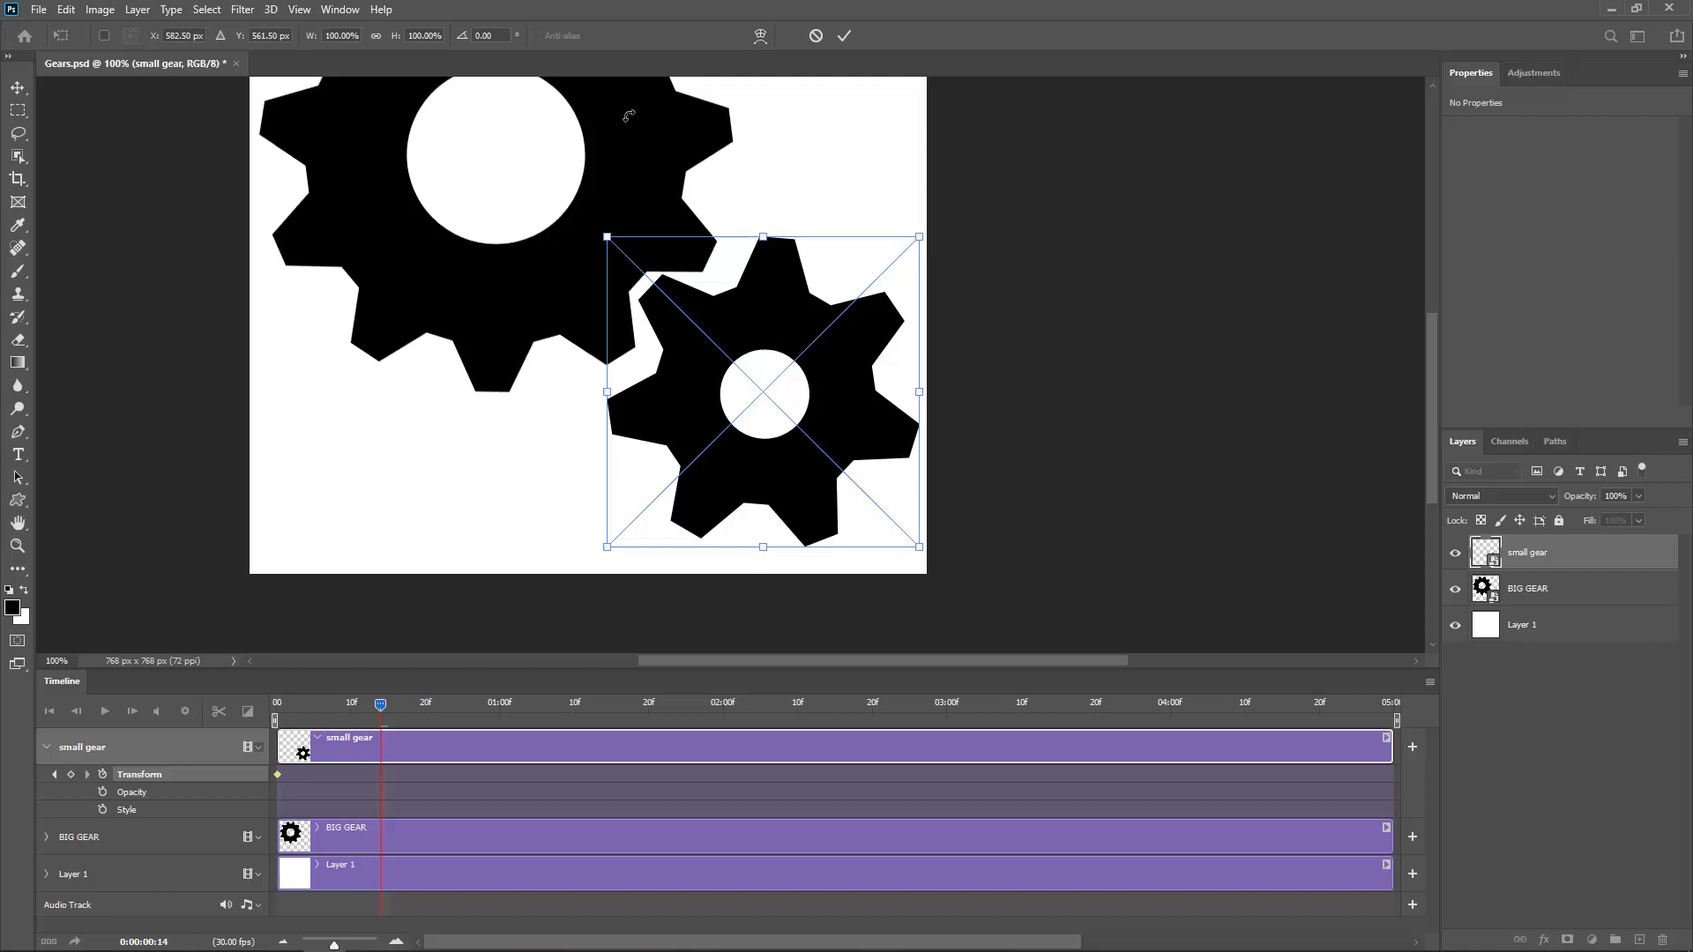
mouse_move(386, 302)
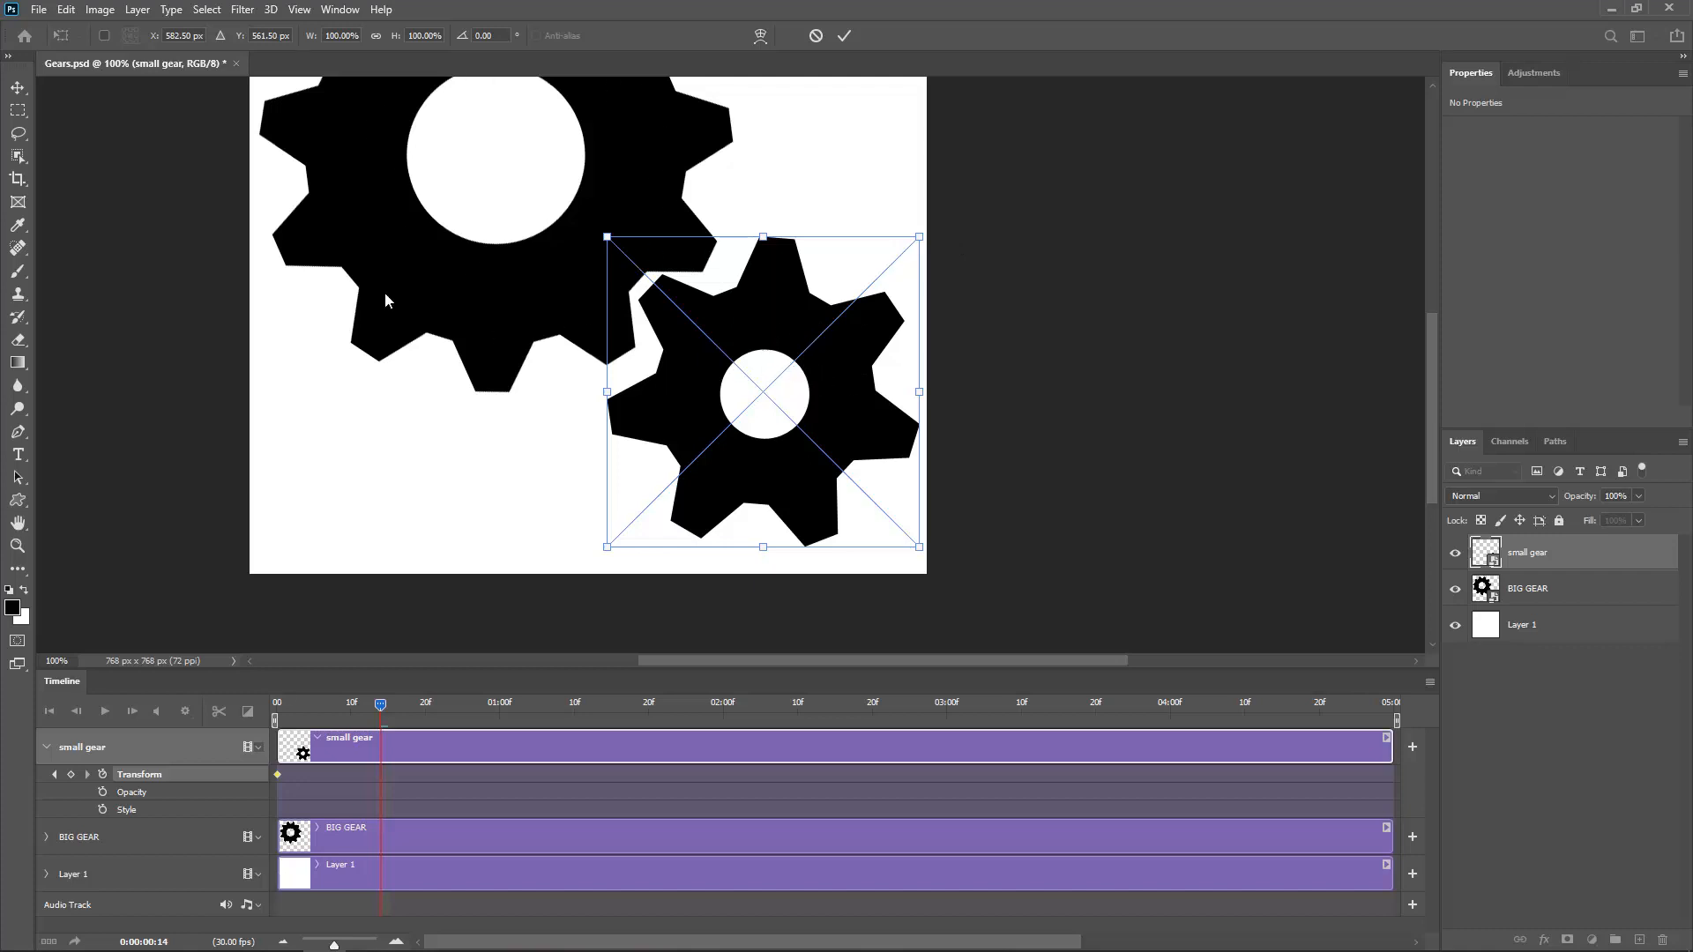
mouse_move(929, 252)
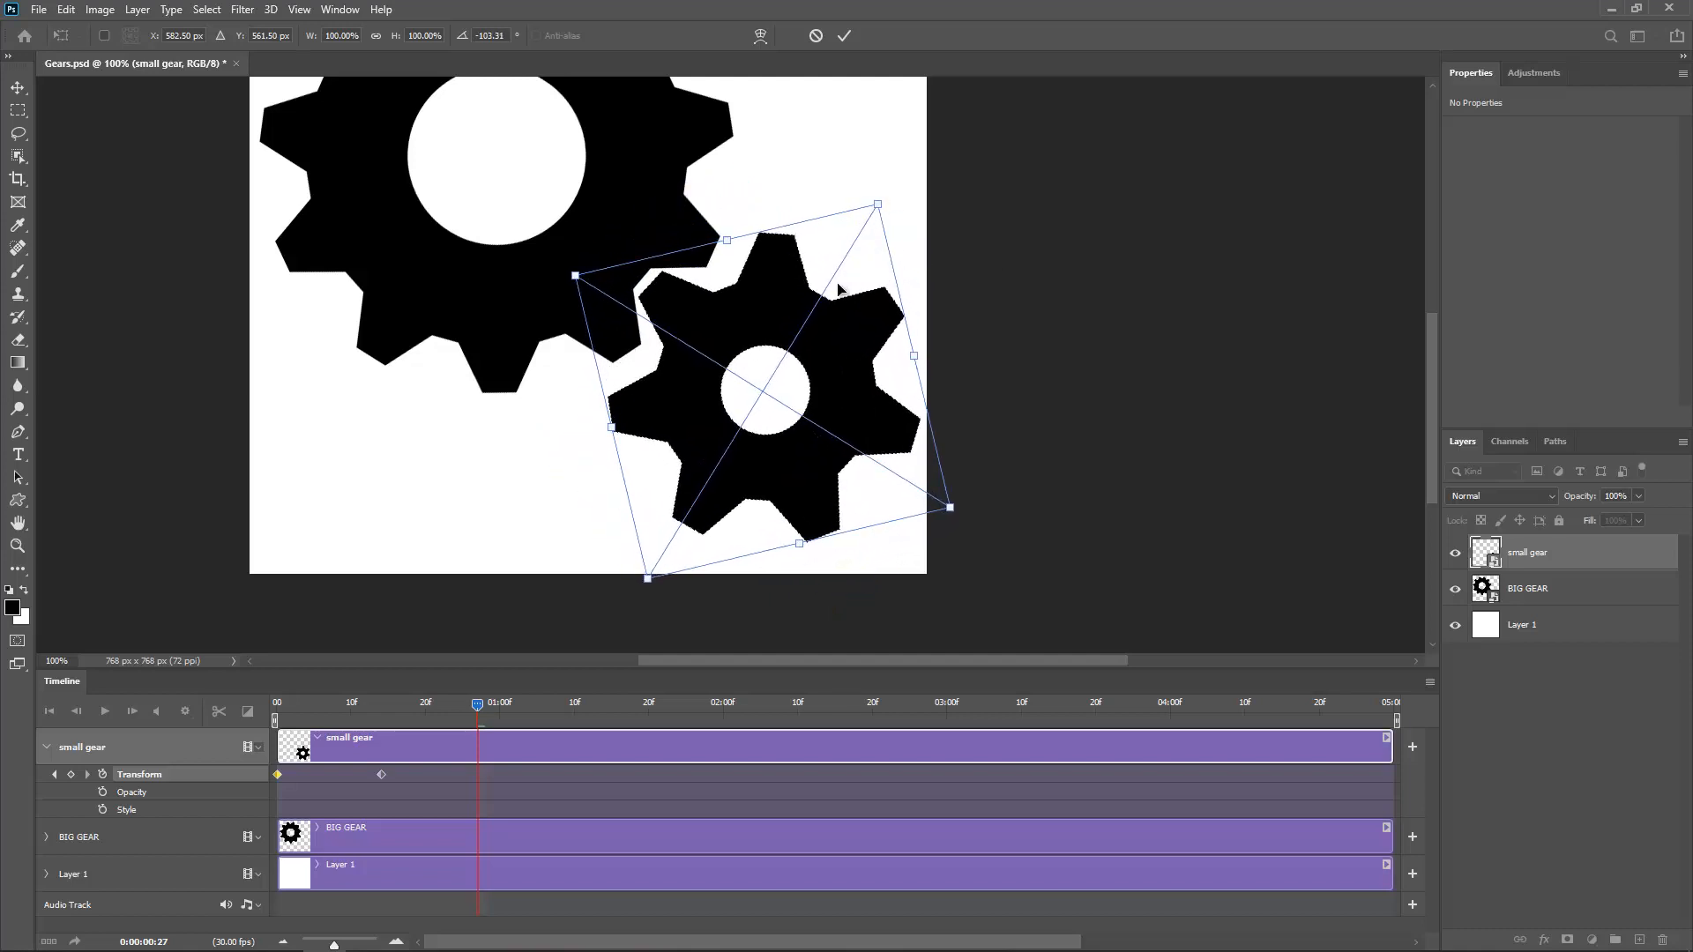
Step: Commit two further rotation keyframes for the small gear early in its clip
left_click(845, 35)
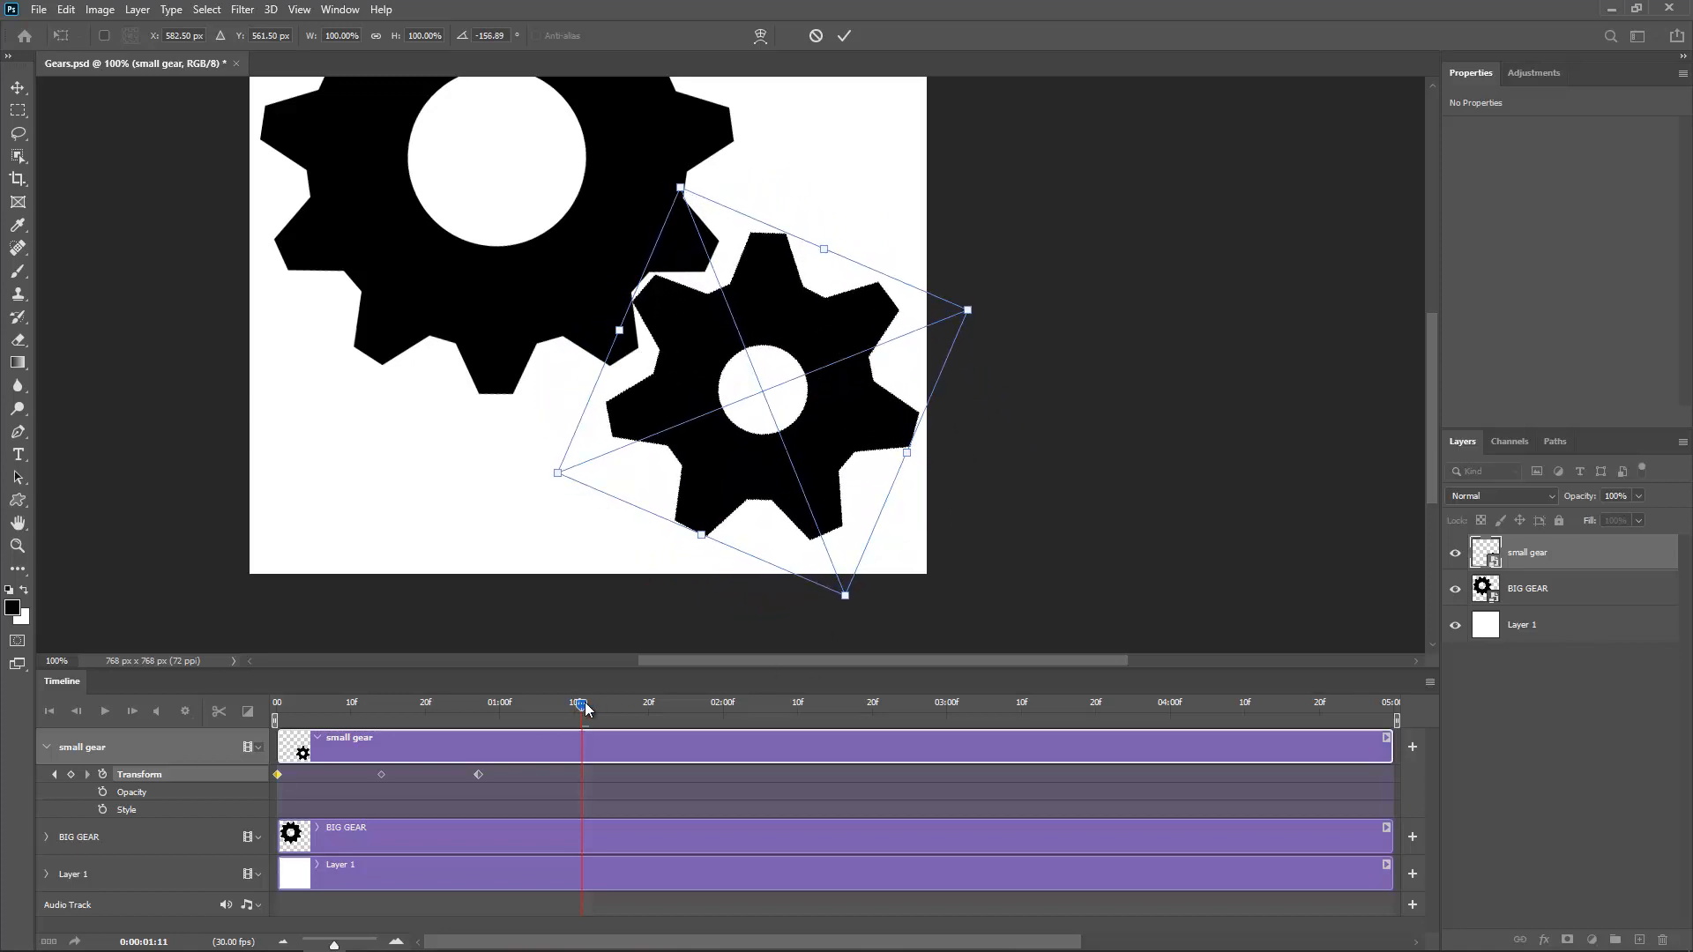
left_click(845, 35)
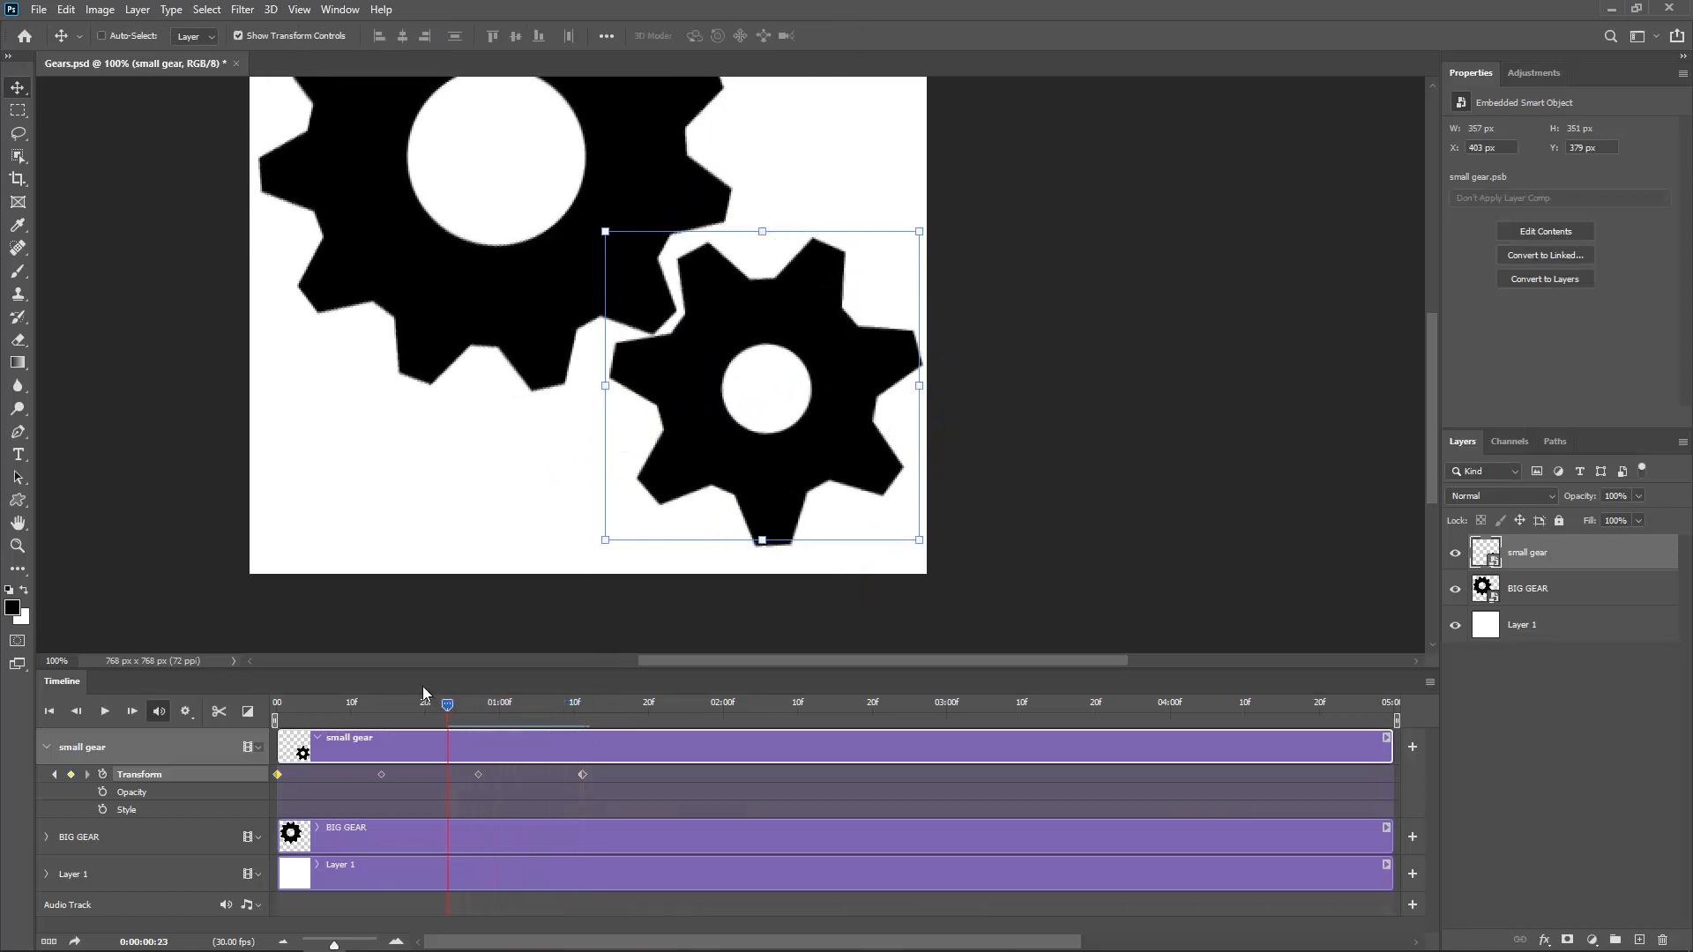
Step: Commit successive small-gear rotation keyframes through to the final frame of the clip
left_click(314, 703)
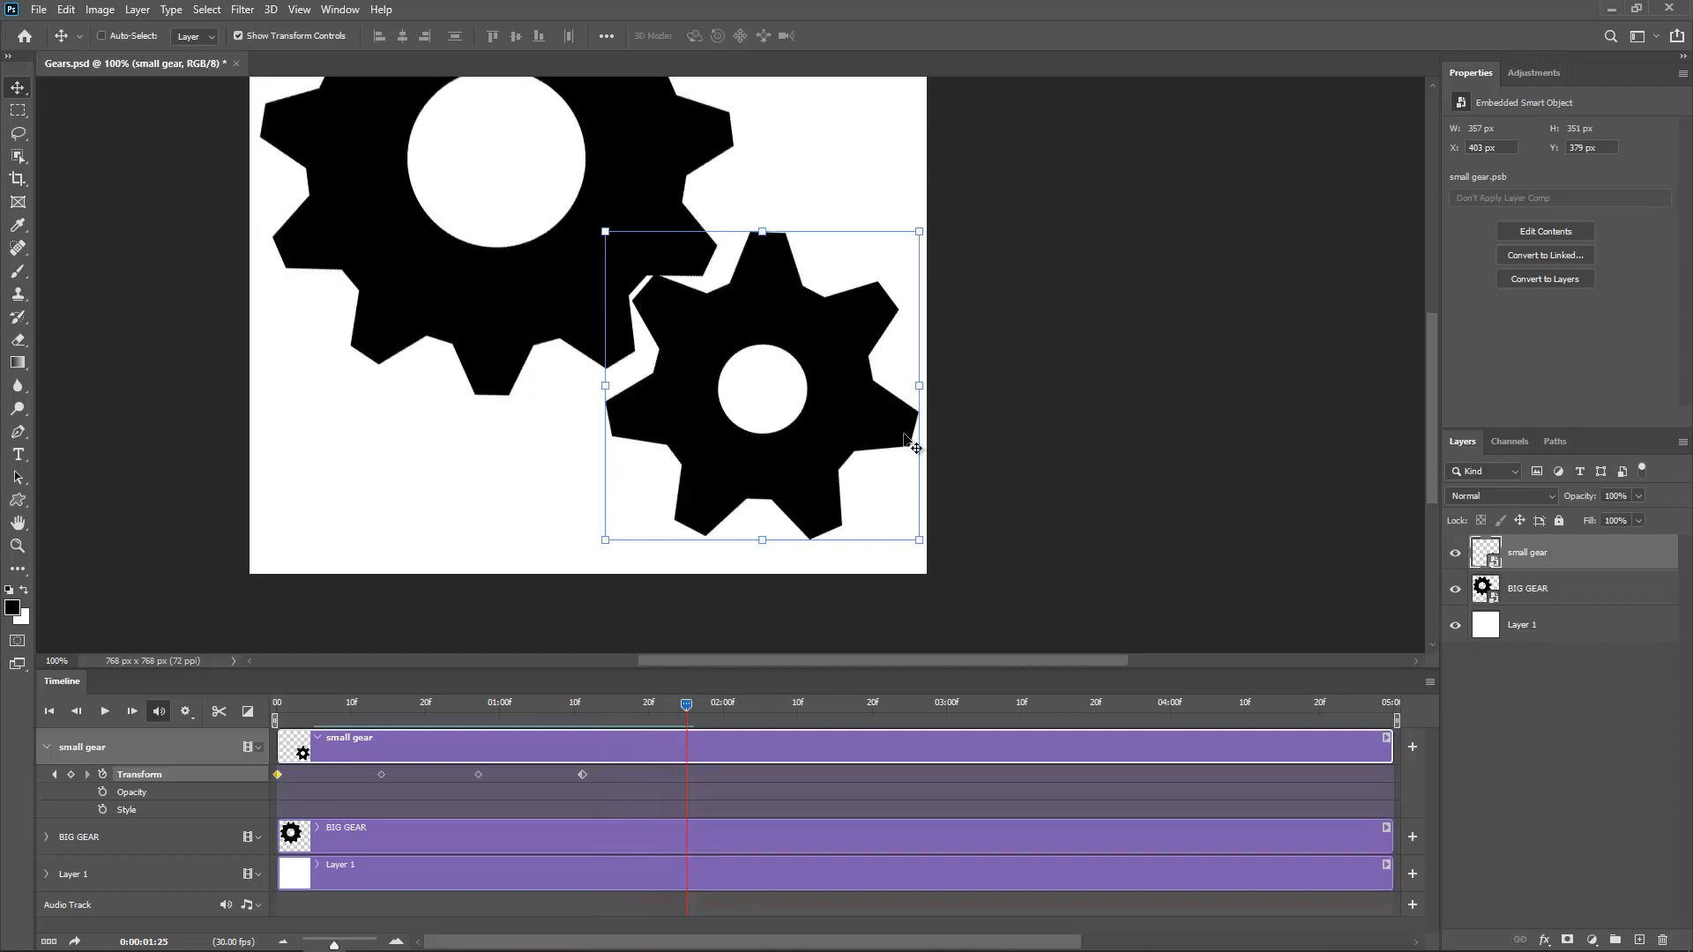
mouse_move(870, 508)
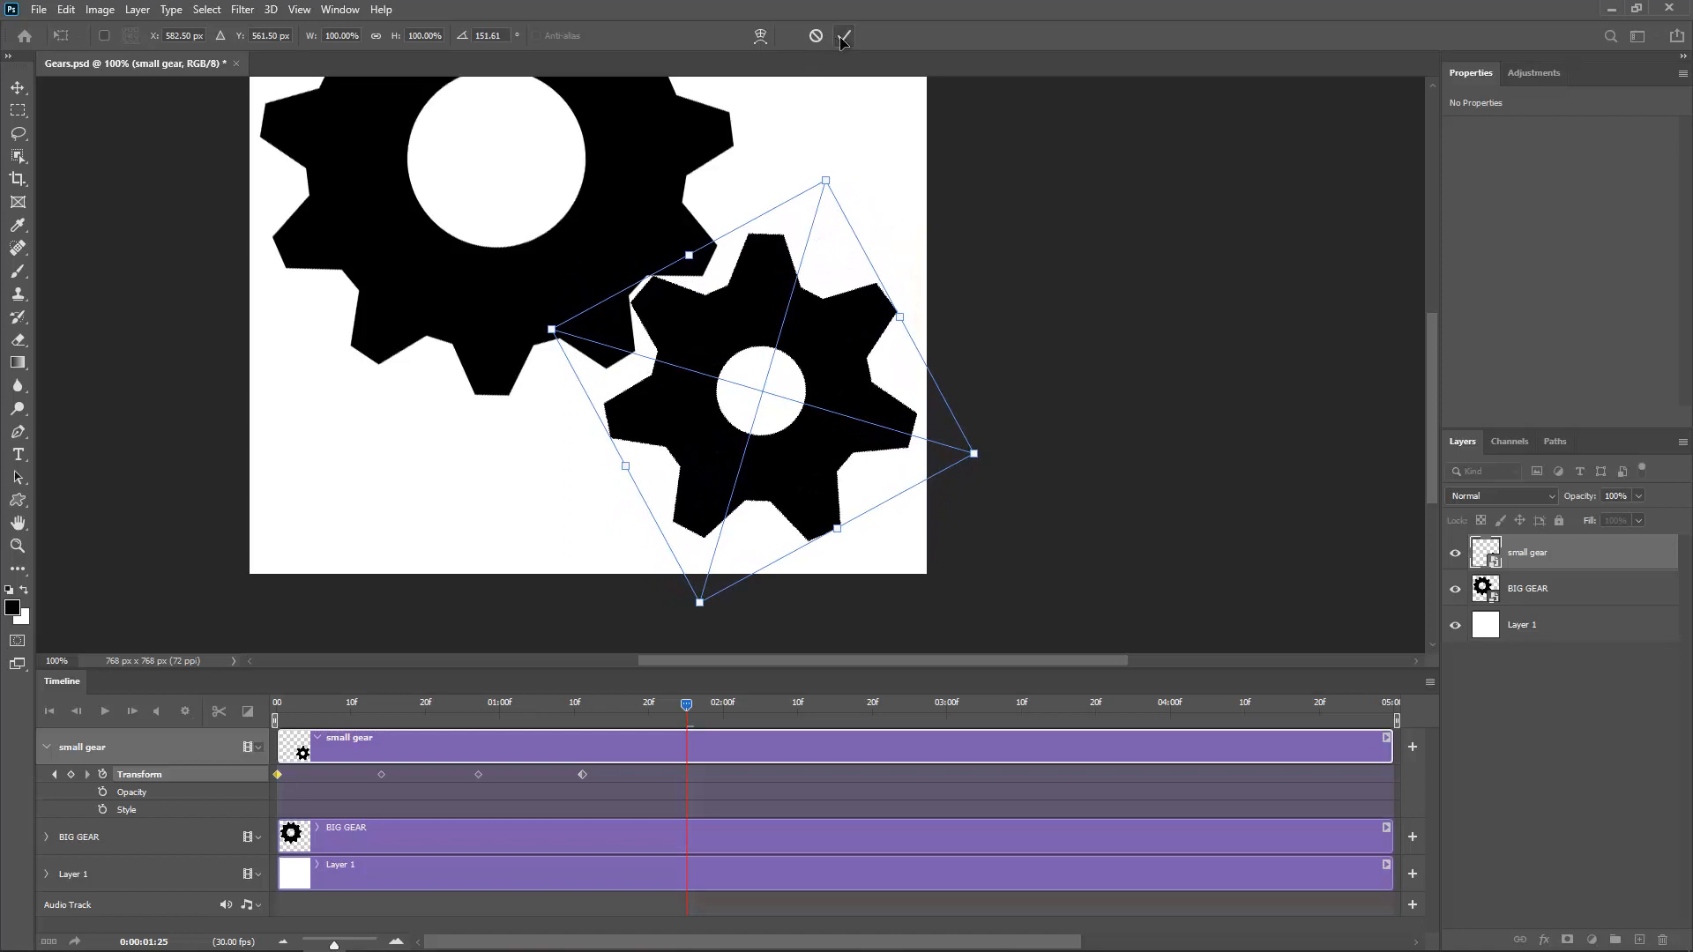
left_click(843, 35)
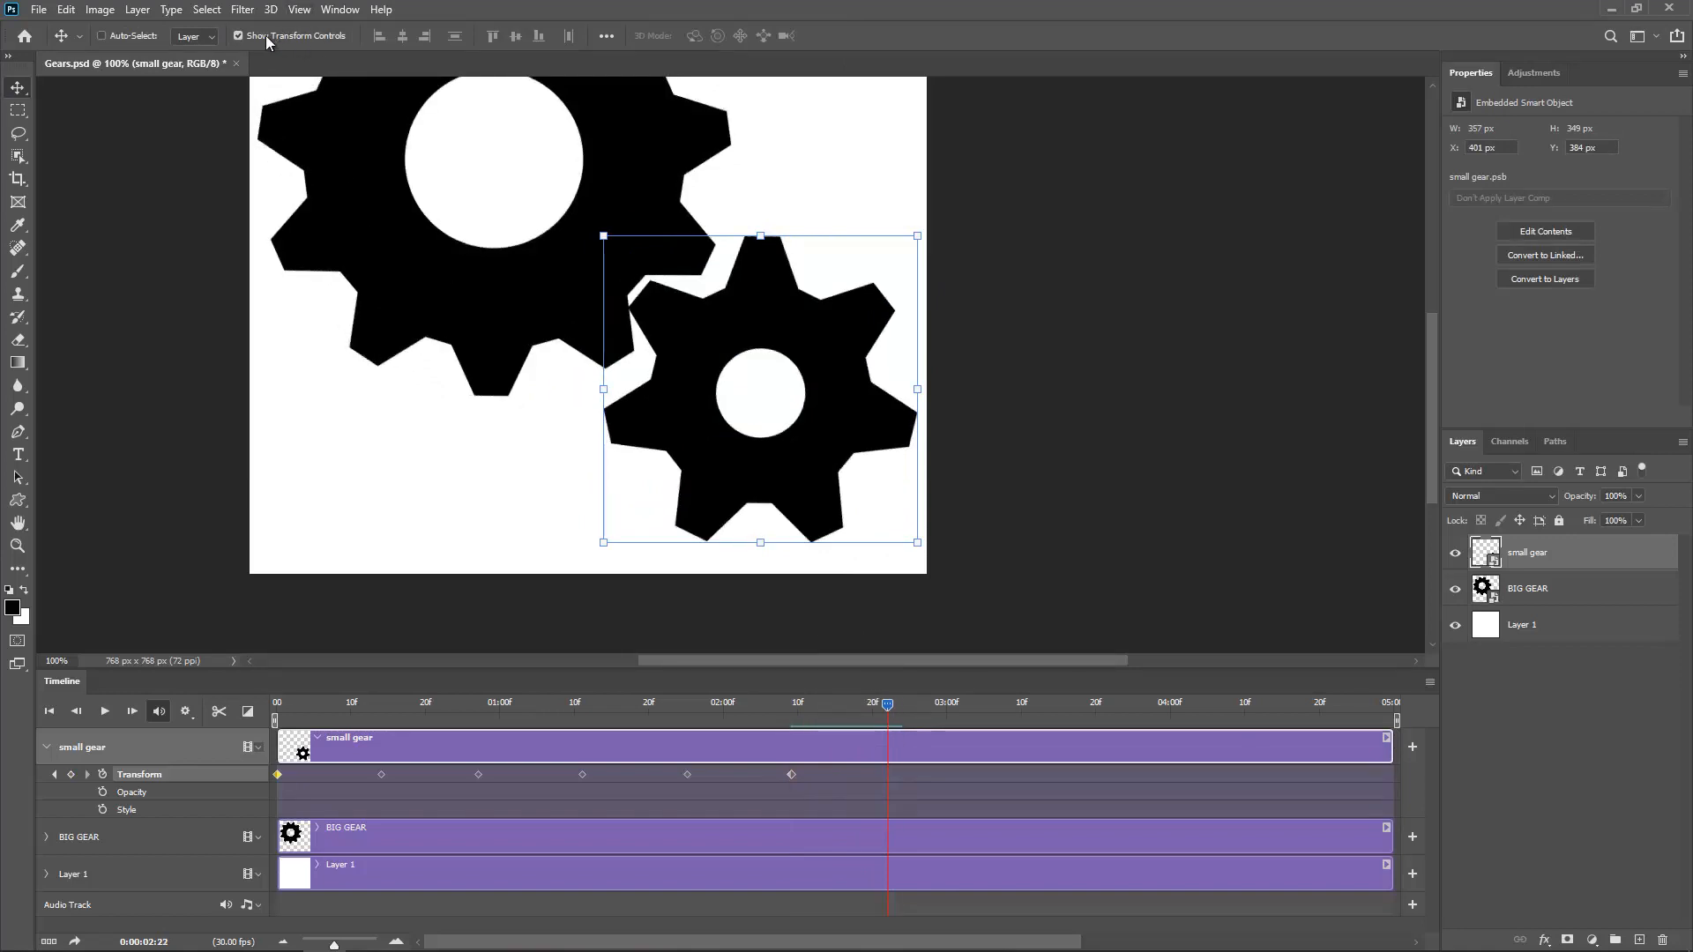
mouse_move(804, 374)
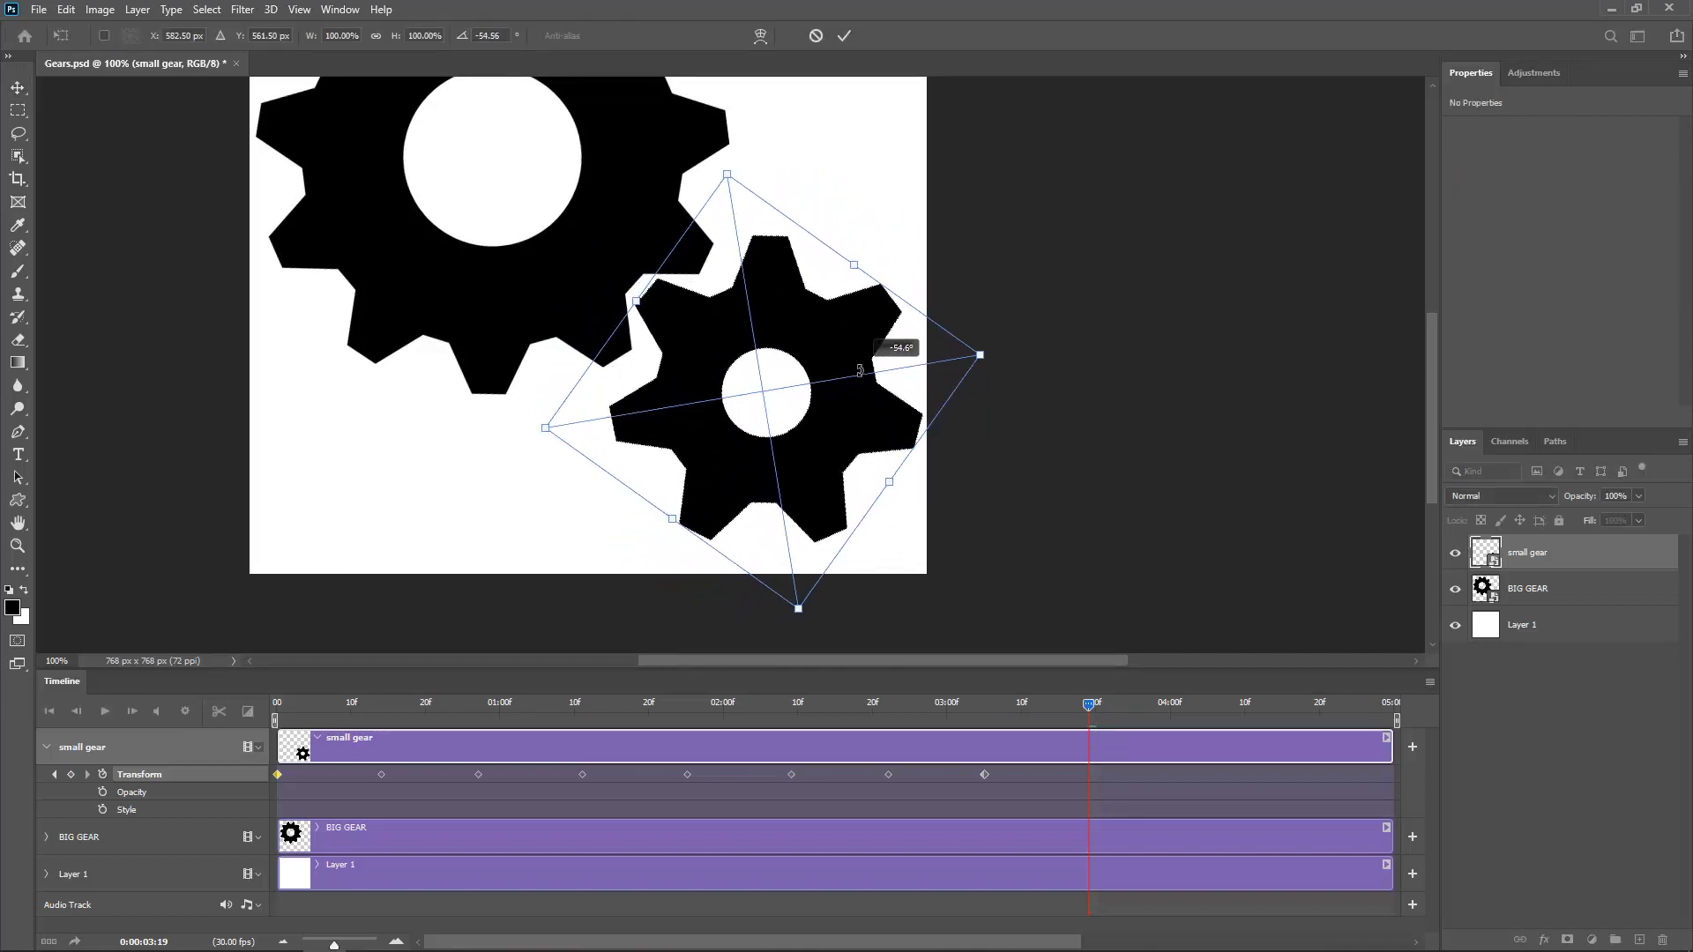
left_click(845, 35)
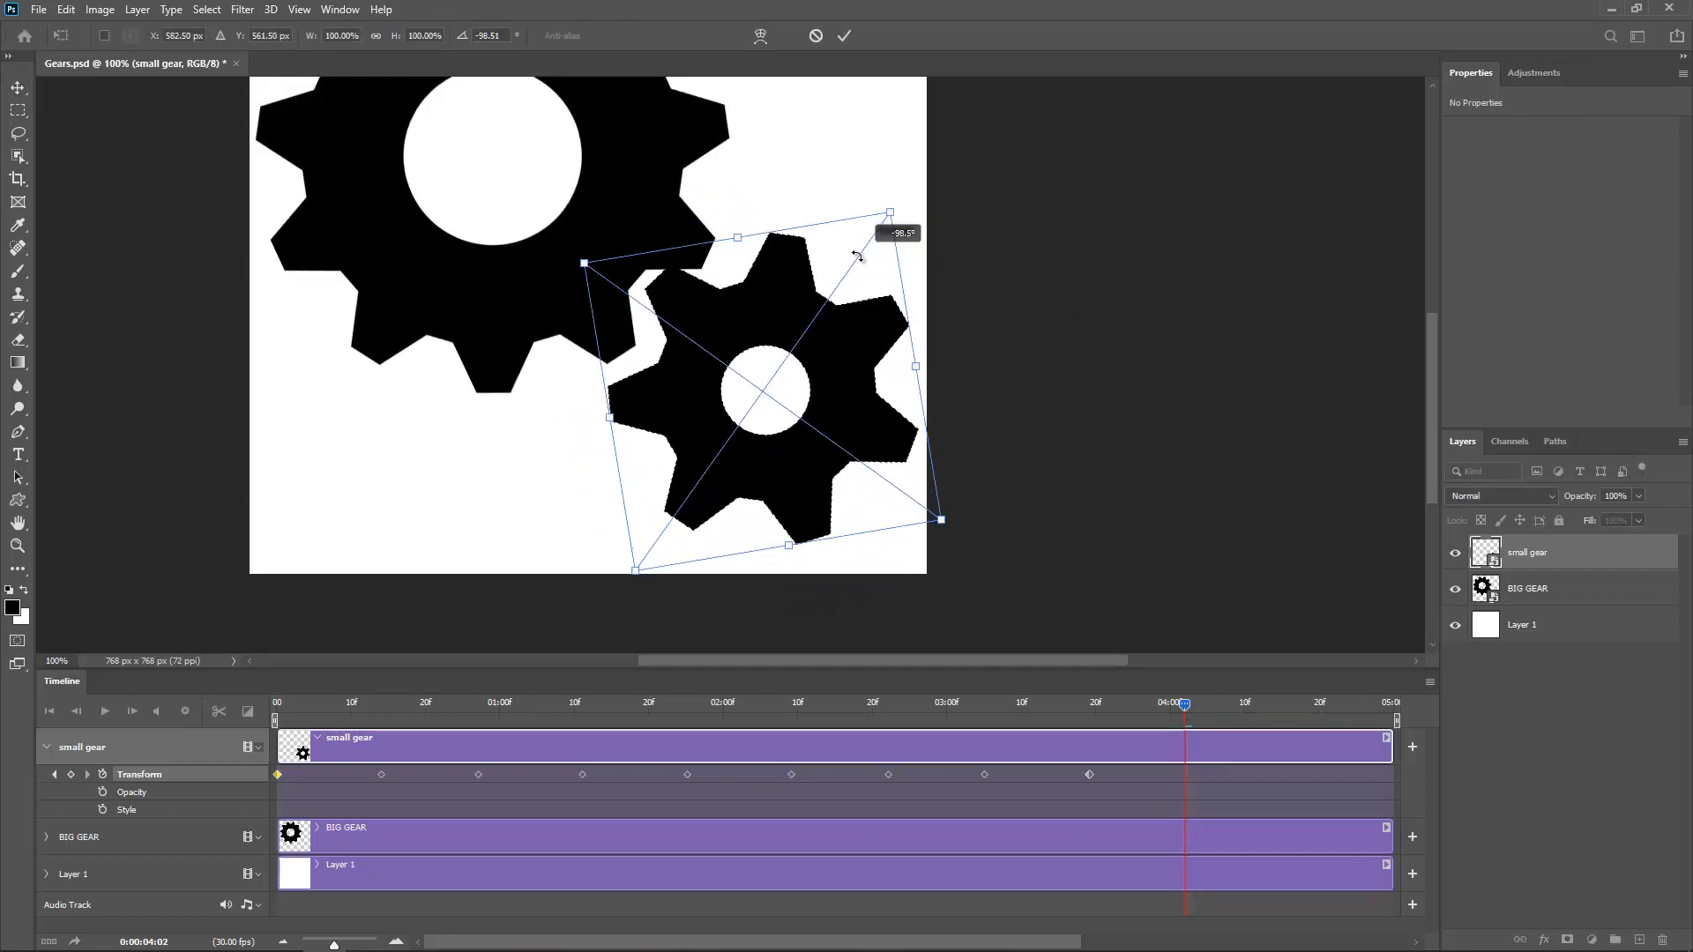
left_click(845, 35)
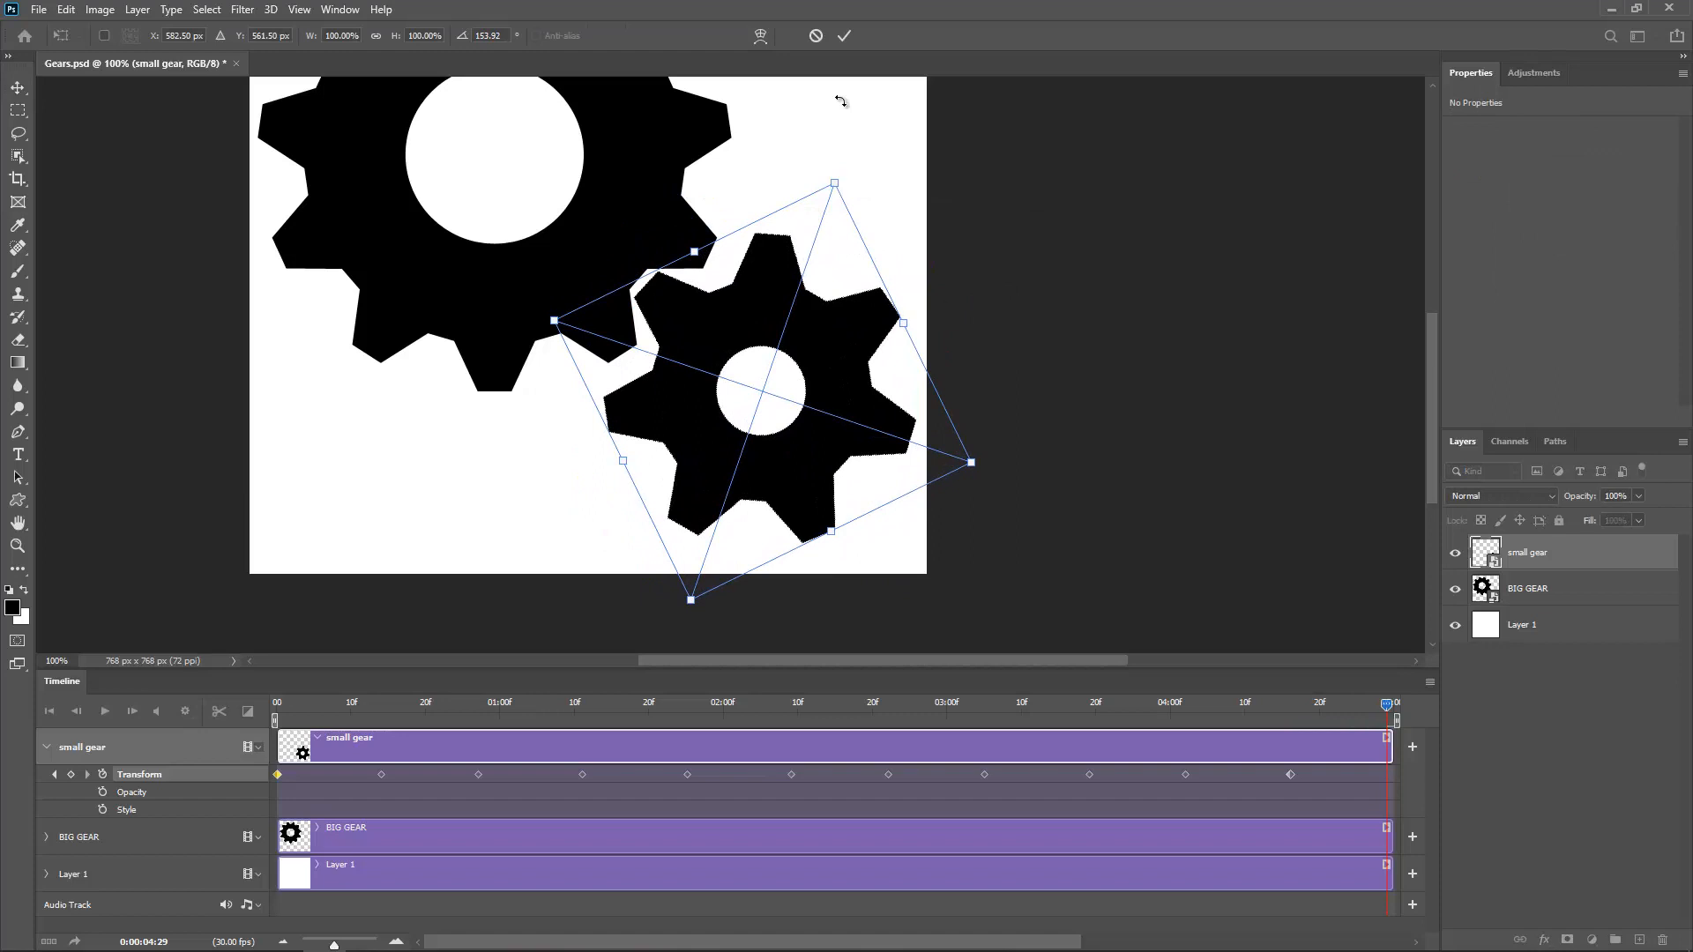
left_click(845, 35)
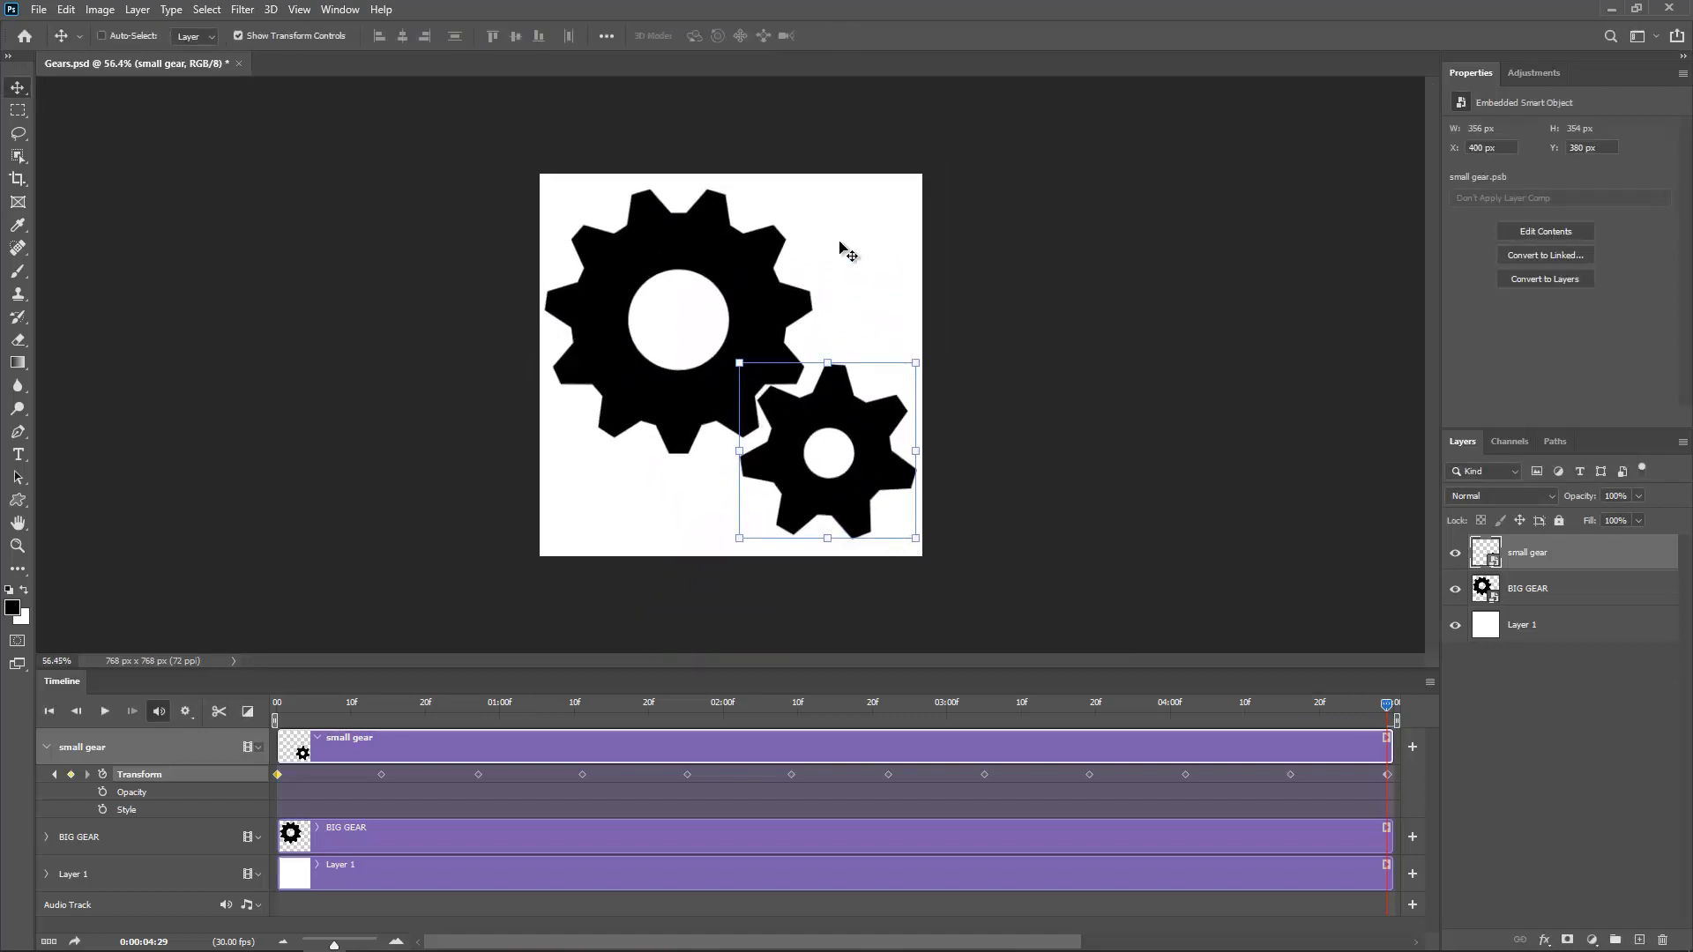
Step: Enable Loop Playback in the timeline settings and play the two-gear animation
left_click(104, 710)
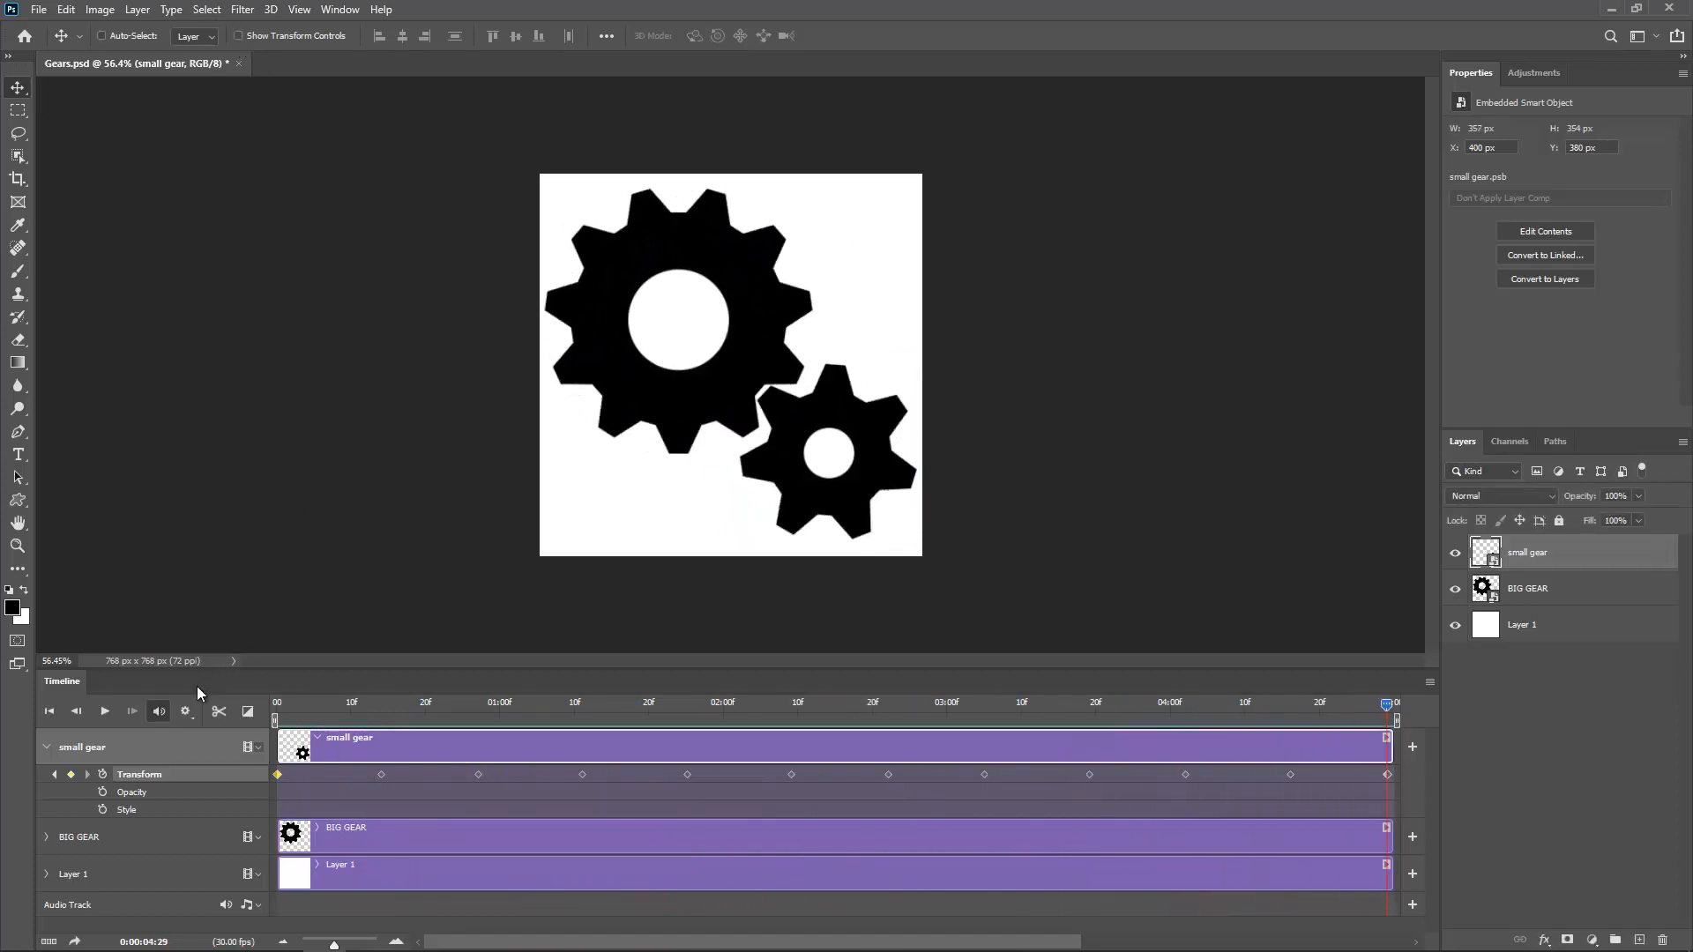
left_click(185, 710)
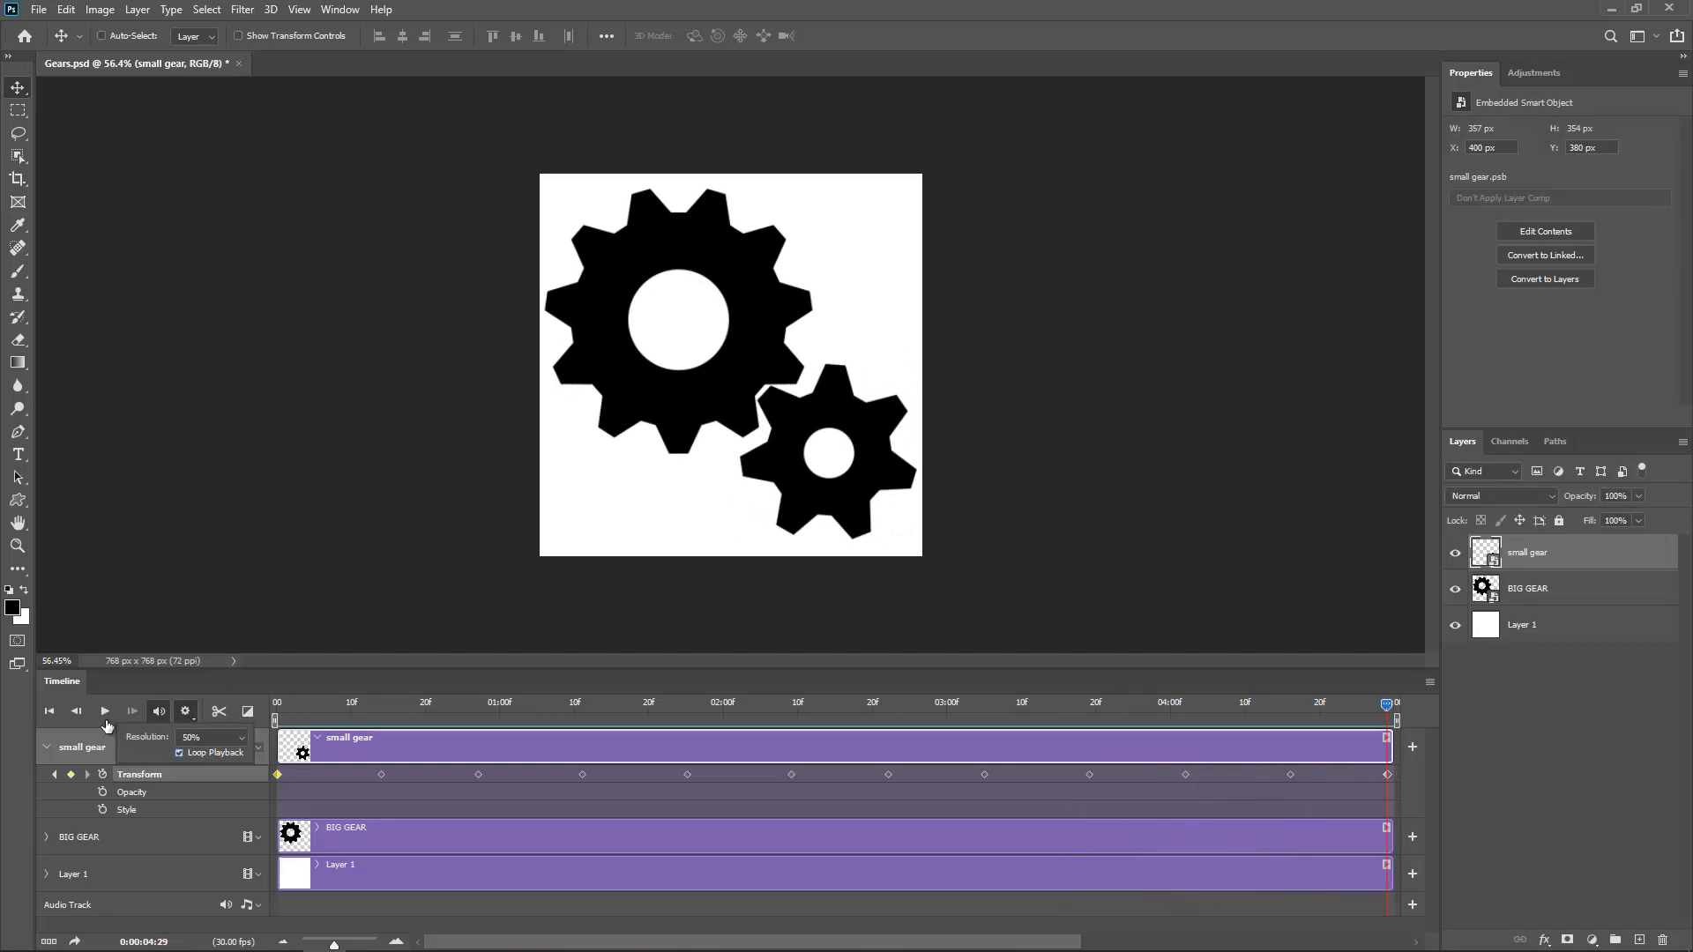
left_click(104, 711)
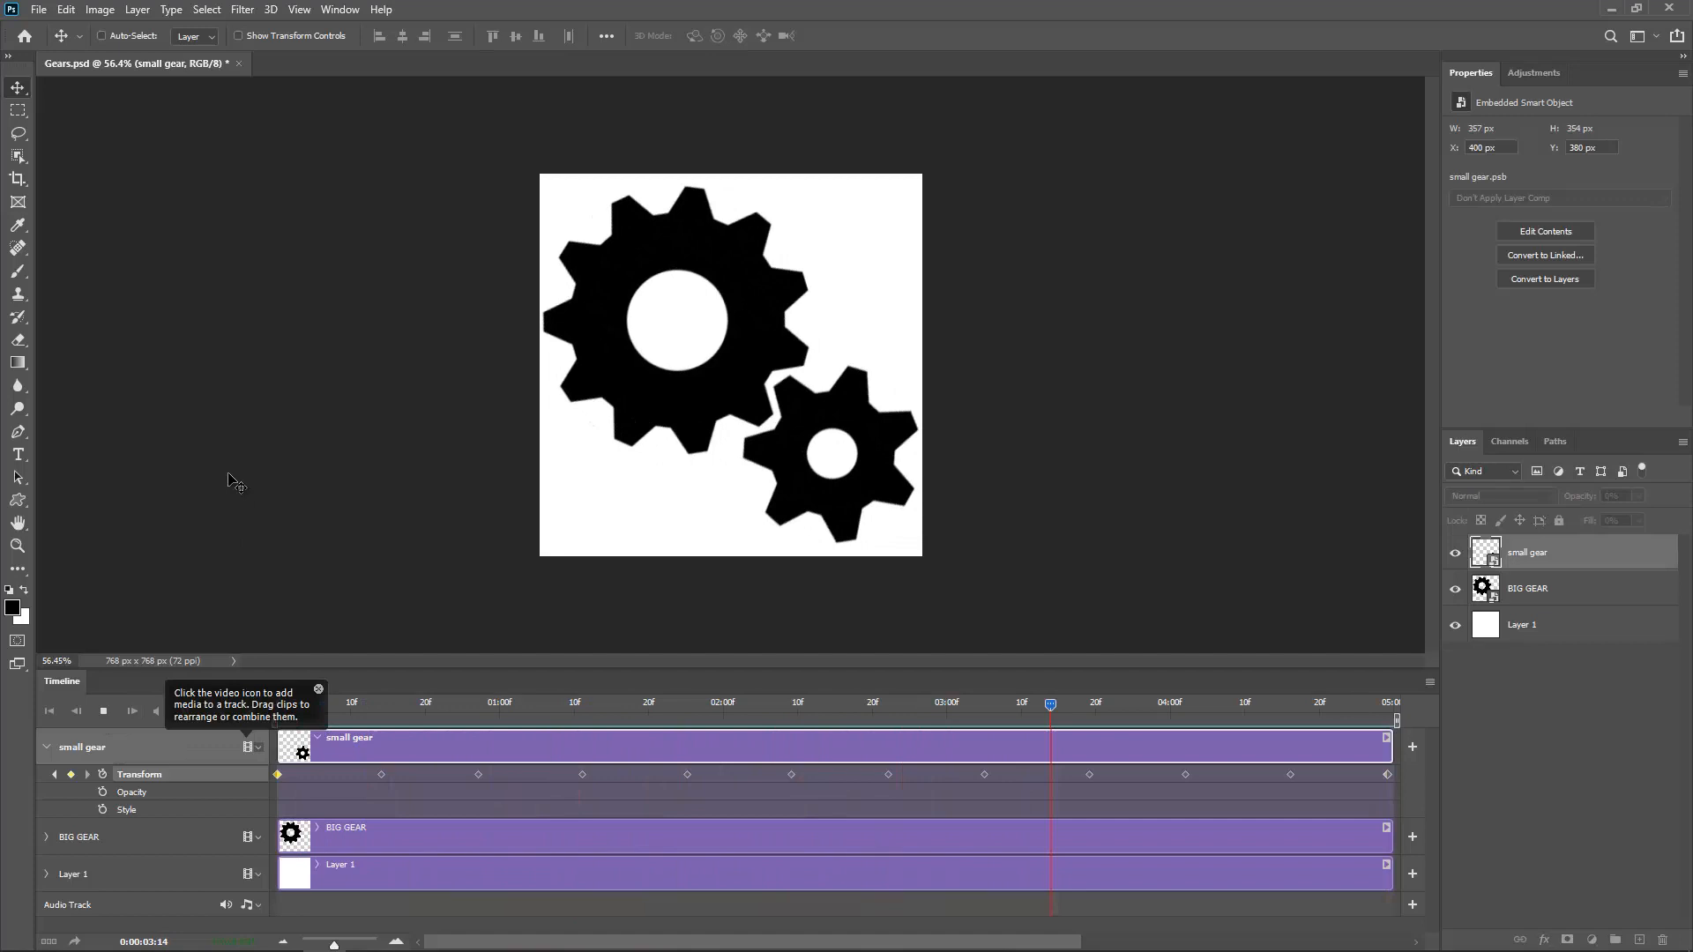
left_click(372, 704)
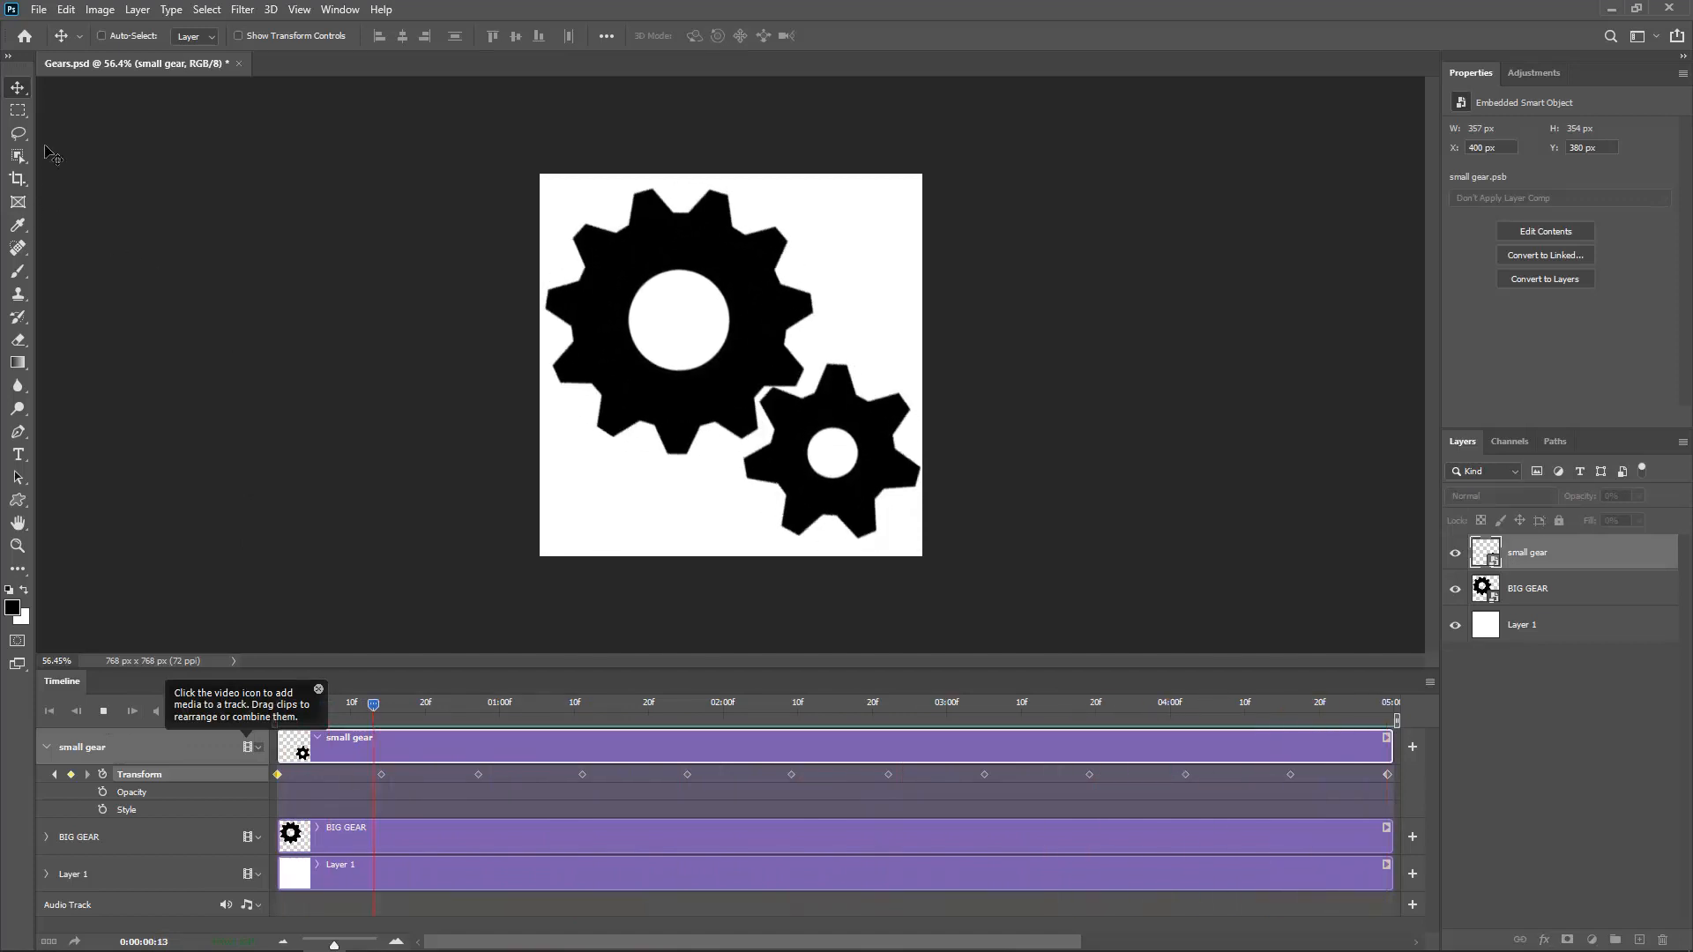
left_click(18, 180)
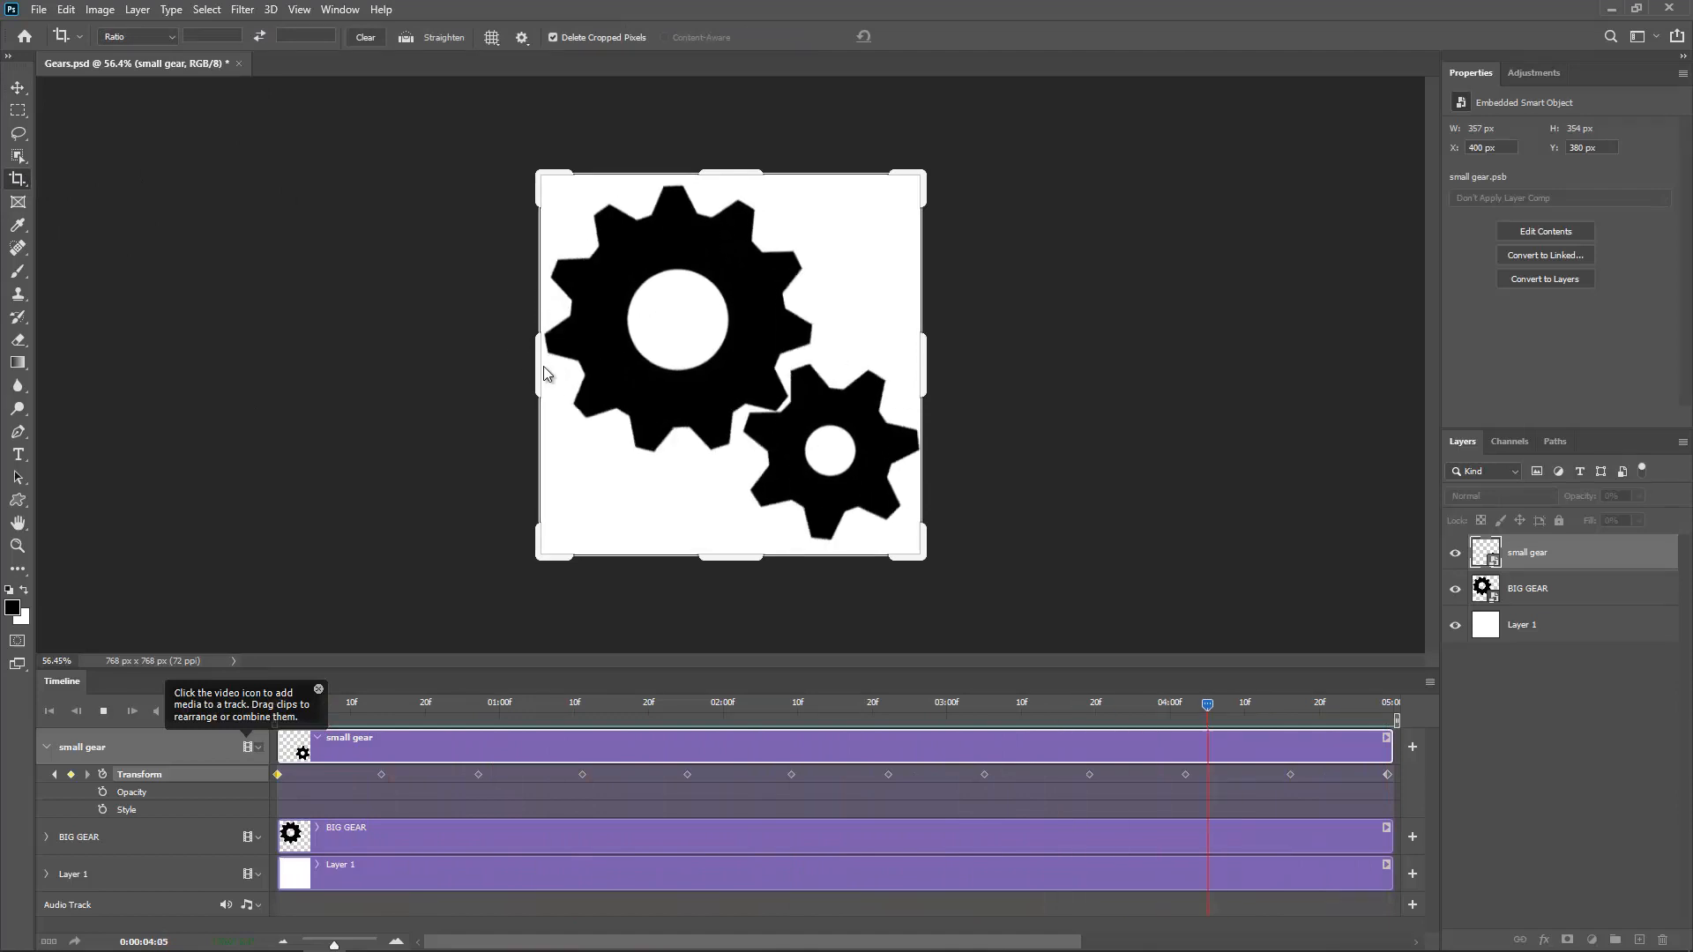
left_click(17, 180)
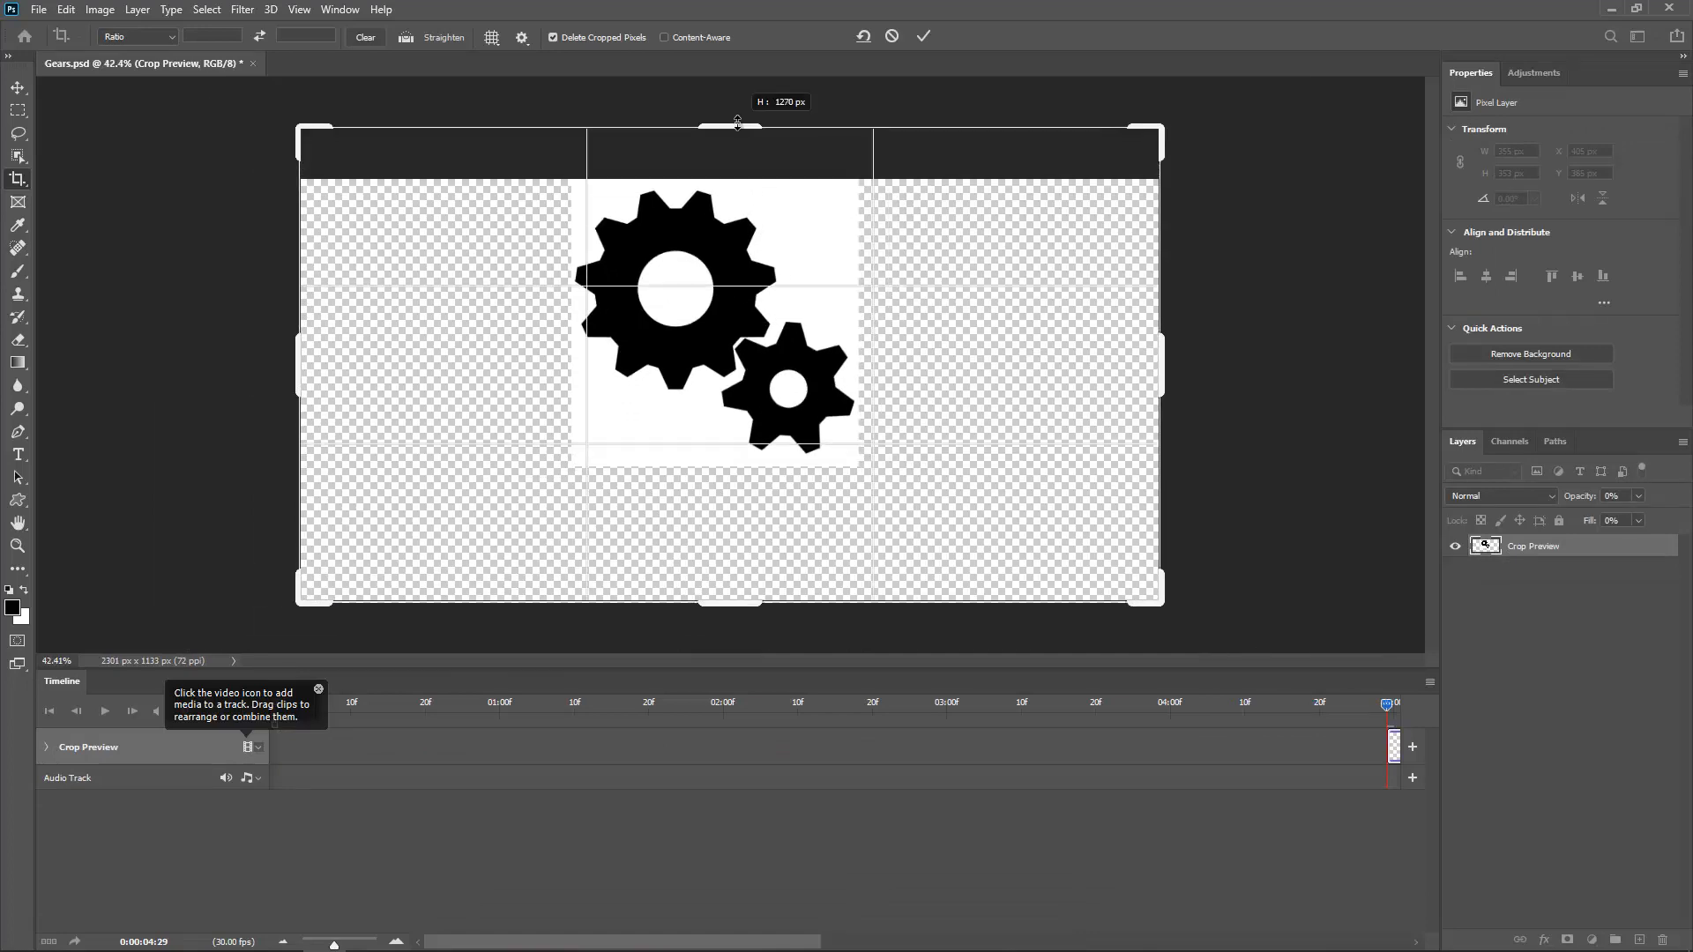
left_click(922, 35)
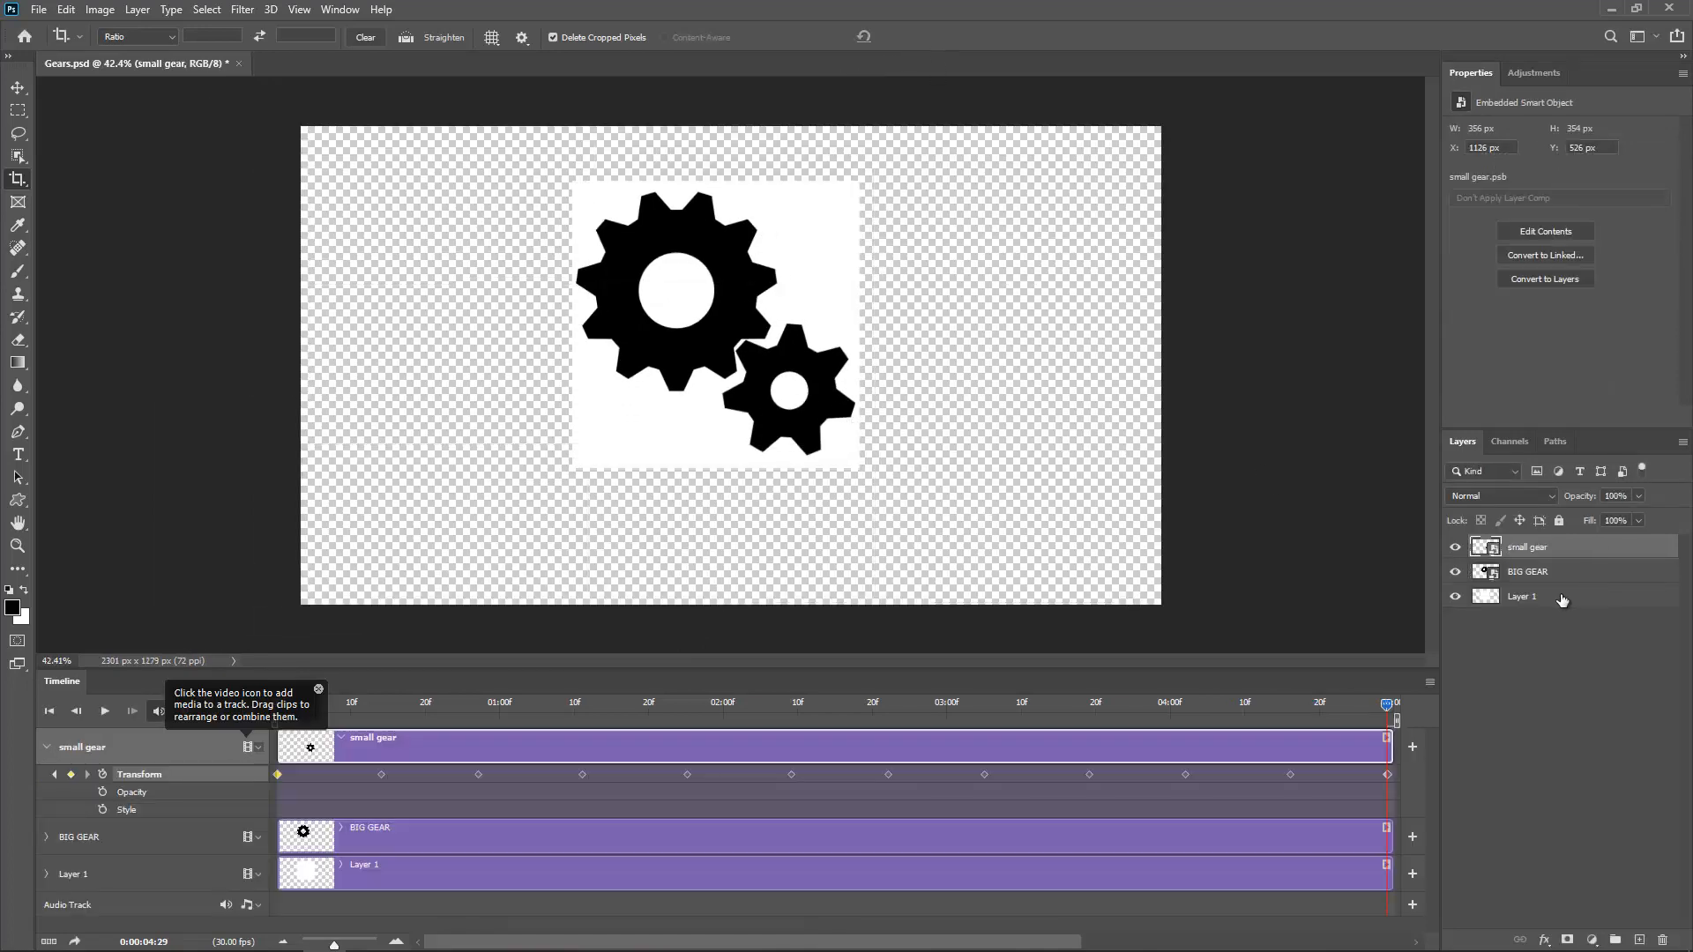
left_click(1523, 596)
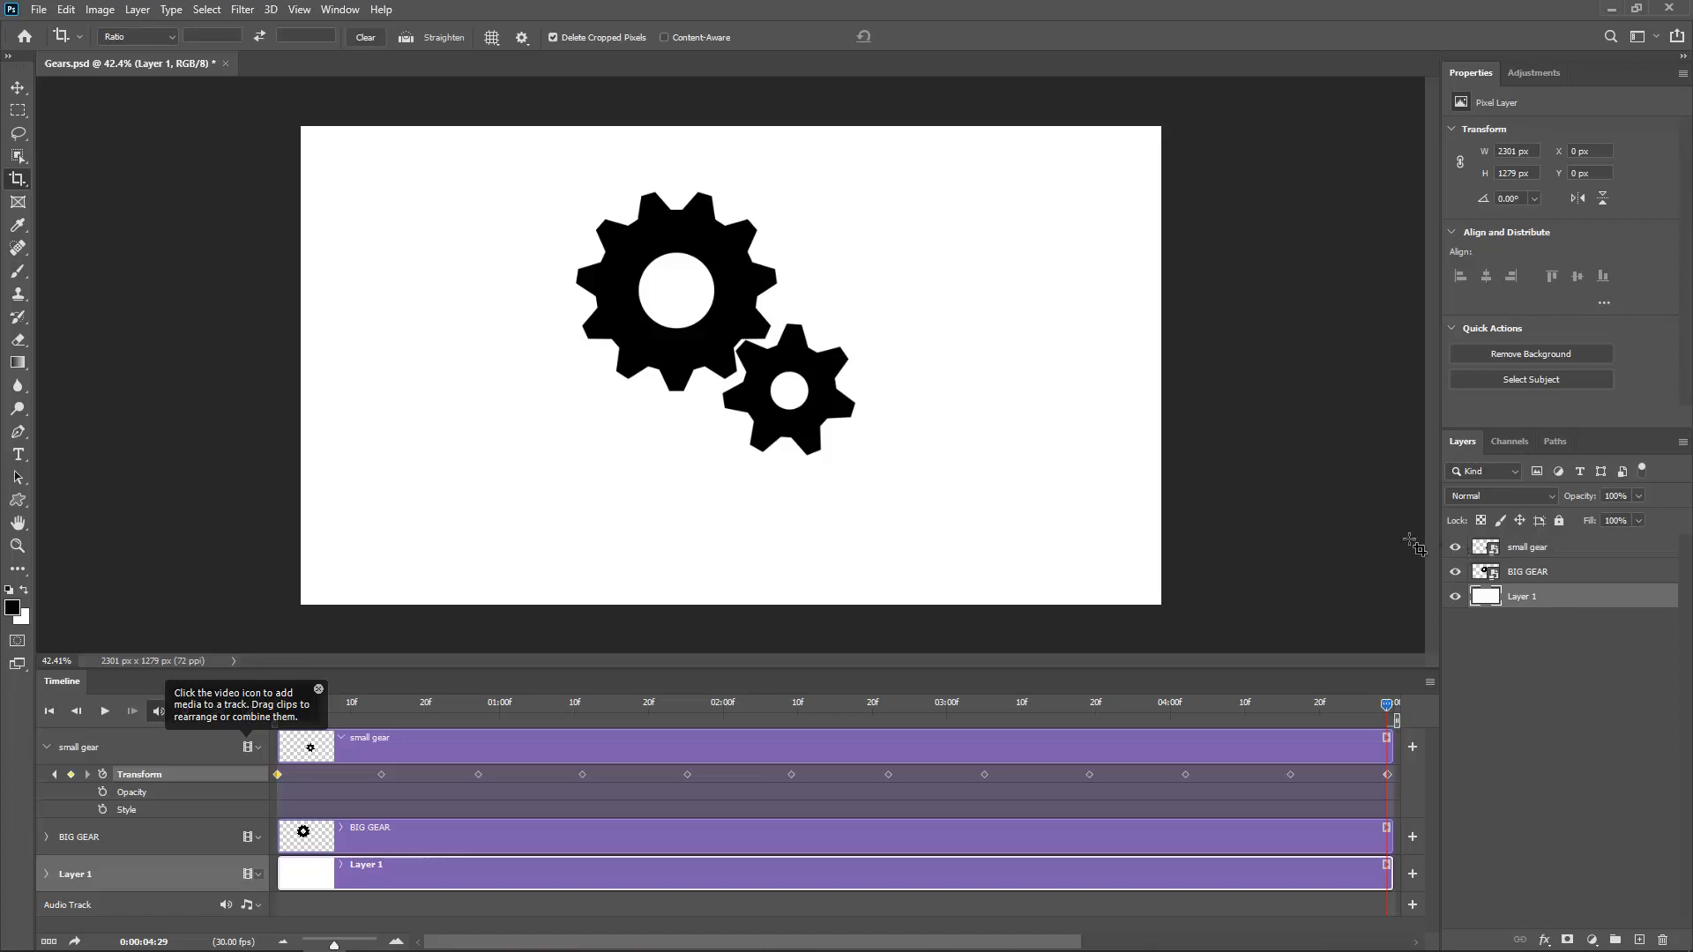
left_click(104, 711)
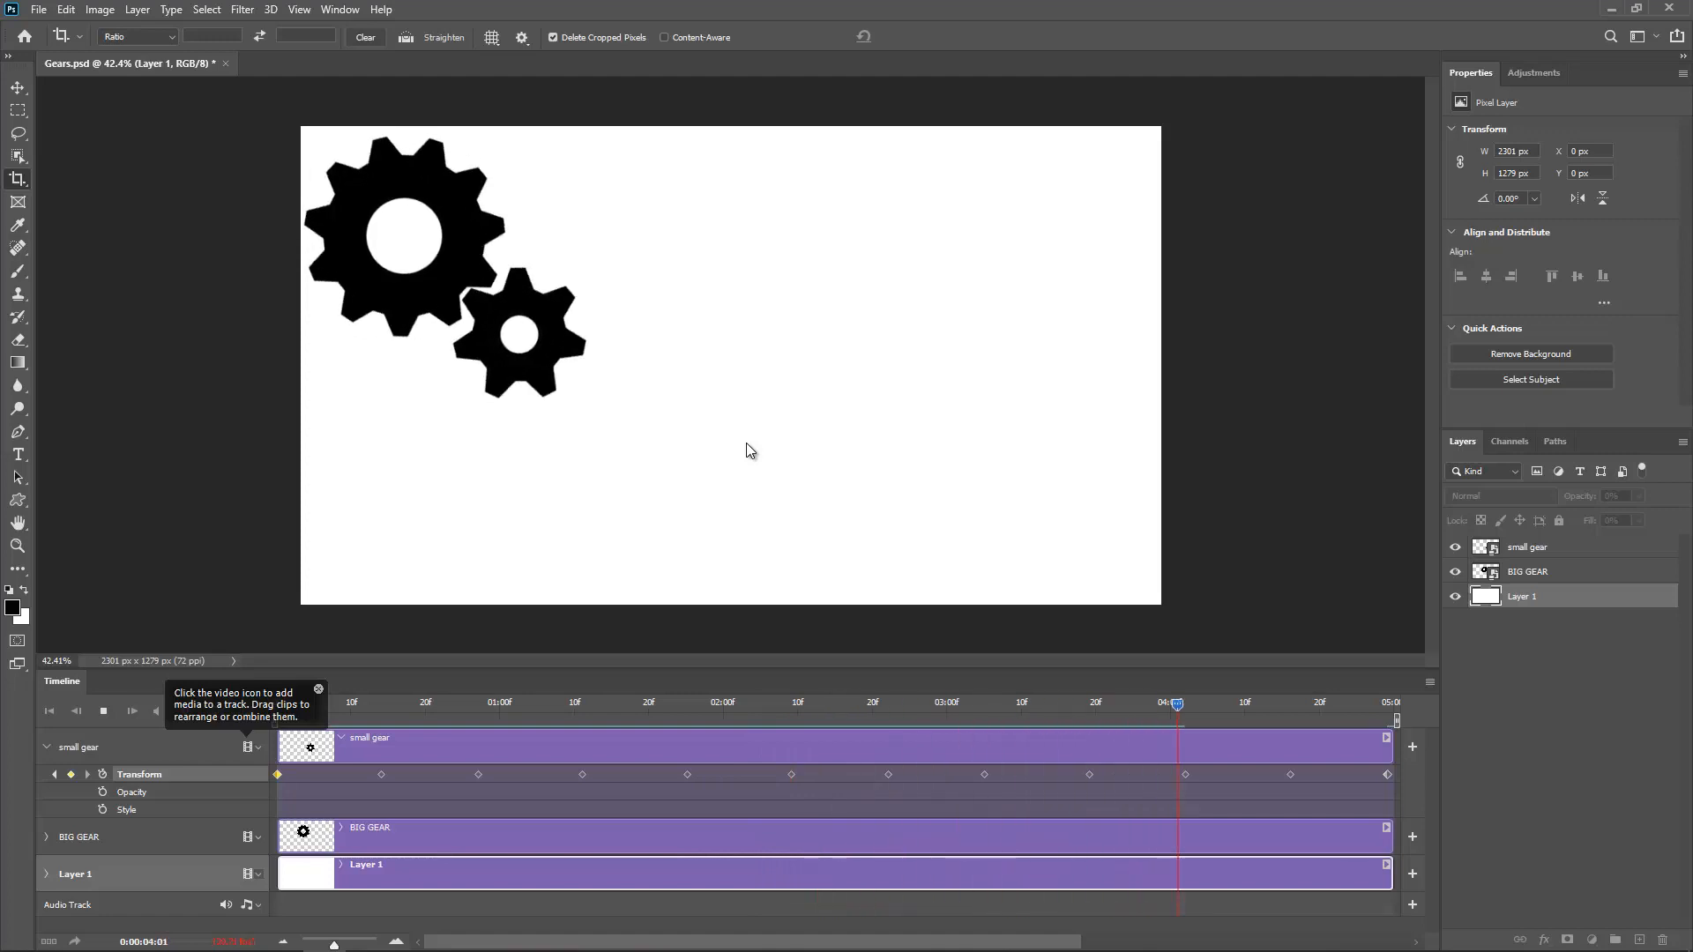
left_click(499, 703)
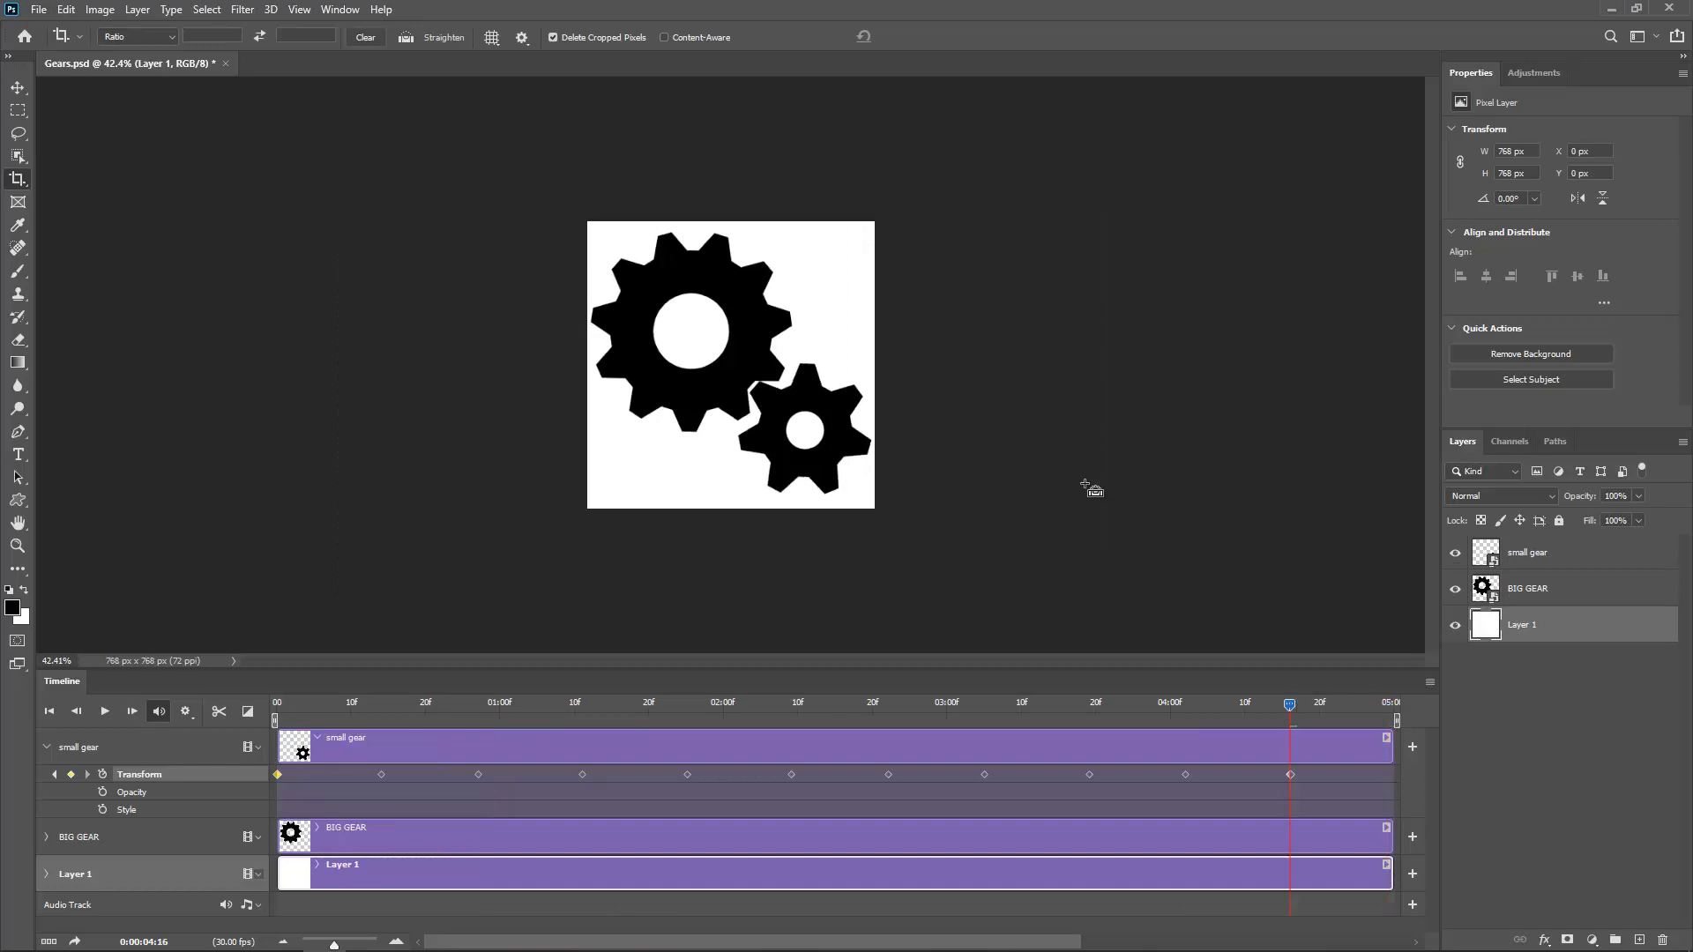
left_click(104, 711)
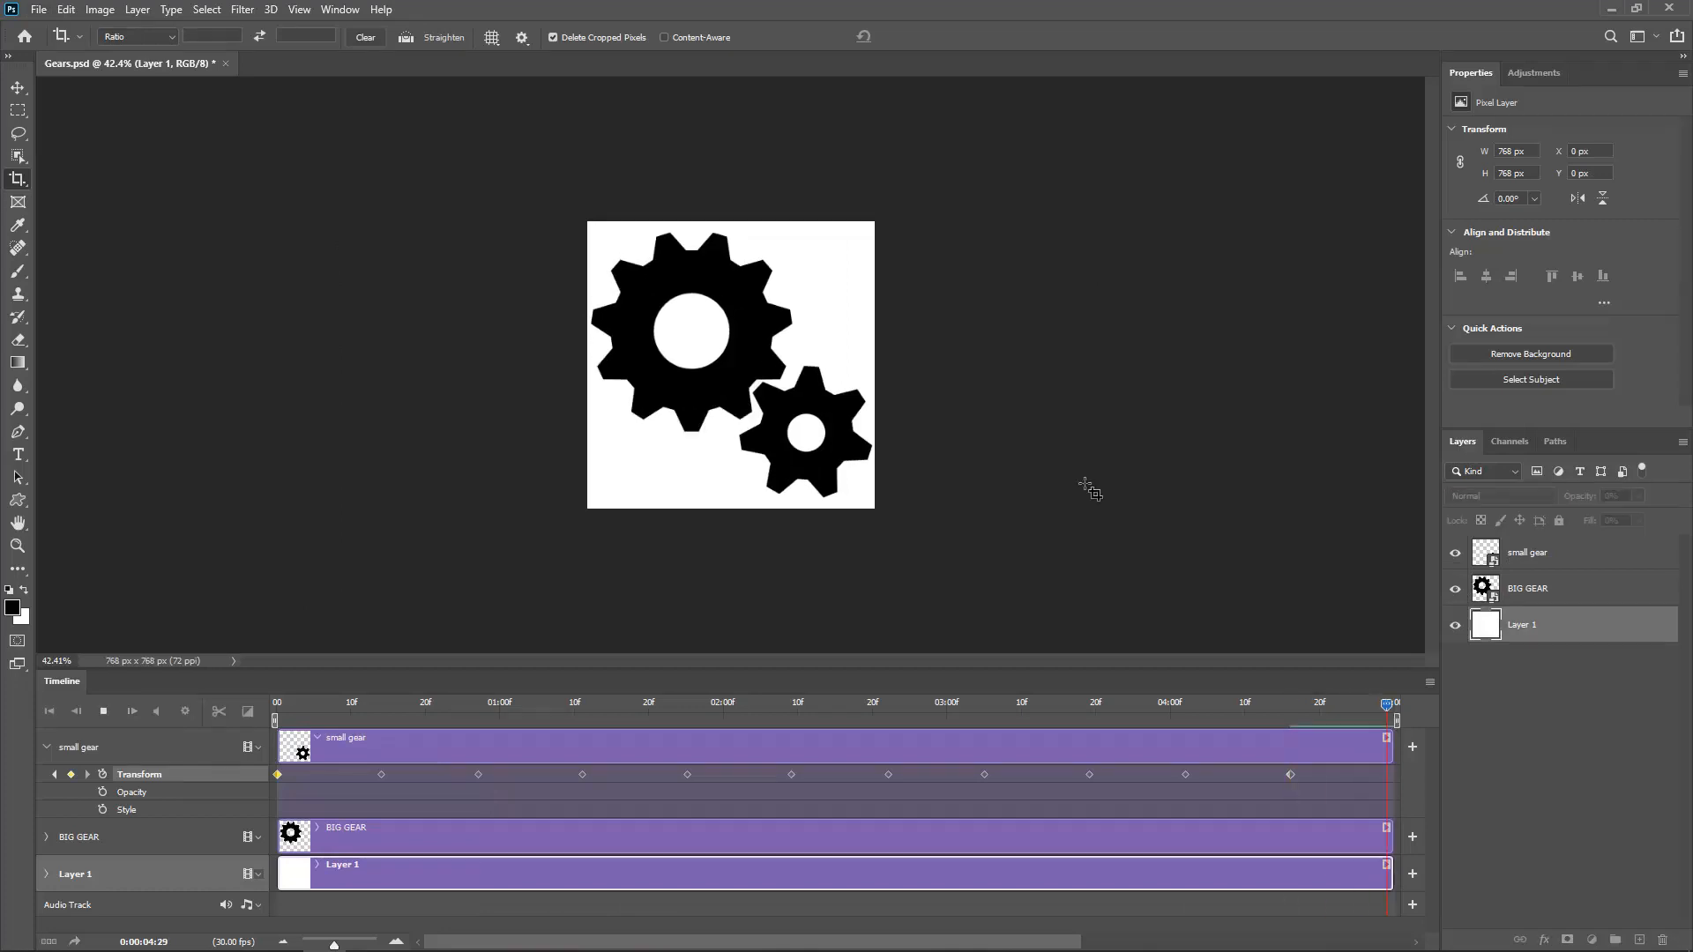
left_click(709, 704)
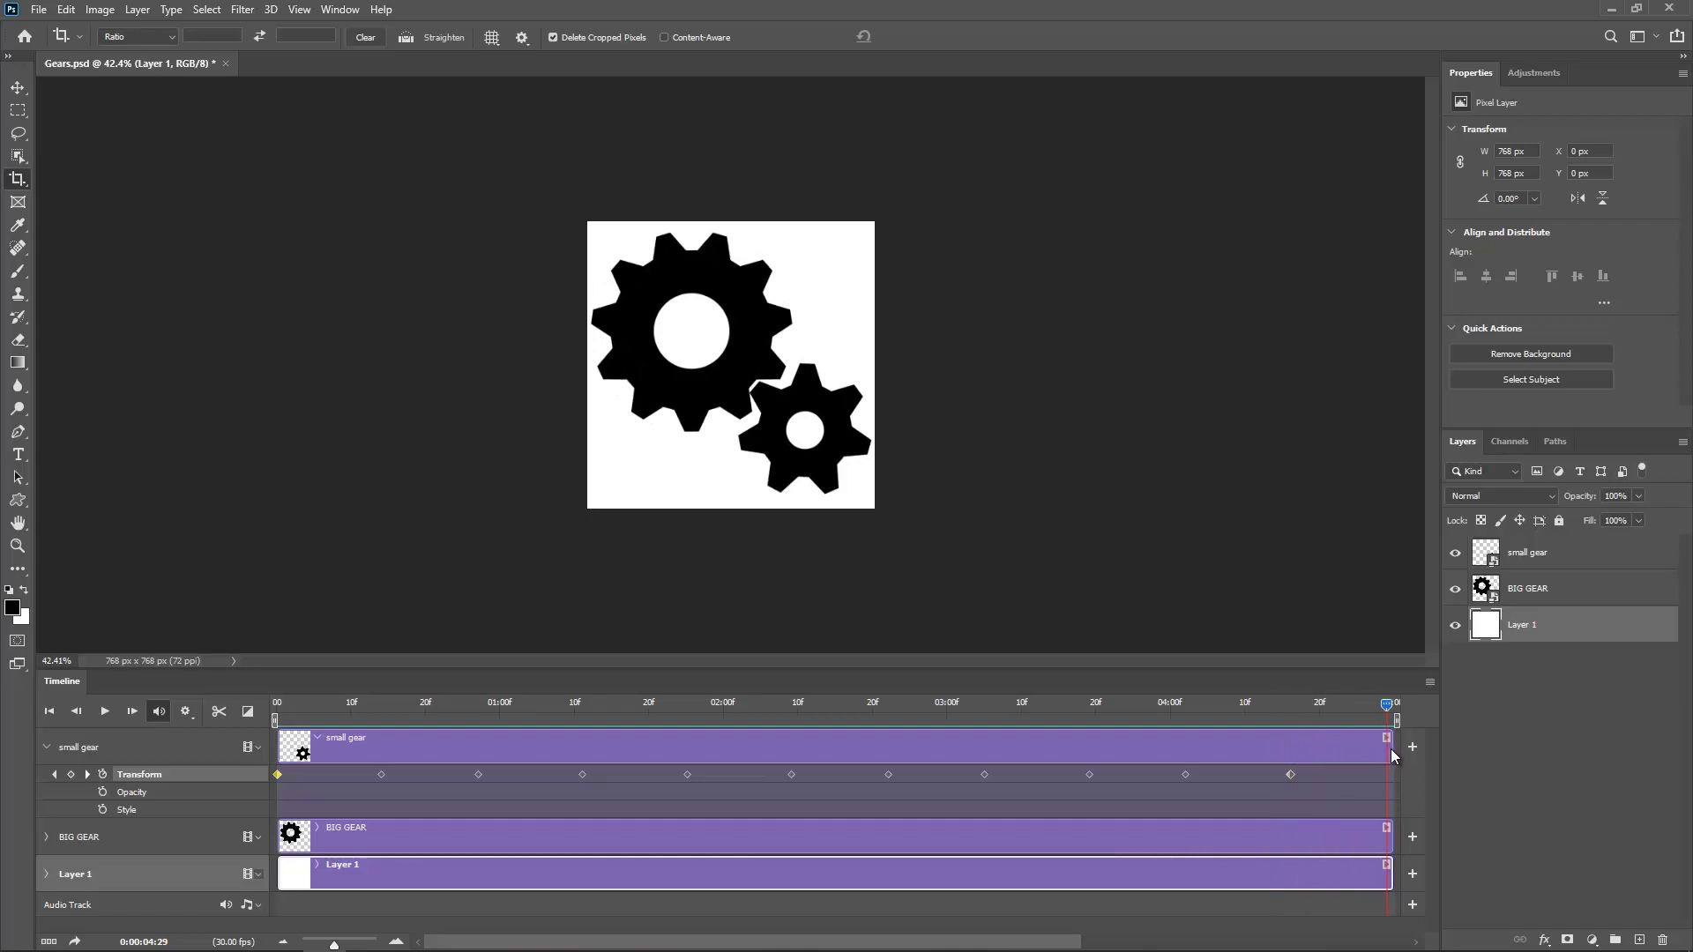
left_click(1527, 552)
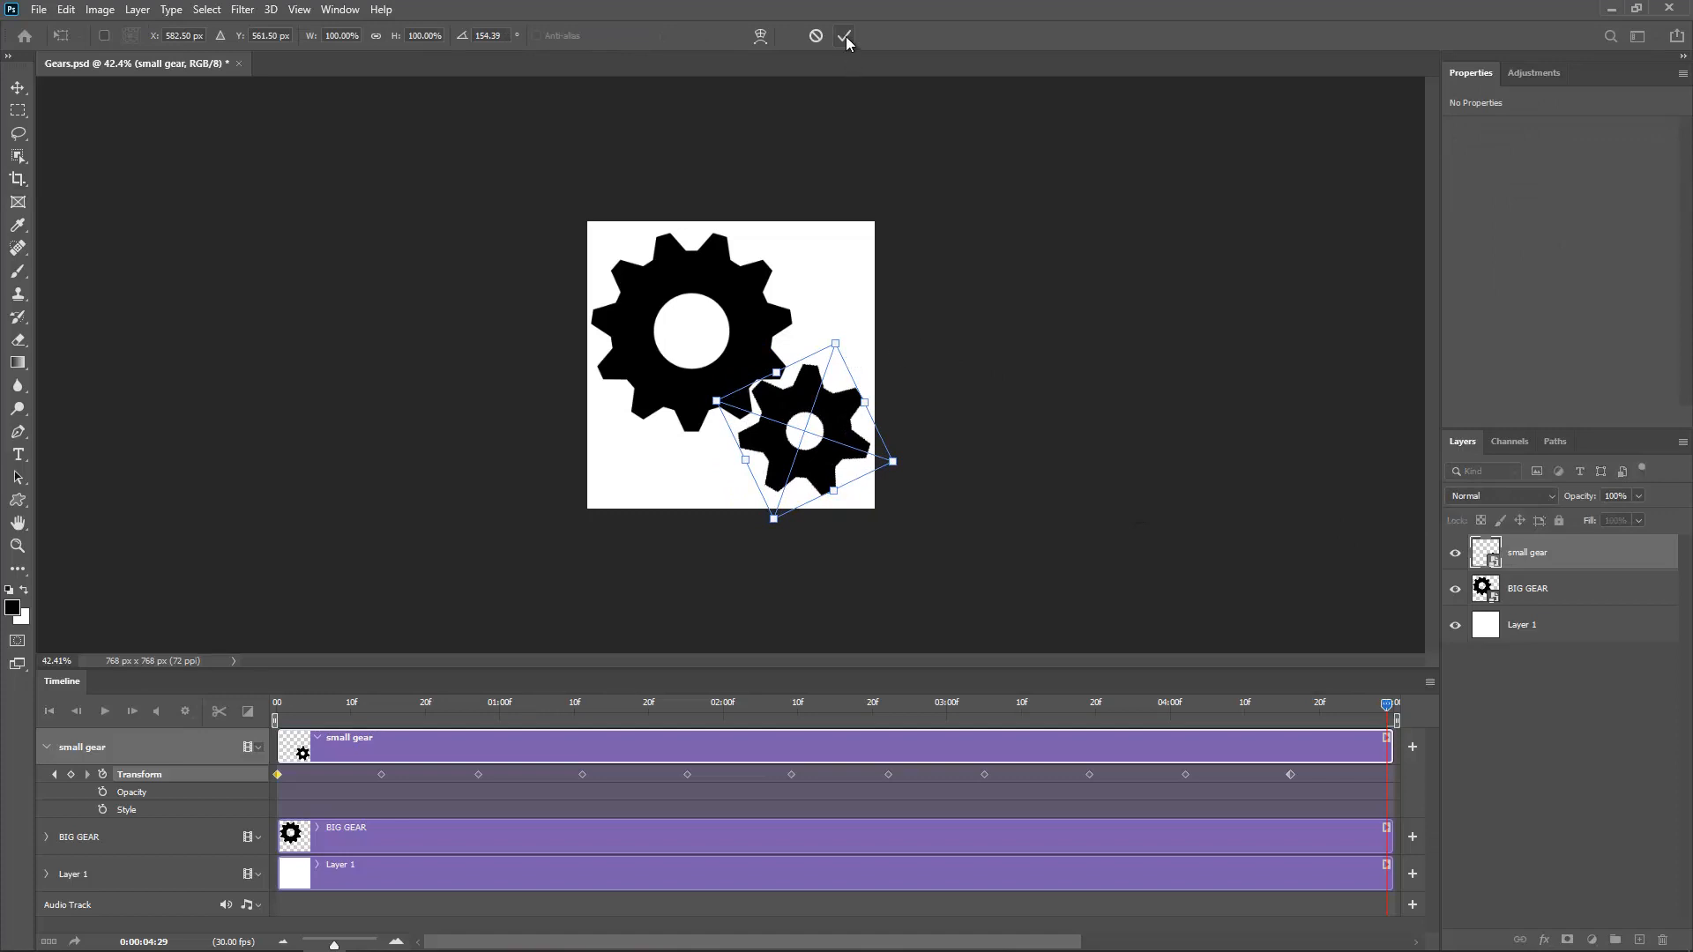
left_click(844, 35)
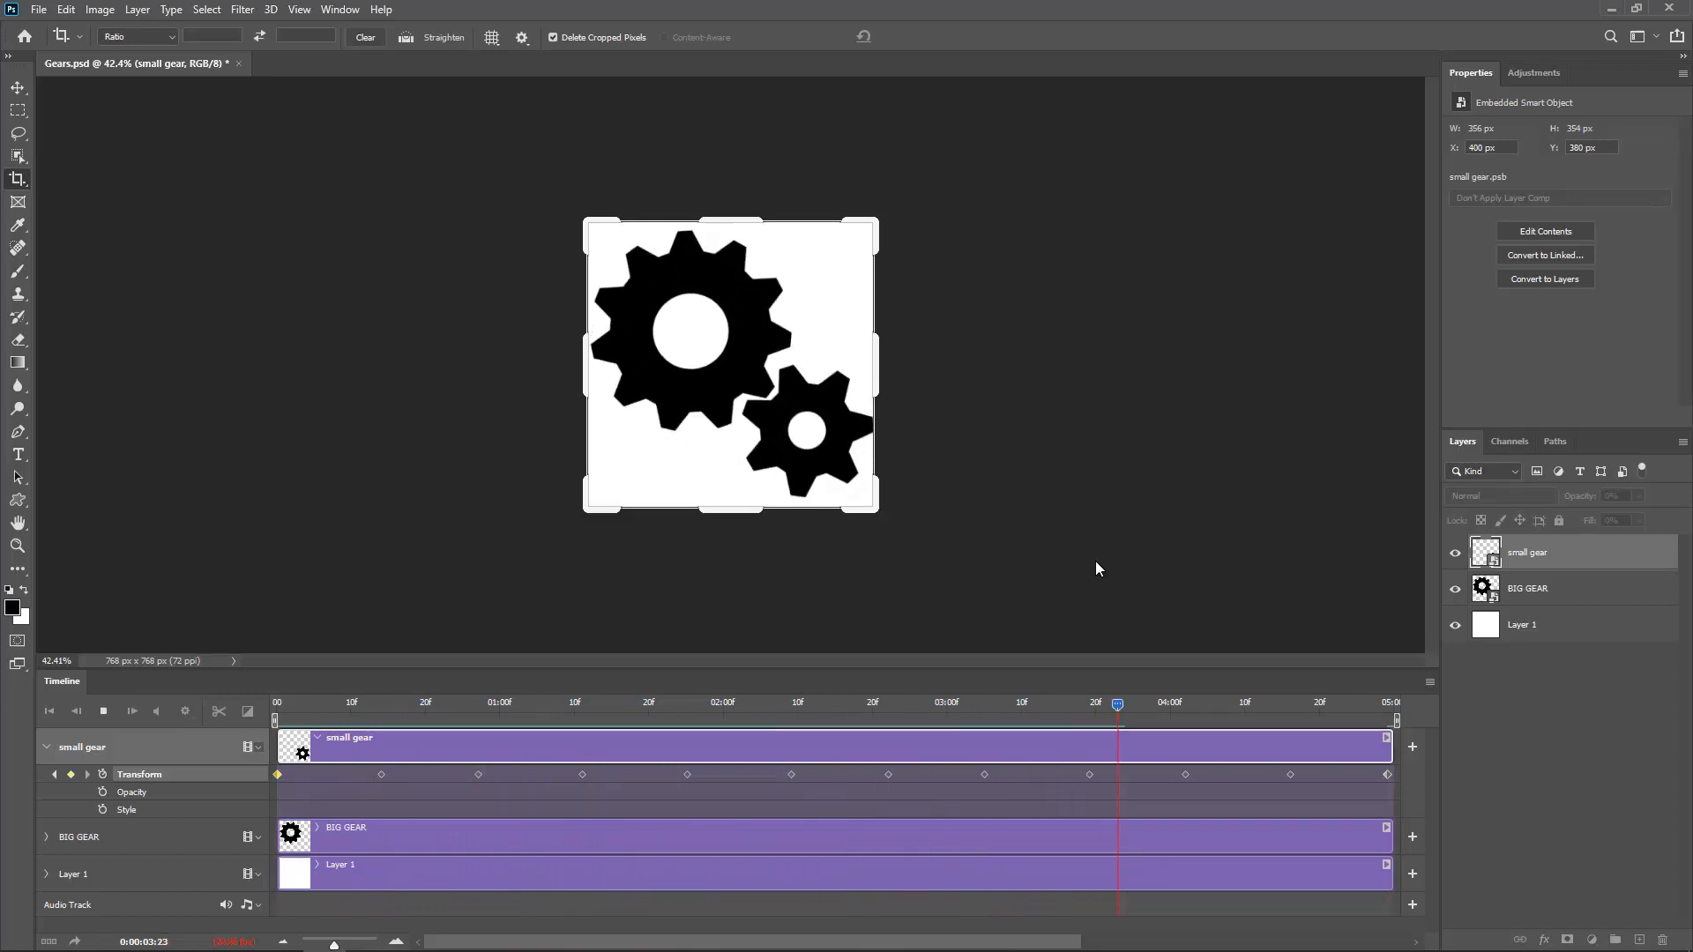
left_click(439, 703)
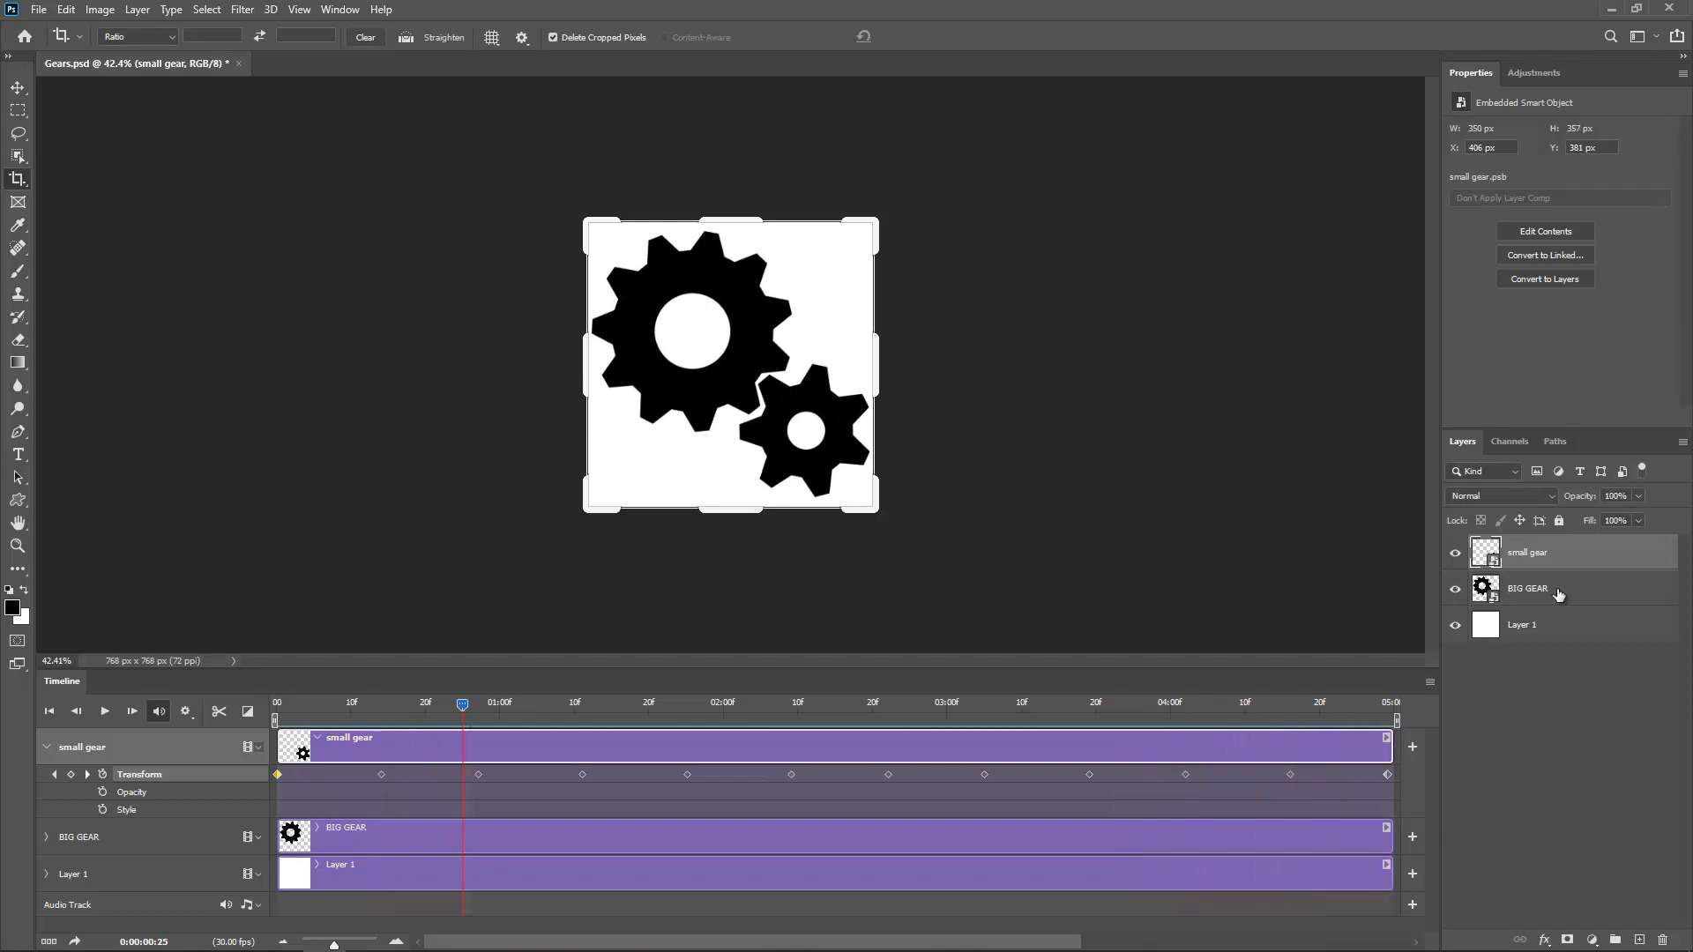
mouse_move(1575, 594)
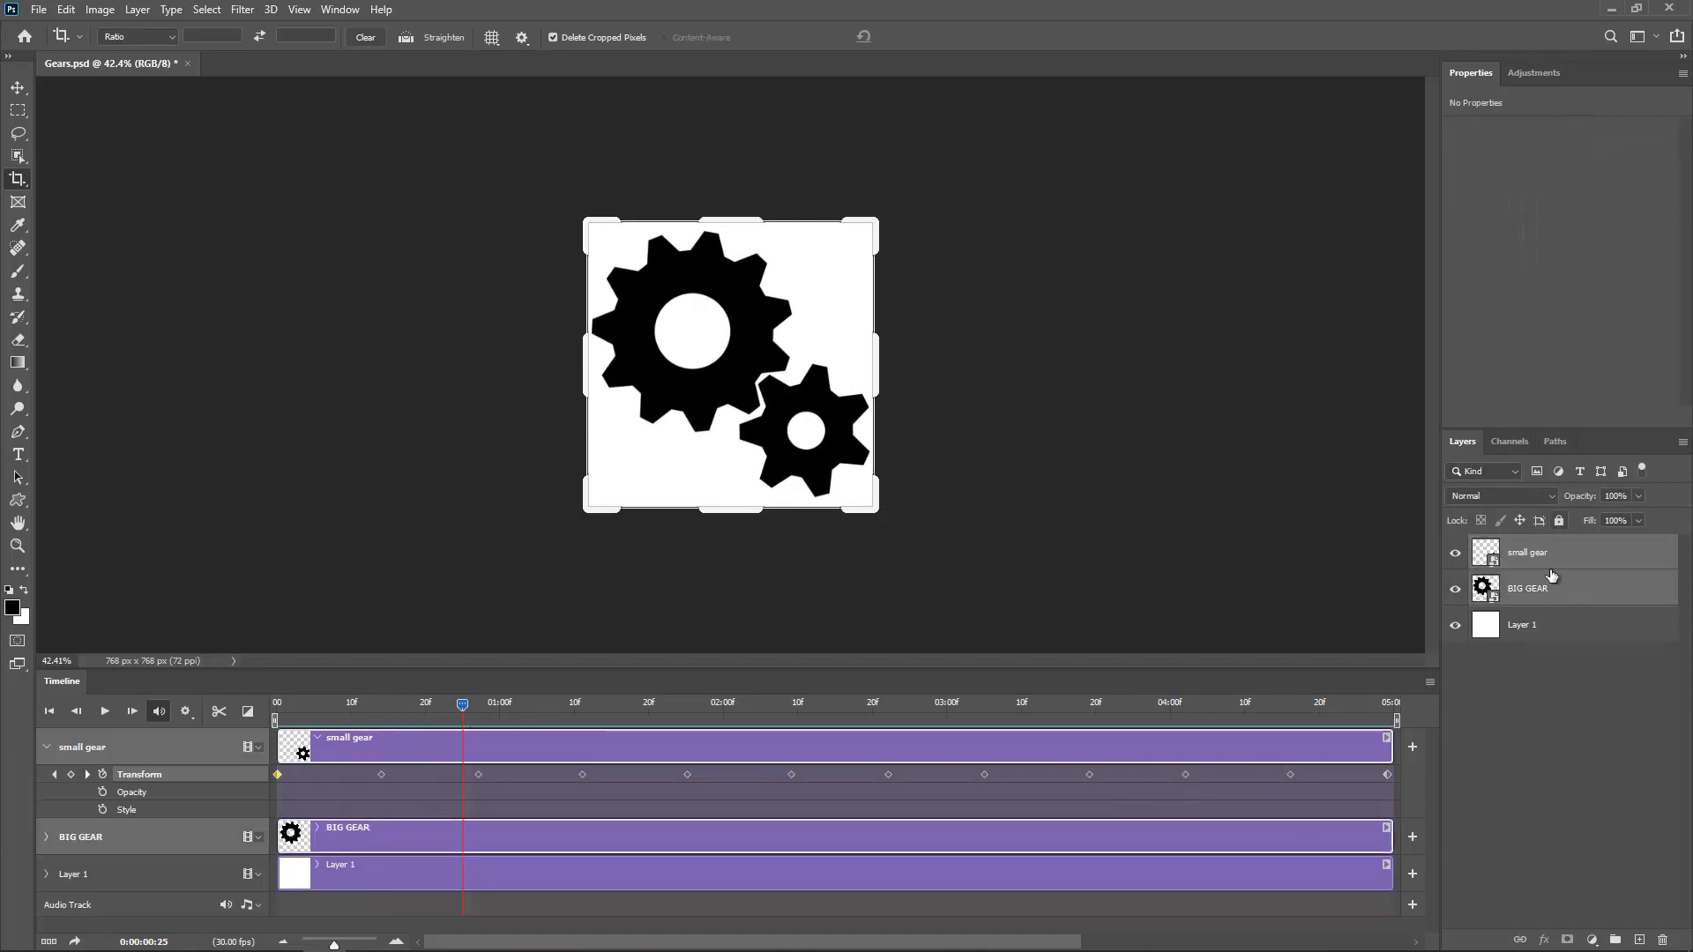
Step: Merge both gears into one smart object, crop the canvas wider and fill Layer 1 with white
right_click(1526, 552)
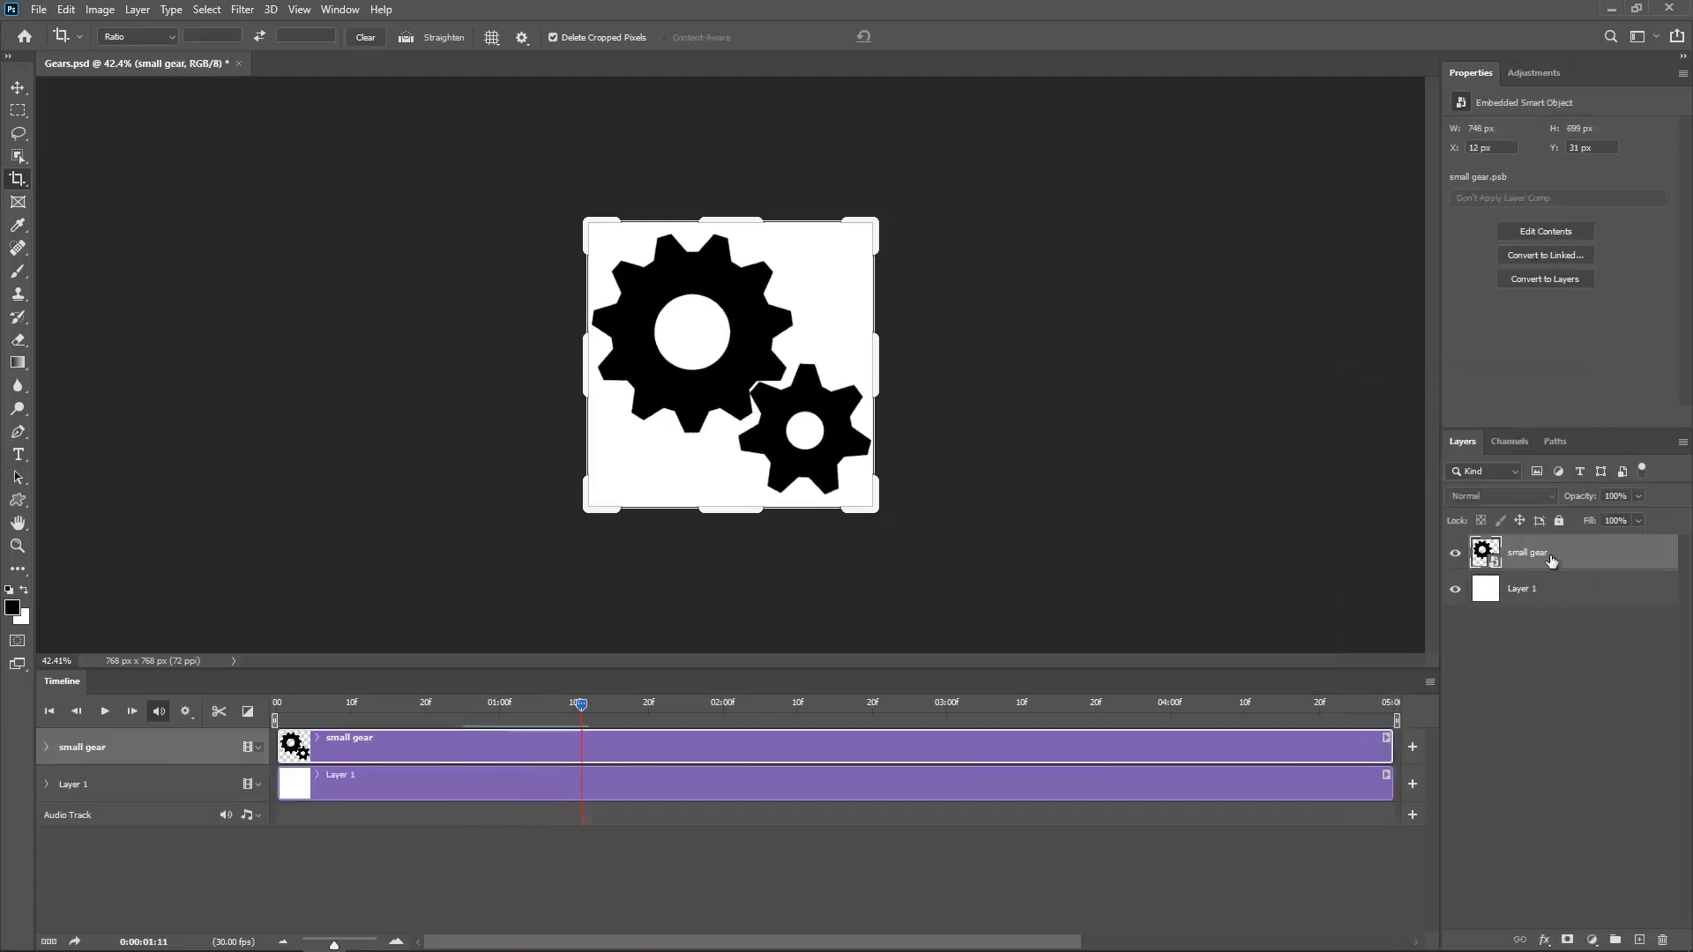
left_click(1522, 589)
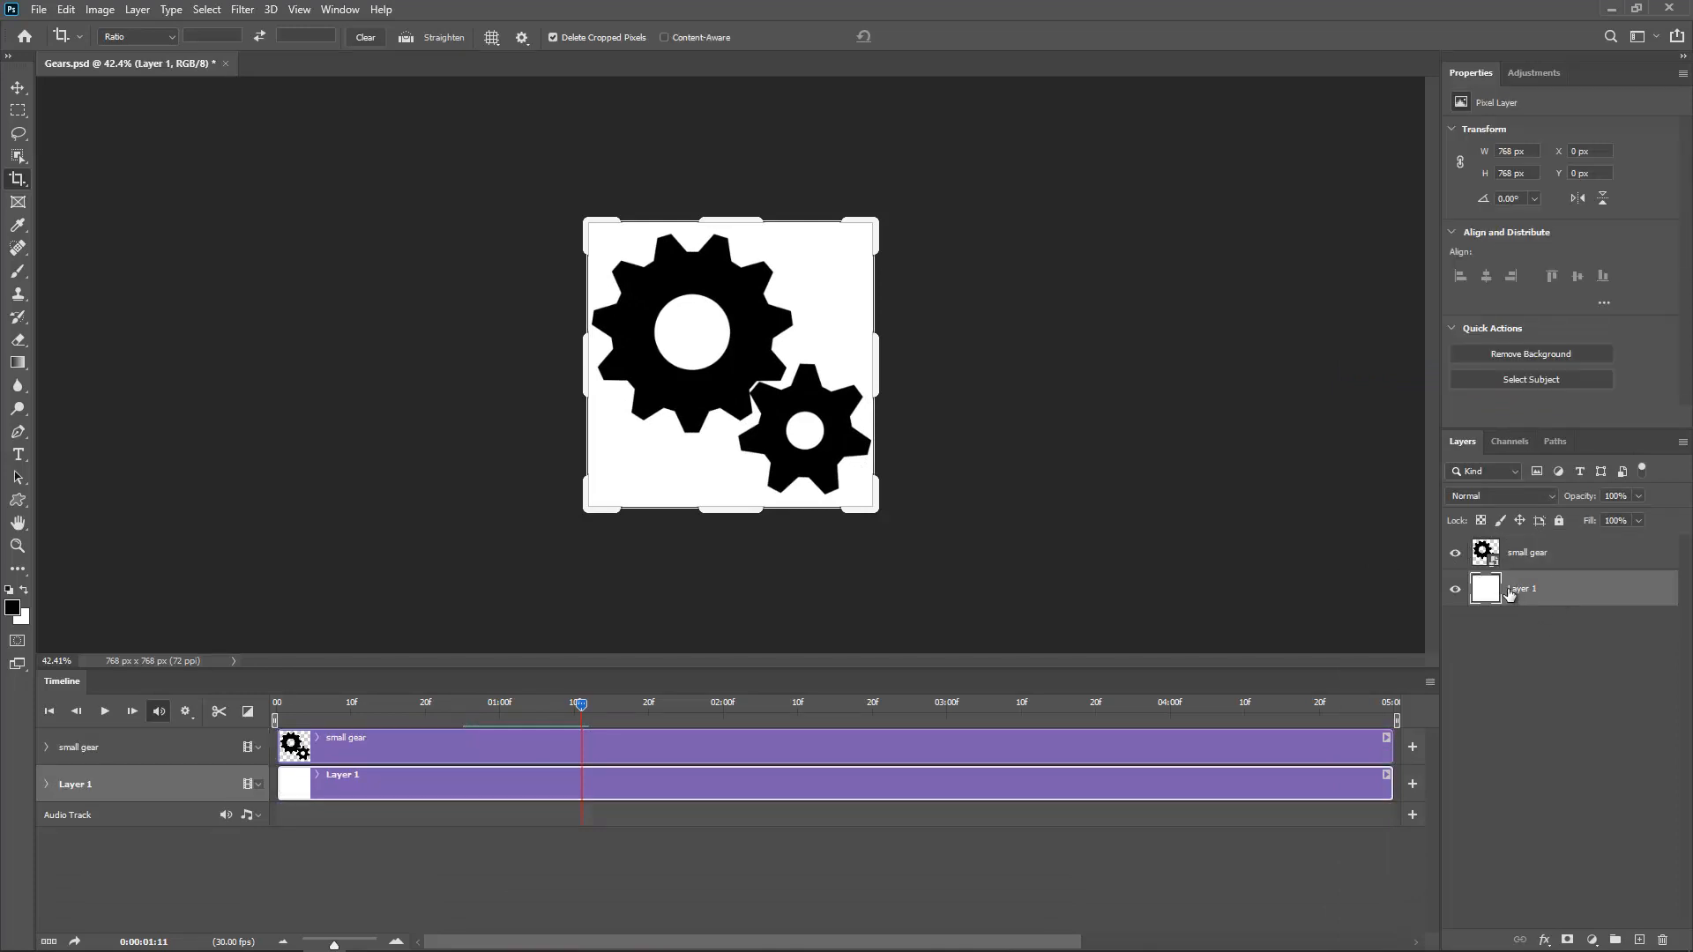
mouse_move(1215, 534)
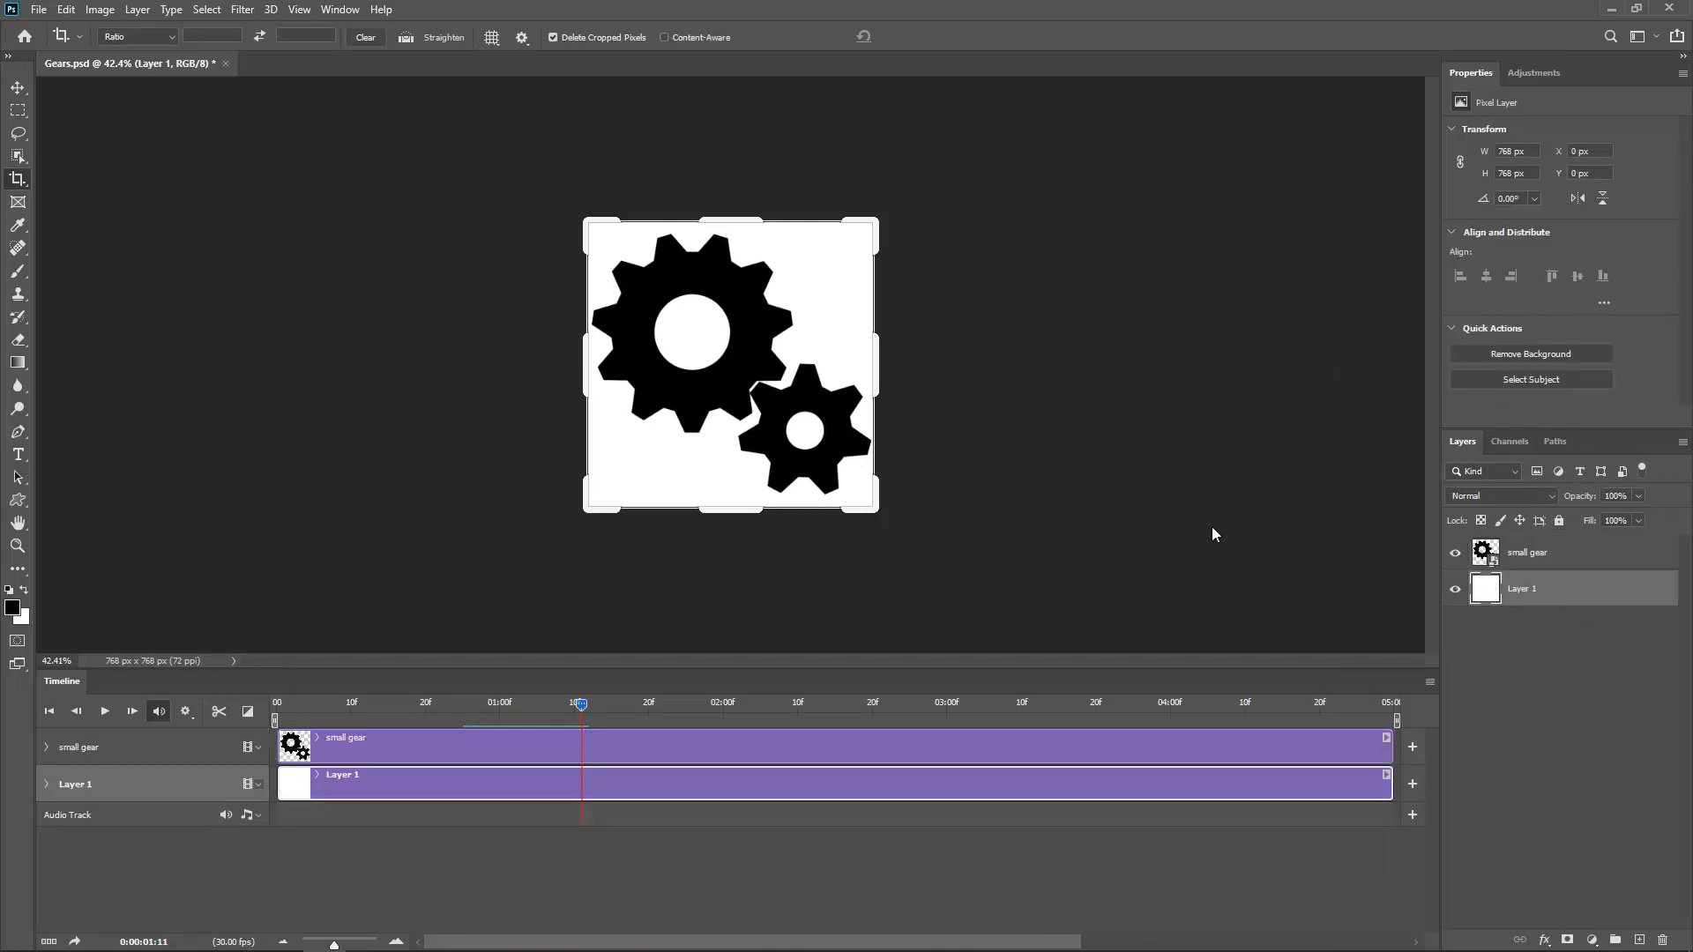
mouse_move(880, 367)
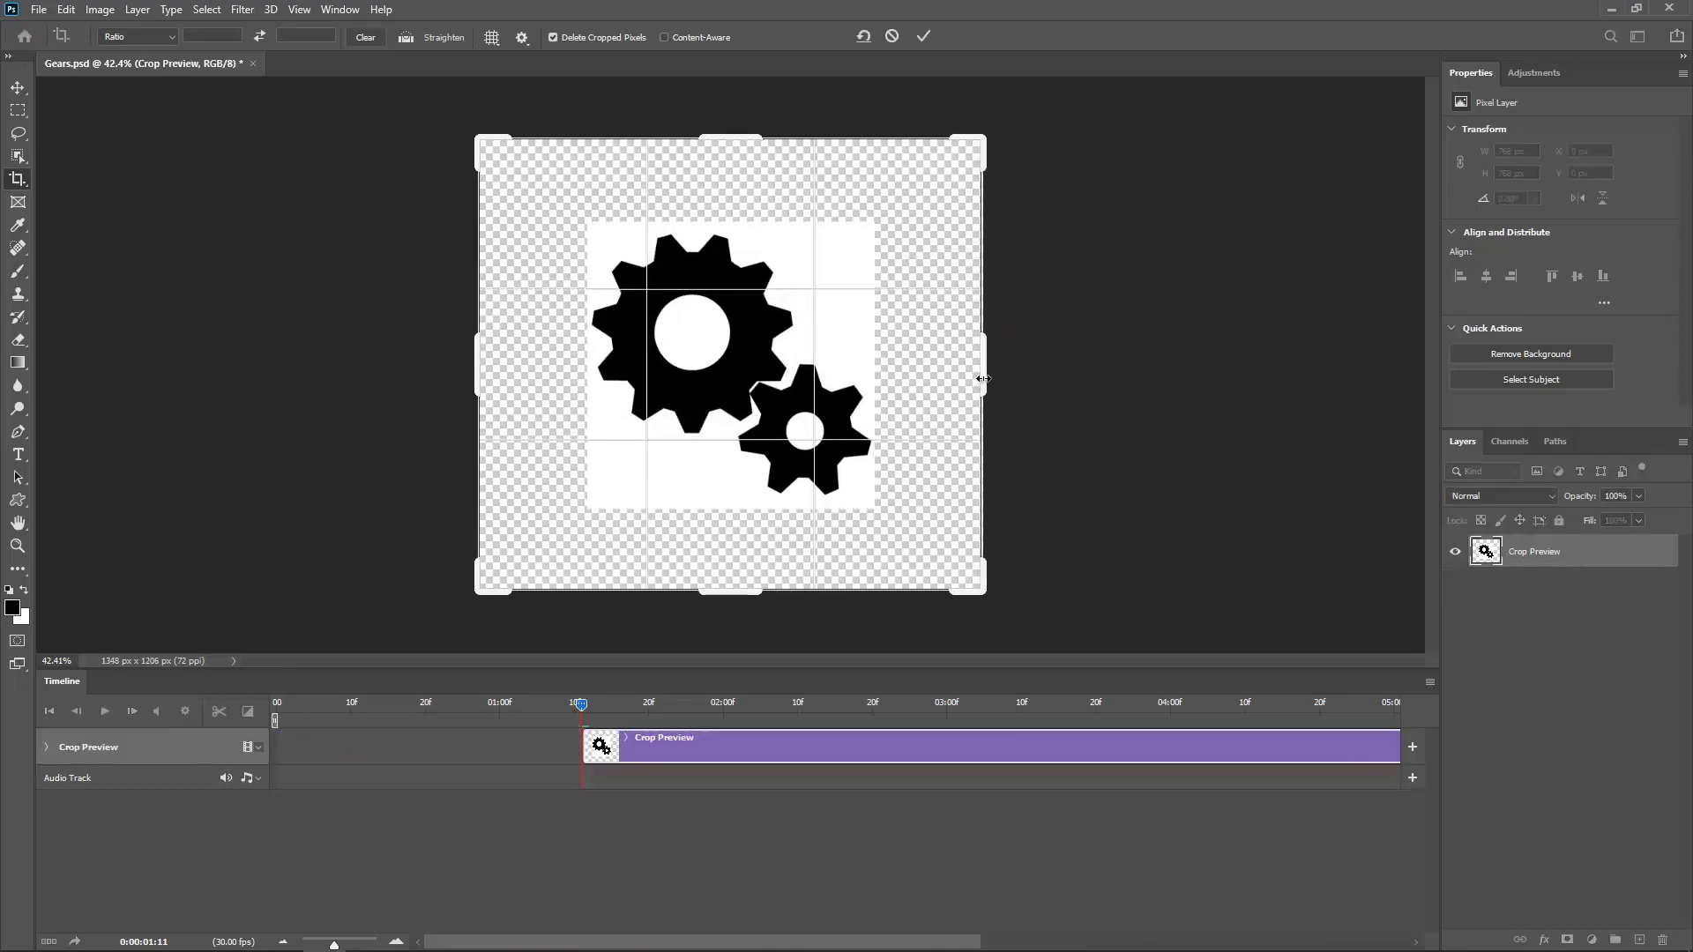
left_click(922, 37)
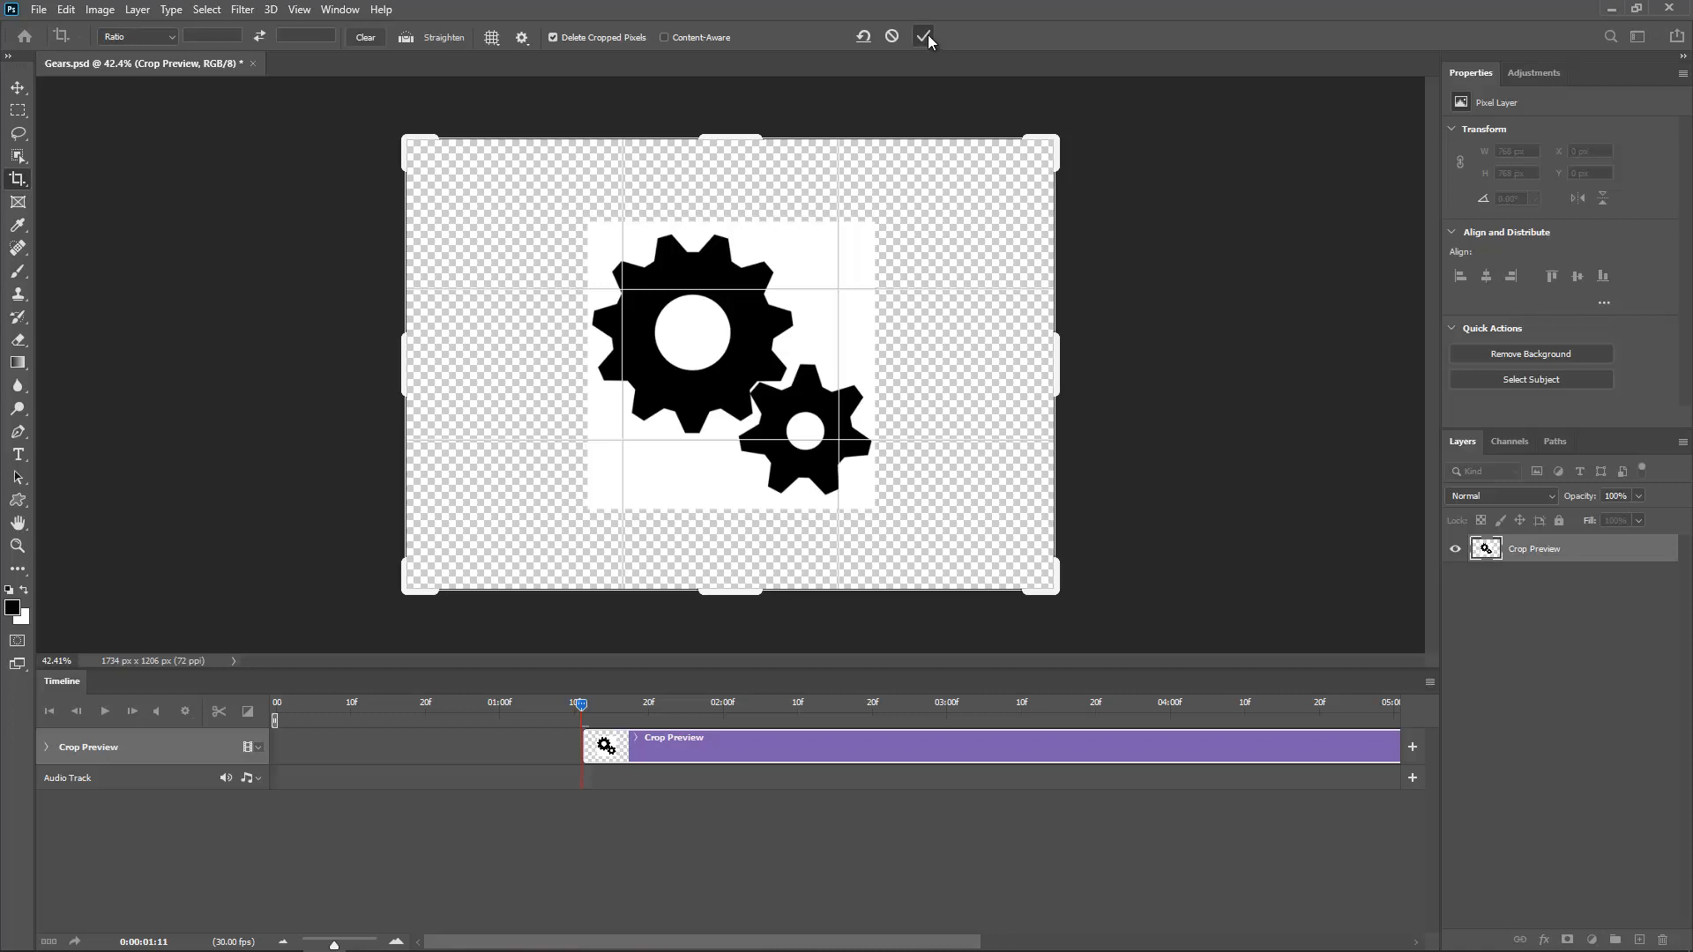
left_click(923, 36)
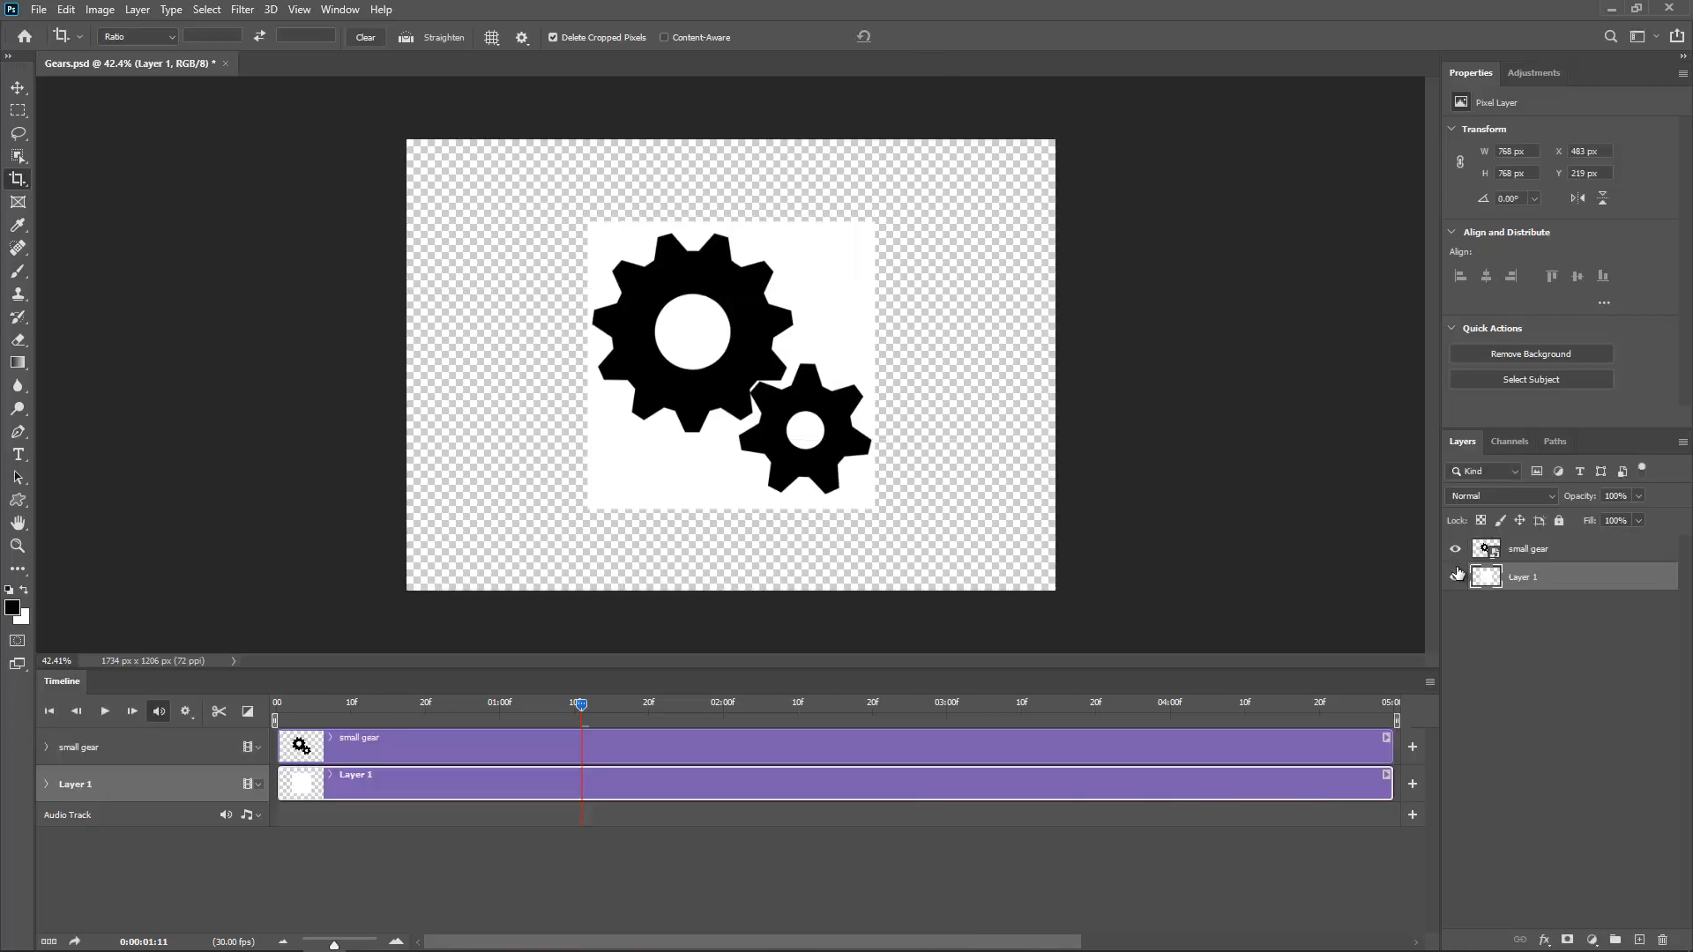
left_click(104, 711)
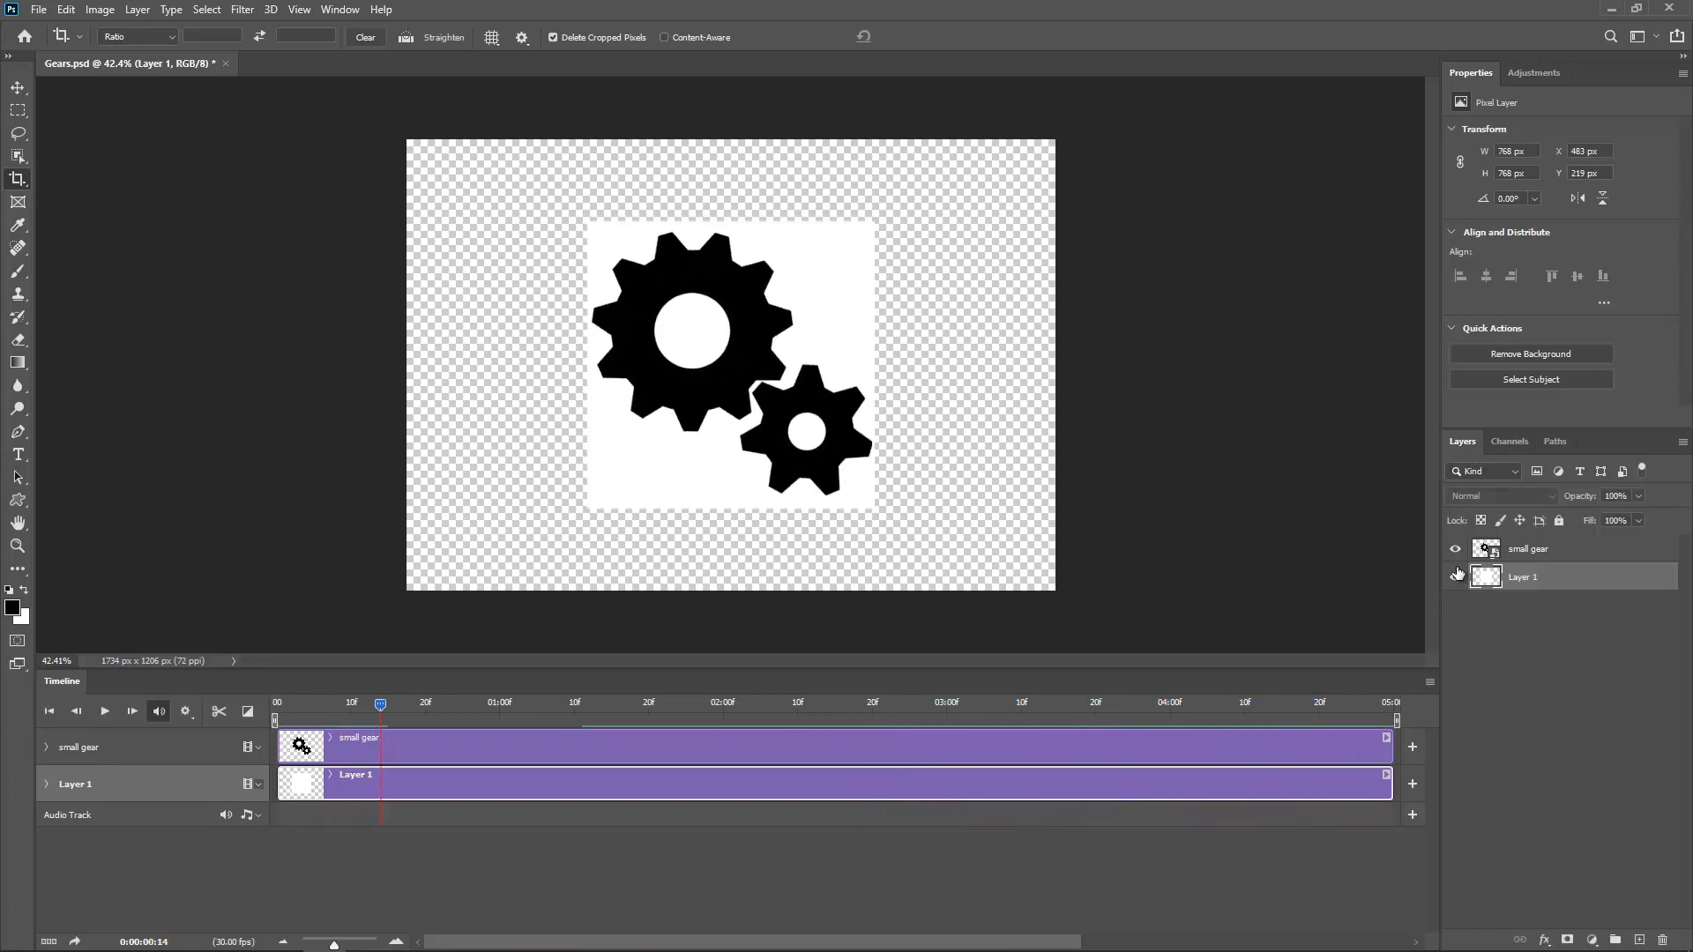
left_click(1455, 577)
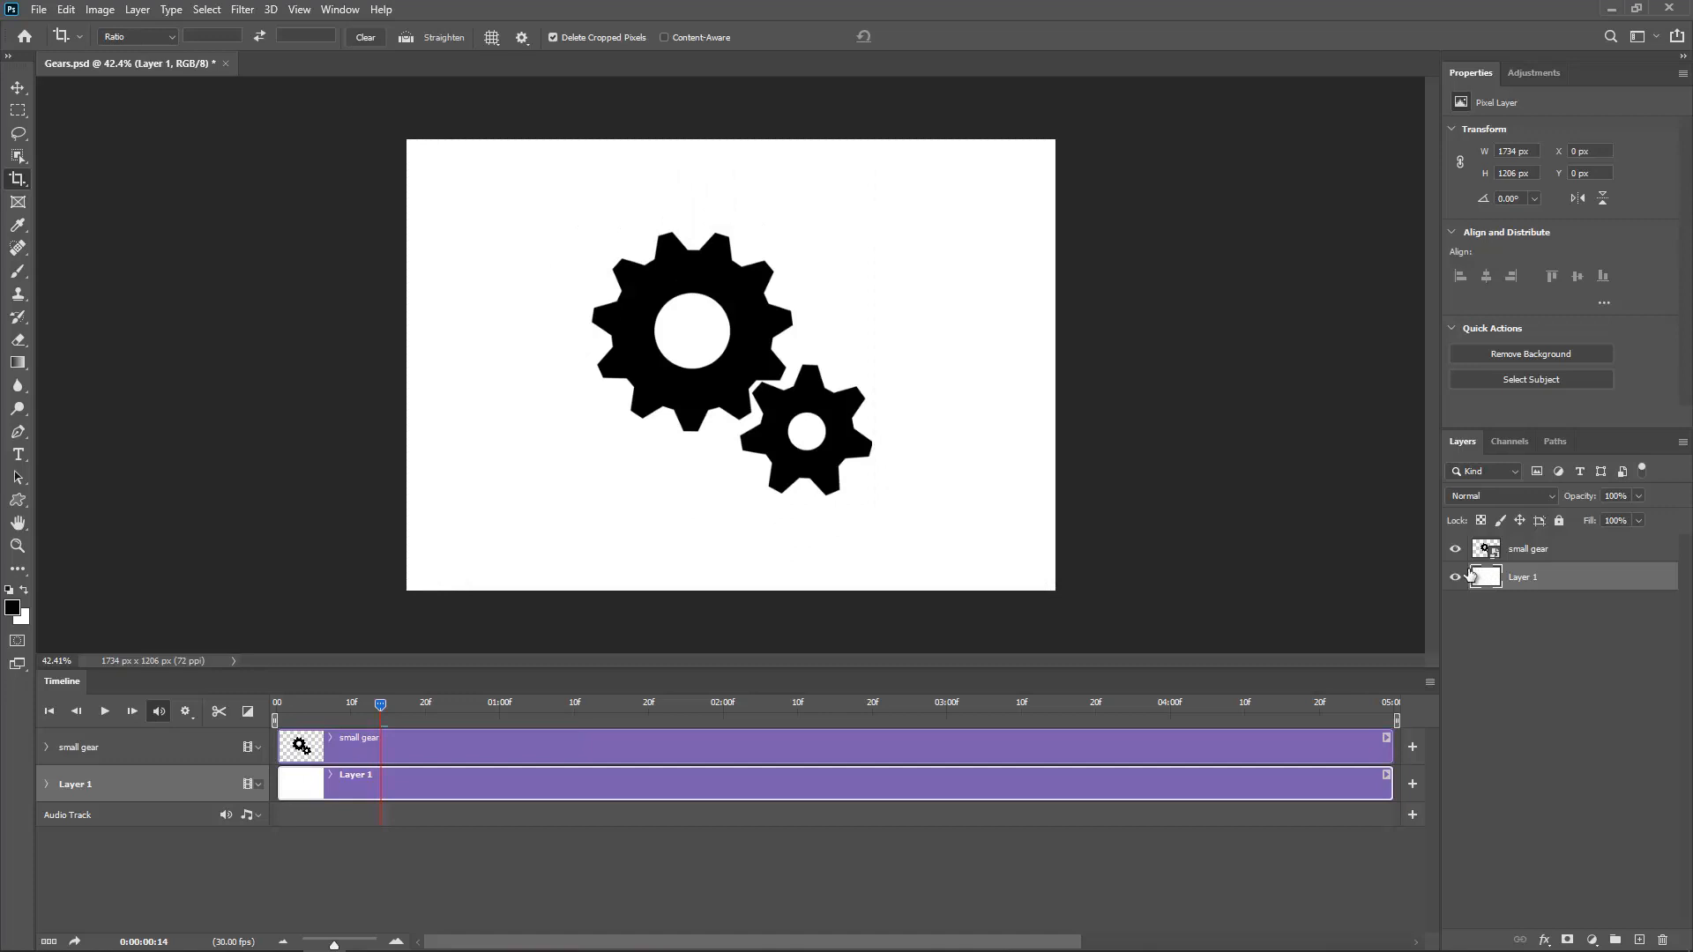
Step: Move the gear pair right and make two independent copies via New Smart Object via Copy
left_click(18, 88)
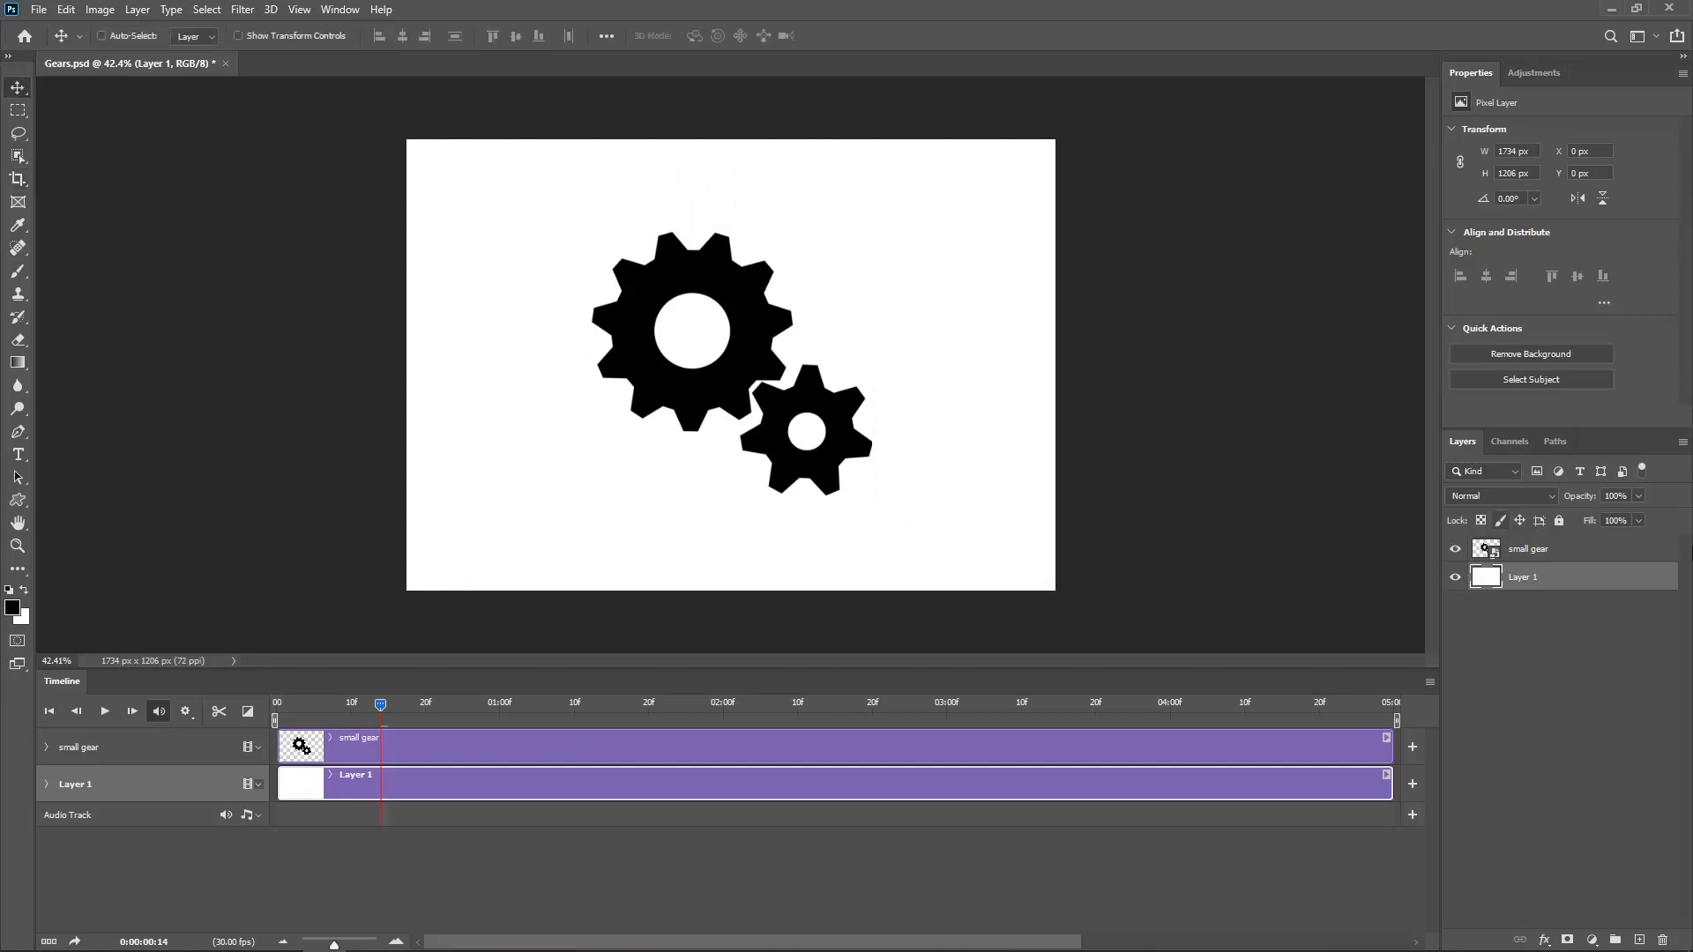
left_click(1527, 548)
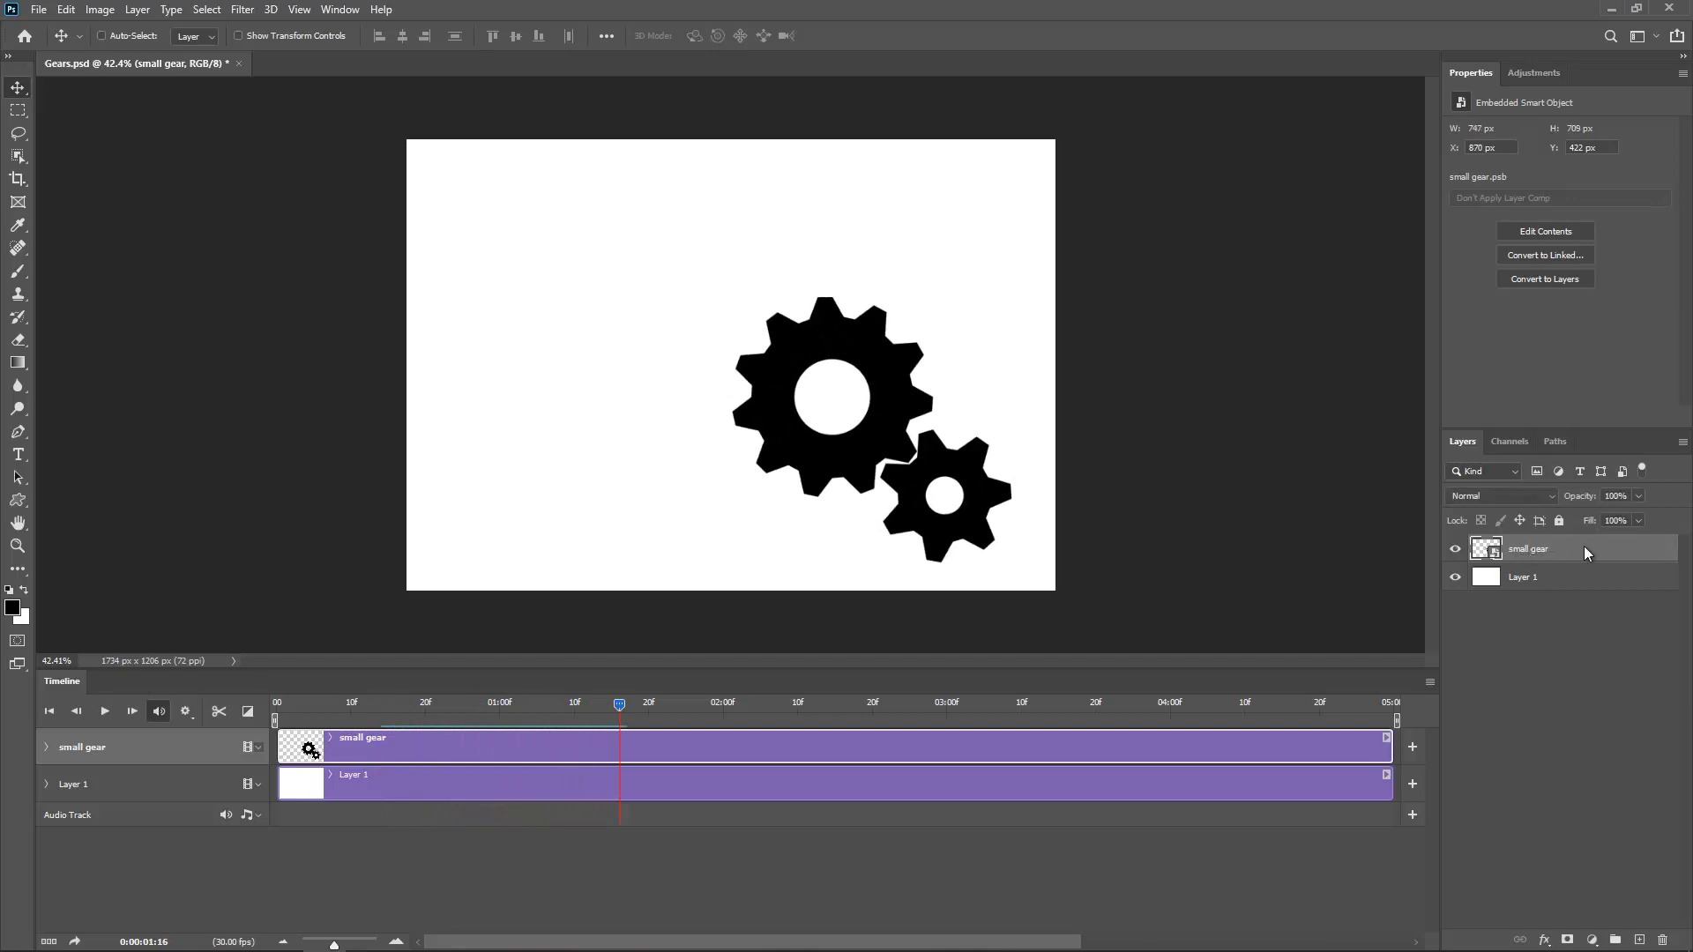
right_click(1527, 549)
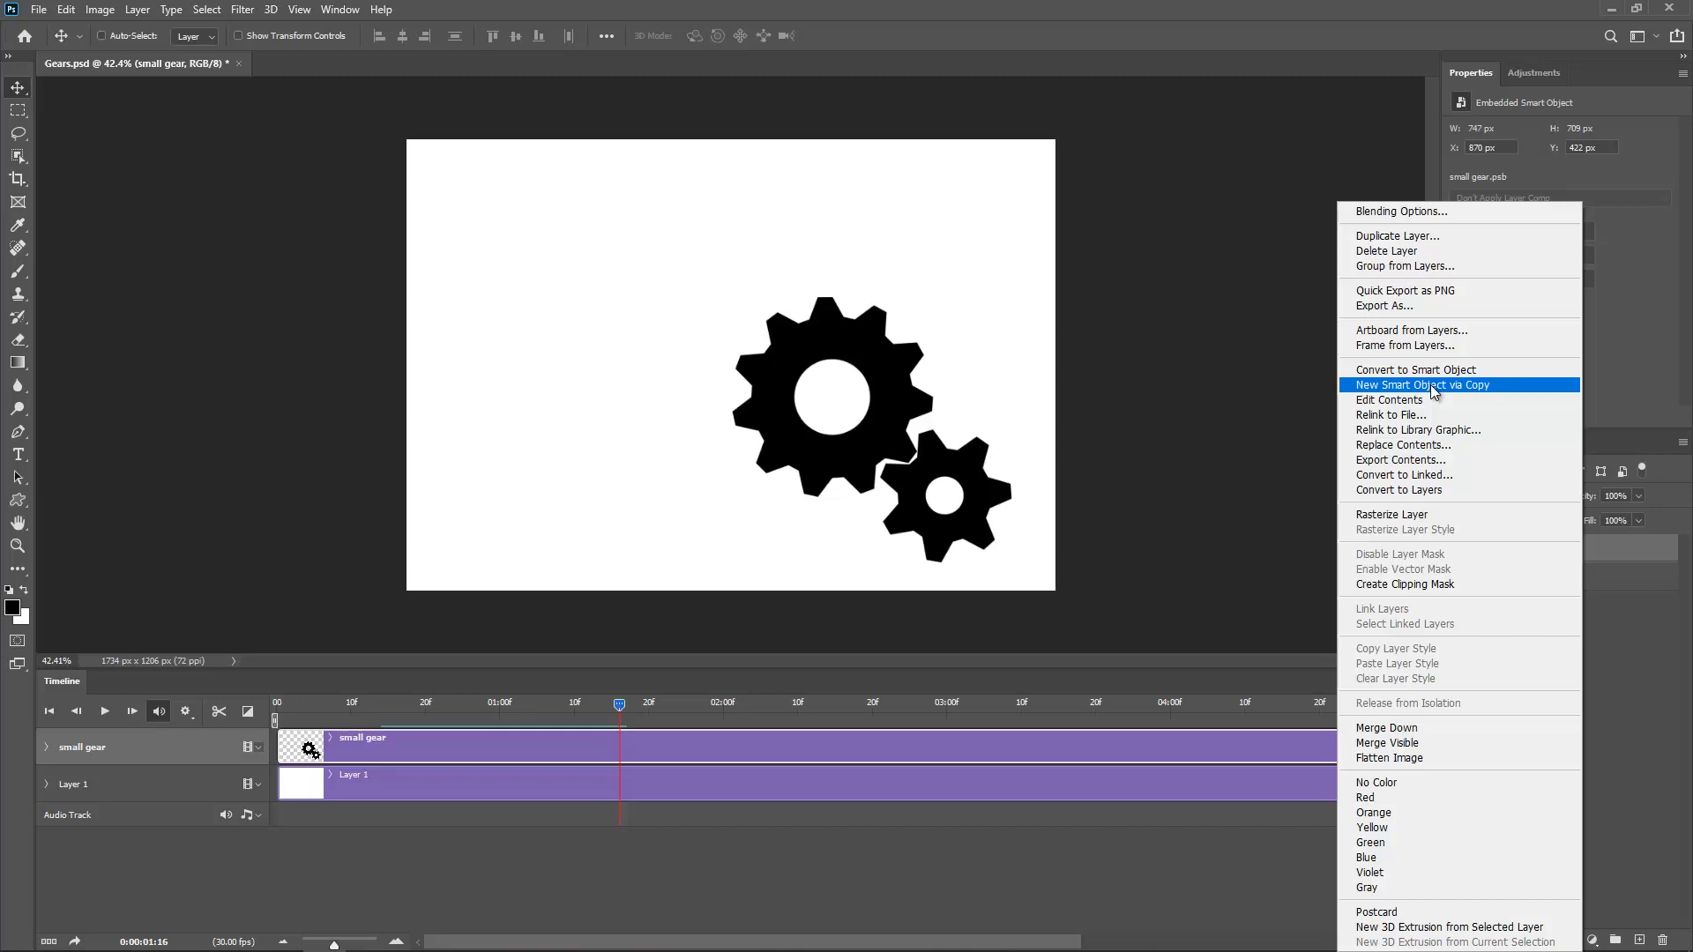
left_click(1425, 385)
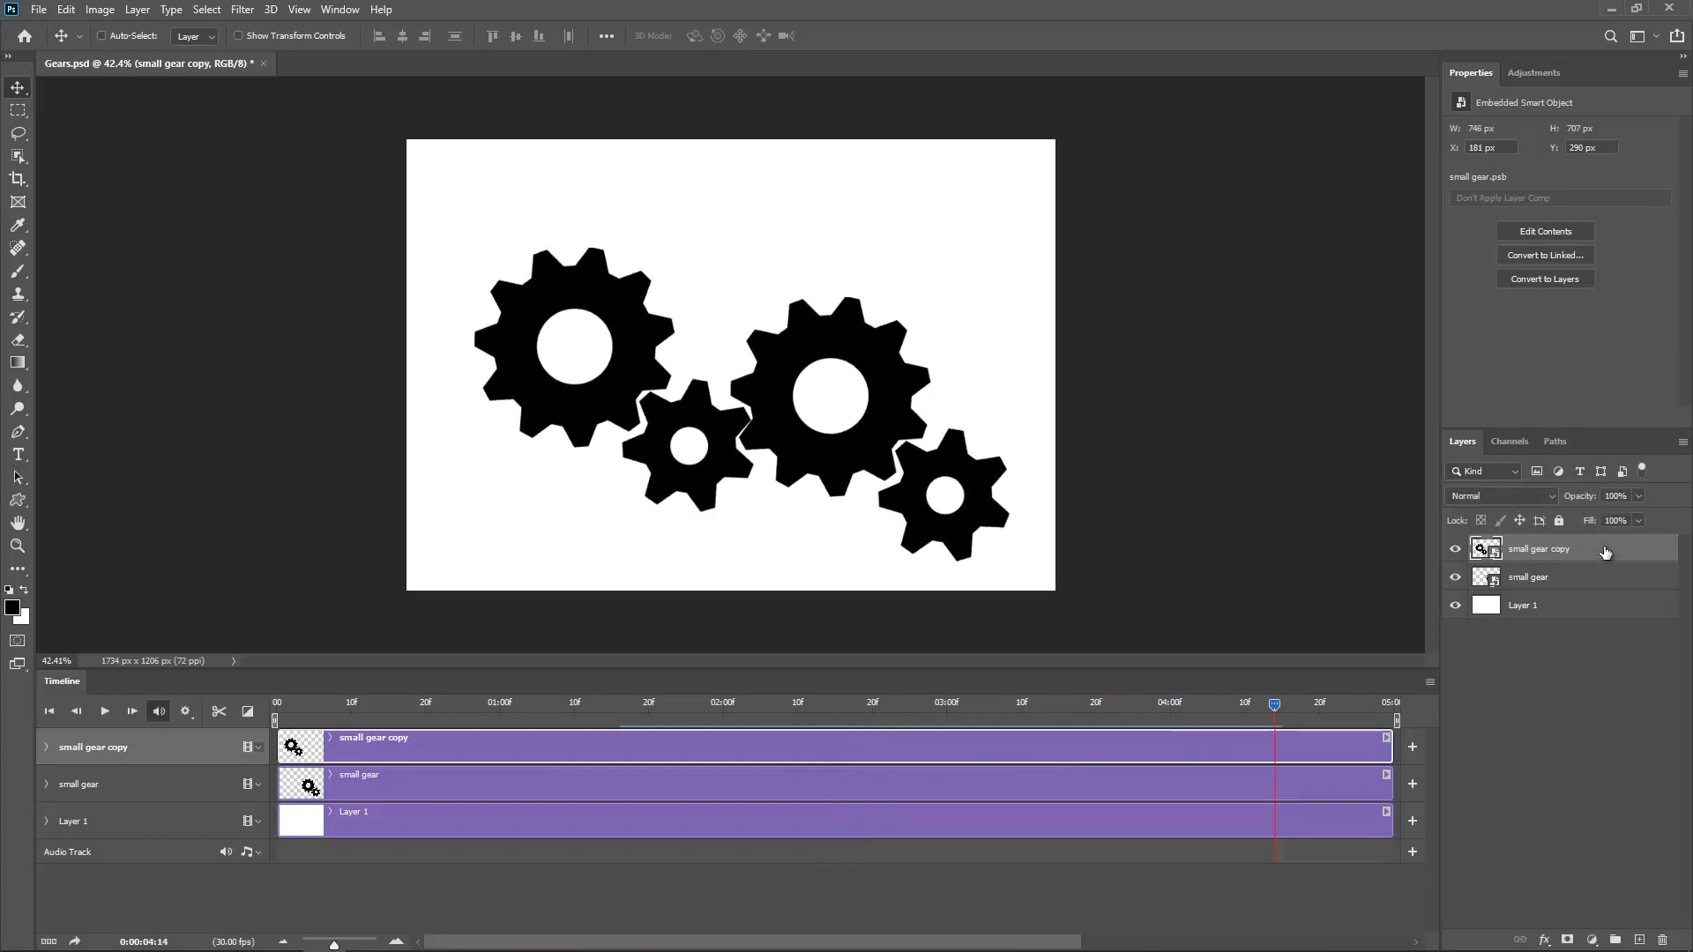
right_click(1538, 550)
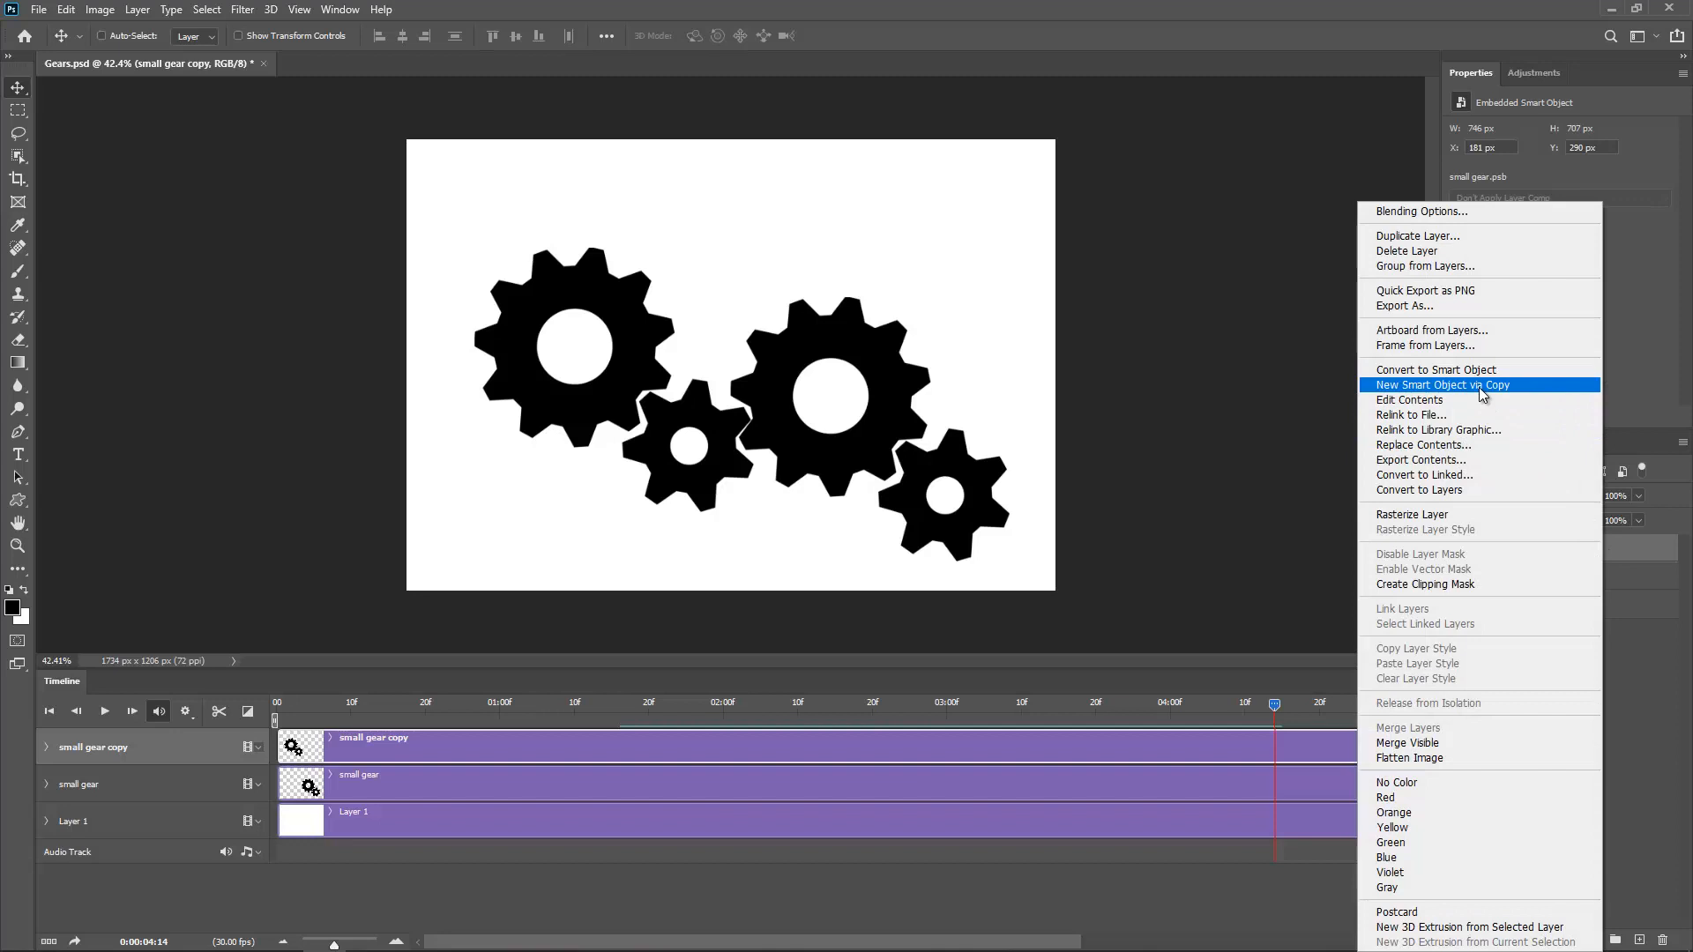
mouse_move(1435, 368)
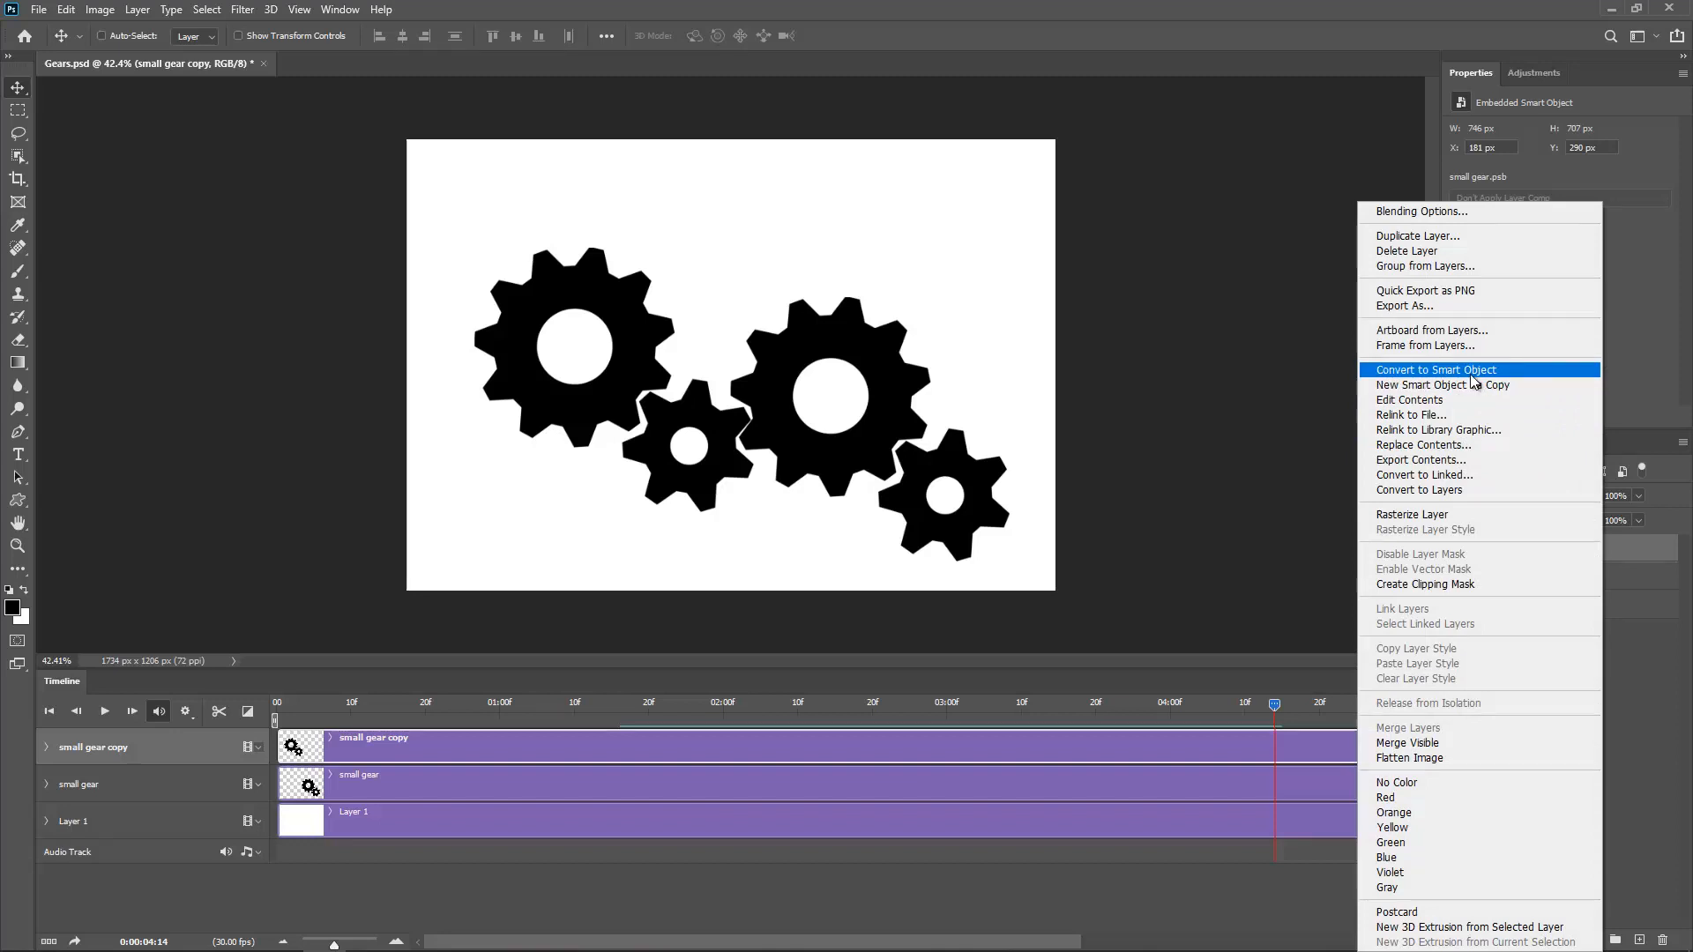
mouse_move(1471, 386)
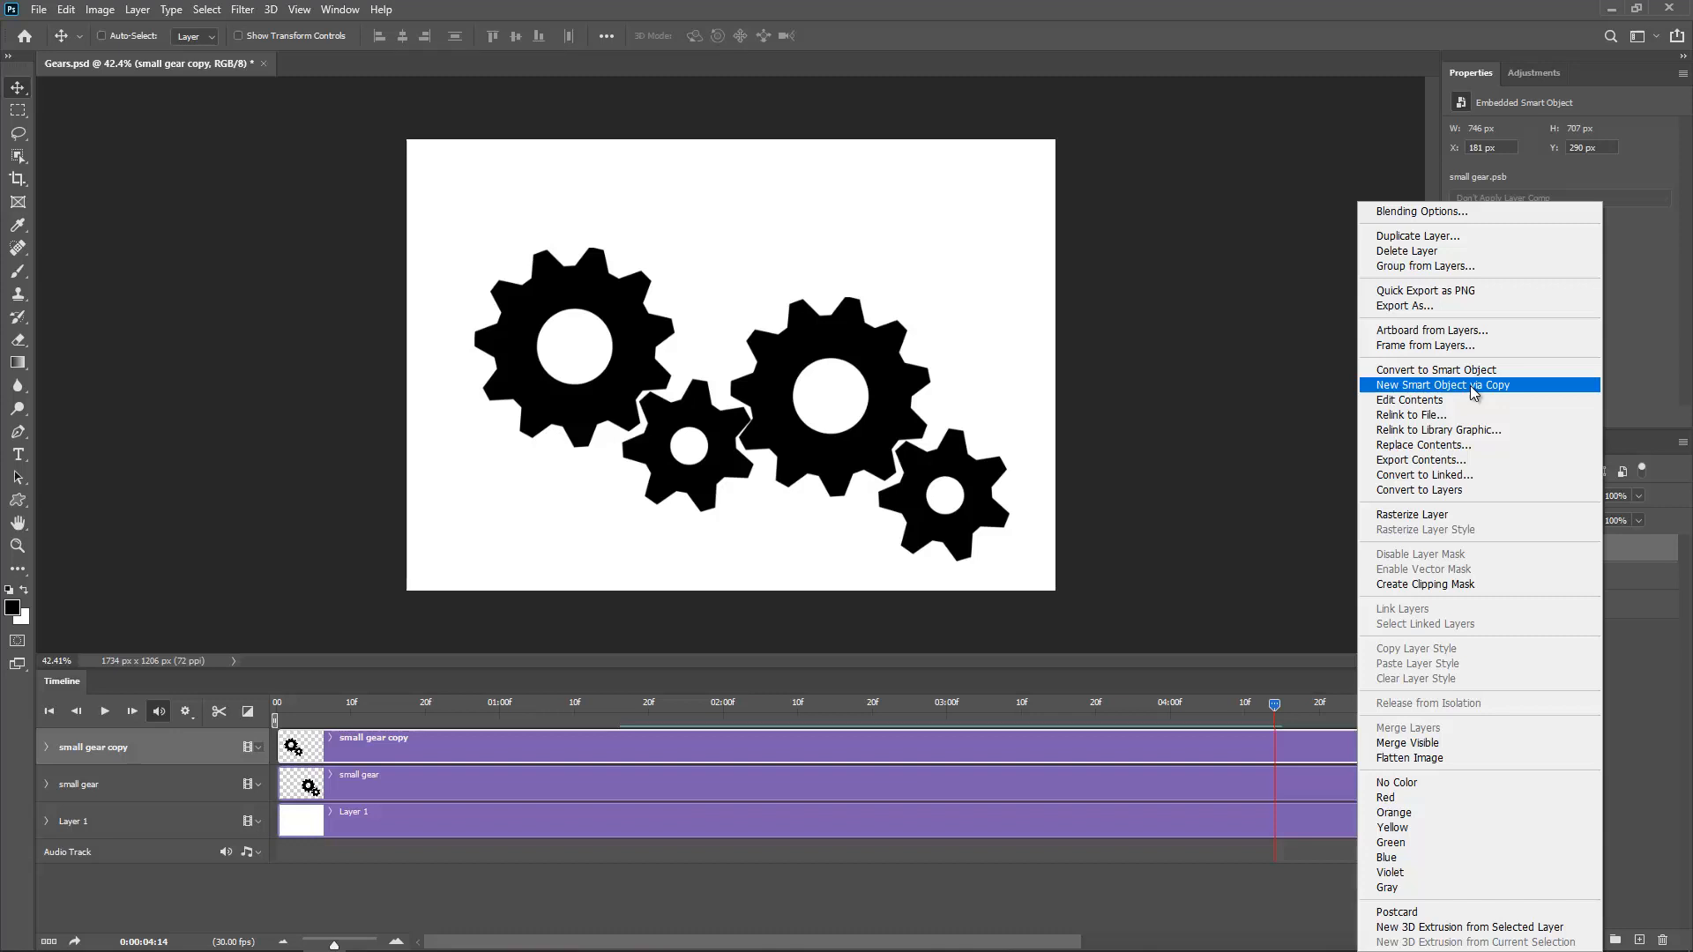
left_click(1446, 384)
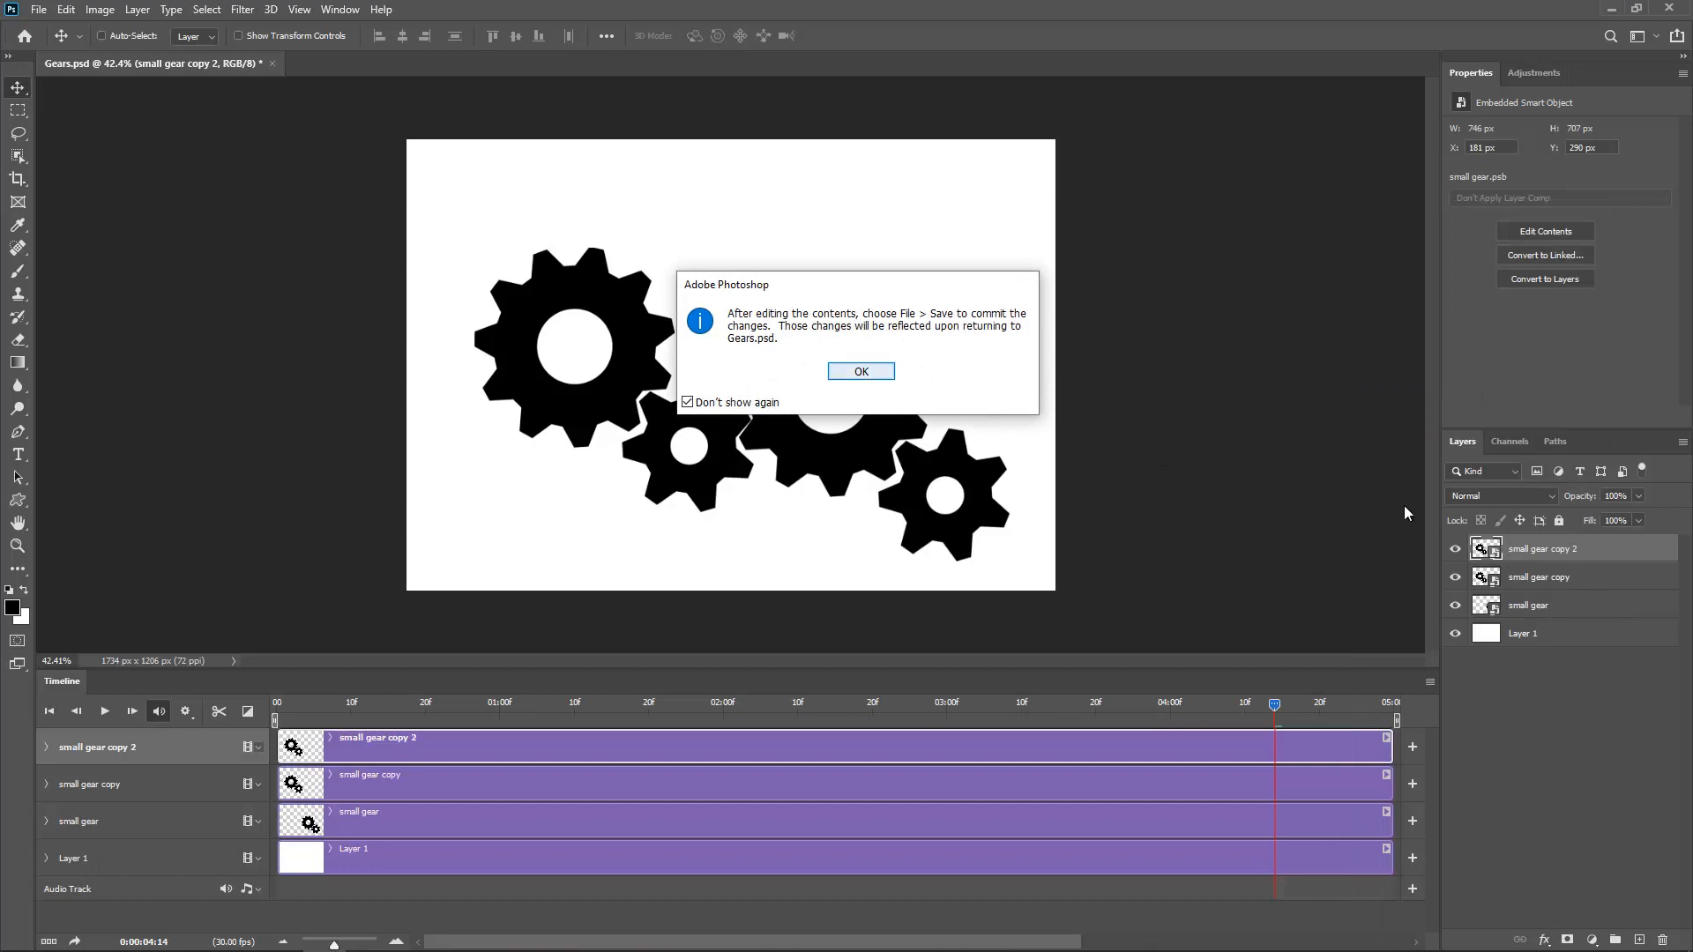
Step: Inside small gear.psb hide BIG GEAR and save, leaving only the small gear in the copy
left_click(859, 371)
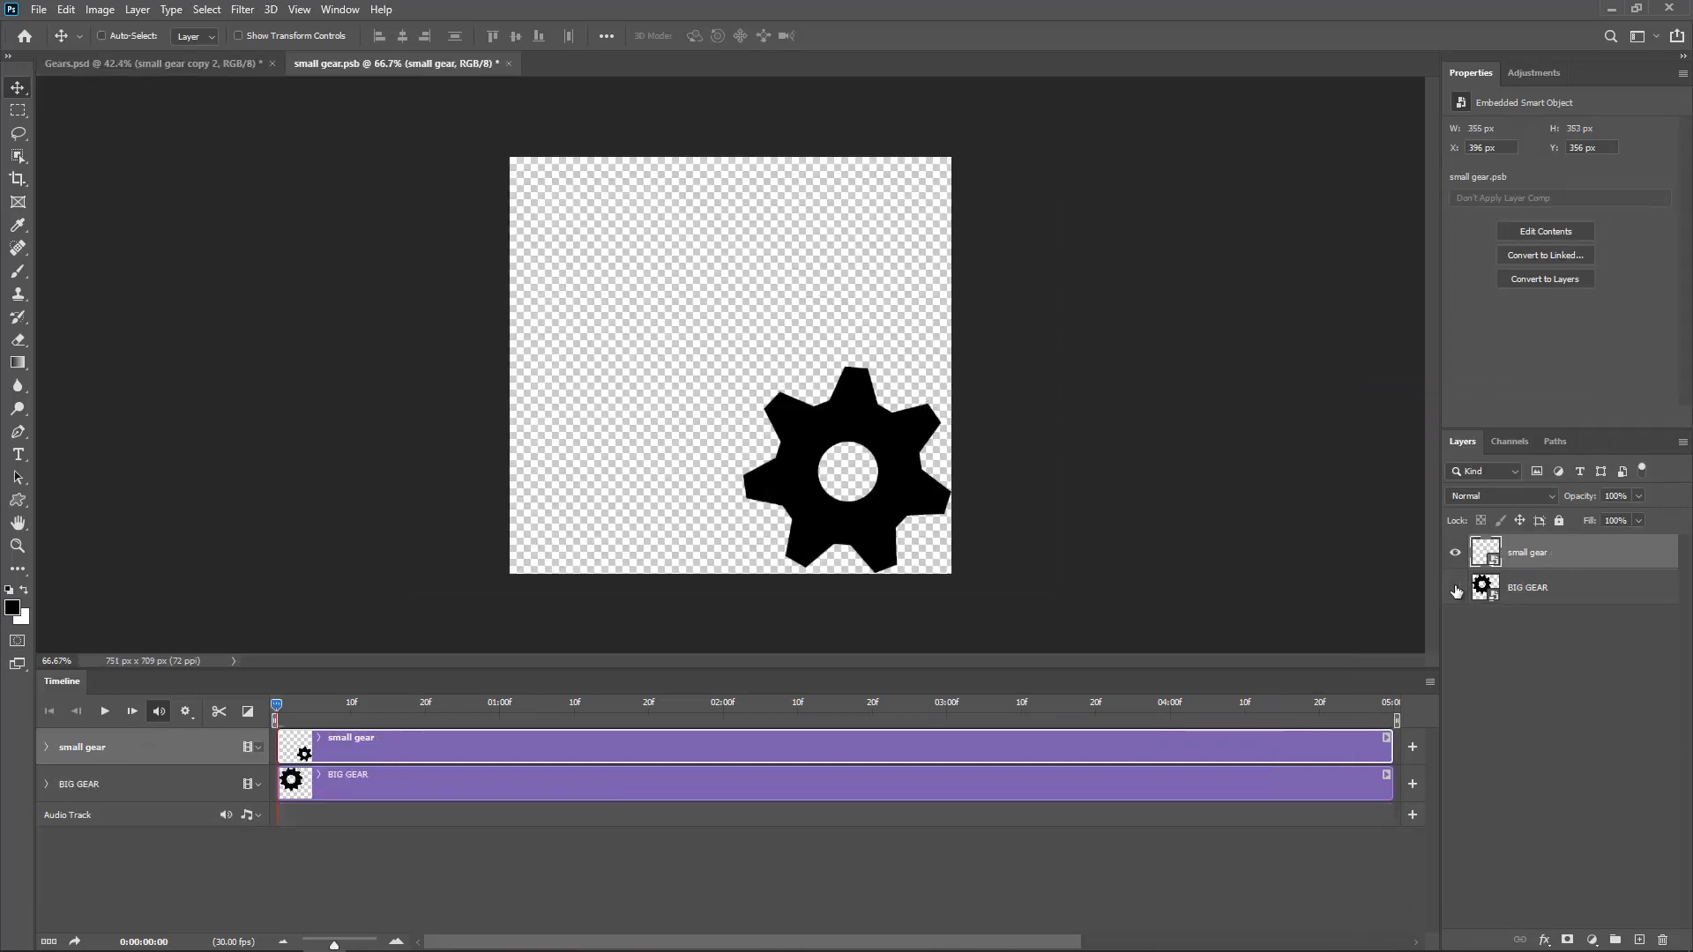
left_click(1455, 585)
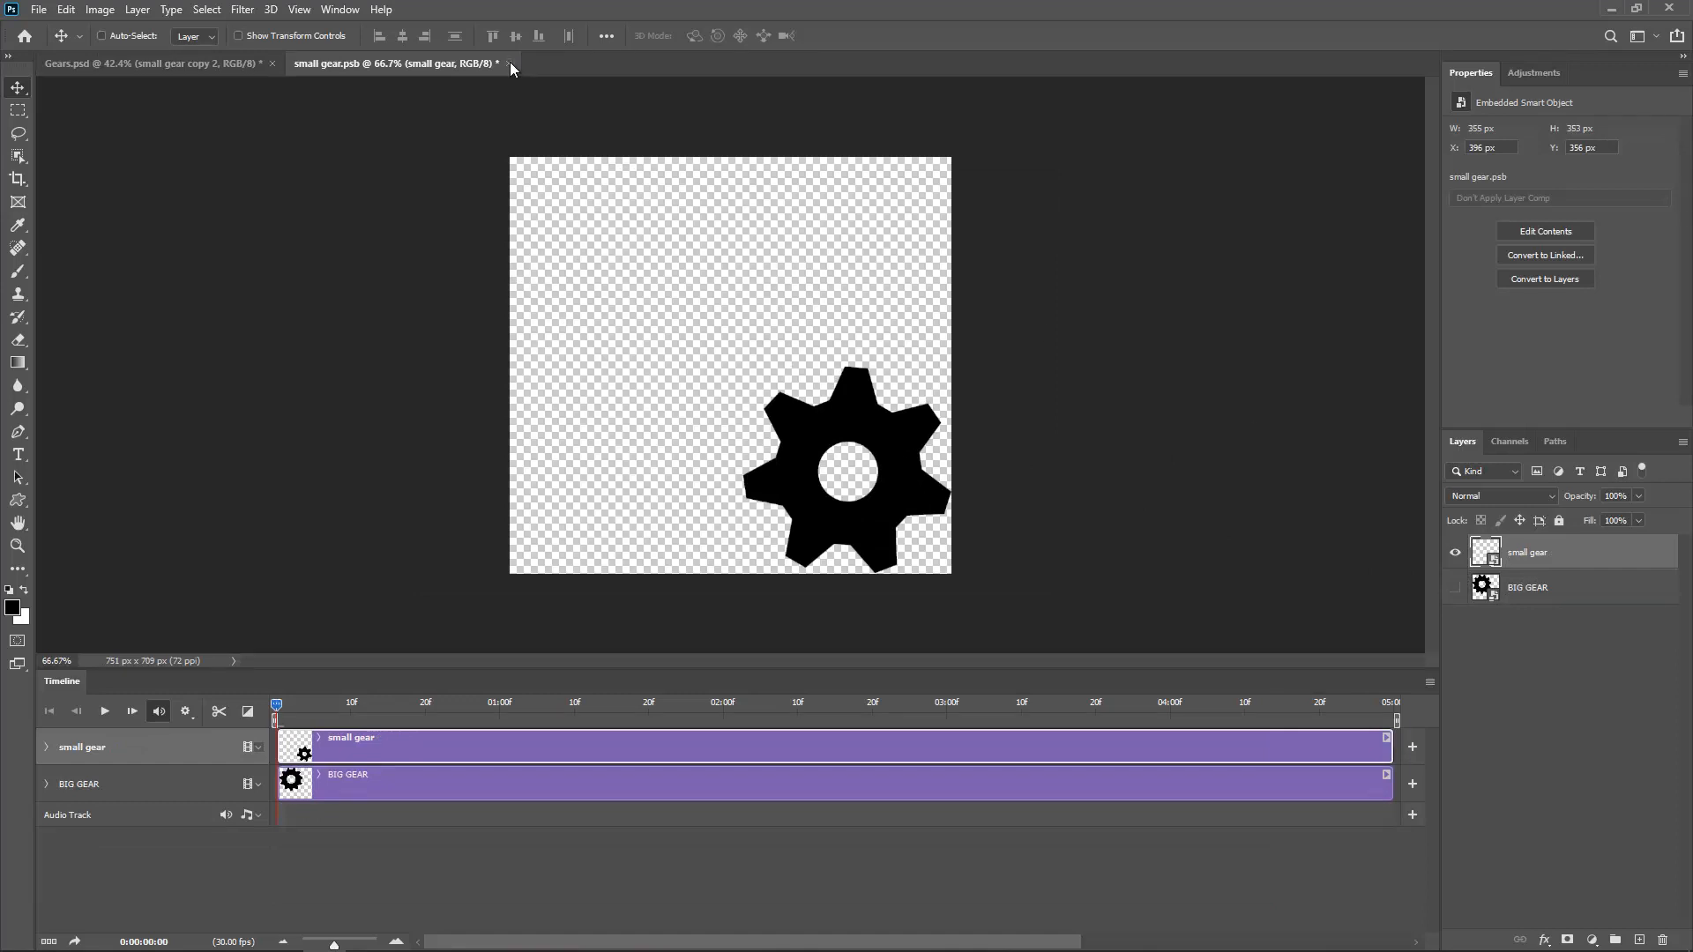
key("ctrl+s")
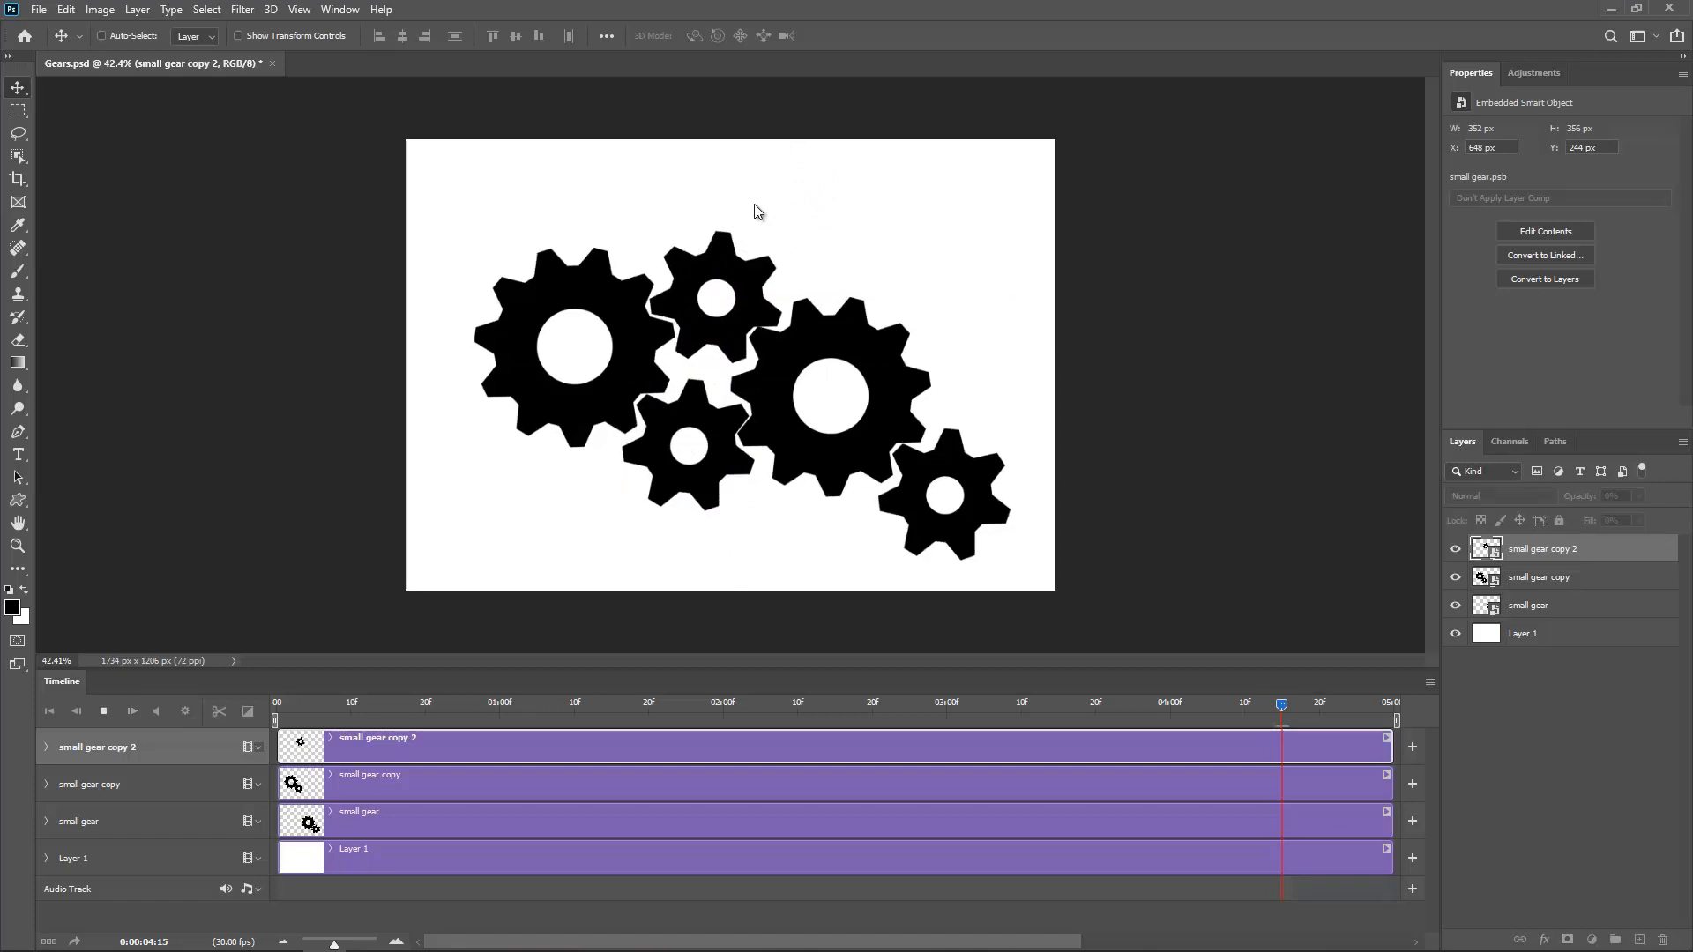
left_click(335, 703)
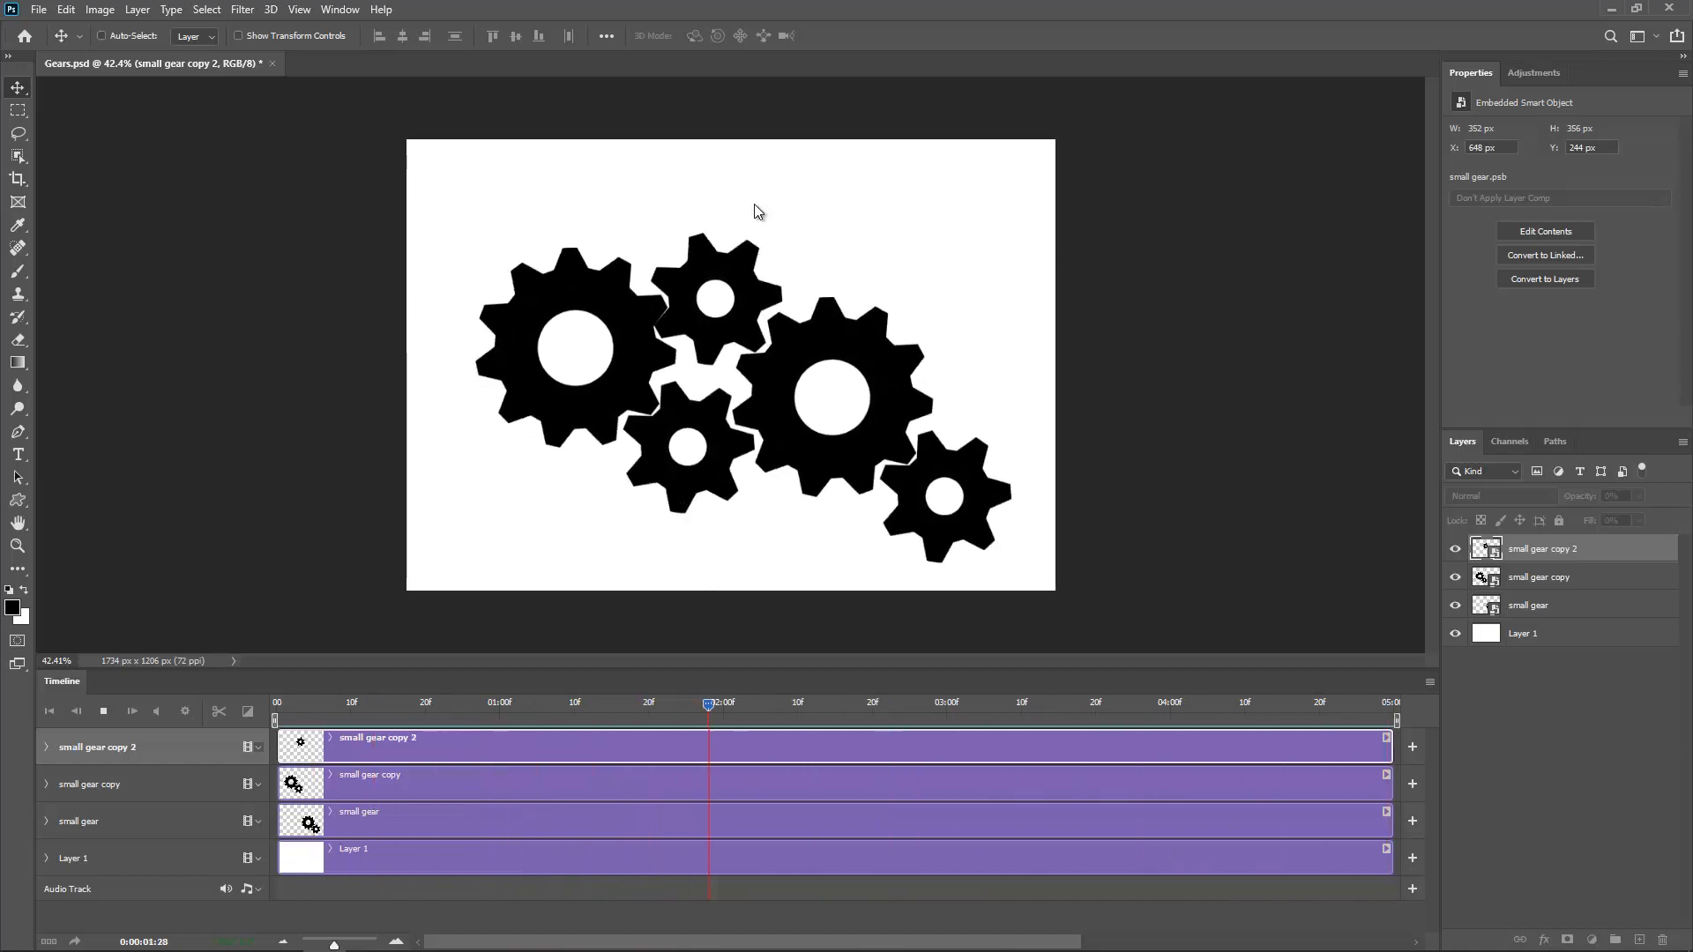
left_click(1147, 704)
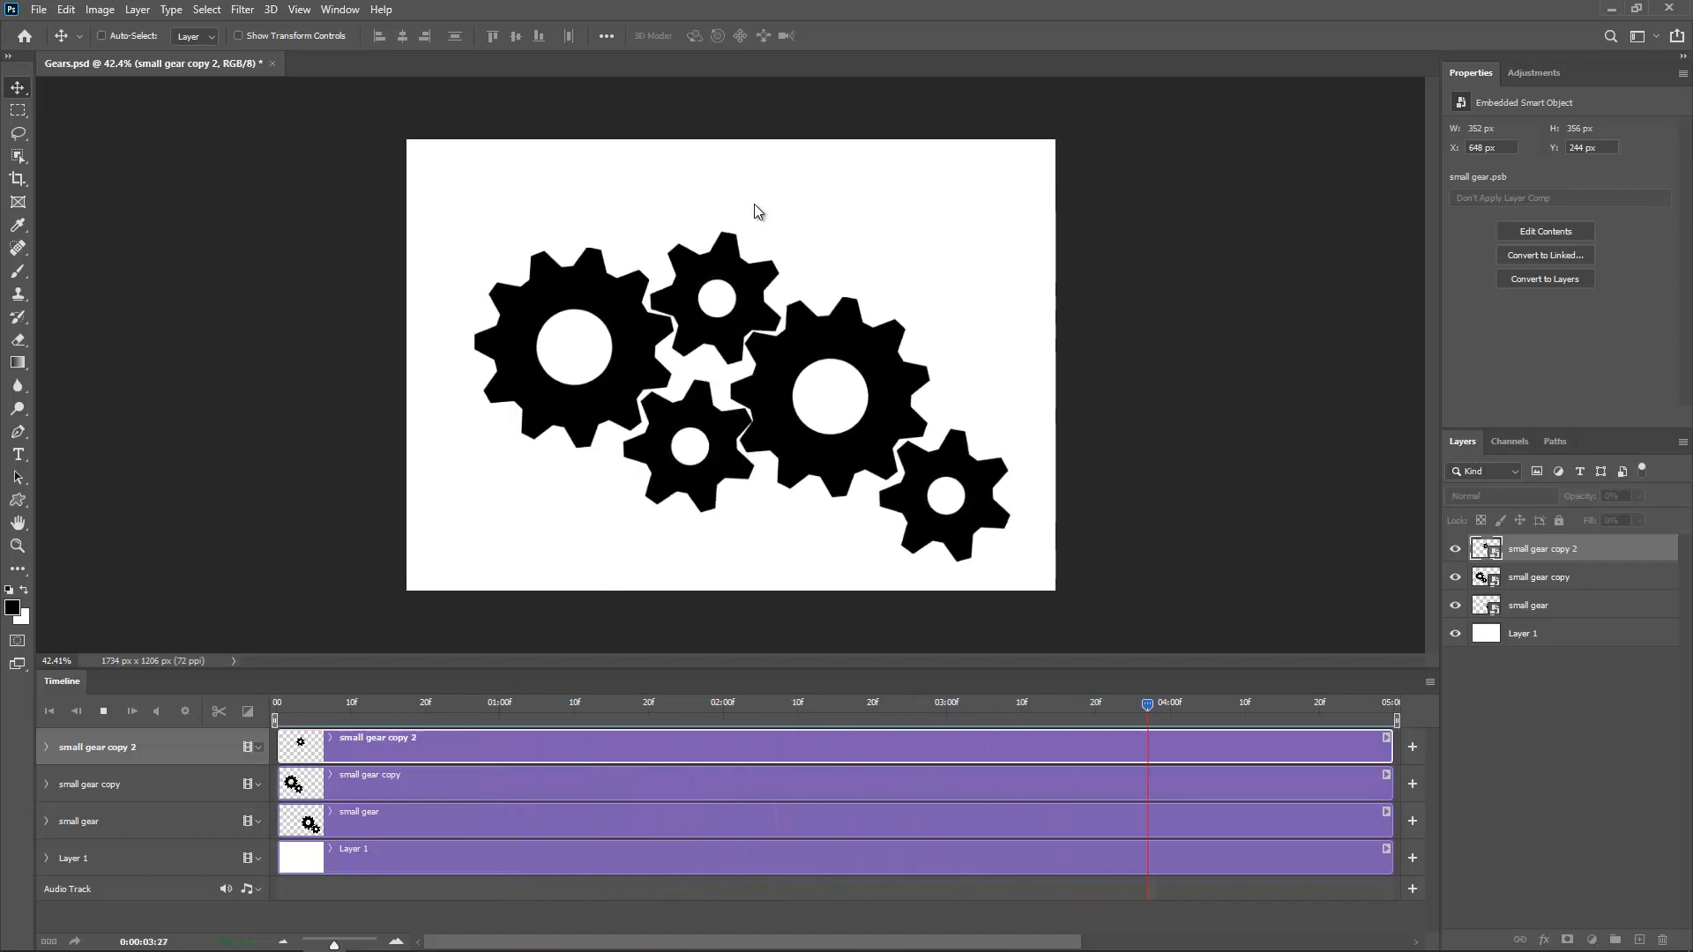